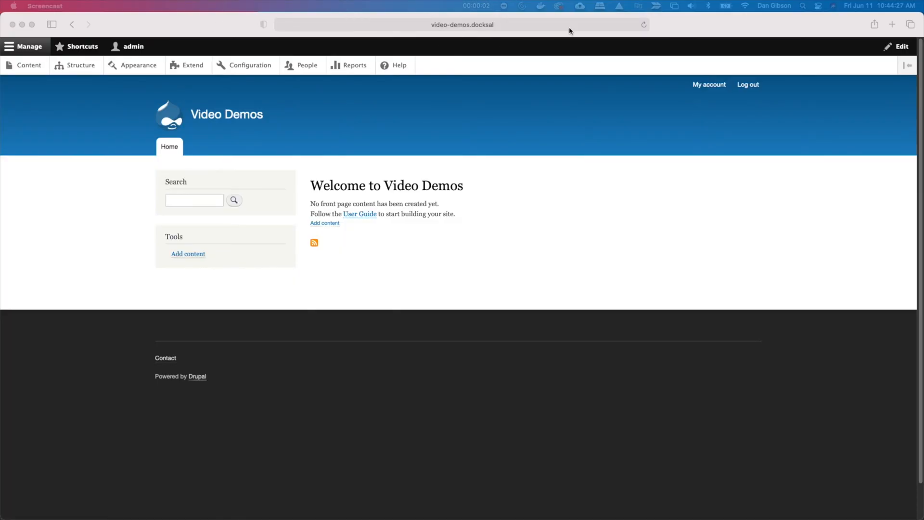
Step: Search Google for 'drupal views field view' in a new Safari tab
left_click(892, 24)
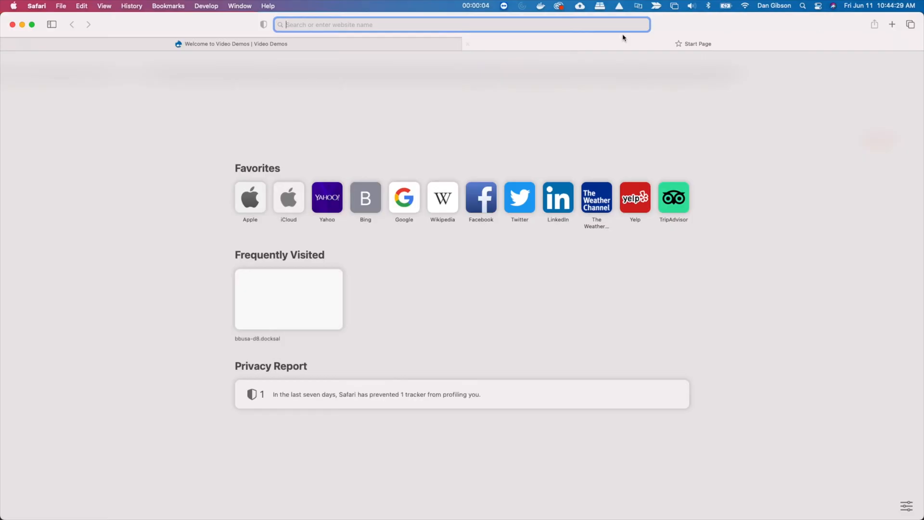
type("d")
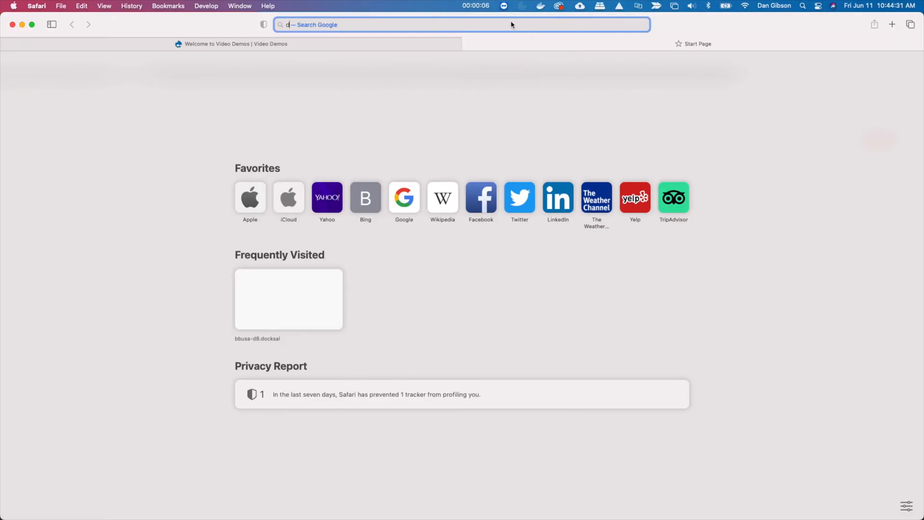
type("rupal vi")
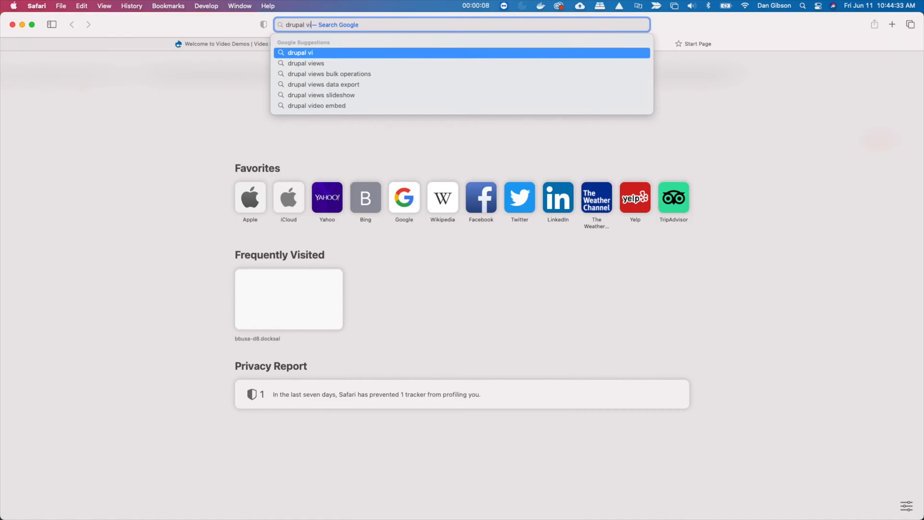
type("ews")
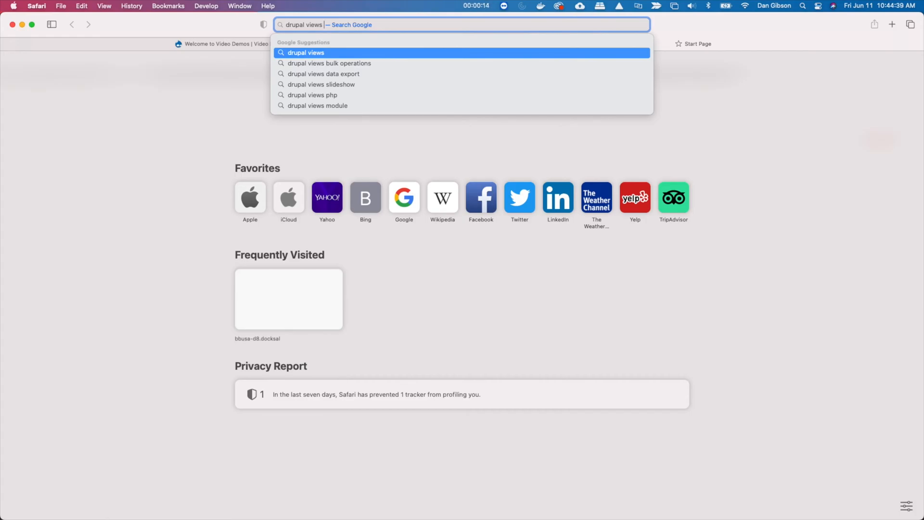
type("field vid")
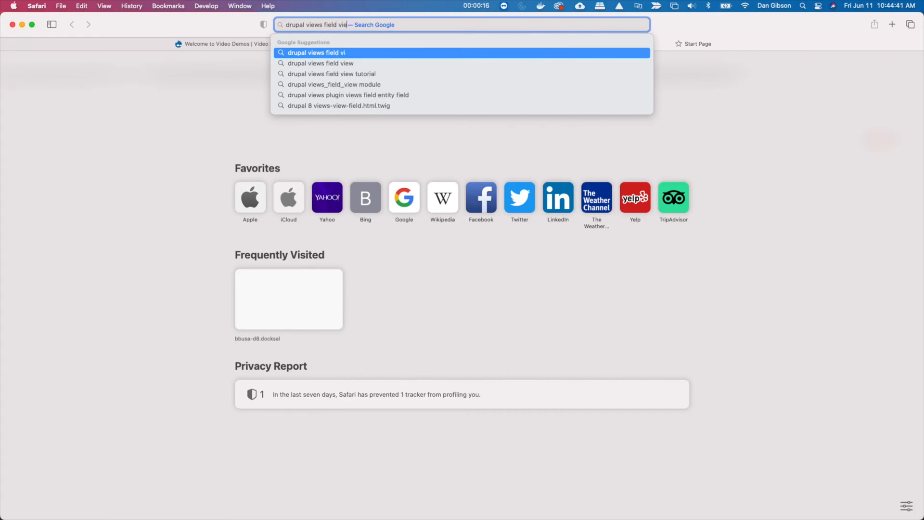
left_click(321, 63)
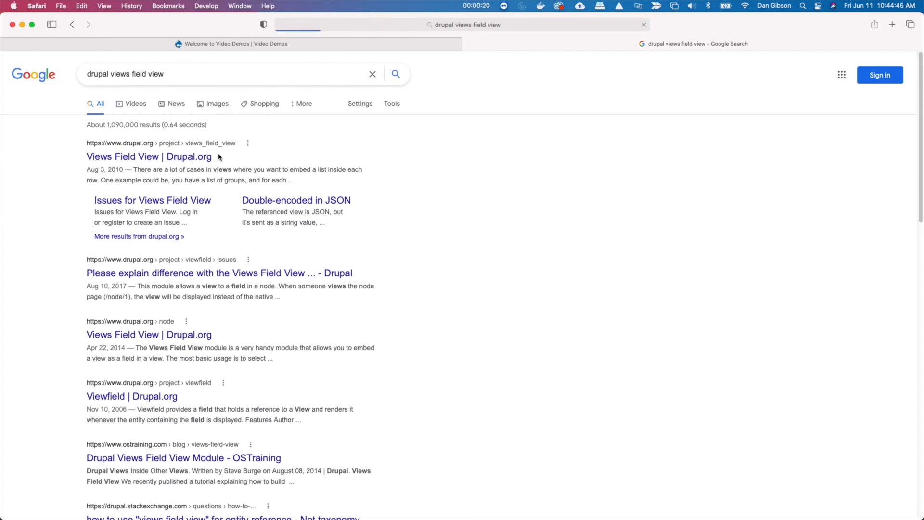
Step: Open the Views Field View project page on Drupal.org and check its Downloads section
left_click(149, 156)
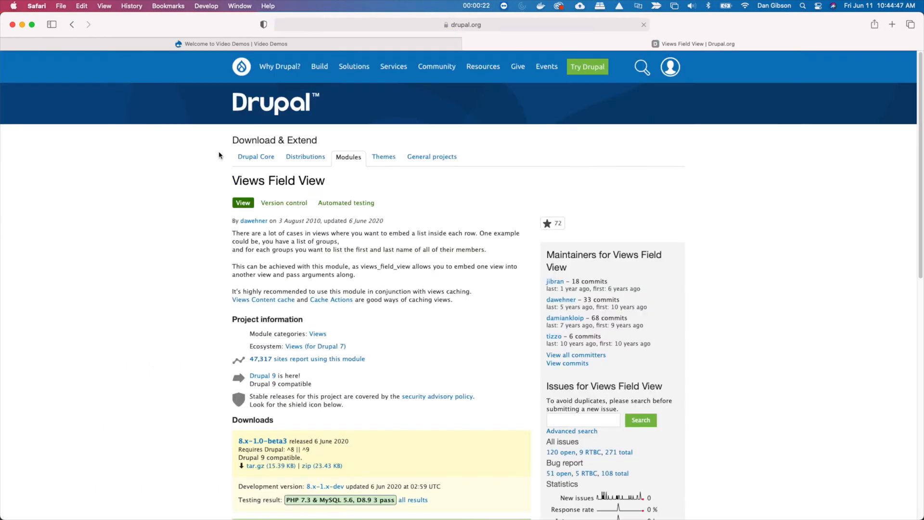
scroll("down", 3)
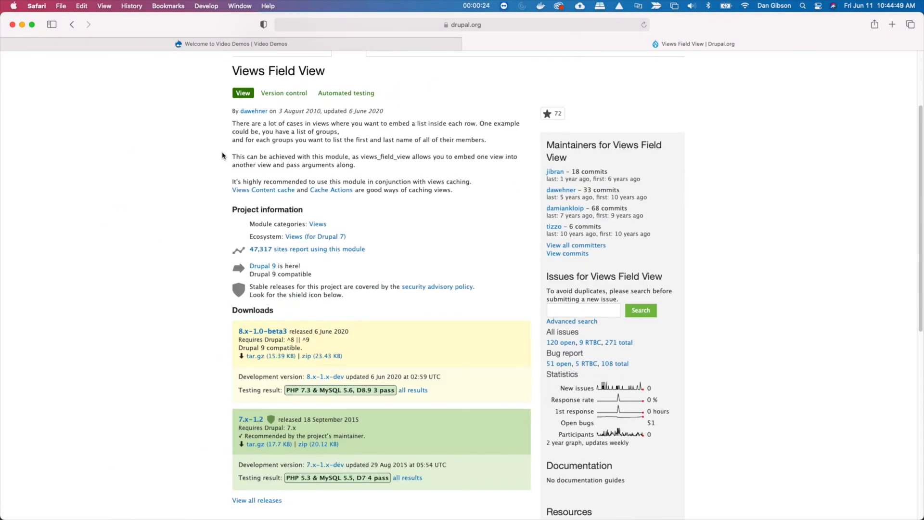
scroll("up", 3)
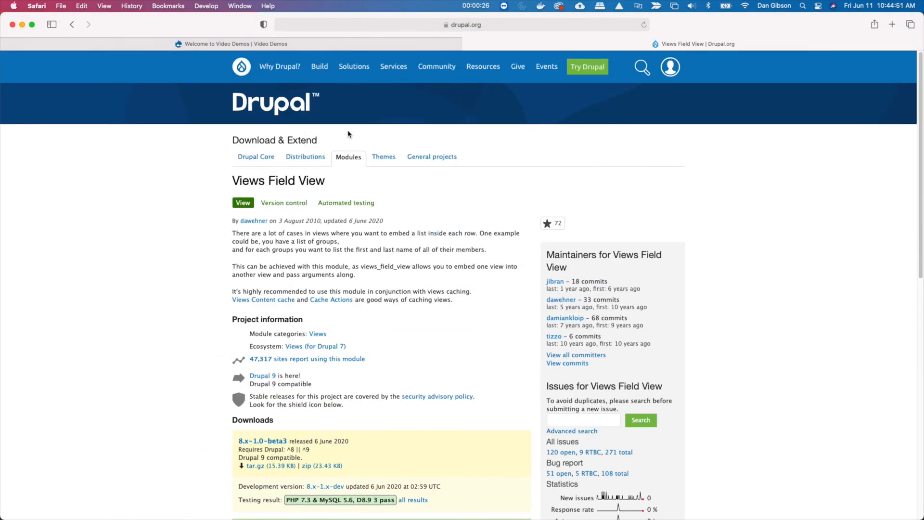
left_click(462, 25)
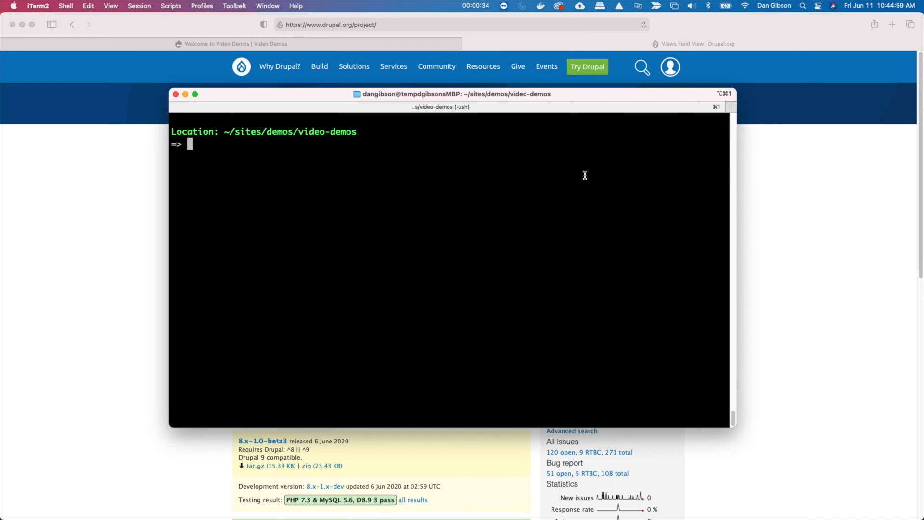
Step: Attempt 'fin composer require drupal/views_field_view', then copy the 8.x-1.0-beta3 tar.gz link
type("fin")
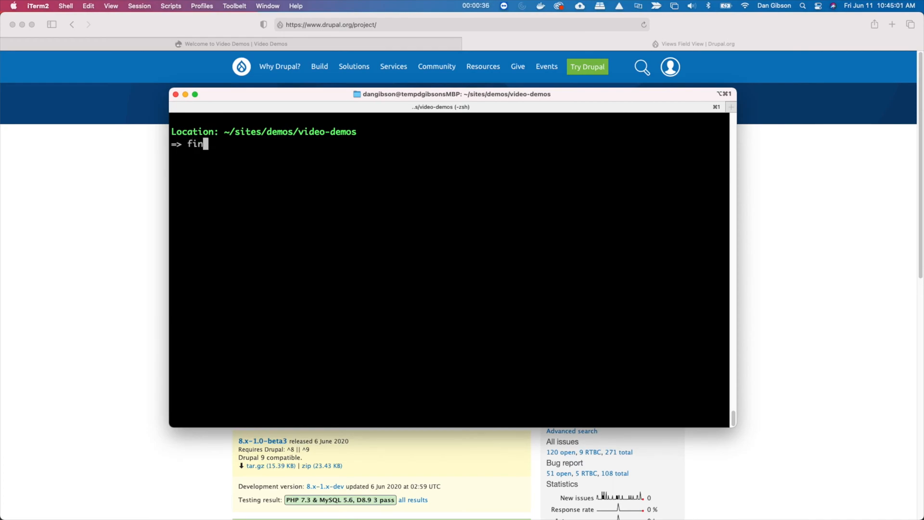
type("composer")
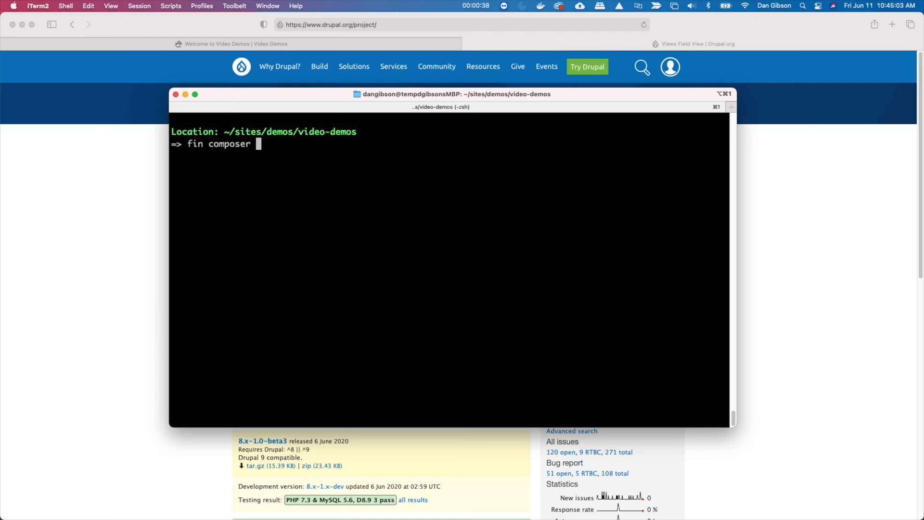
type("require dr")
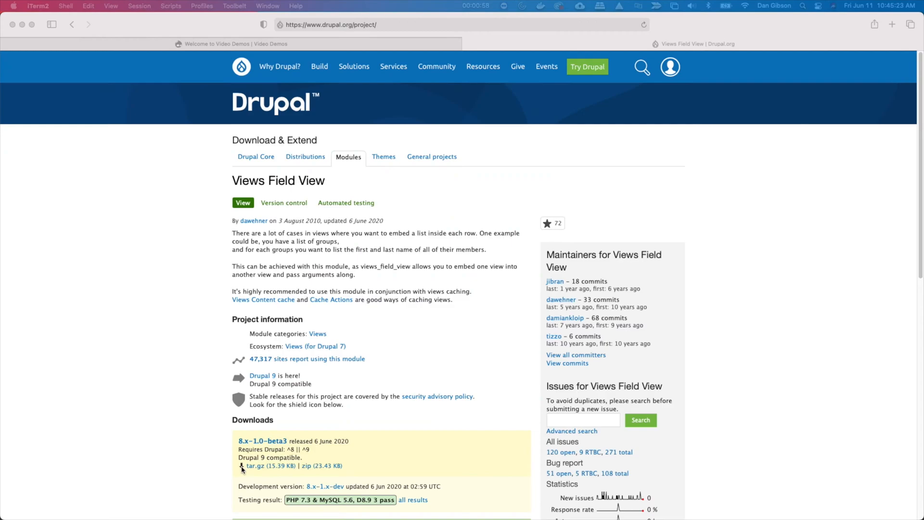
right_click(254, 466)
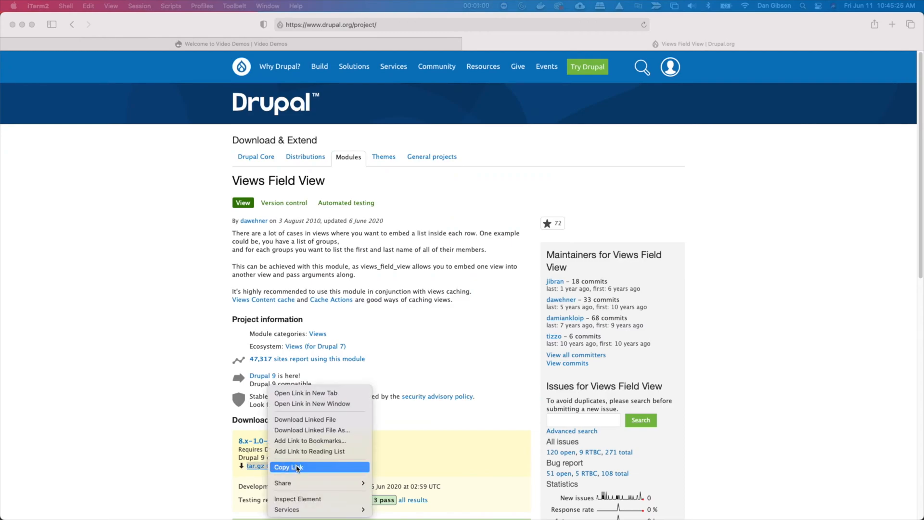
mouse_move(302, 467)
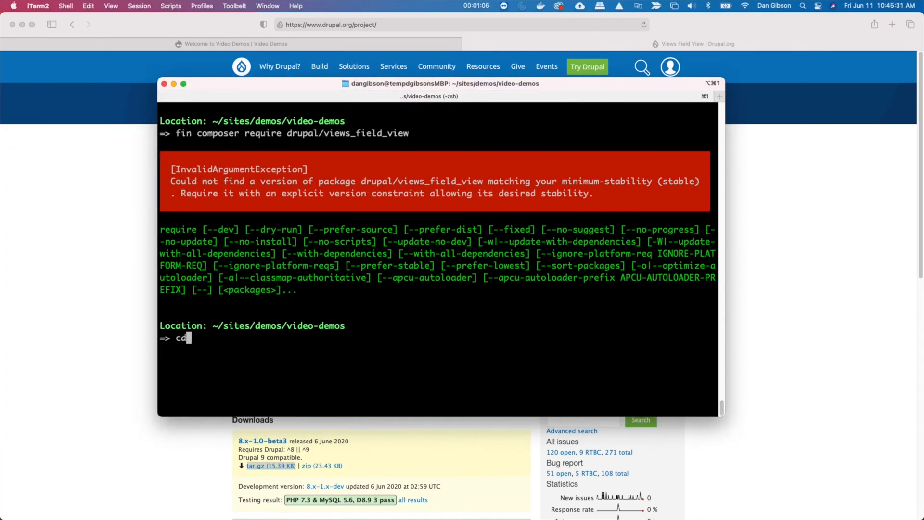
Step: Create a contrib folder inside web/modules and move into it
type("web/modules/")
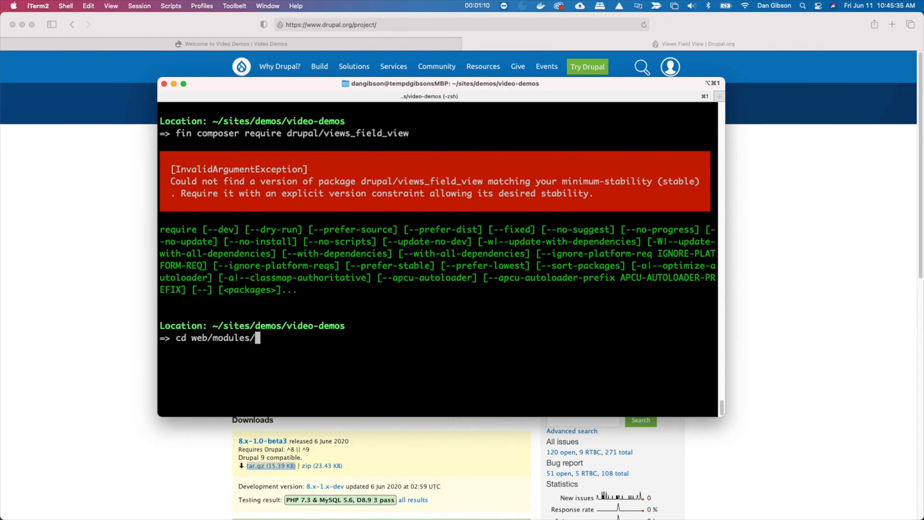
type("con")
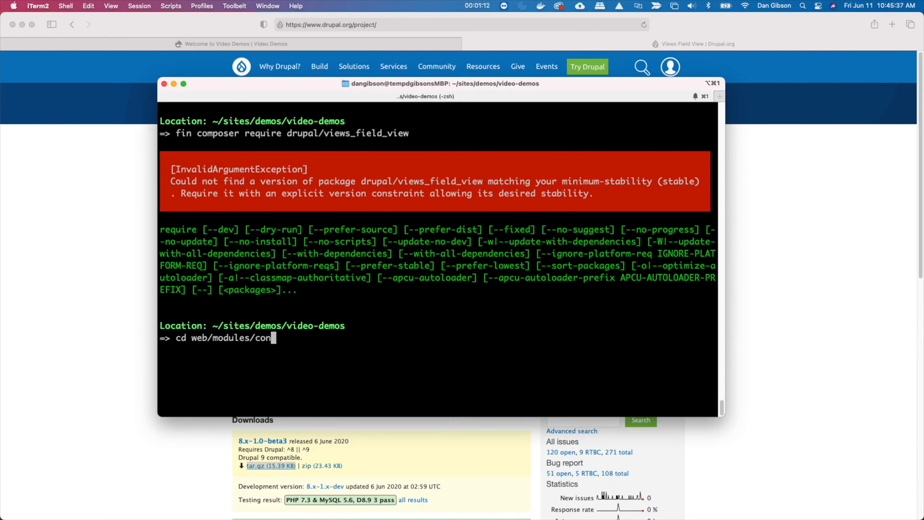
key("Return")
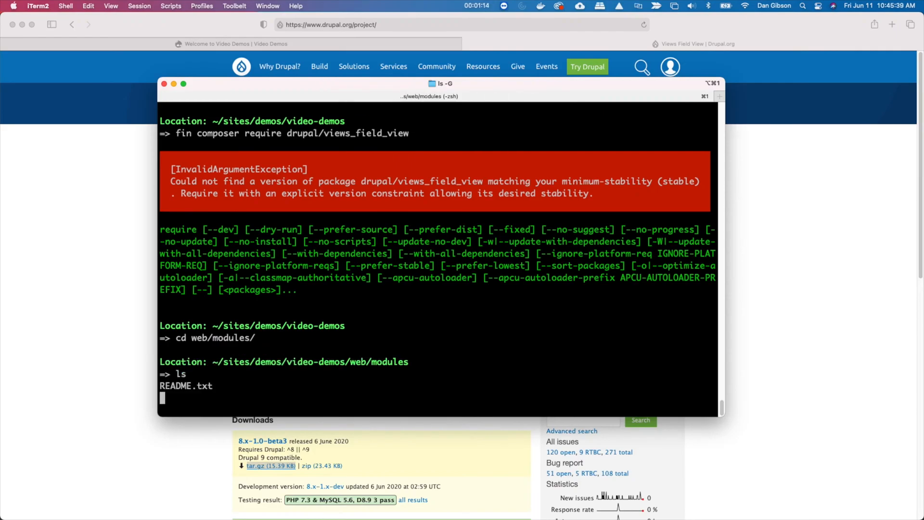
type("mkdir contrib")
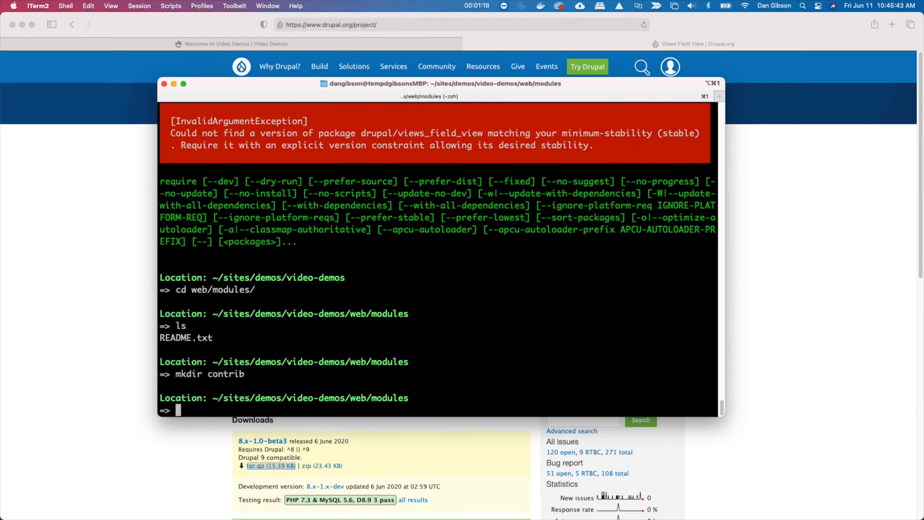
type("cd contrib")
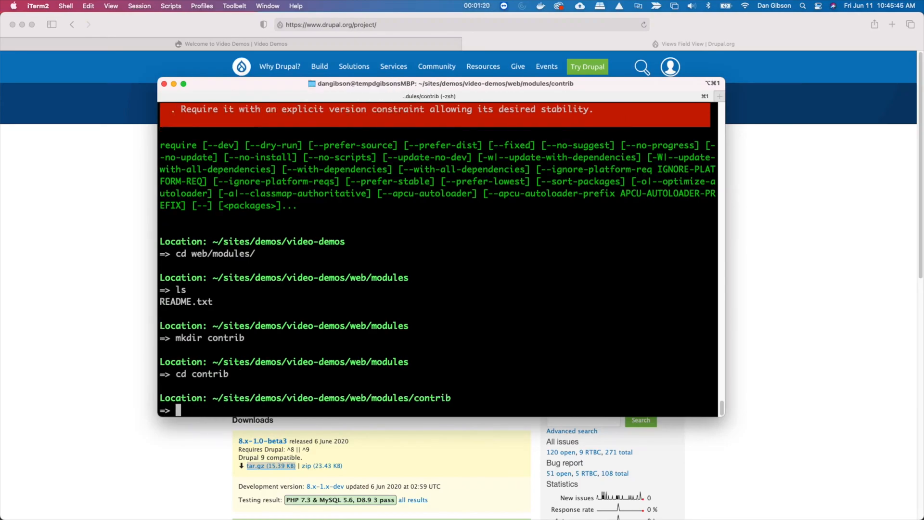
Step: Download views_field_view-8.x-1.0-beta3.tar.gz with wget, extract it, and delete the archive
type("wget https://ftp.drupal.org/files/projects/views_field_view-8.x-1.0-beta3.tar.gz")
type("ls")
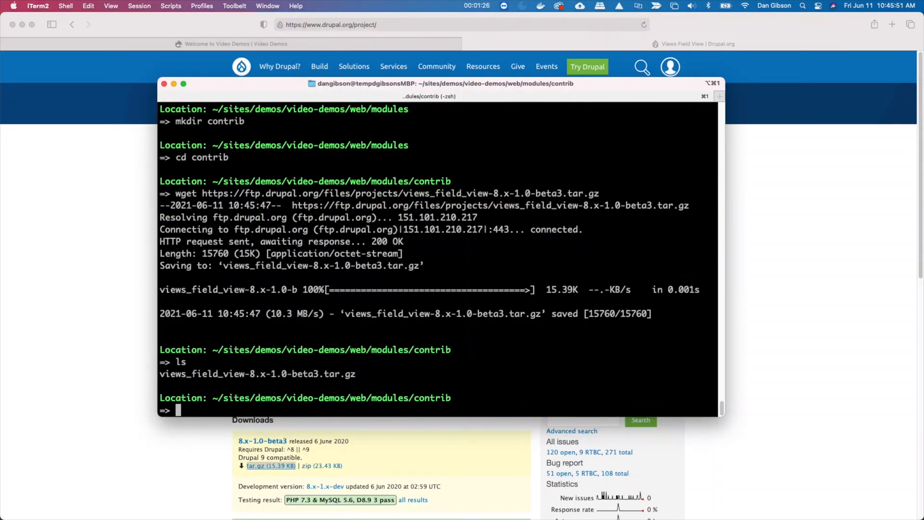
type("tar xvf")
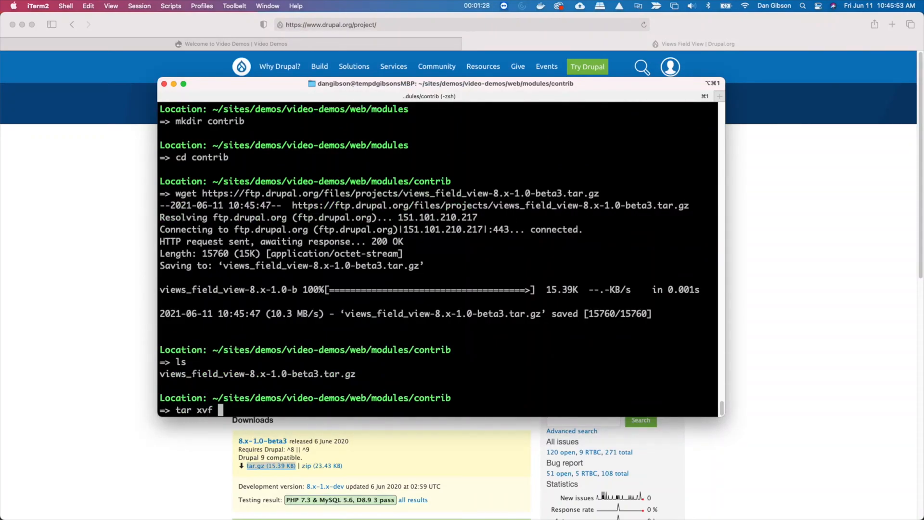
type("views_field_view-8.x-1.0-beta3.tar.gz")
type("ll")
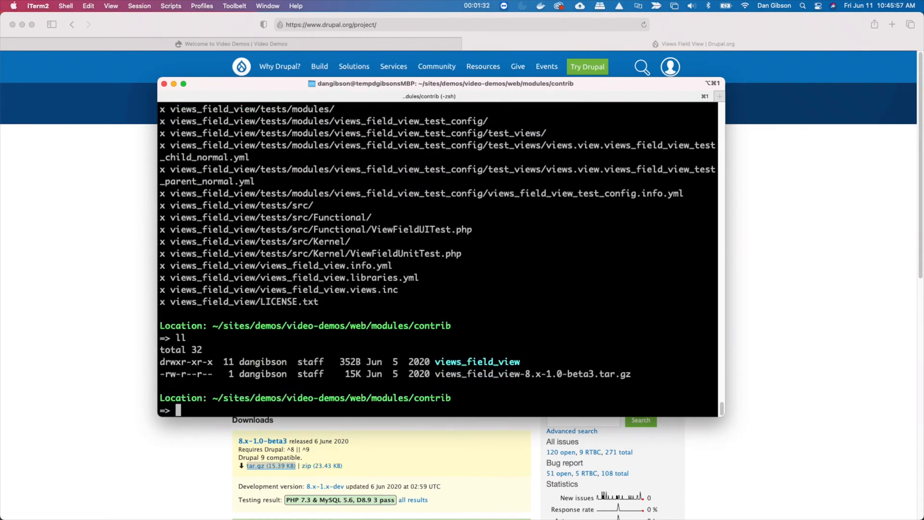
type("rm -fr")
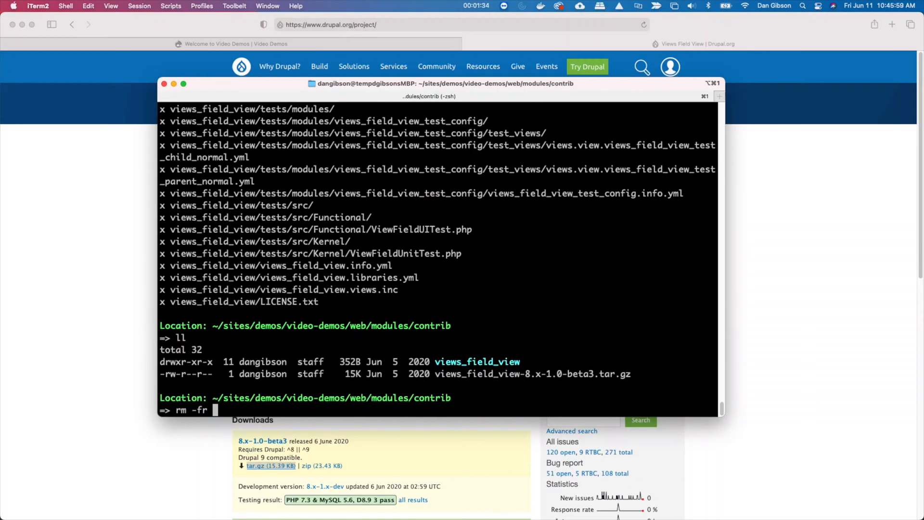
type("views_field_view-8.x-1.0-beta3.tar.gz")
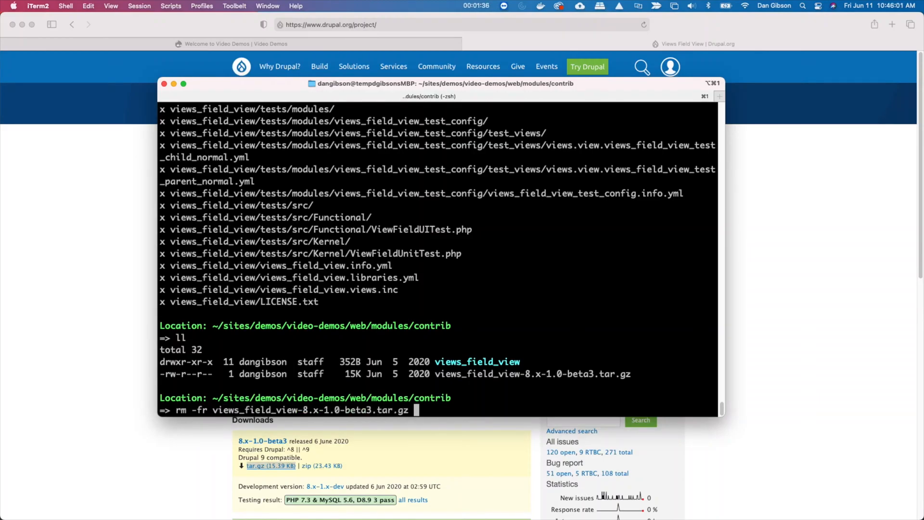
key("Return")
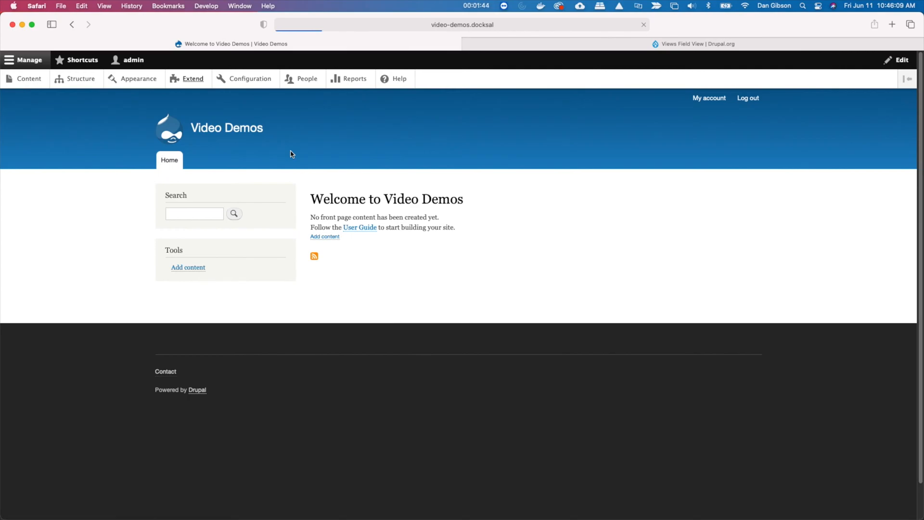
Step: On the Extend page, filter by 'views', check Views Field View, and install it
left_click(192, 79)
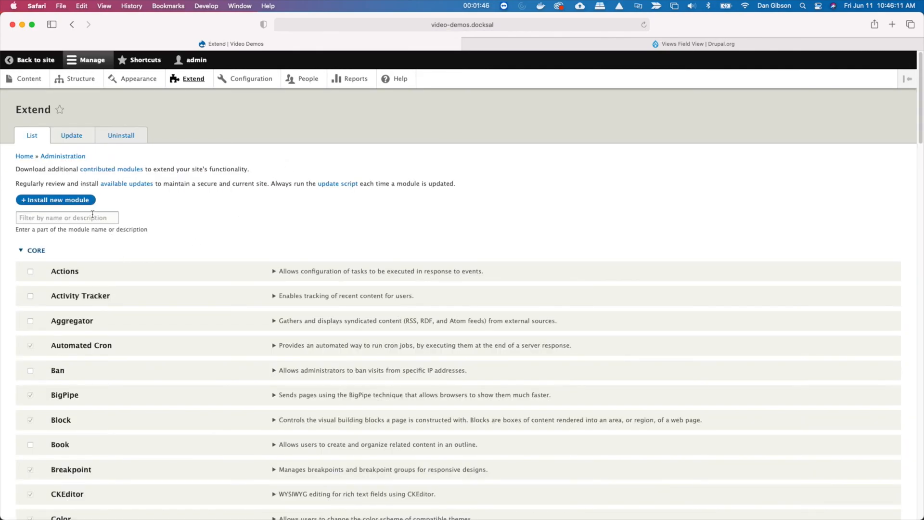
type("views")
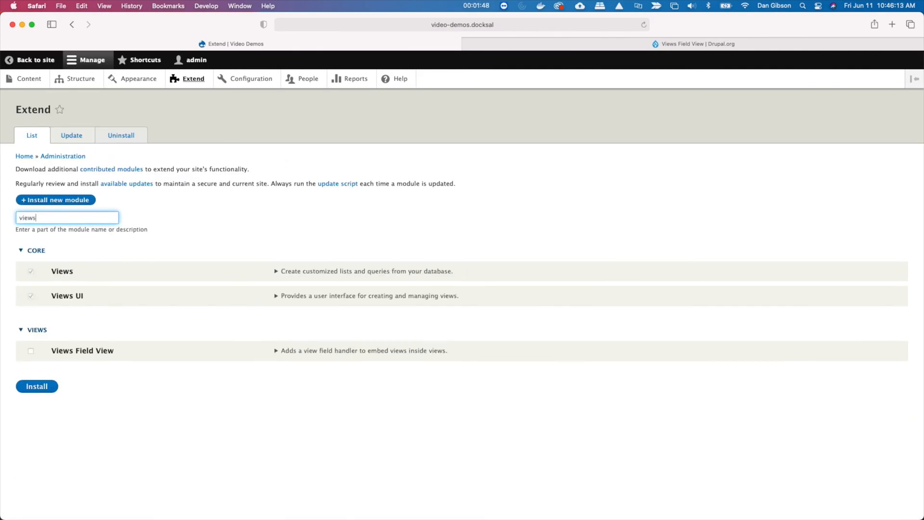
left_click(31, 351)
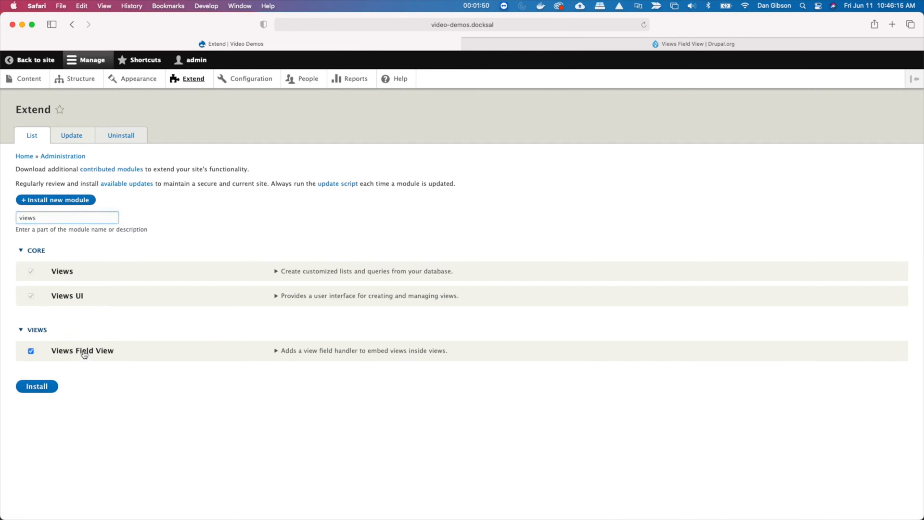
left_click(37, 386)
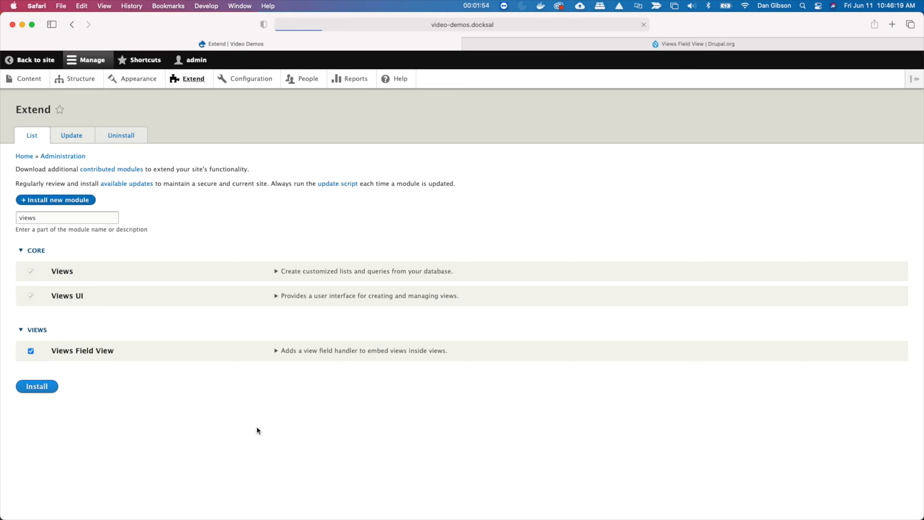
left_click(36, 386)
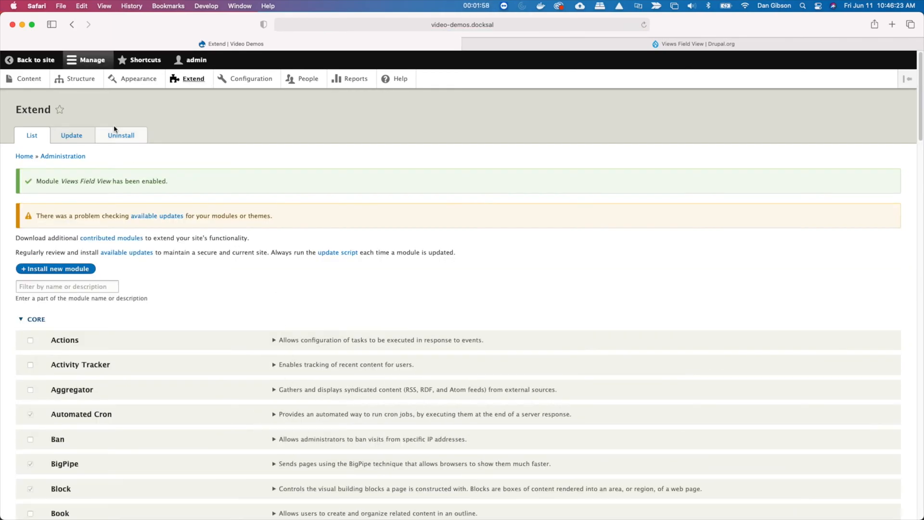
Step: Under Structure > Views, add a view named 'Events' and save it for editing
left_click(82, 78)
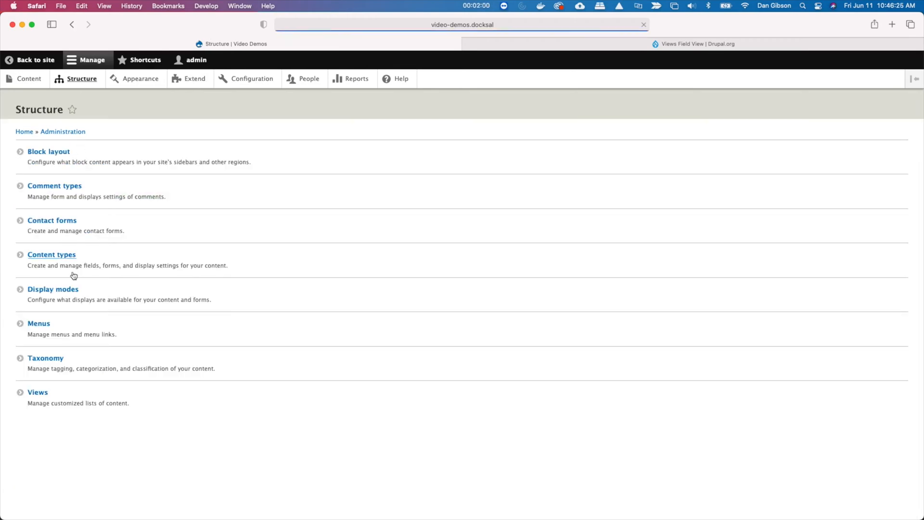
left_click(37, 392)
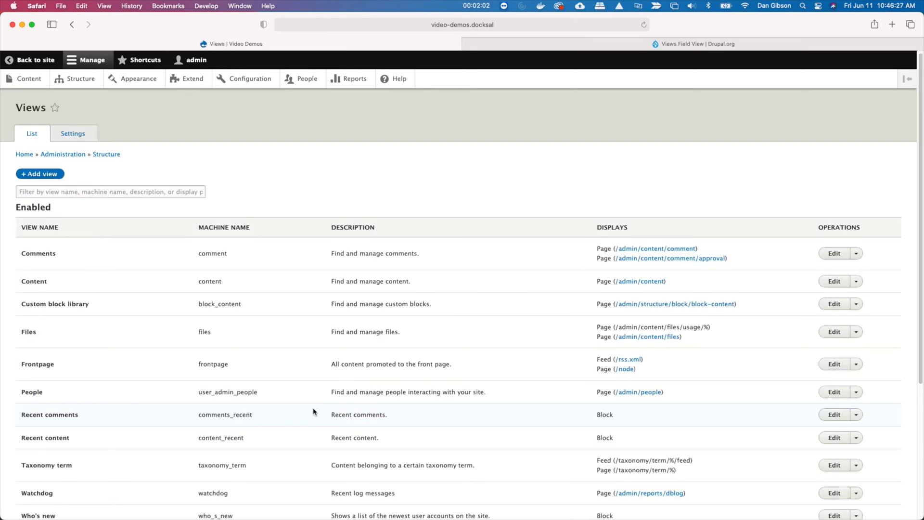
left_click(39, 173)
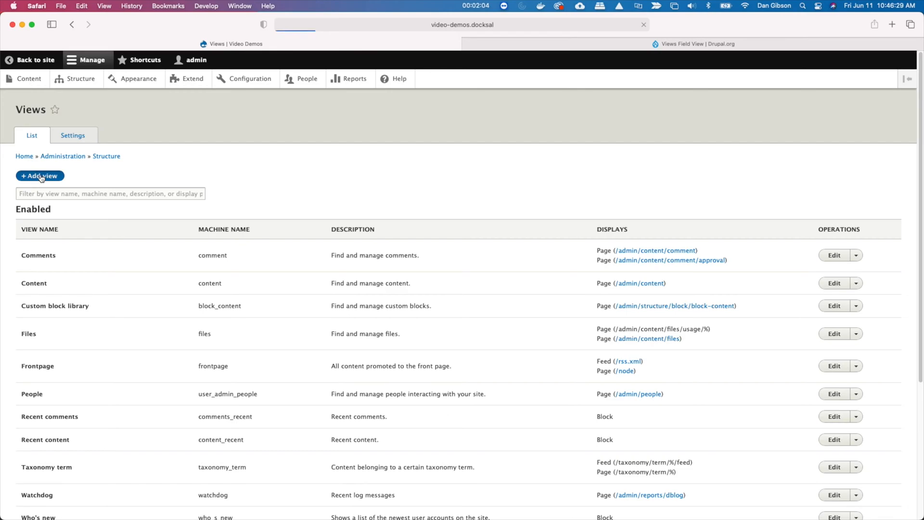
left_click(39, 176)
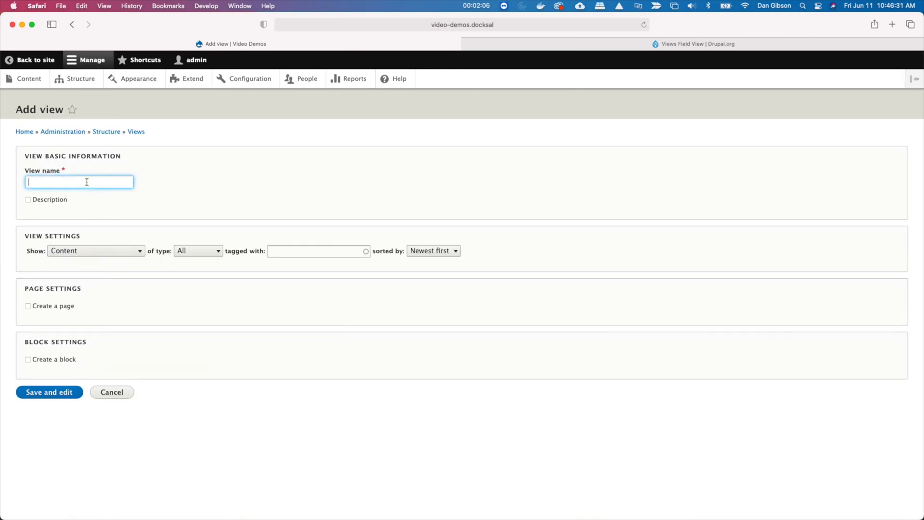
mouse_move(253, 189)
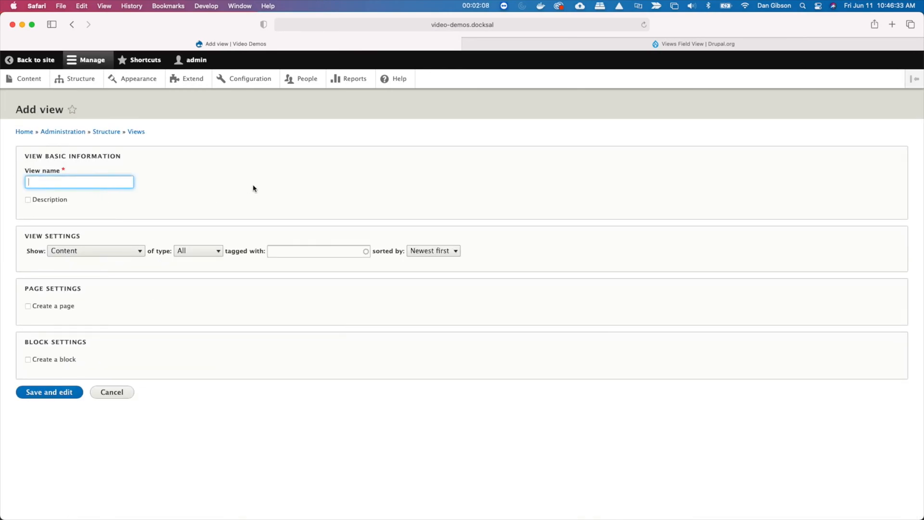
type("E")
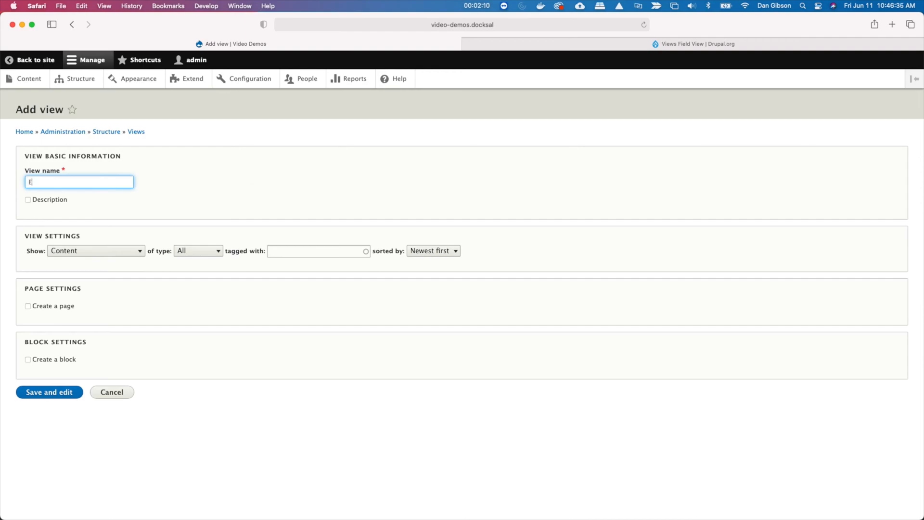
type("vents")
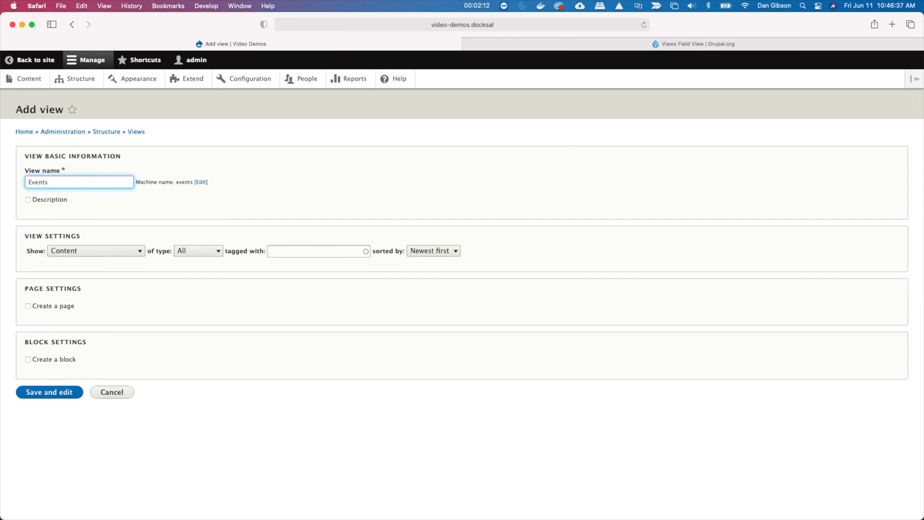
left_click(49, 391)
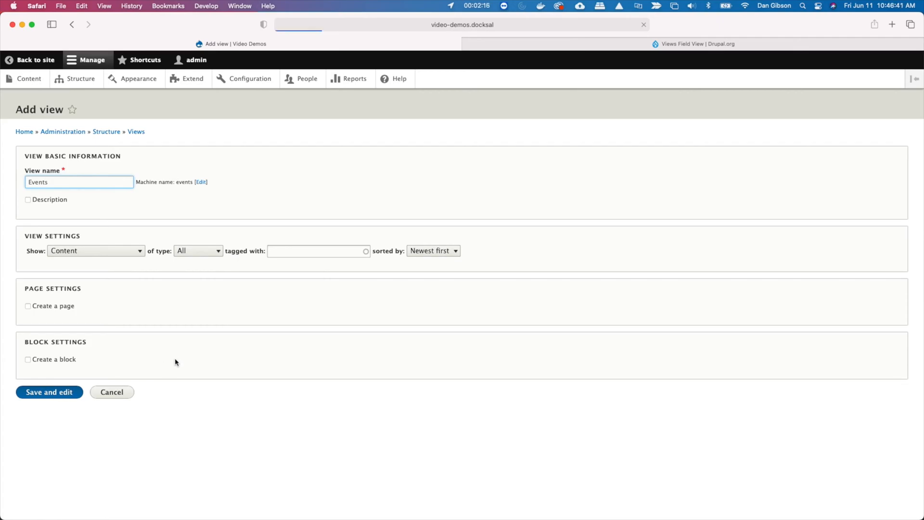
left_click(49, 392)
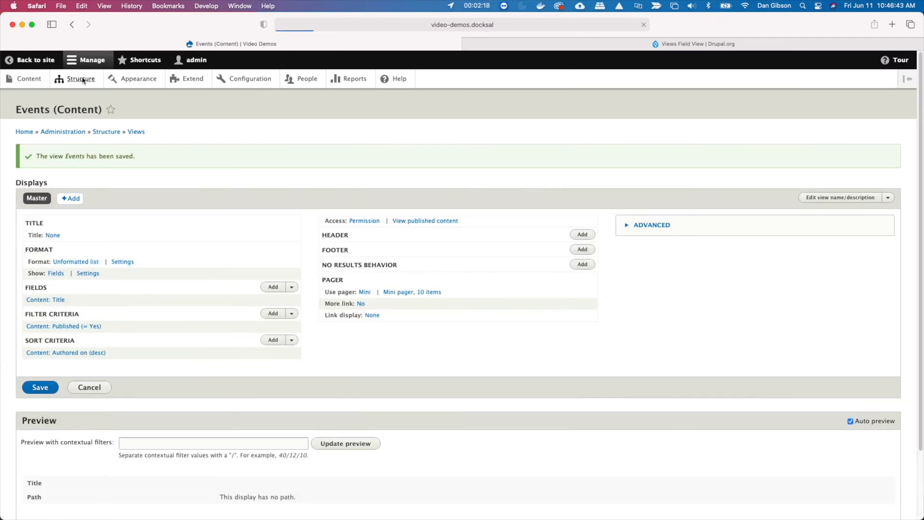
Step: Under Structure > Content types, add a content type named 'Event' and save it
left_click(81, 79)
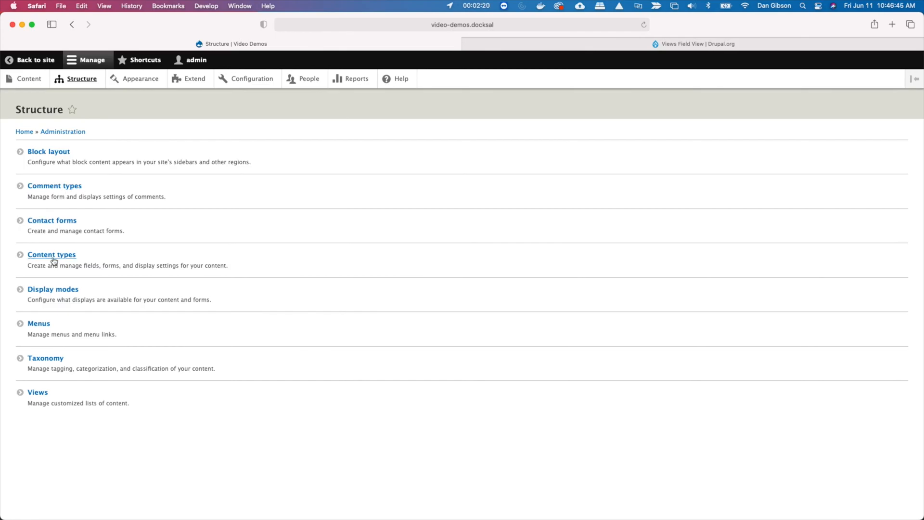
left_click(52, 254)
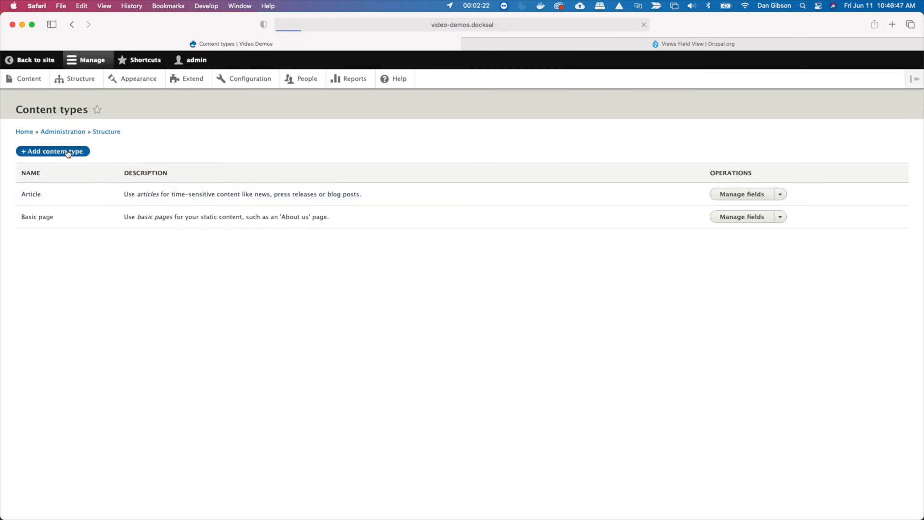
left_click(52, 152)
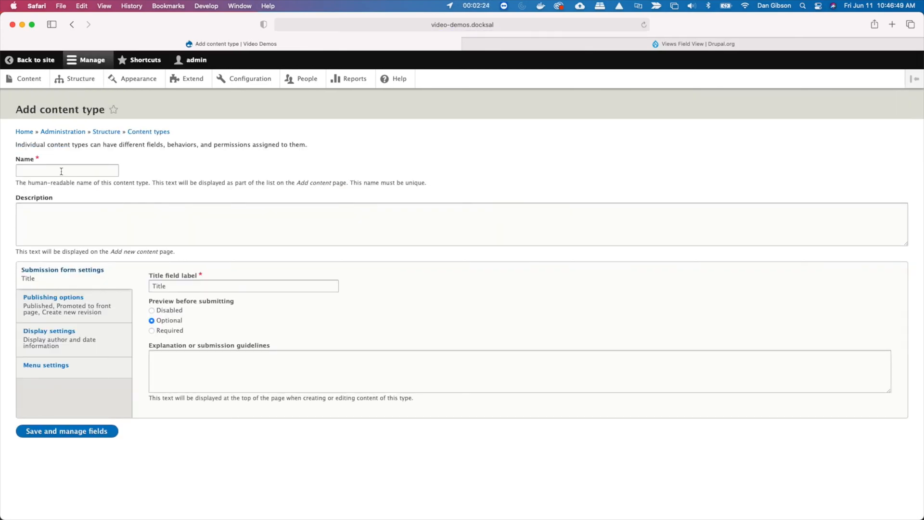
type("Event")
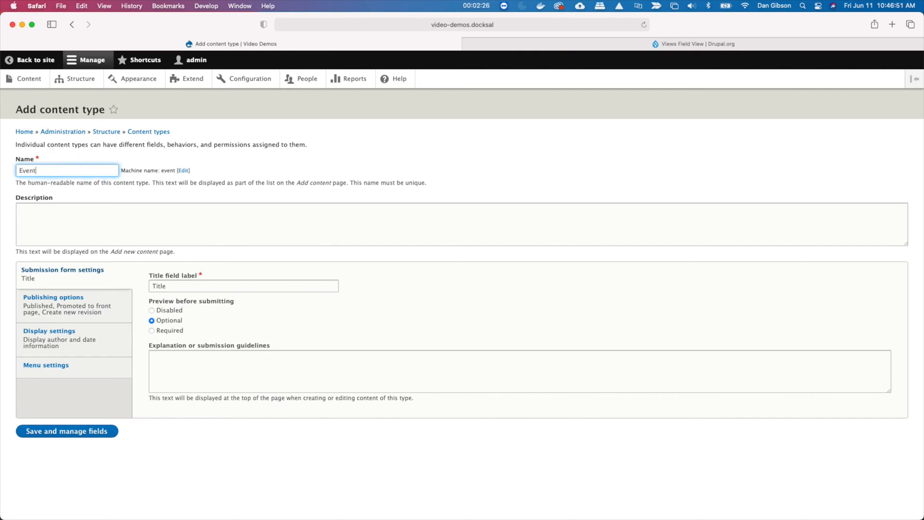
left_click(66, 430)
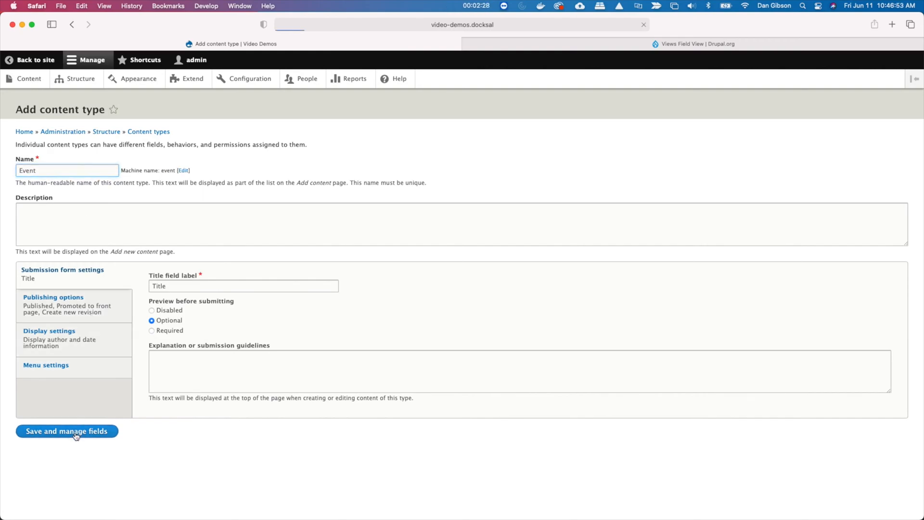
left_click(66, 431)
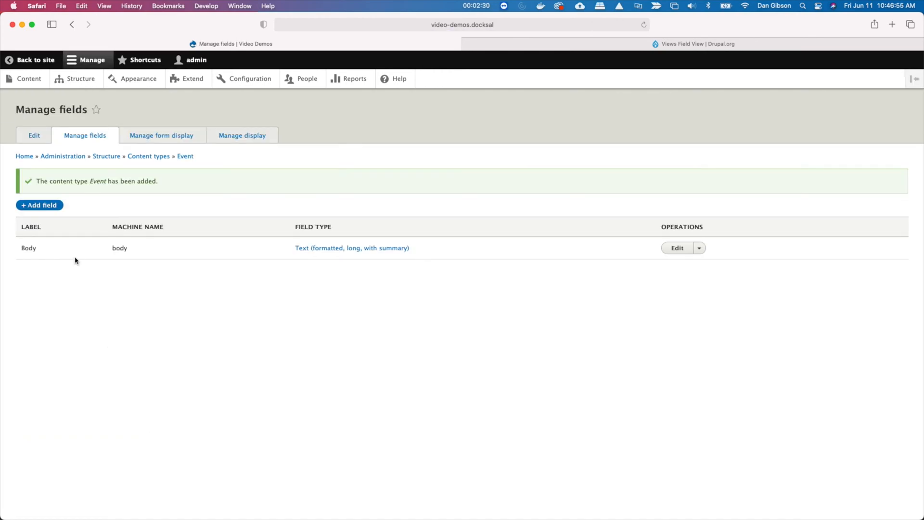
Step: Add a Date-type field labelled 'Date' to the Event content type
left_click(39, 204)
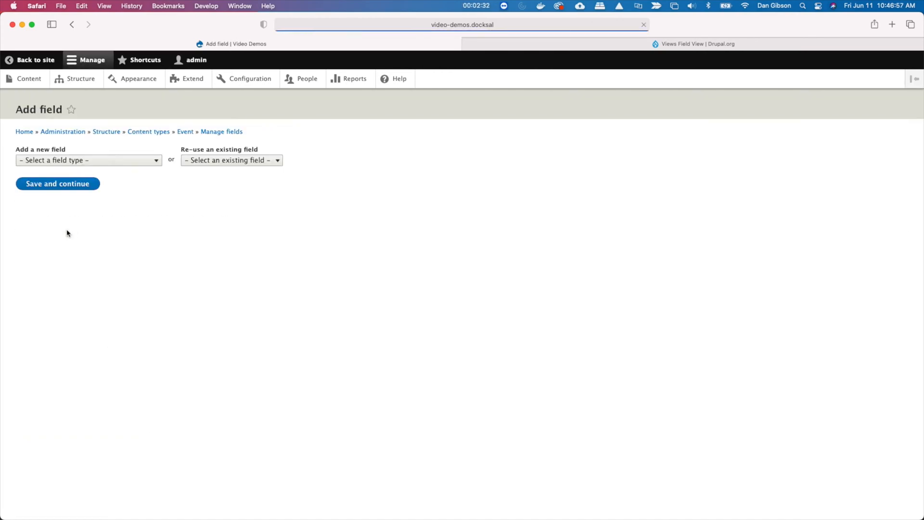
left_click(89, 160)
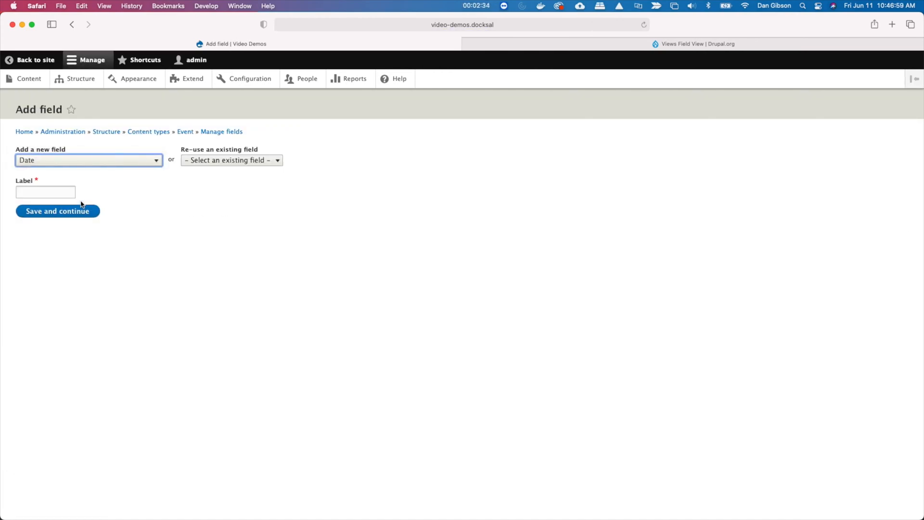
type("Date")
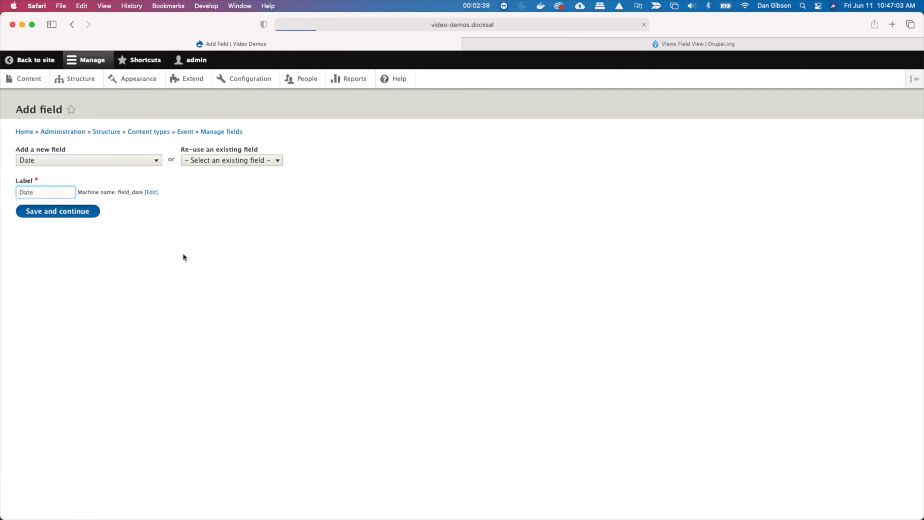
left_click(57, 211)
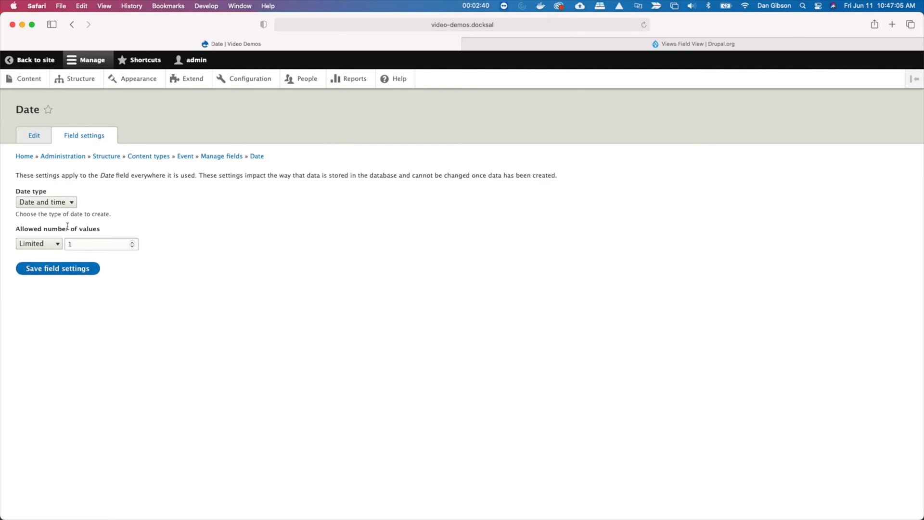
Step: Set the Date field to date only, save its settings, and view Manage form display
left_click(45, 202)
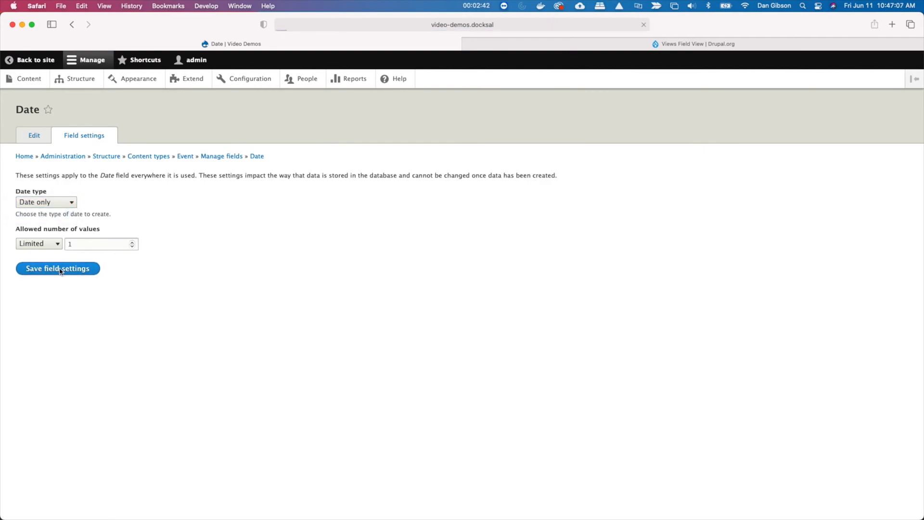
left_click(58, 268)
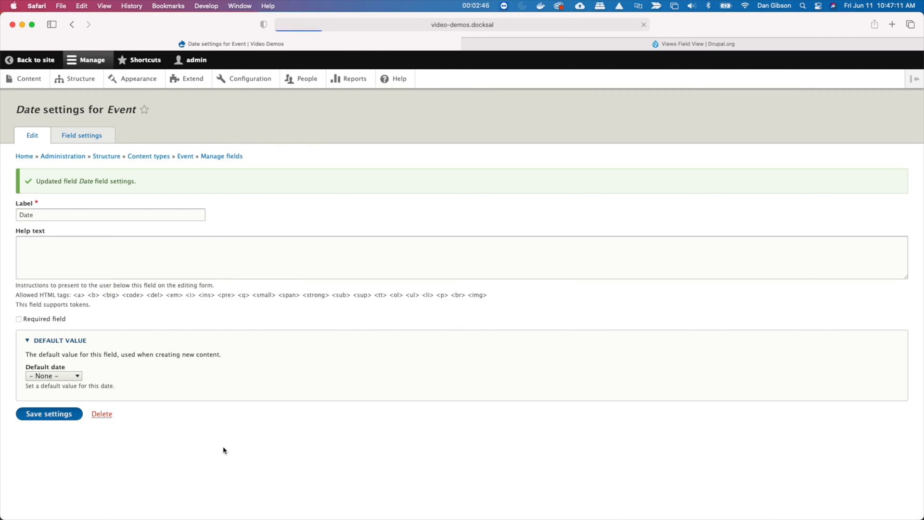
left_click(49, 413)
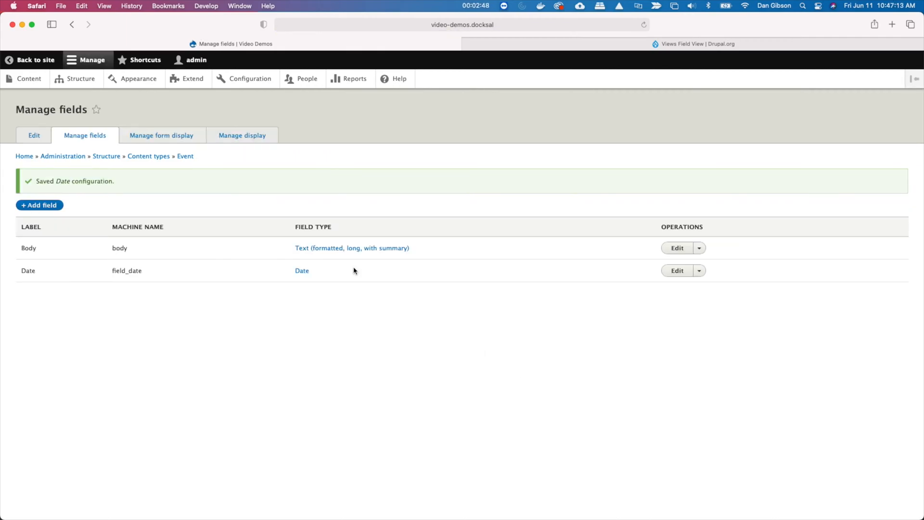
left_click(162, 135)
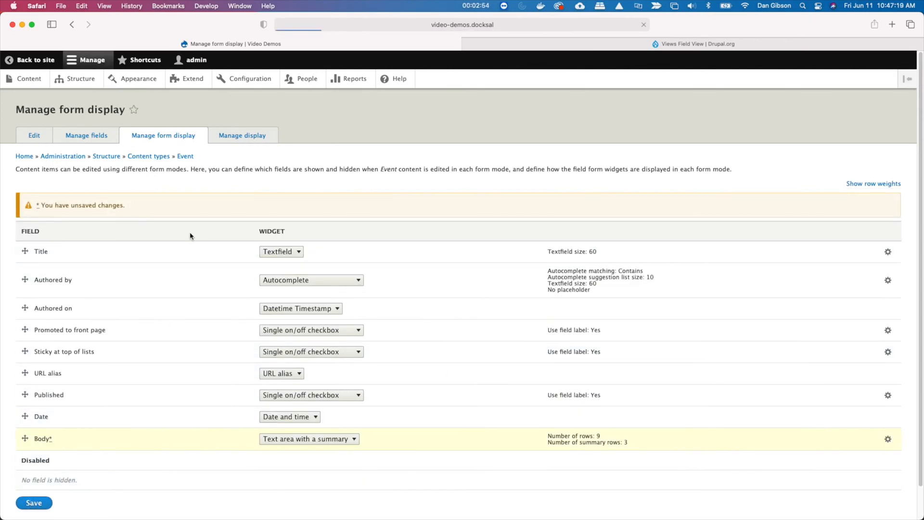
Step: Create an Event titled 'Example Past Date' dated 04/01/2021 and save it
left_click(29, 79)
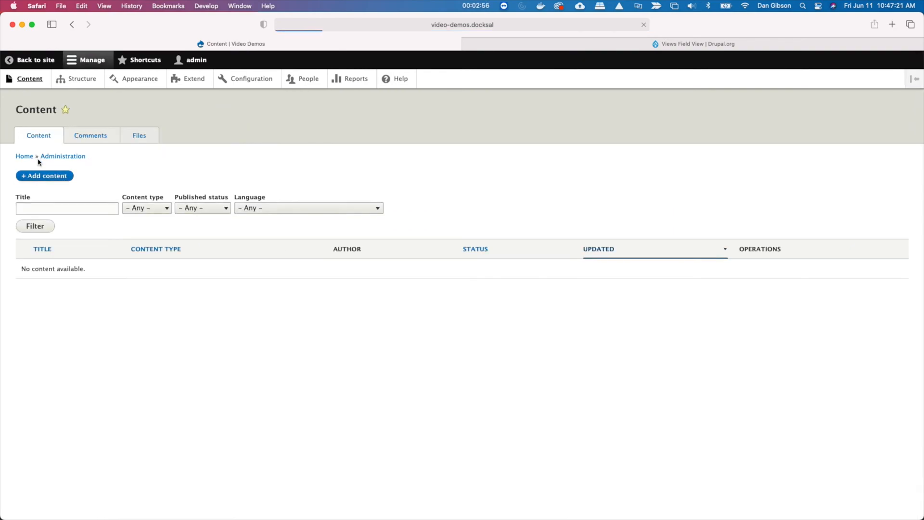
left_click(44, 176)
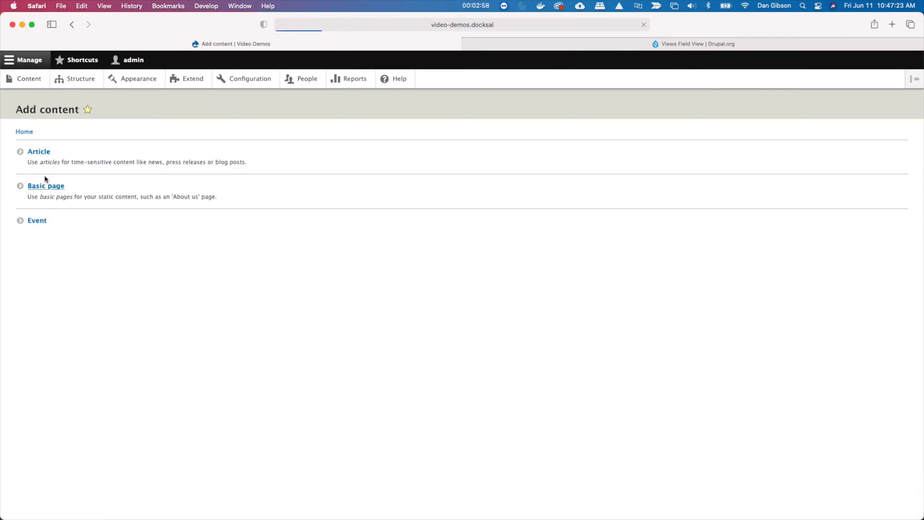
mouse_move(55, 249)
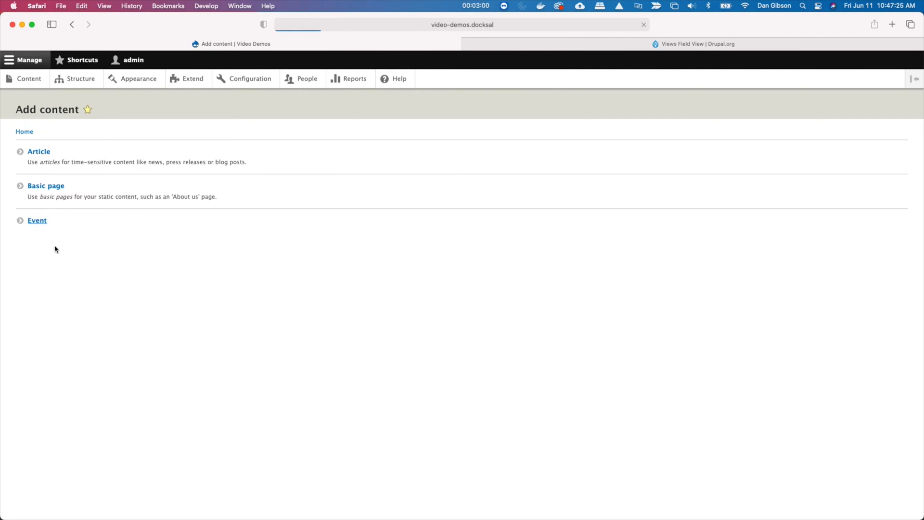
left_click(37, 221)
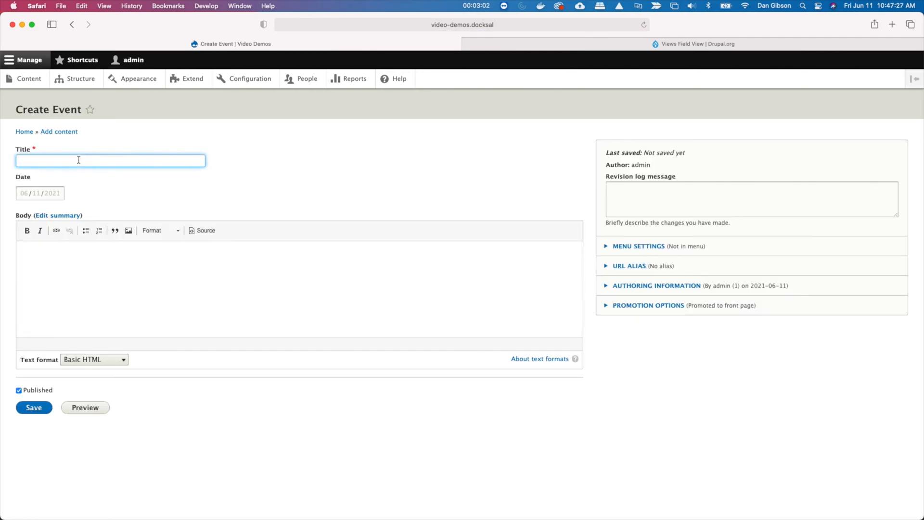
type("Exxam")
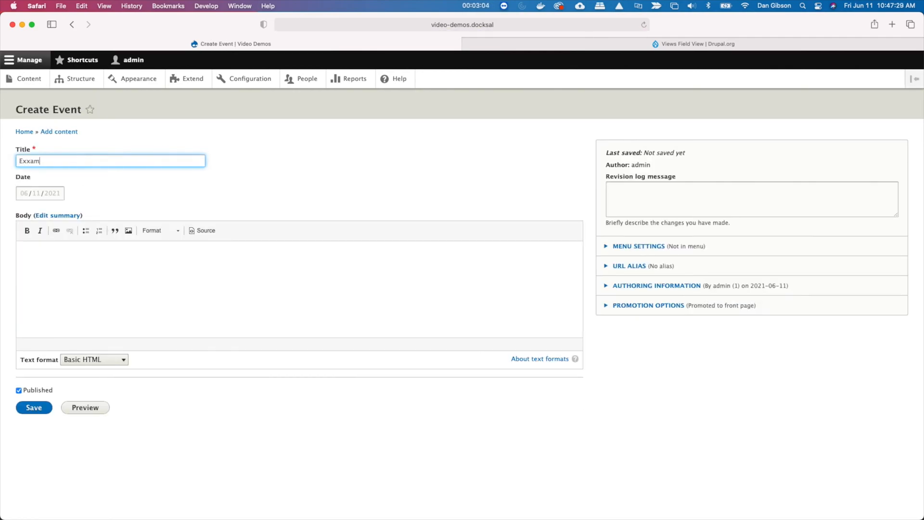
type("Example Past")
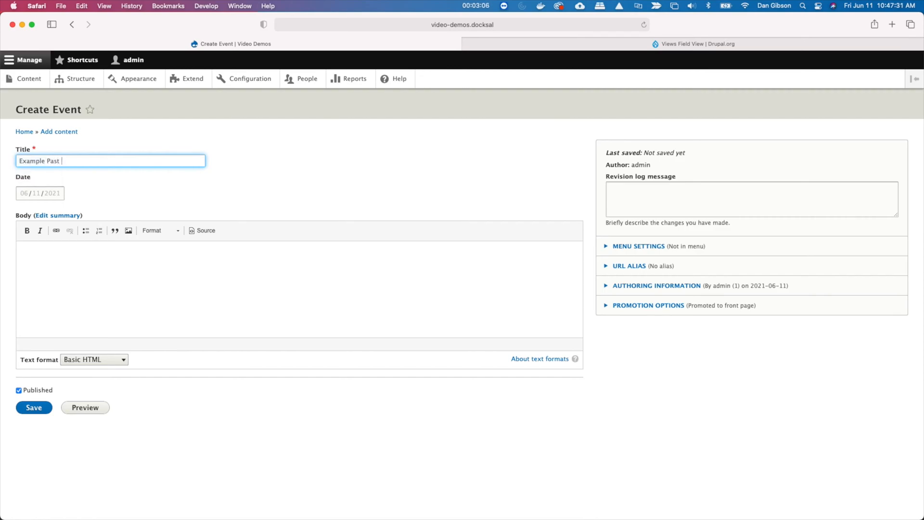
type("Date")
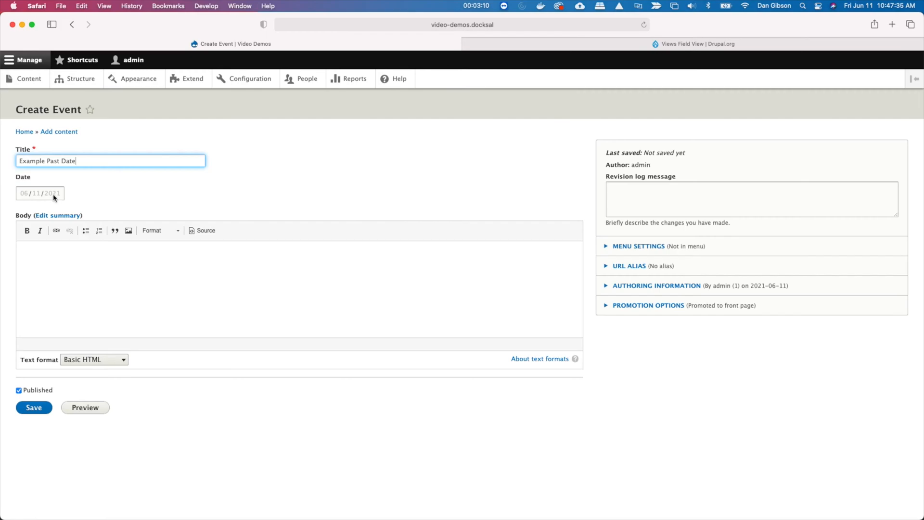
left_click(40, 192)
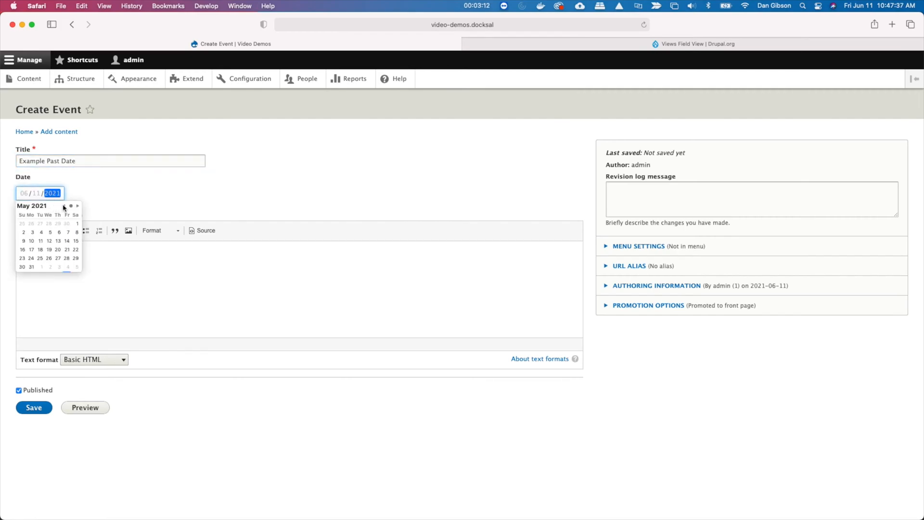
left_click(63, 205)
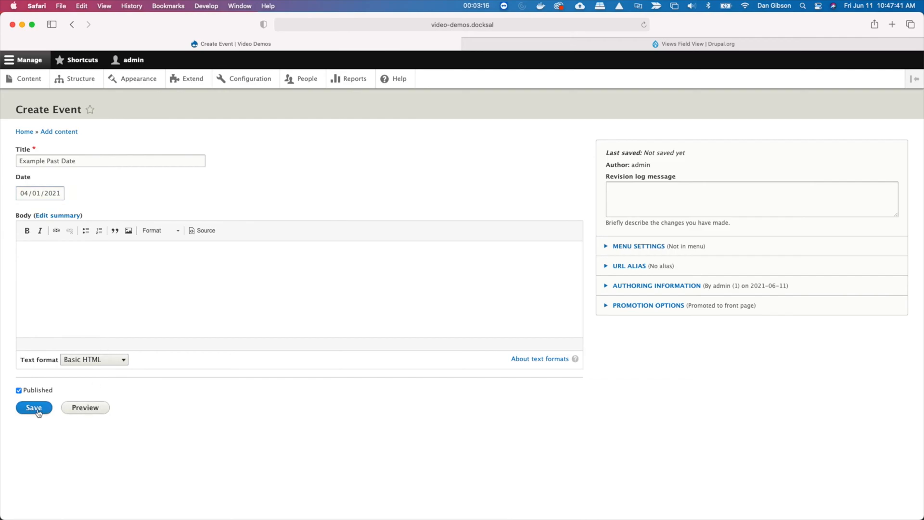
left_click(34, 407)
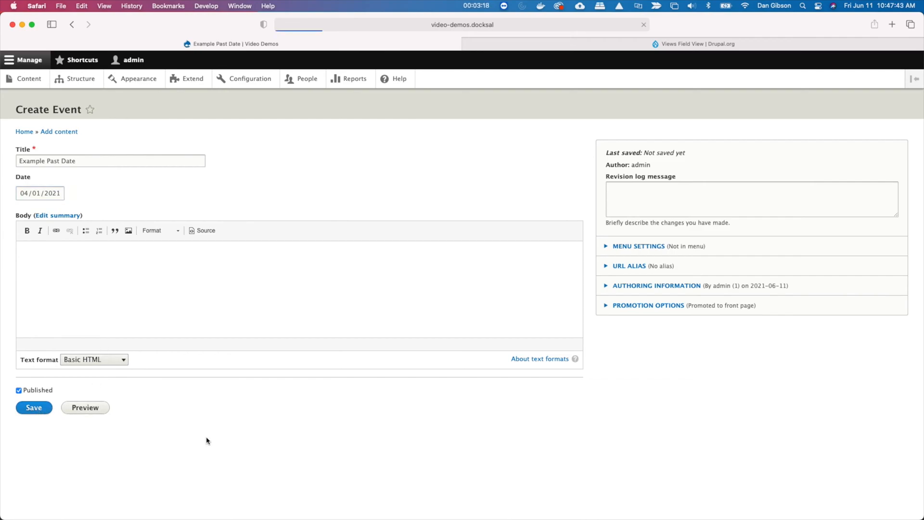
left_click(34, 408)
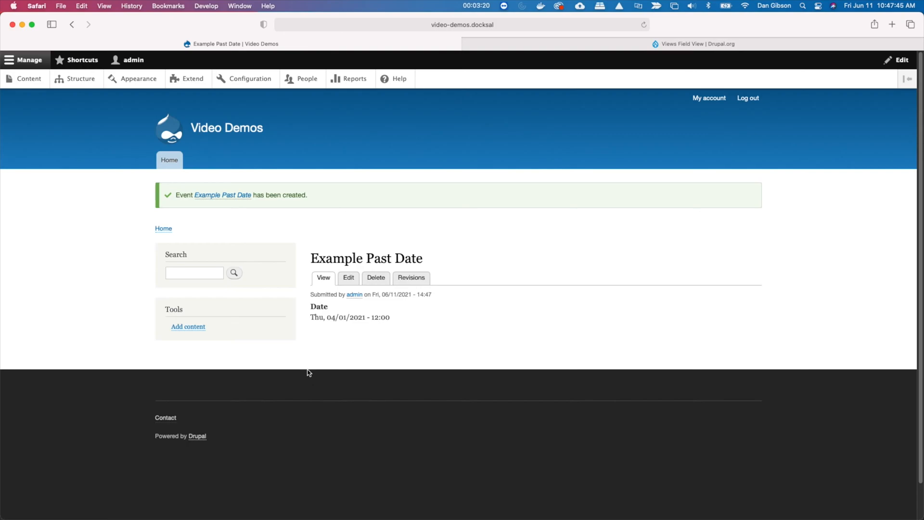
Step: Create an Event titled 'Example Future Date' dated 02/01/2022 and save it
left_click(29, 78)
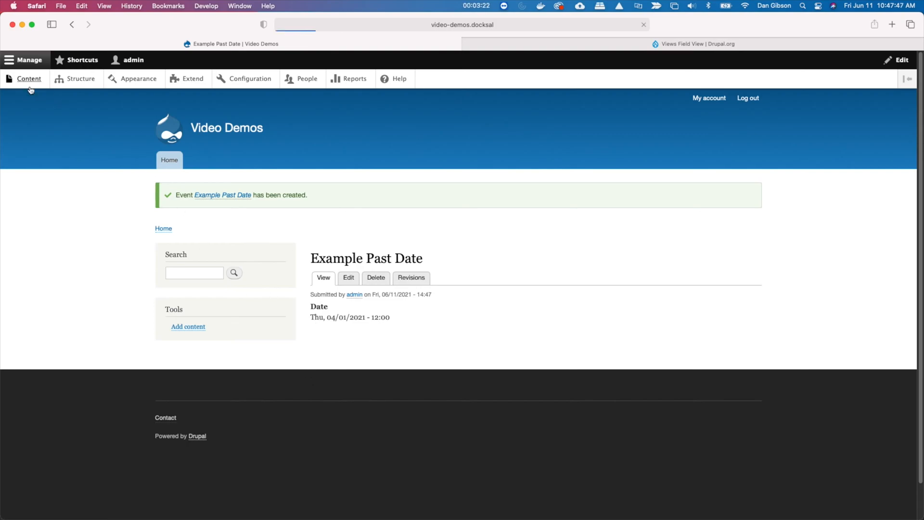
left_click(188, 327)
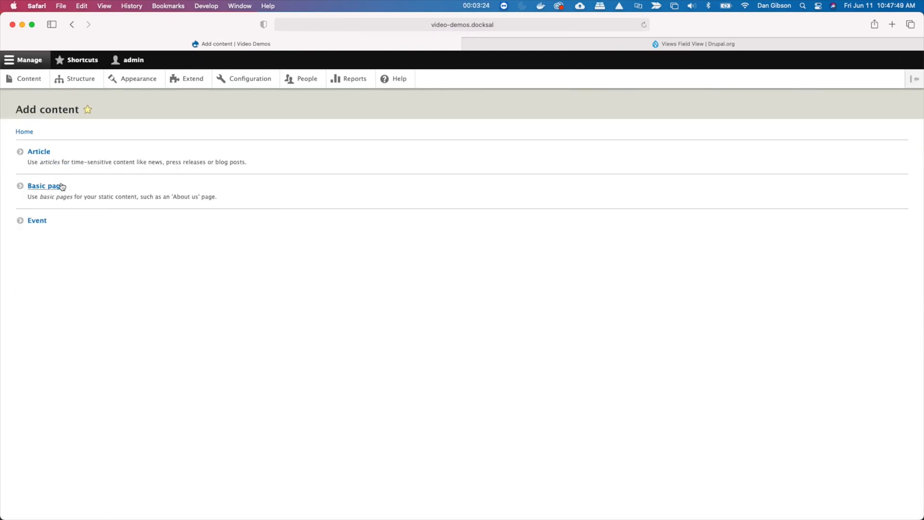
left_click(36, 220)
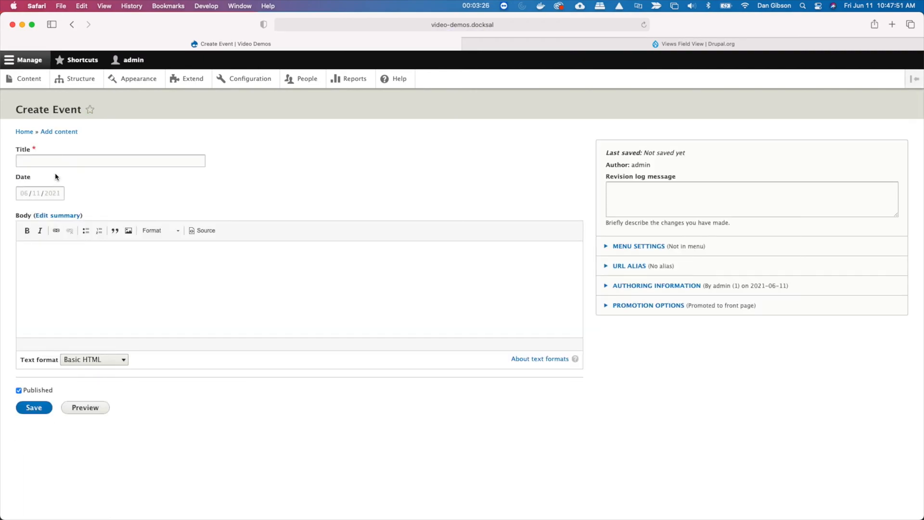
type("Example Future")
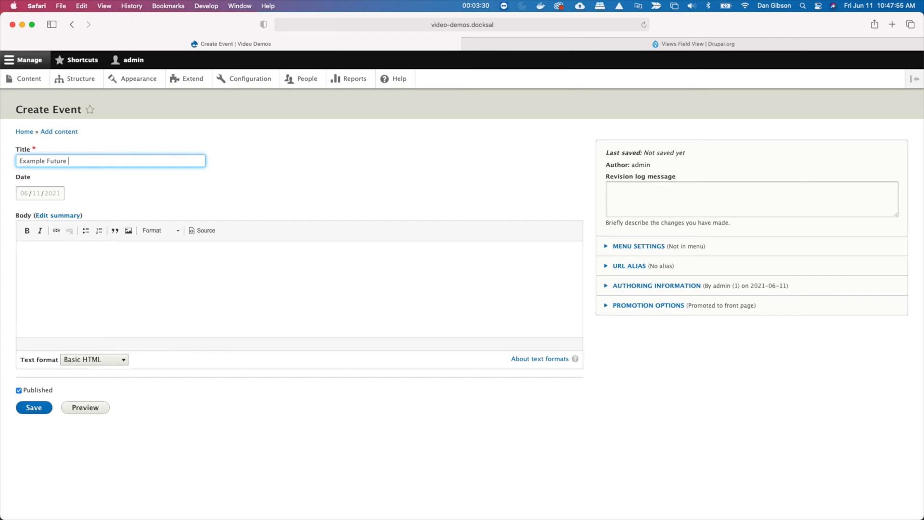
type("Date")
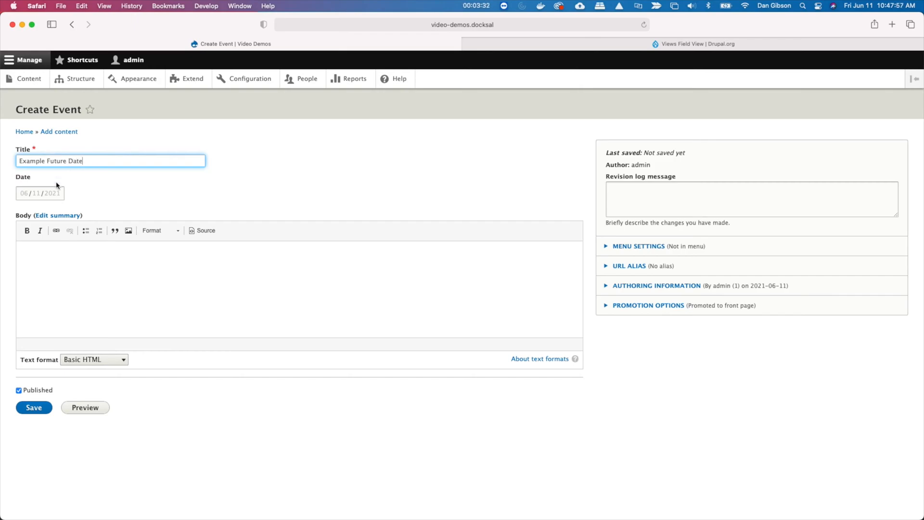
left_click(39, 193)
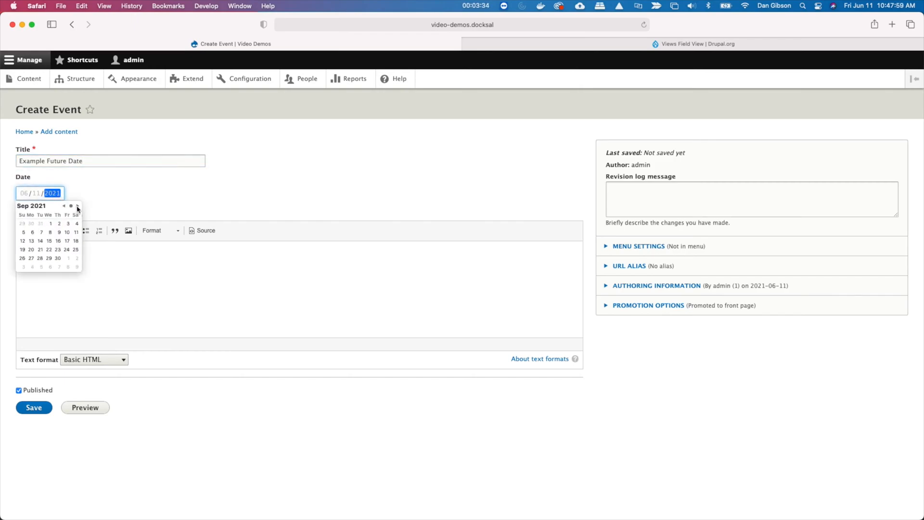
left_click(77, 206)
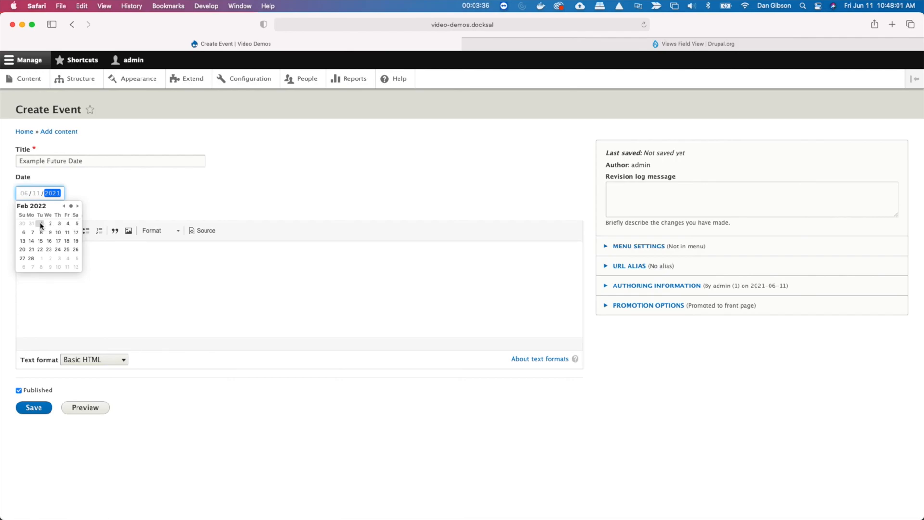
left_click(40, 223)
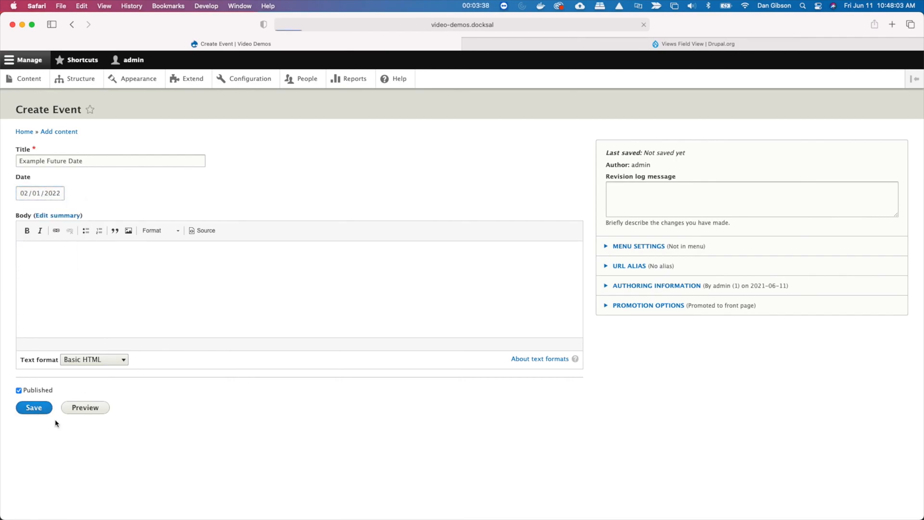
left_click(34, 407)
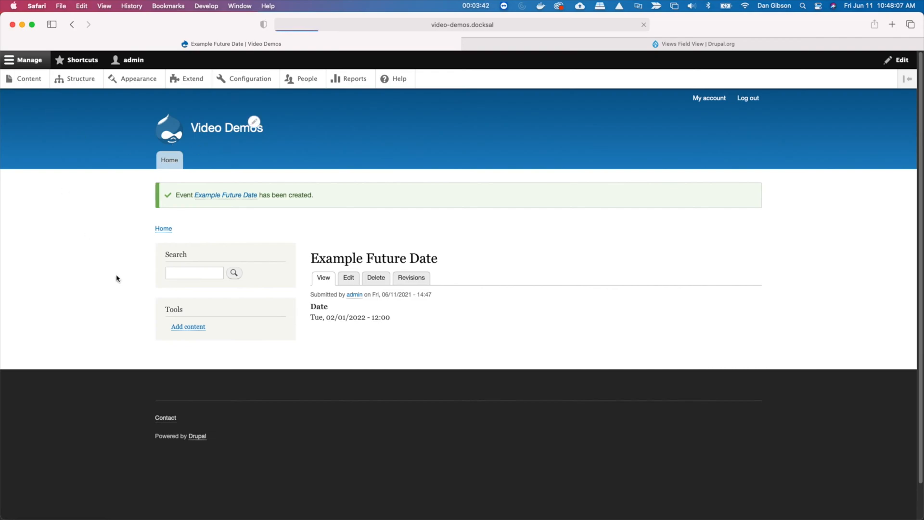
left_click(169, 160)
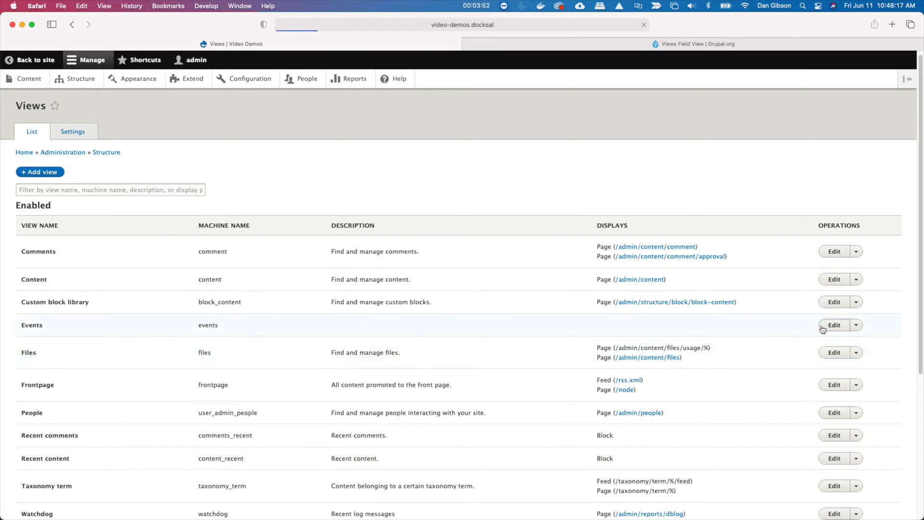
Step: Add a block display named 'Display Block' with title 'Events' to the Events view
left_click(833, 325)
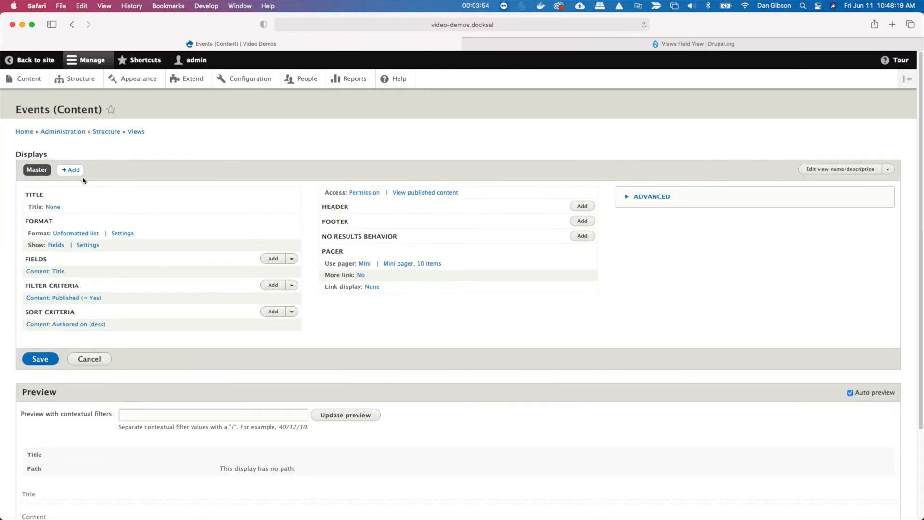
left_click(71, 169)
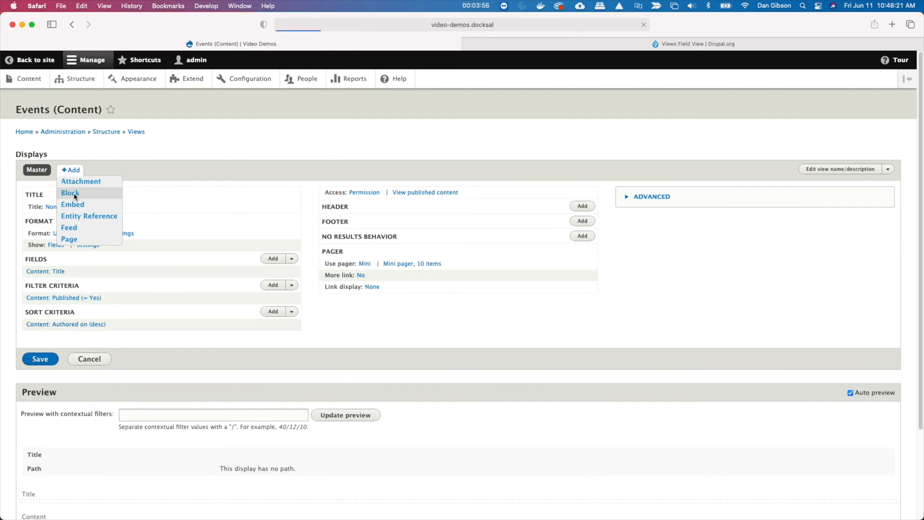
left_click(69, 193)
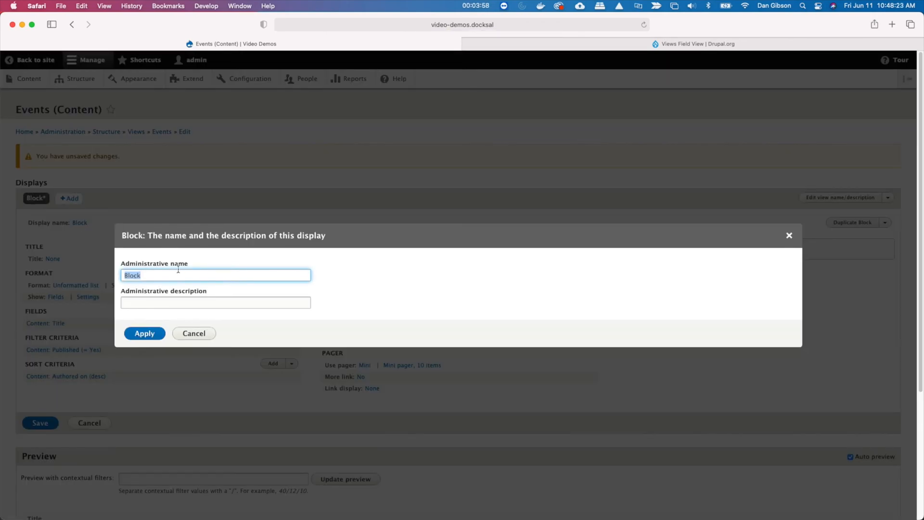
type("Display")
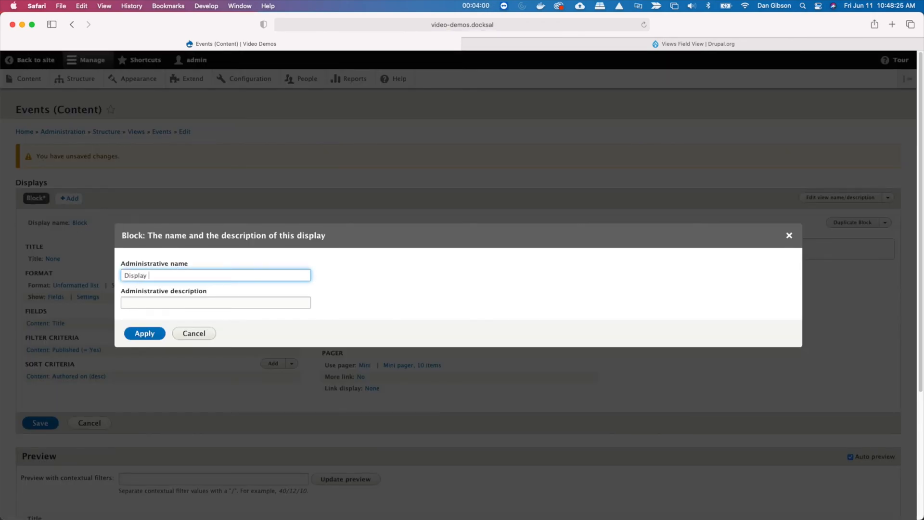
type("Block")
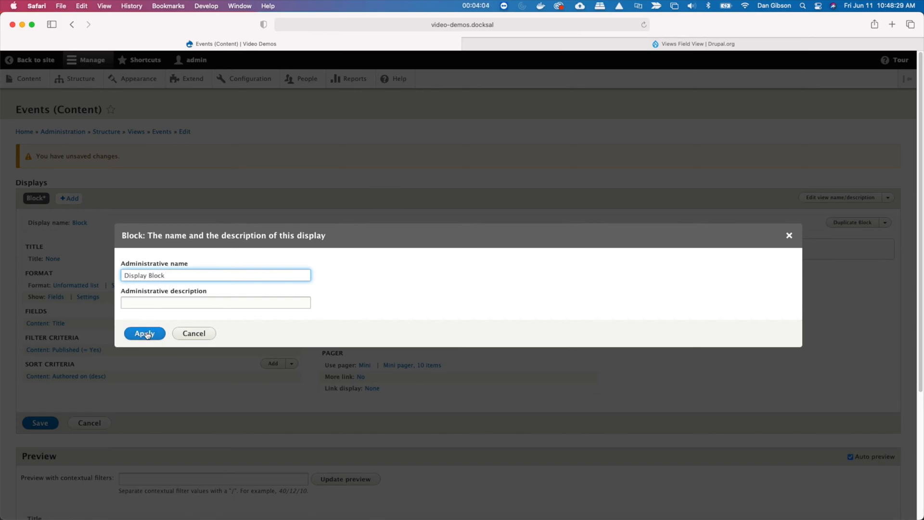
left_click(144, 333)
type("Events")
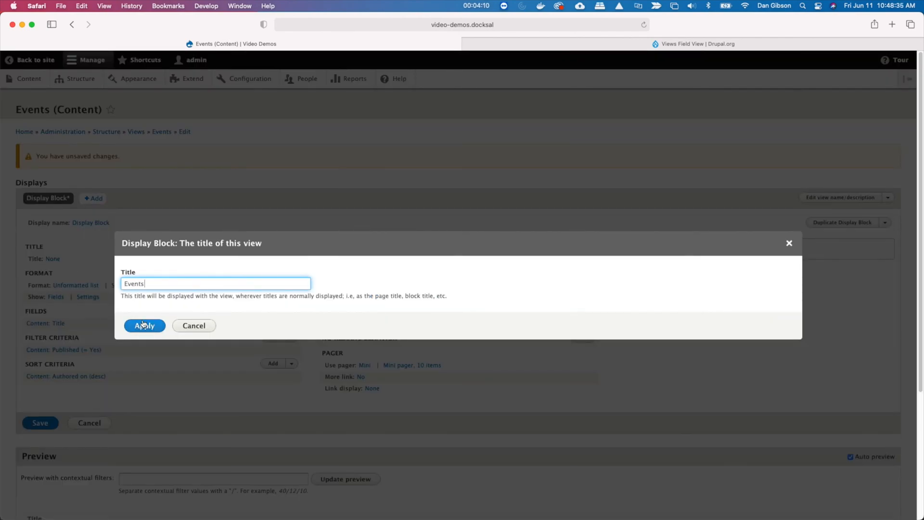
left_click(145, 326)
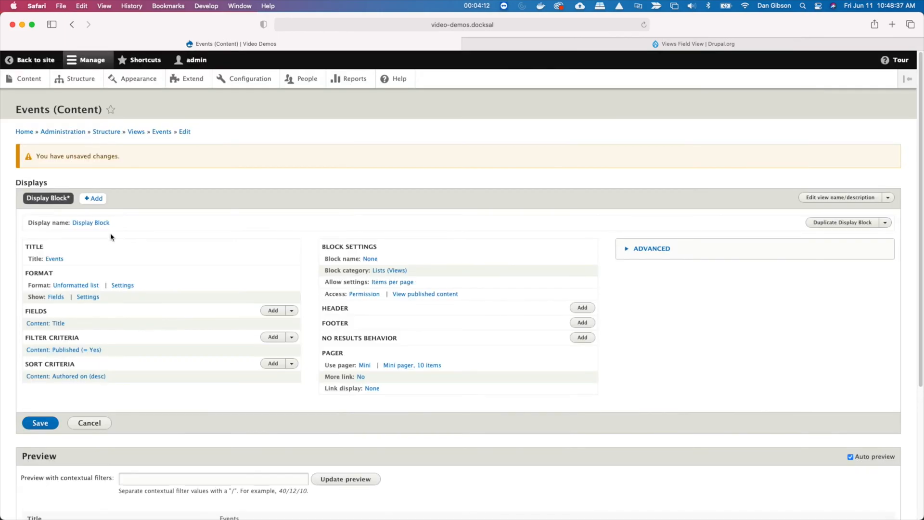
left_click(93, 199)
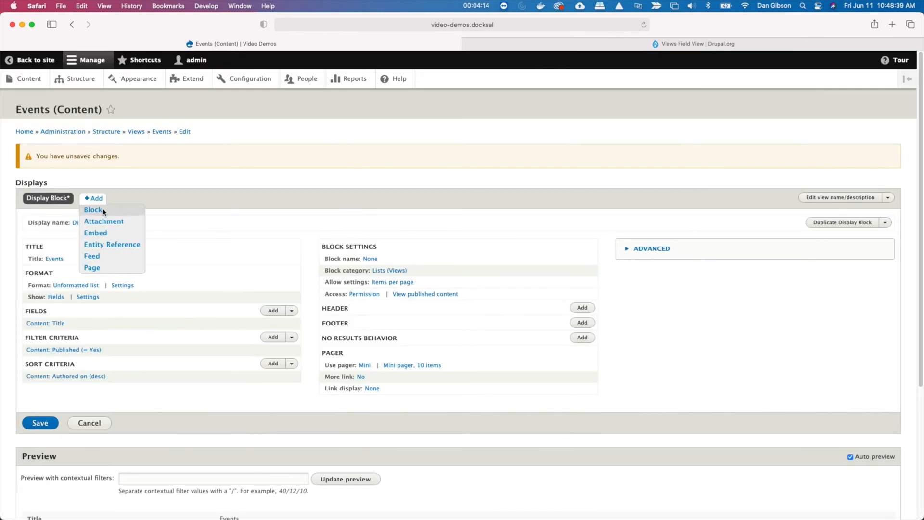
Step: Add an Embed display to the Events view and rename it 'Determine past or future'
left_click(95, 232)
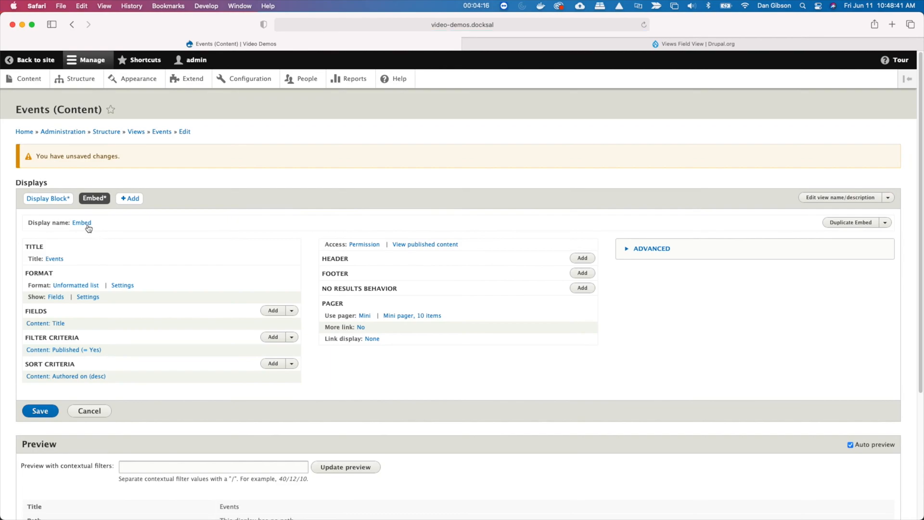
left_click(81, 223)
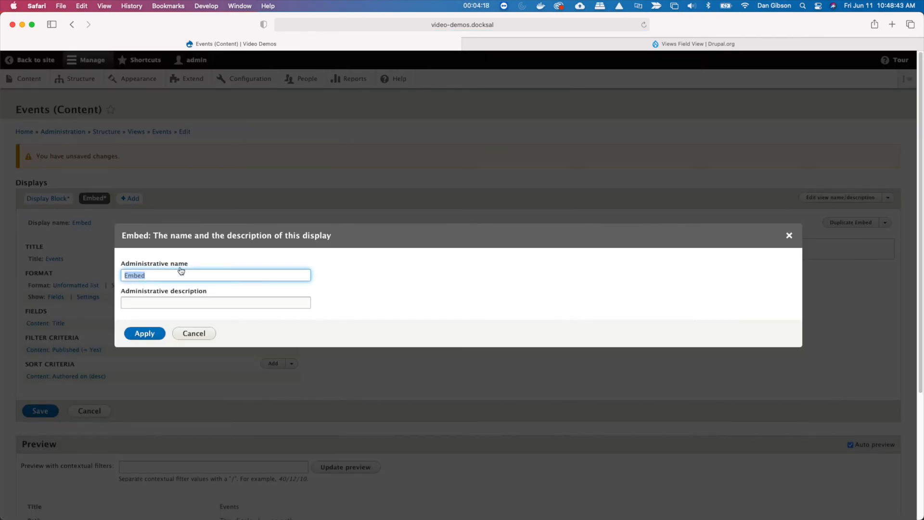
type("Determine")
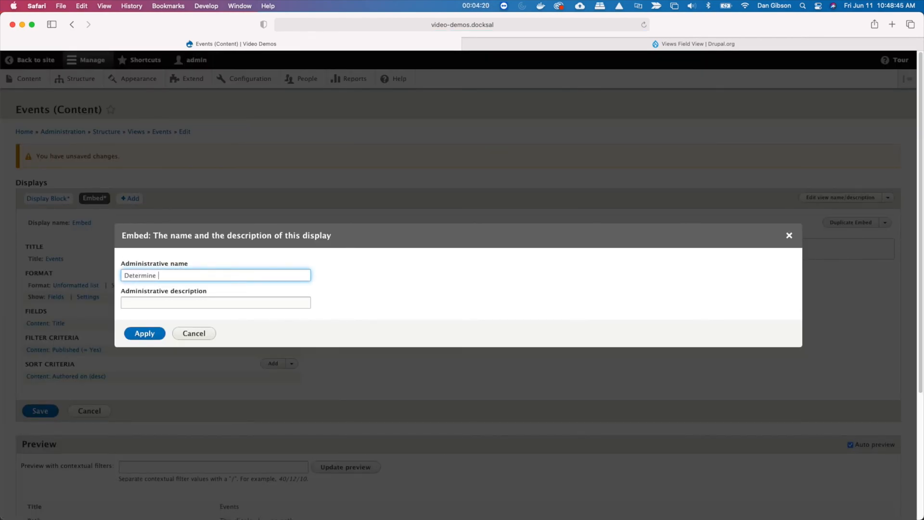
type("past of")
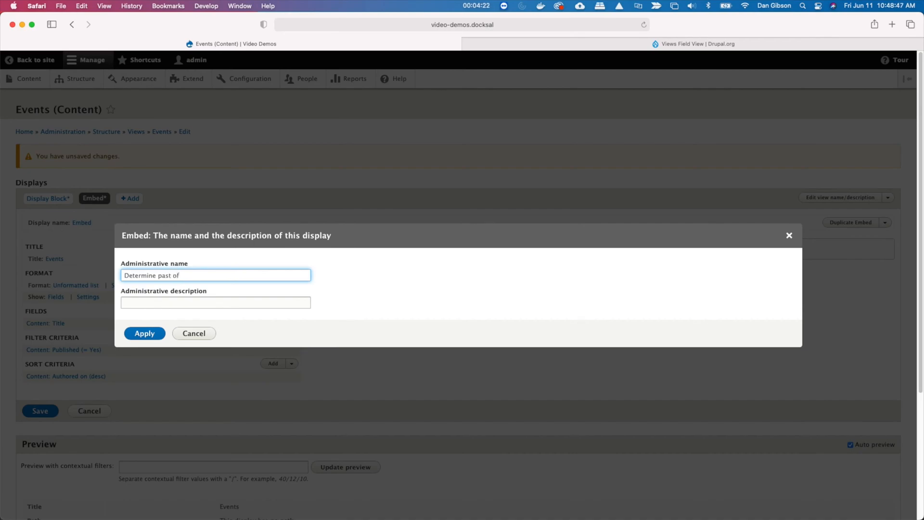
type("or futur")
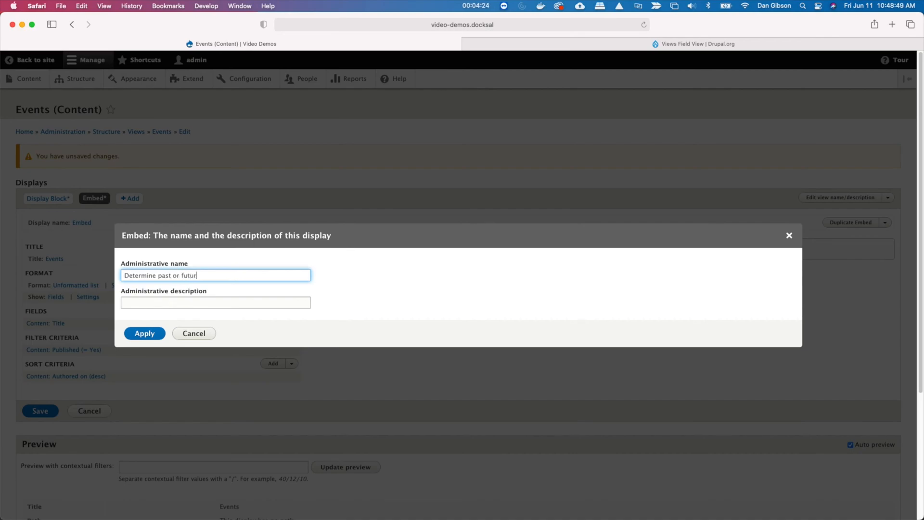
type("e")
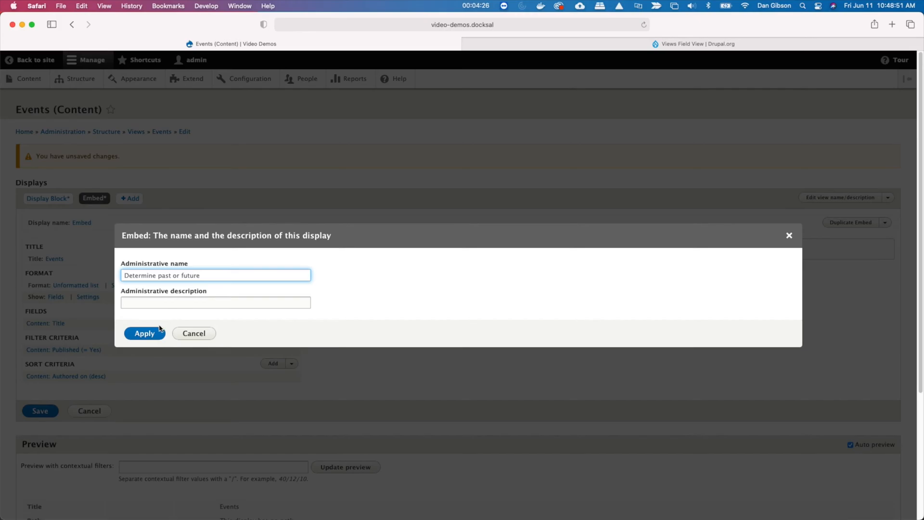
left_click(144, 333)
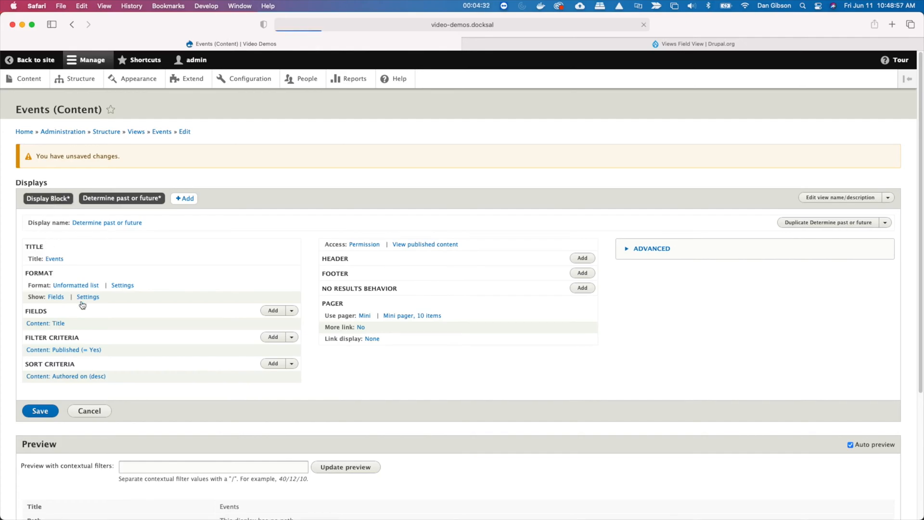
Step: Add a Content type filter so the block display lists only Event content
left_click(47, 198)
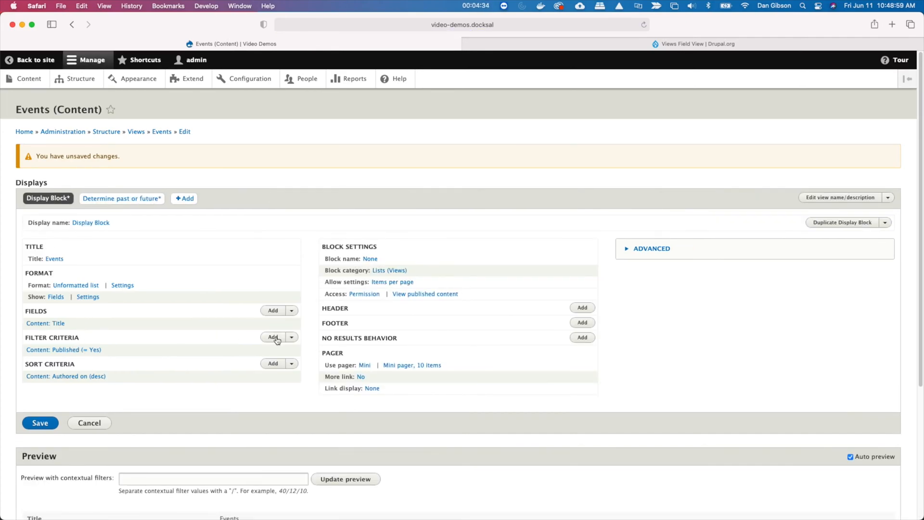
left_click(273, 337)
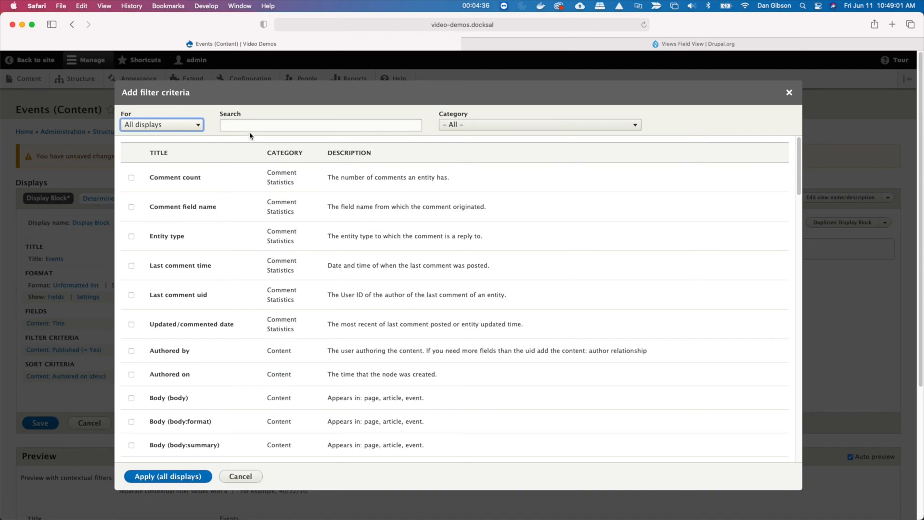
type("type")
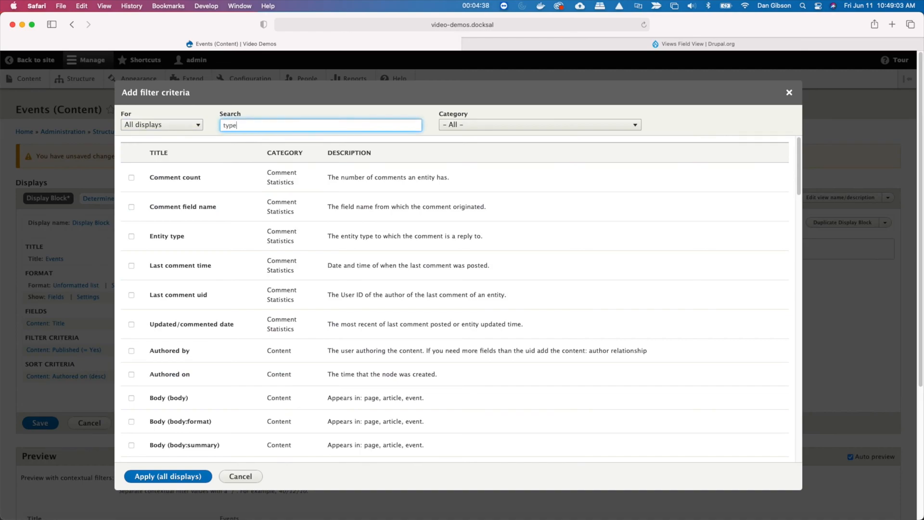
type("type")
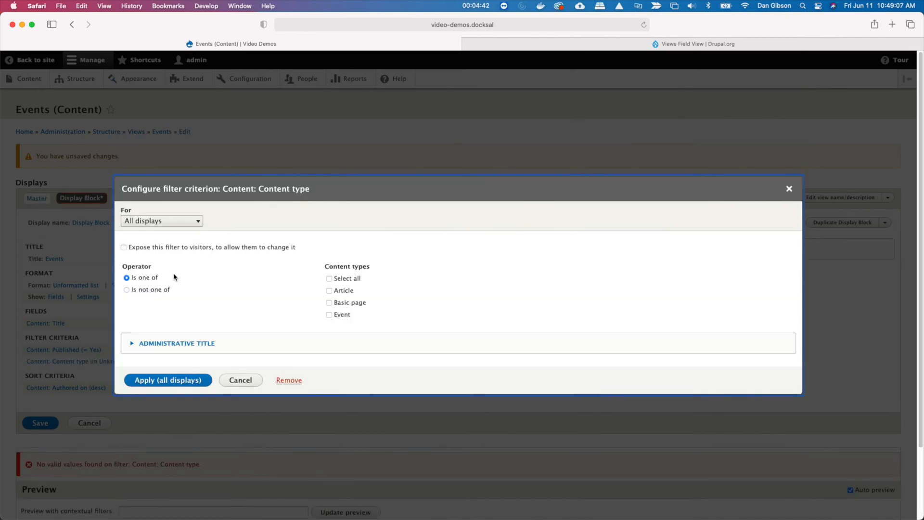
mouse_move(340, 318)
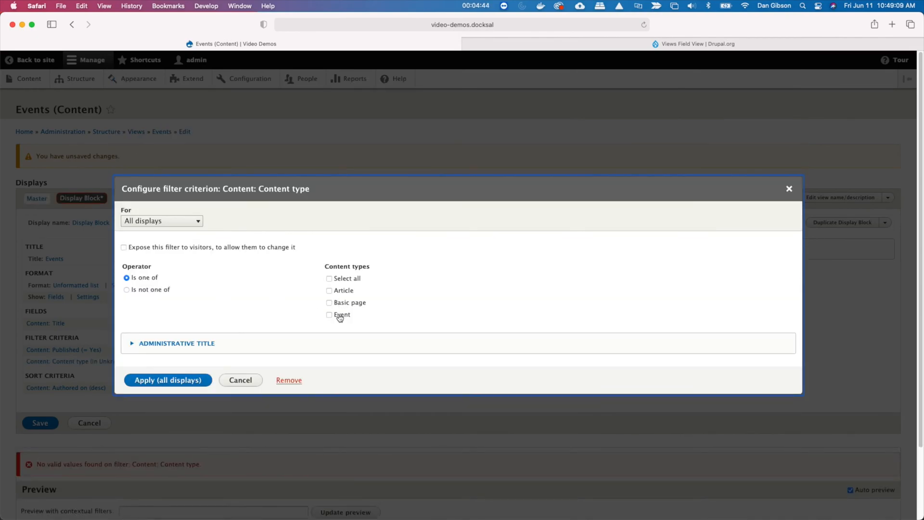
left_click(168, 380)
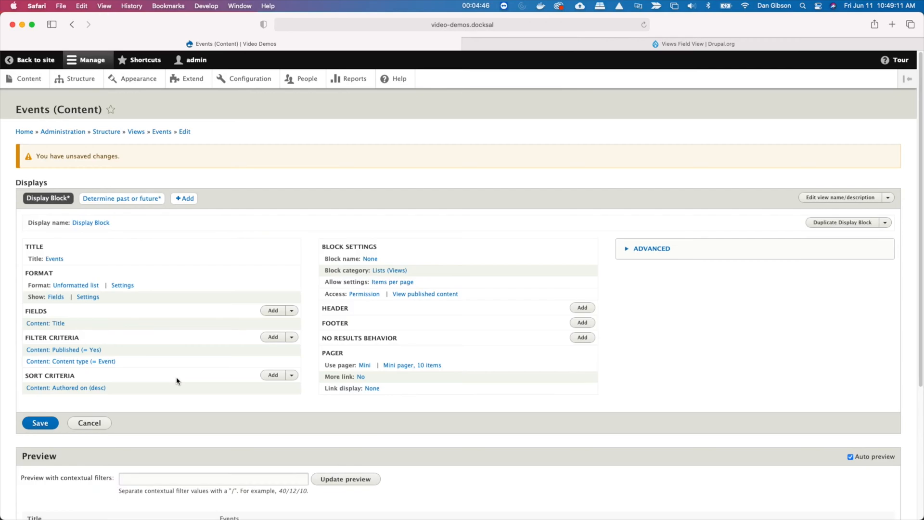
scroll("down", 3)
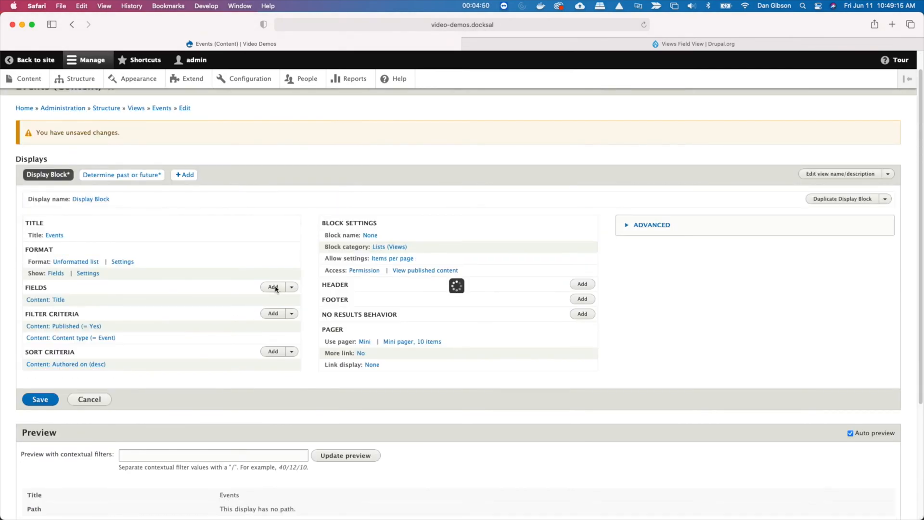
Step: Add the event Date field to the Events view with its default settings
left_click(273, 287)
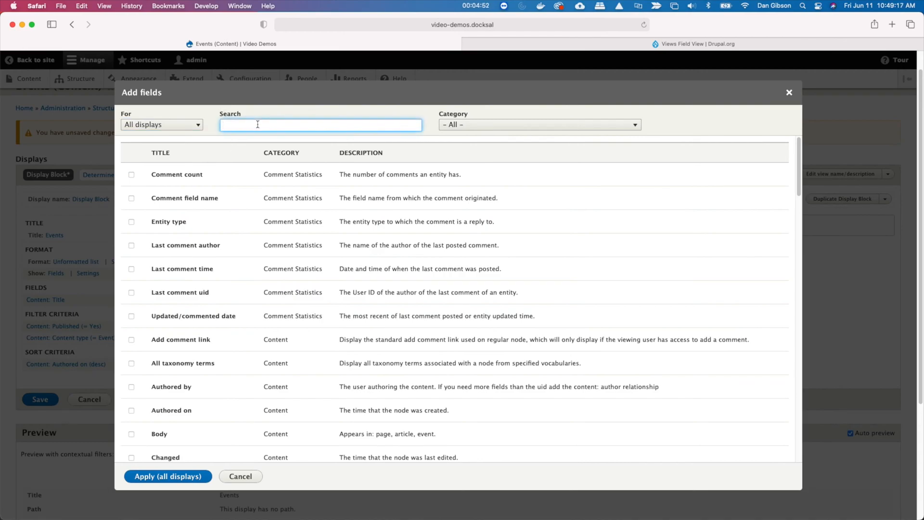
type("date")
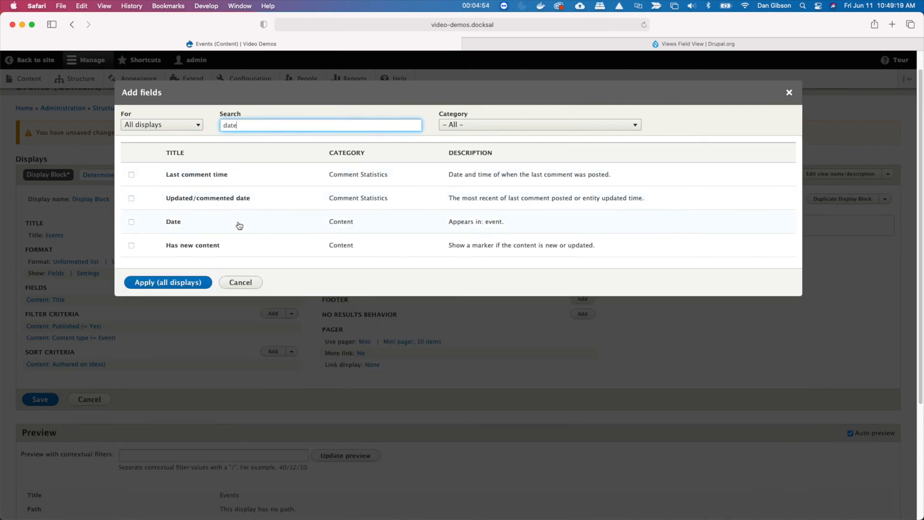
left_click(131, 221)
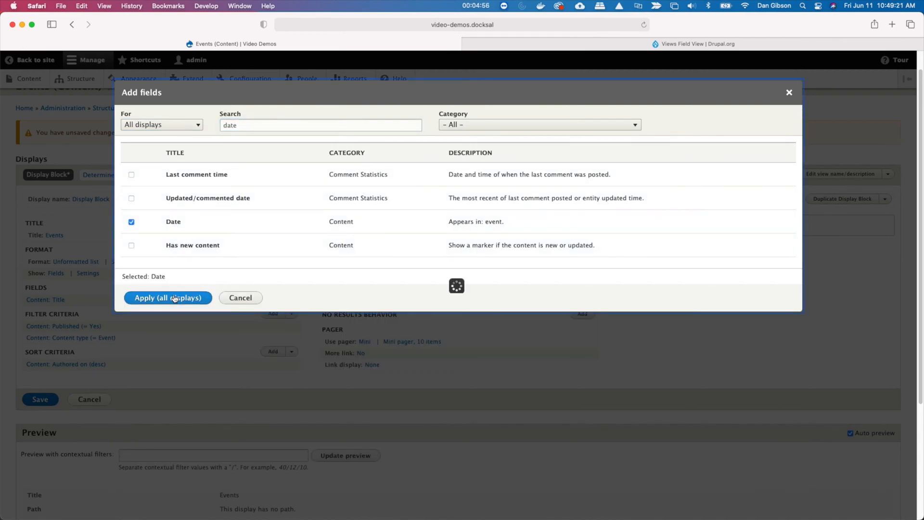
left_click(168, 297)
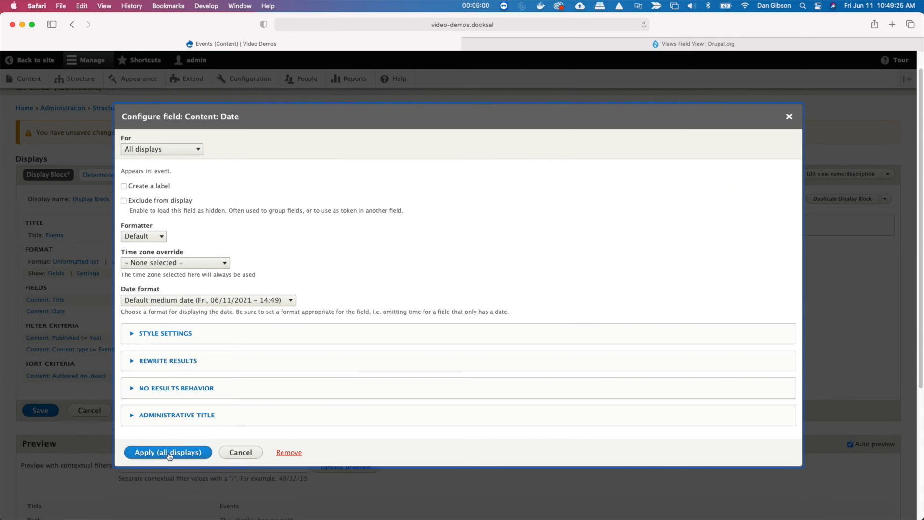
left_click(167, 452)
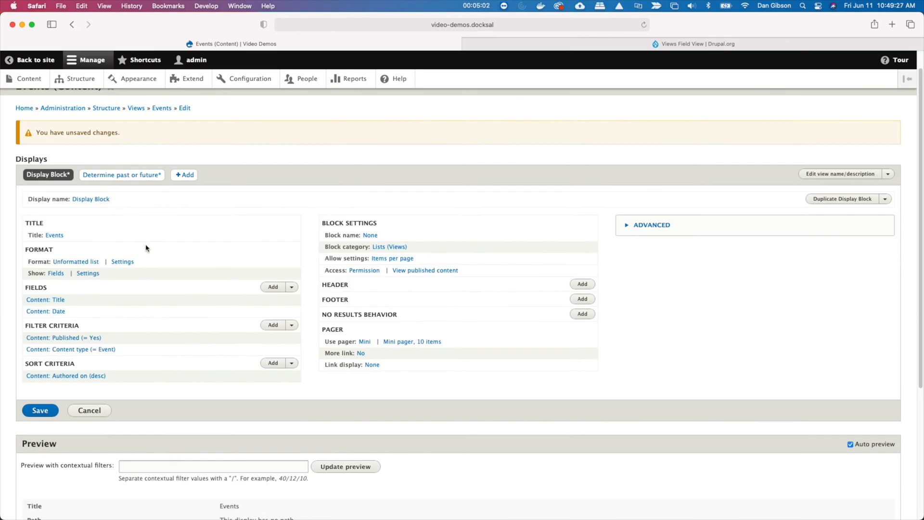
scroll("down", 3)
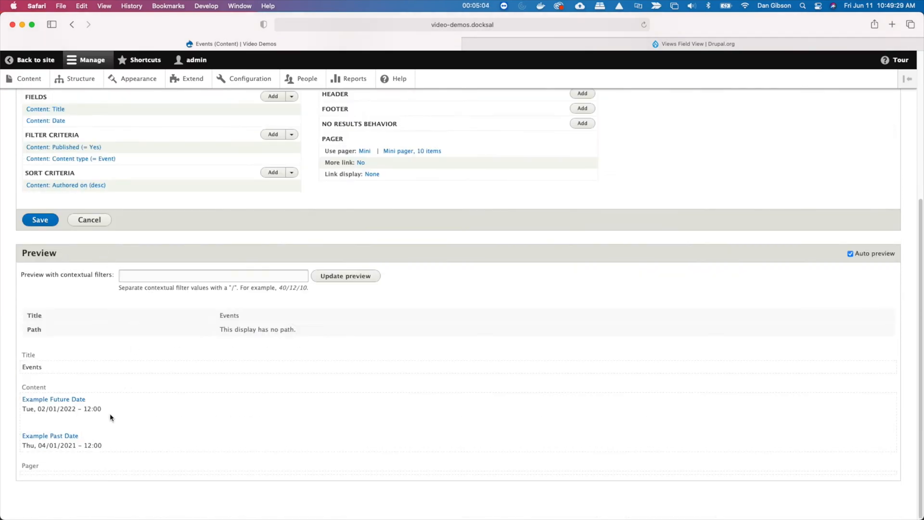
scroll("up", 3)
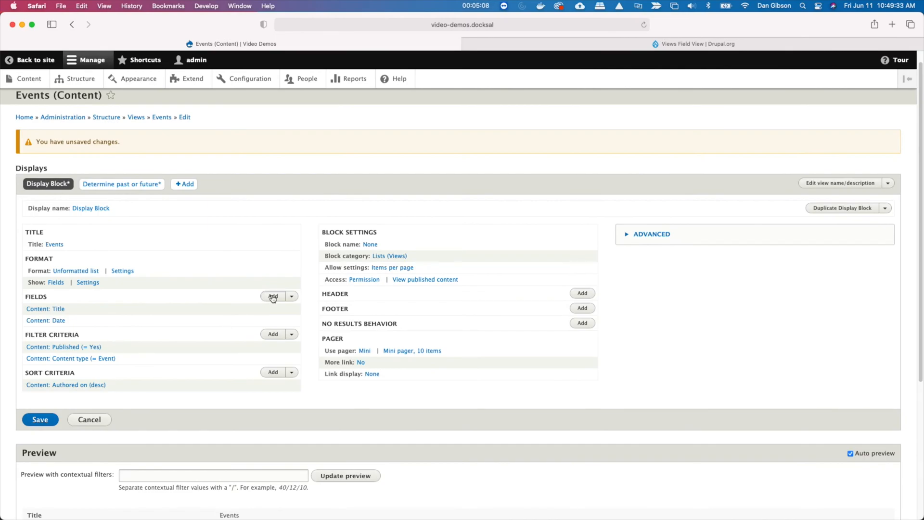
Step: Add a second Date field, excluded from display, with administrative title 'date passthru'
left_click(273, 296)
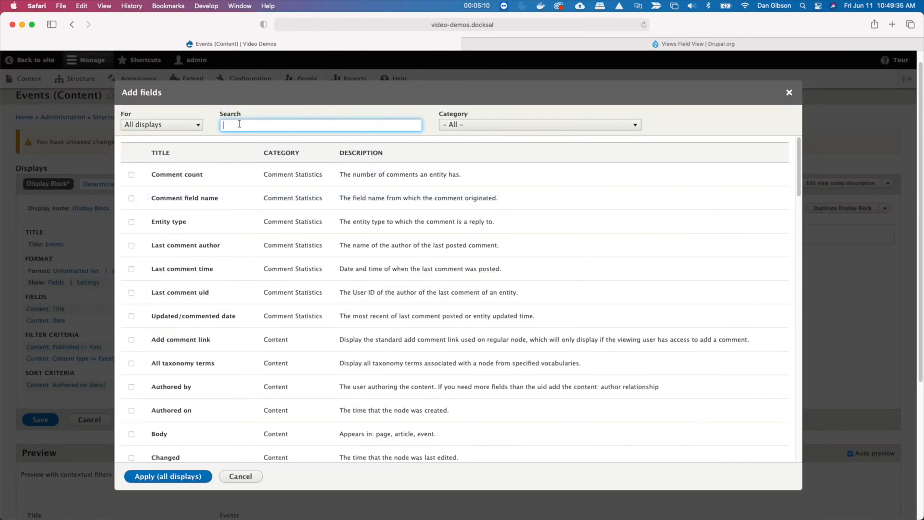
type("date")
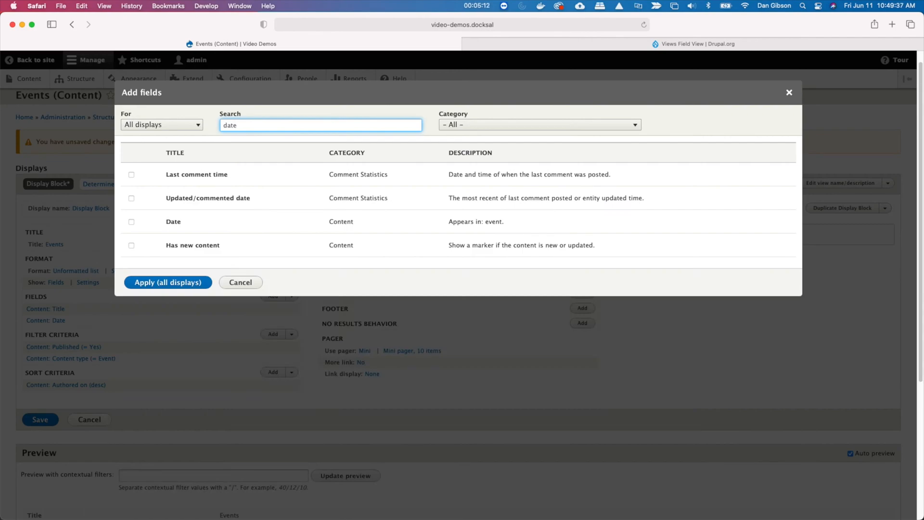
left_click(132, 221)
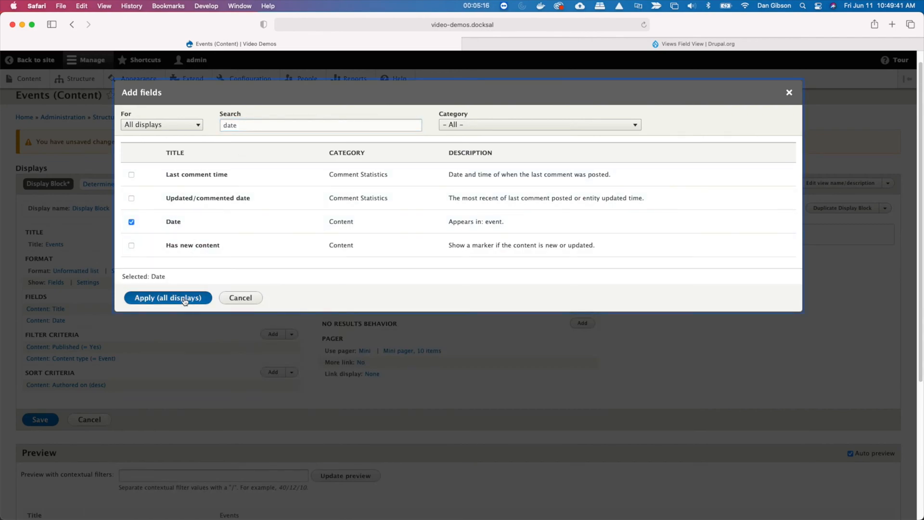
left_click(167, 297)
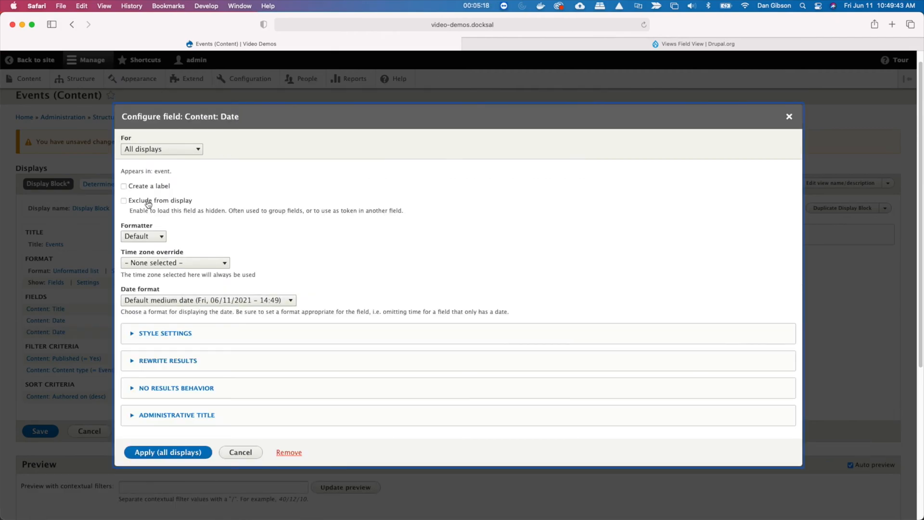
left_click(123, 200)
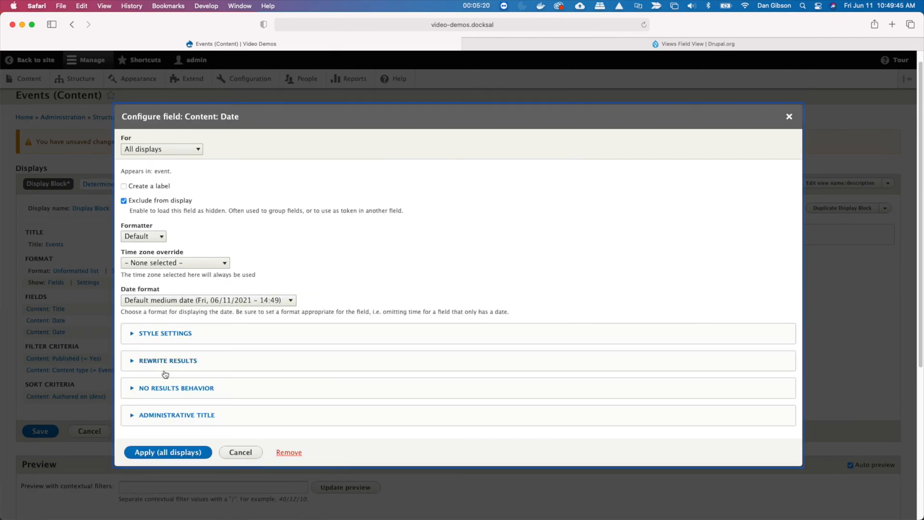
left_click(177, 414)
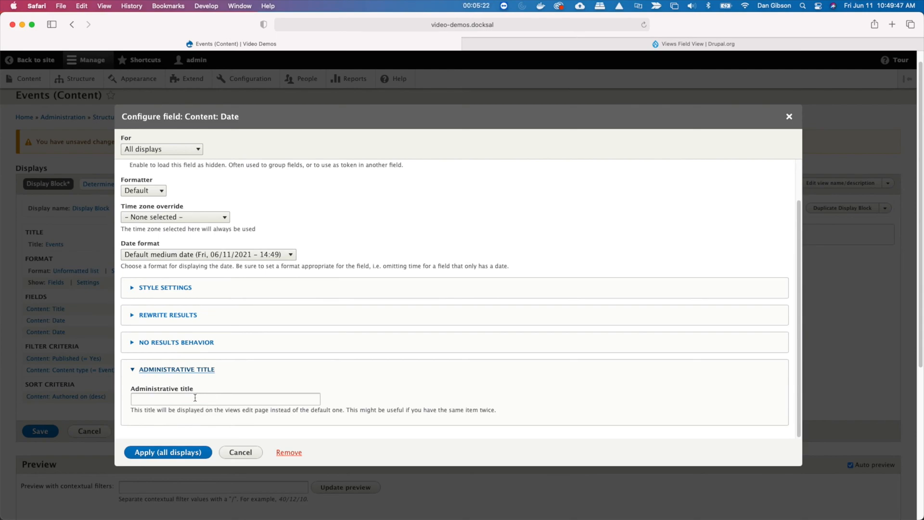
type("date p")
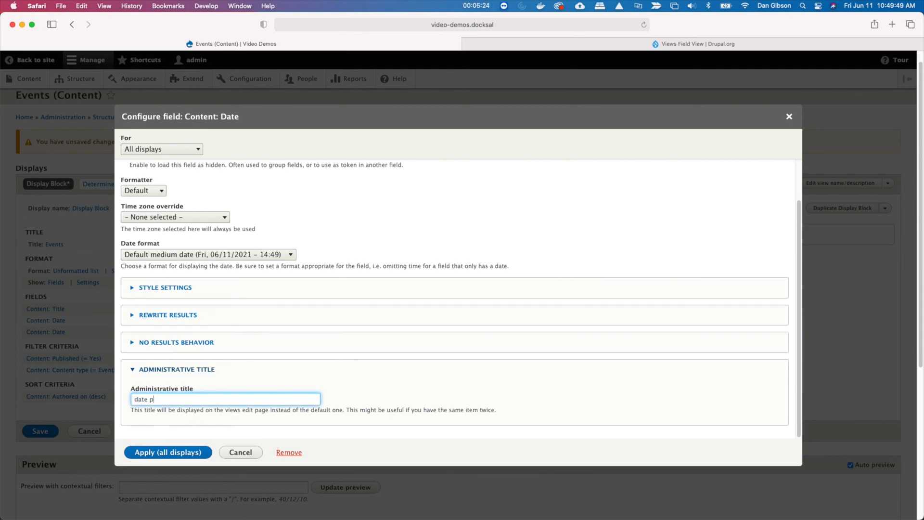
type("assthru")
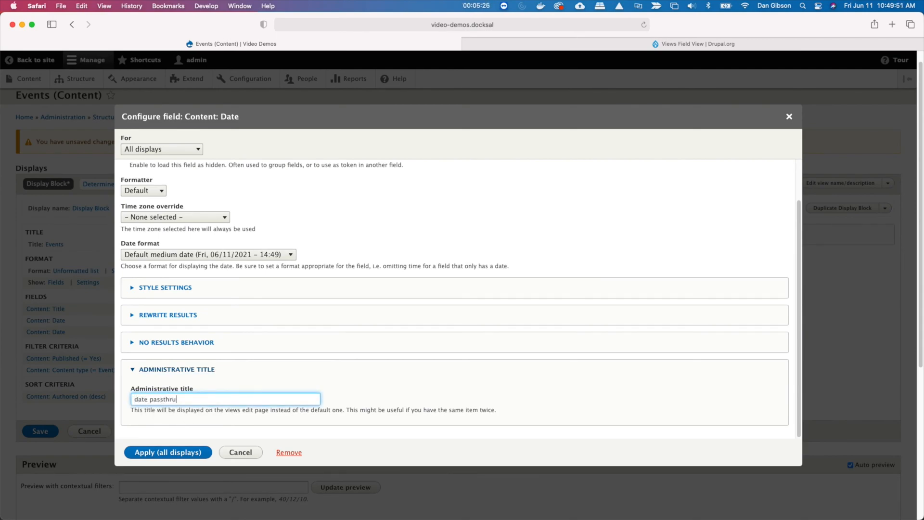
left_click(168, 452)
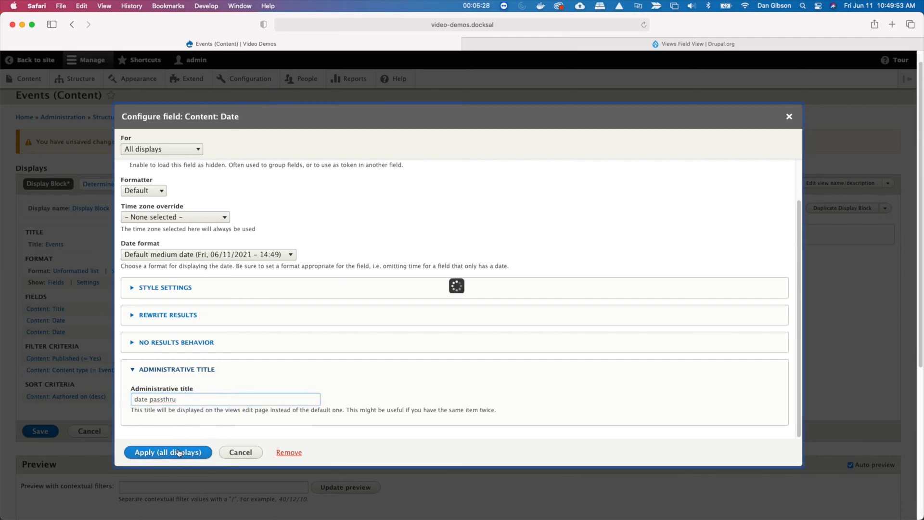
left_click(168, 452)
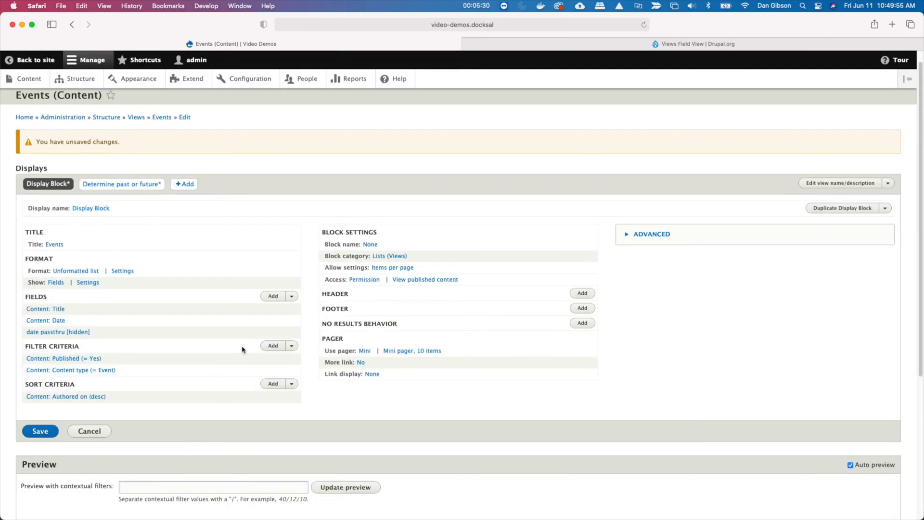
left_click(273, 296)
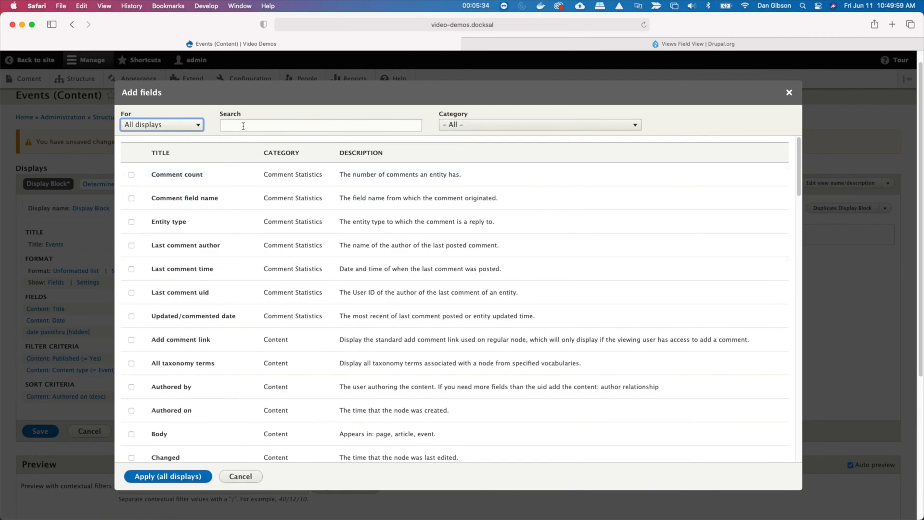
Step: Close the field picker without adding anything and save the Events view
type("vie")
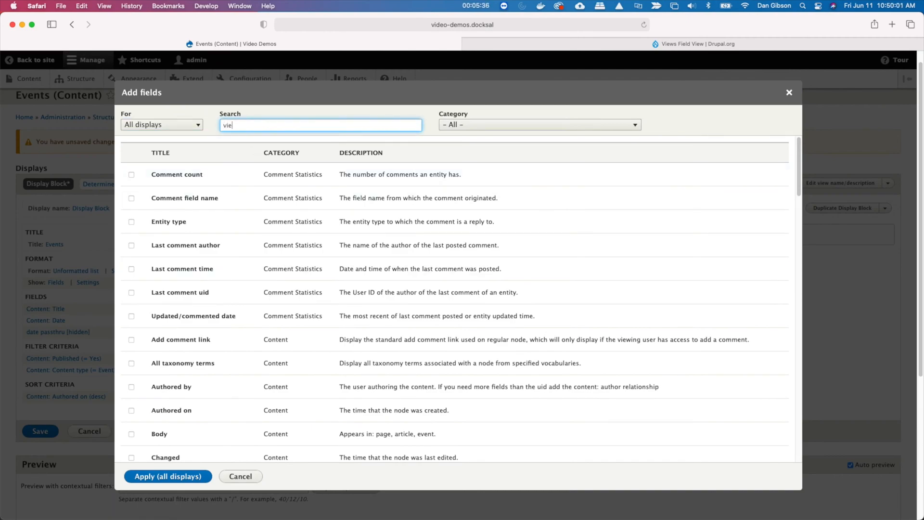
type("w")
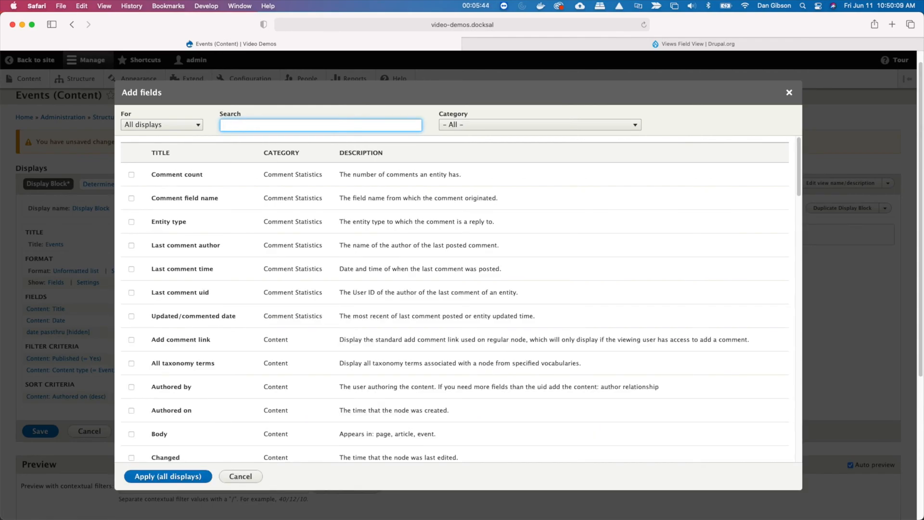
scroll("down", 3)
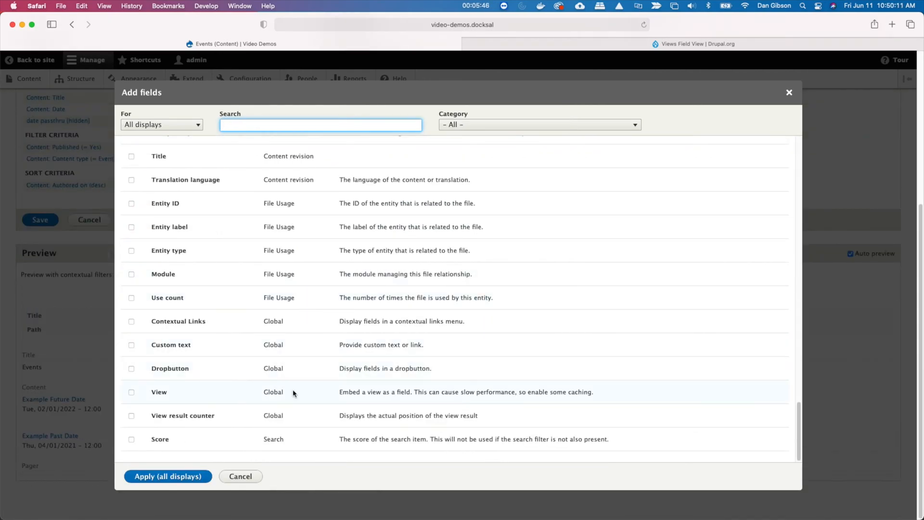
left_click(240, 476)
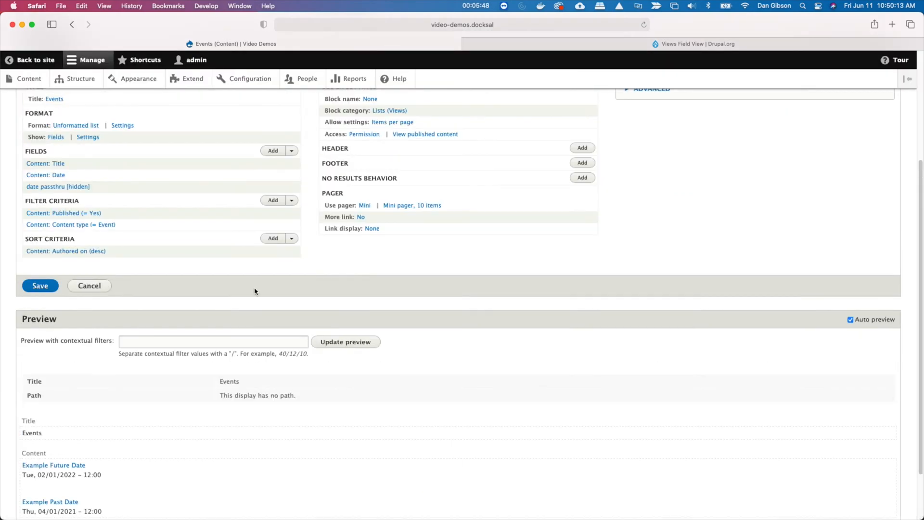
scroll("up", 3)
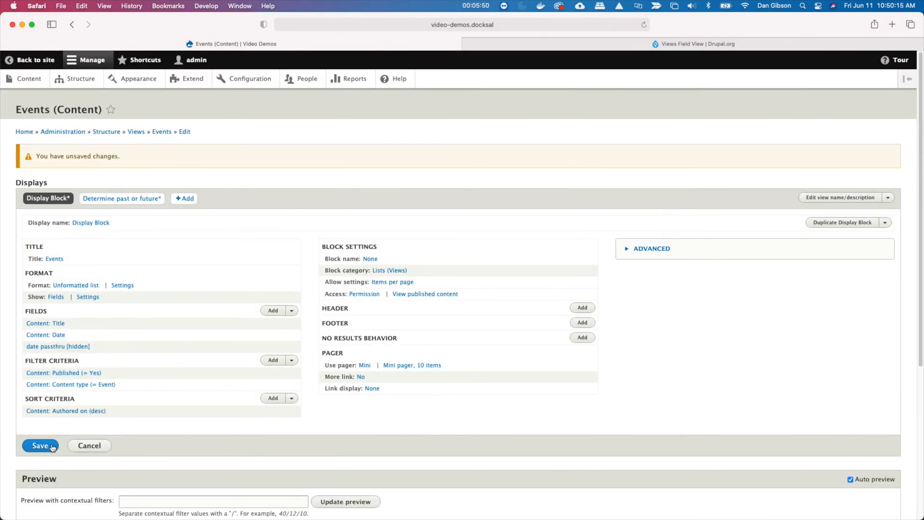
left_click(39, 445)
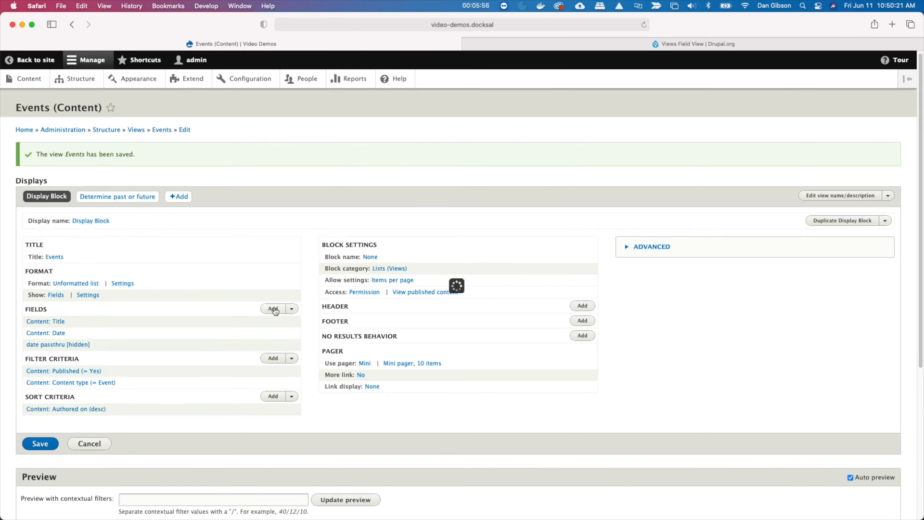
Step: Add a Global: View field to the Events view
left_click(272, 309)
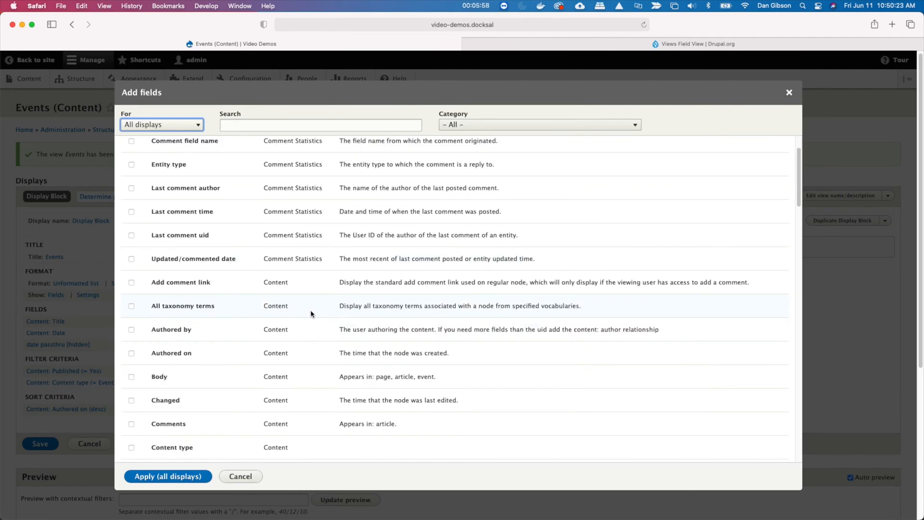
scroll("down", 3)
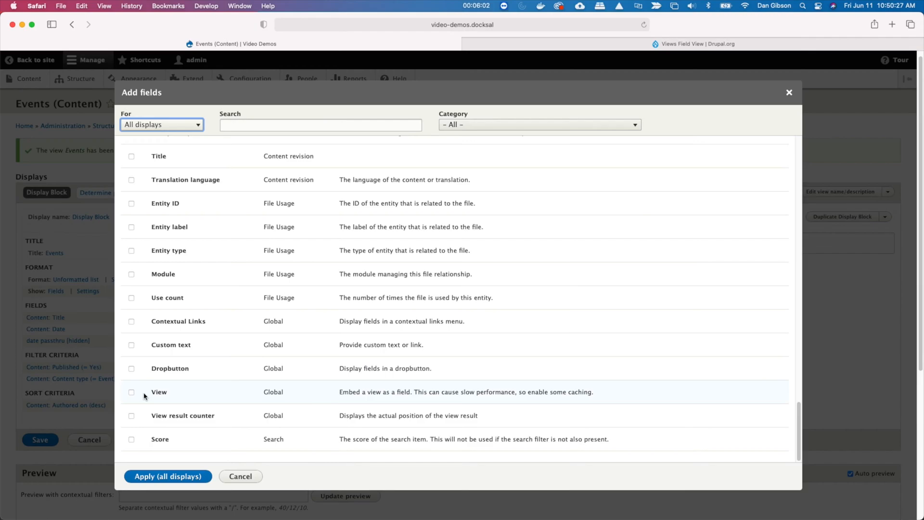
left_click(131, 391)
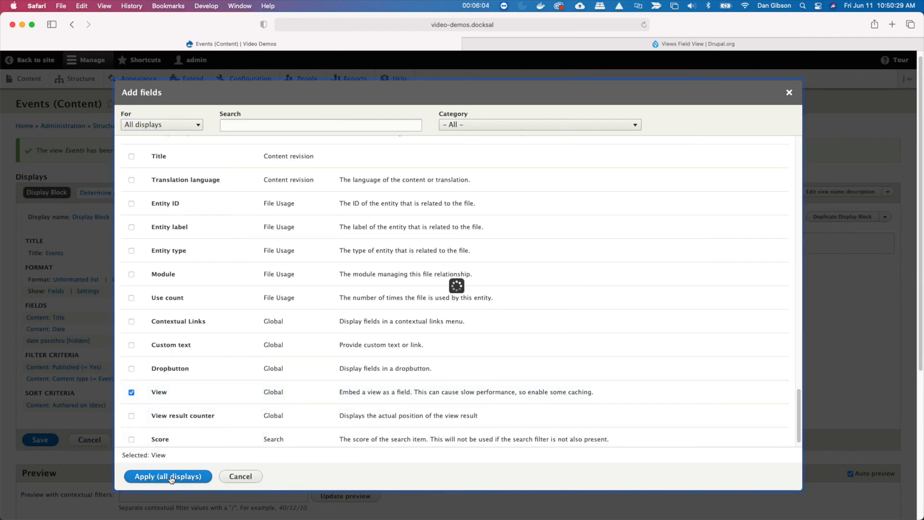
left_click(168, 476)
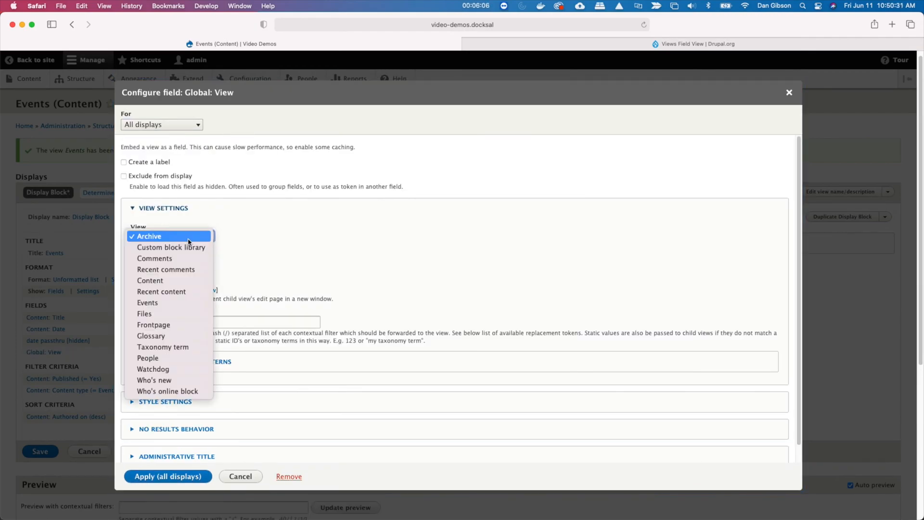
mouse_move(178, 307)
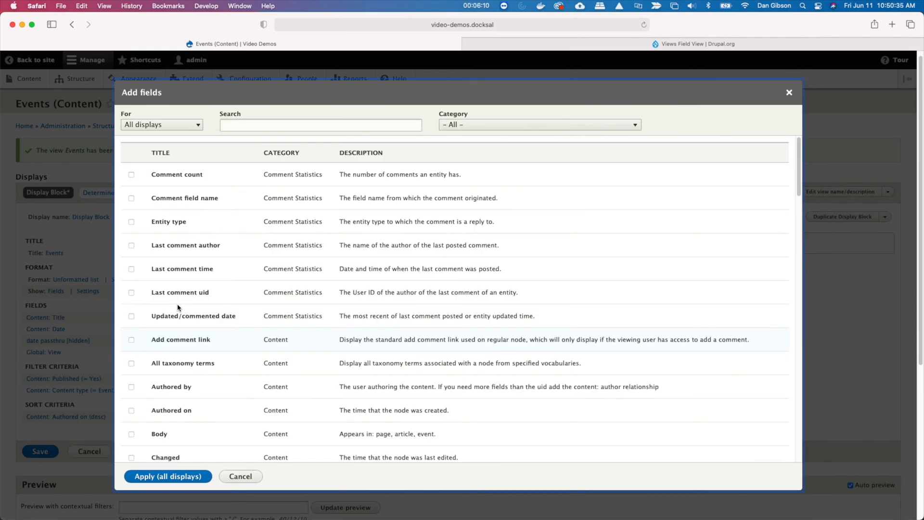
mouse_move(189, 468)
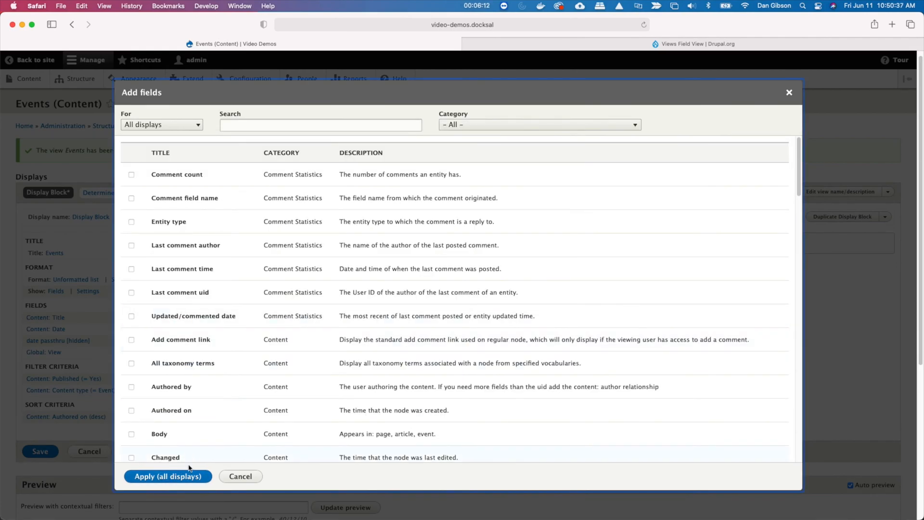
left_click(240, 476)
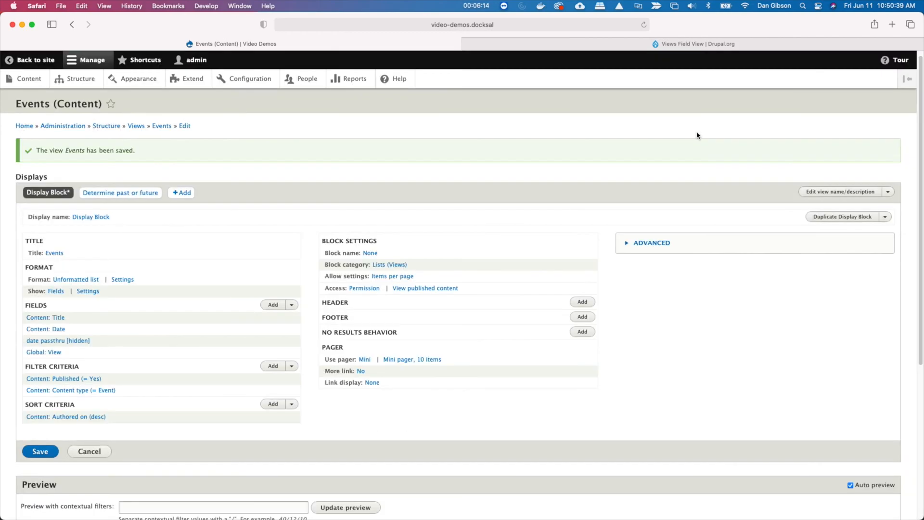
Step: Select Events as the view to embed in the View field settings
left_click(44, 352)
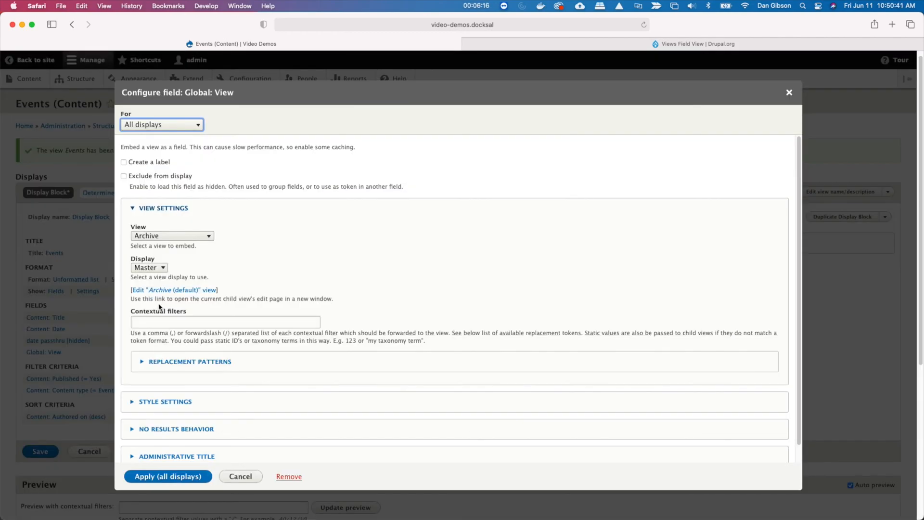
left_click(172, 236)
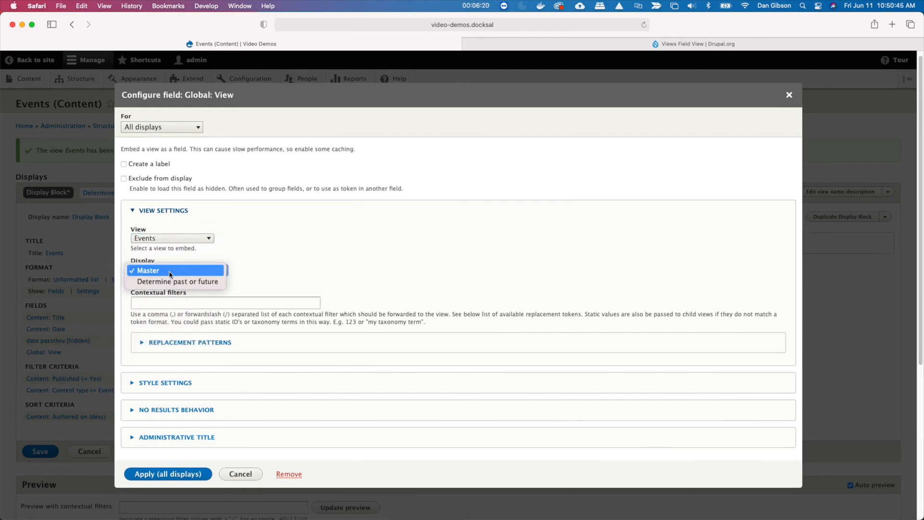
left_click(147, 270)
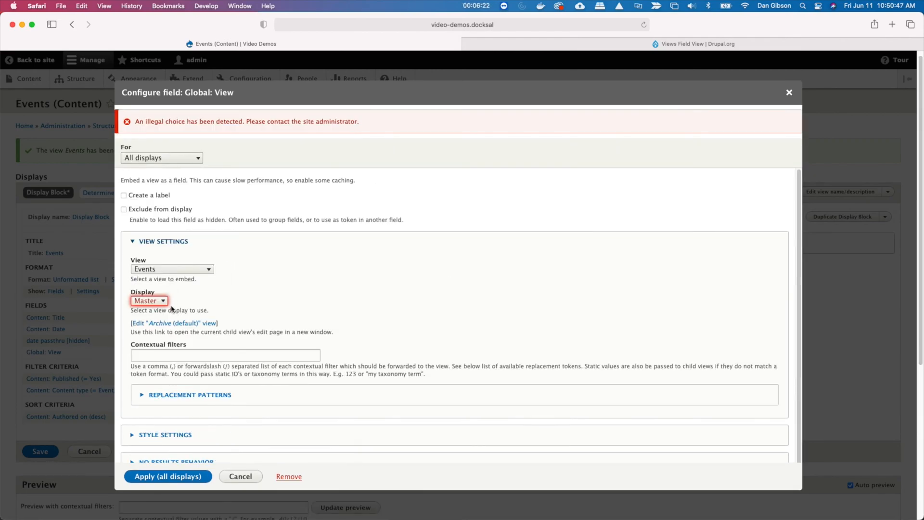
left_click(148, 301)
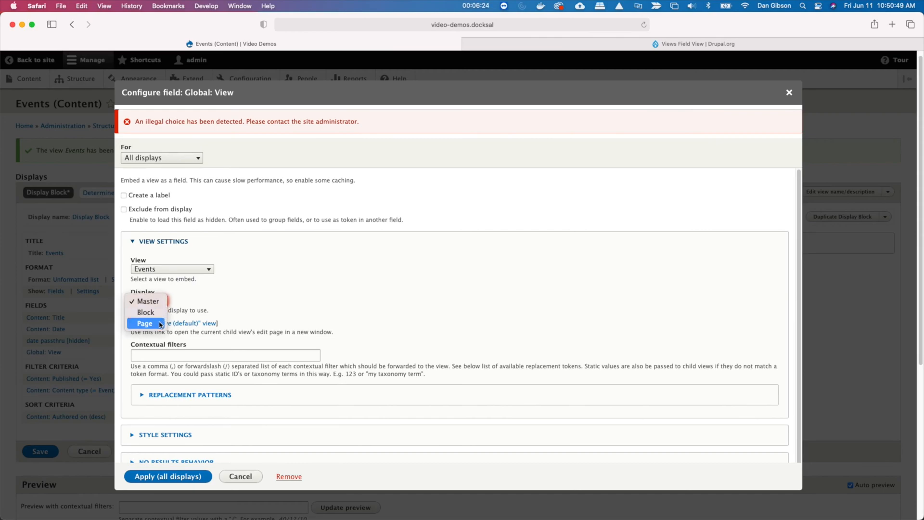
left_click(147, 301)
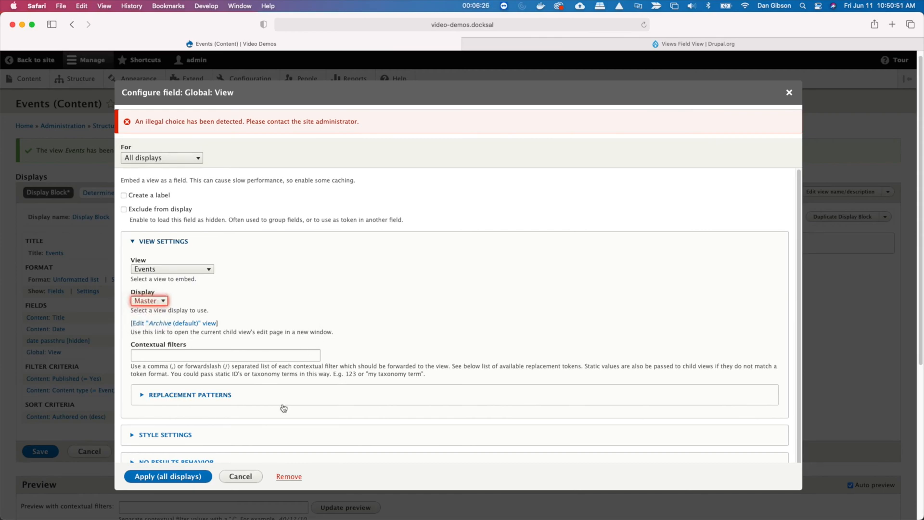
mouse_move(802, 125)
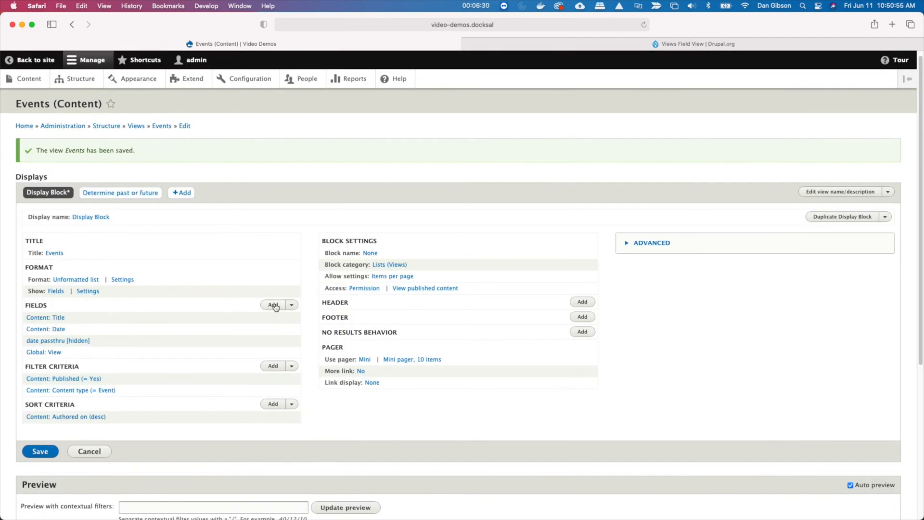
left_click(272, 304)
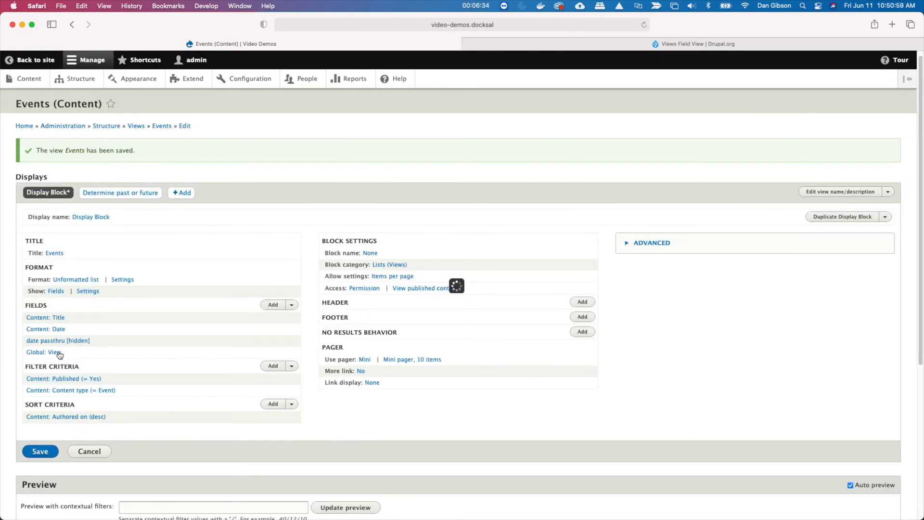
left_click(42, 352)
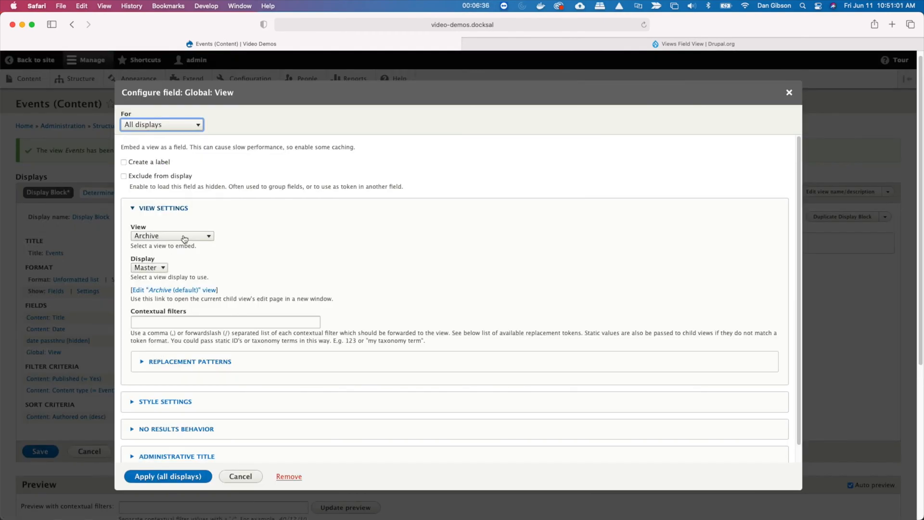
left_click(171, 236)
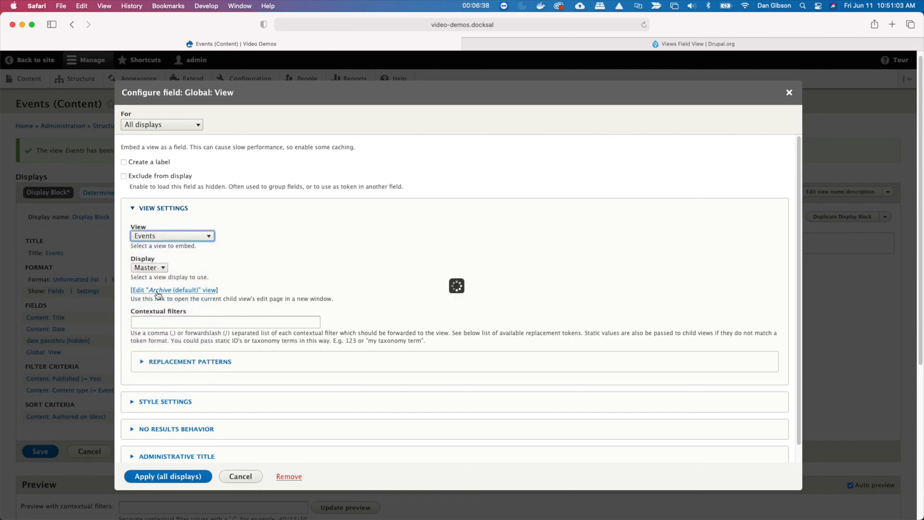
left_click(149, 268)
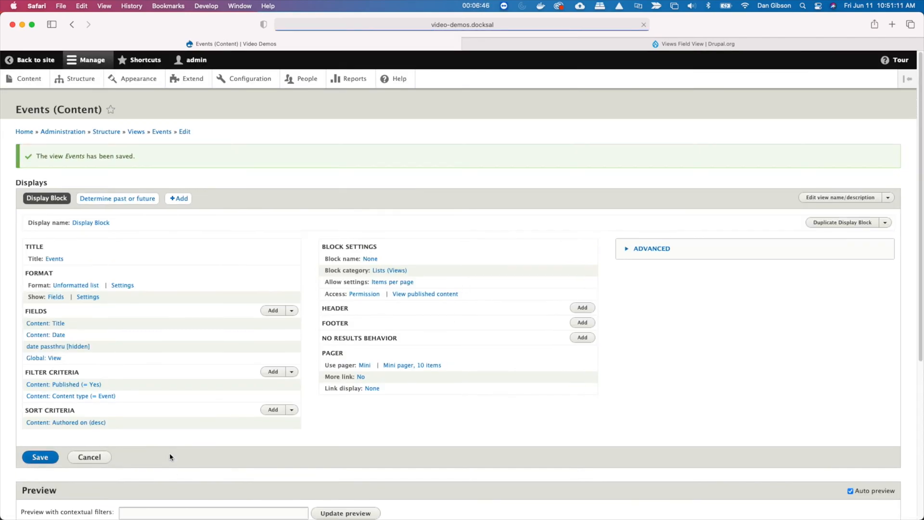
Step: Embed the Events view's 'Determine past or future' display in the View field
left_click(44, 358)
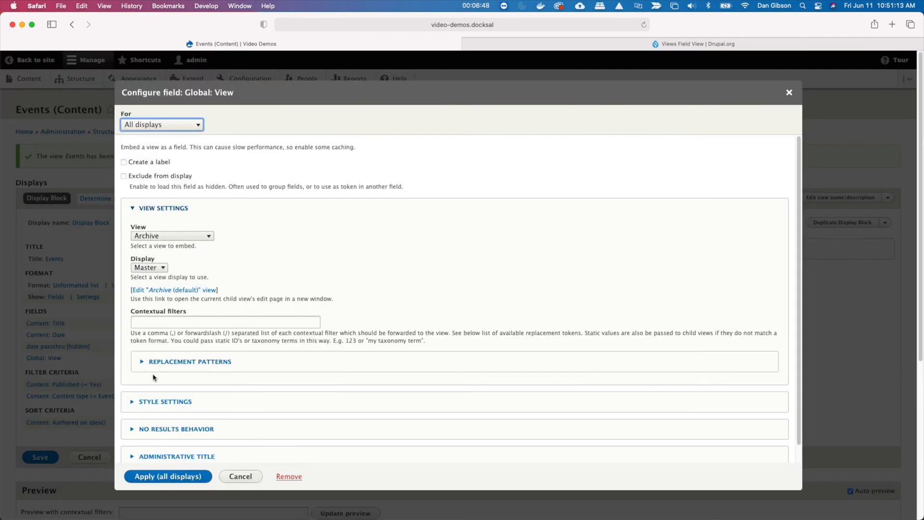
left_click(172, 236)
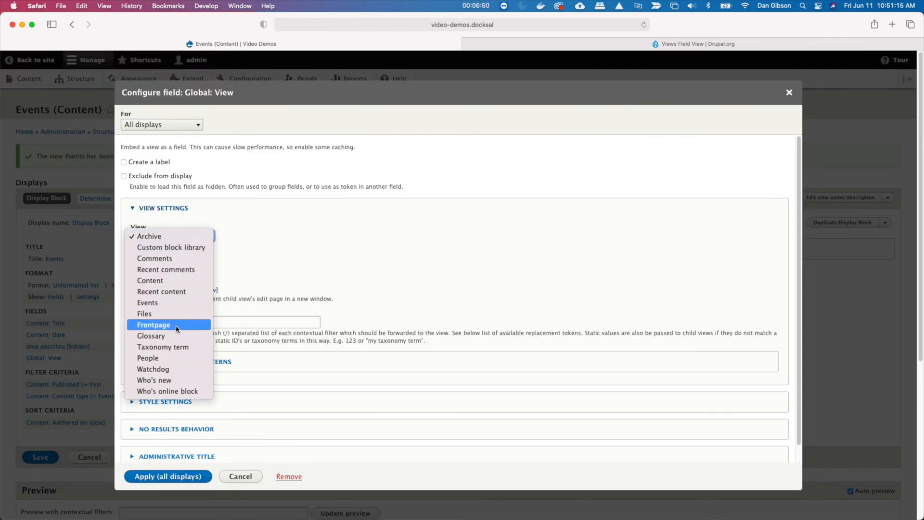
left_click(171, 236)
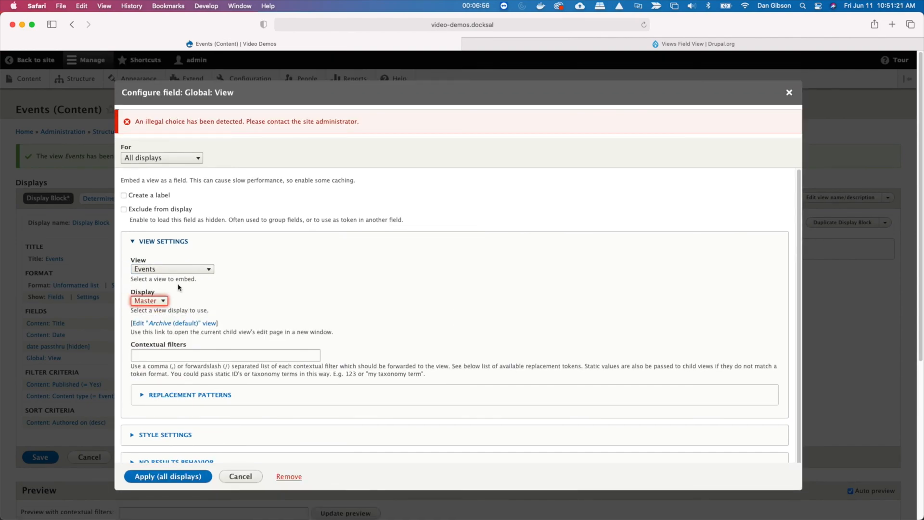
left_click(168, 476)
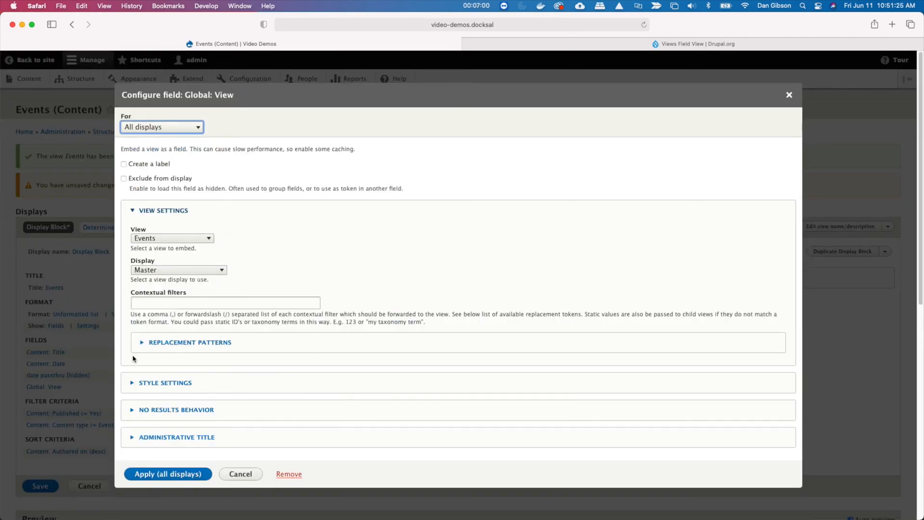
left_click(178, 269)
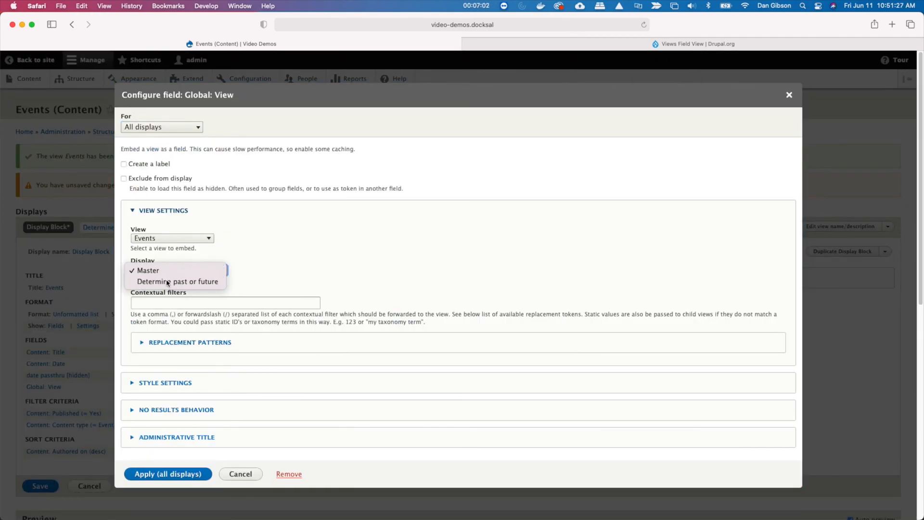
left_click(178, 281)
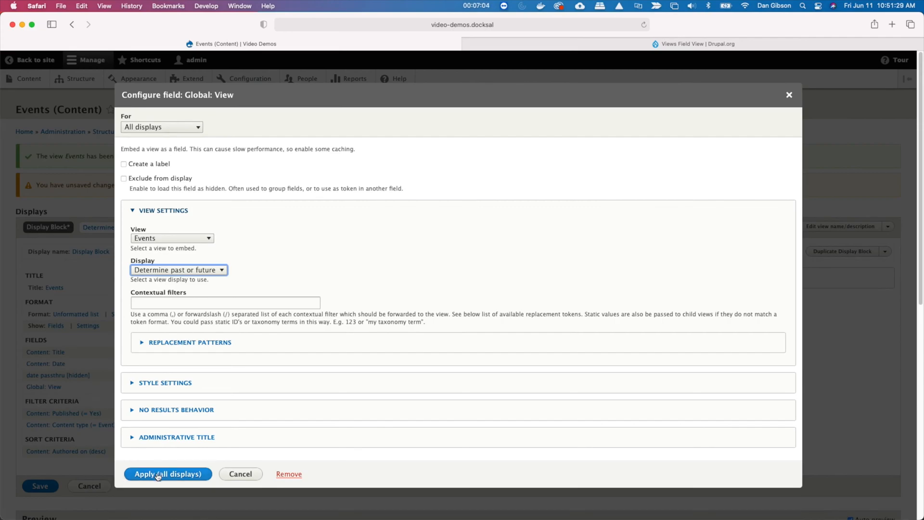
left_click(168, 474)
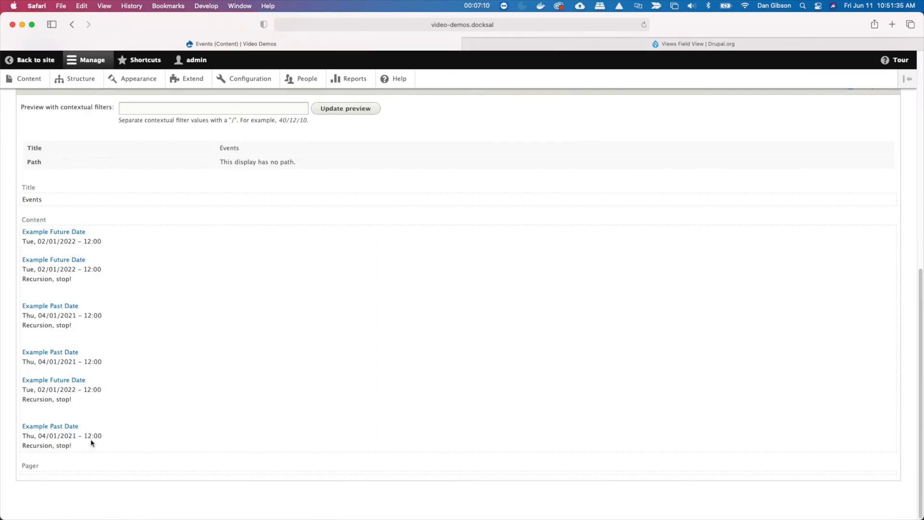
scroll("up", 3)
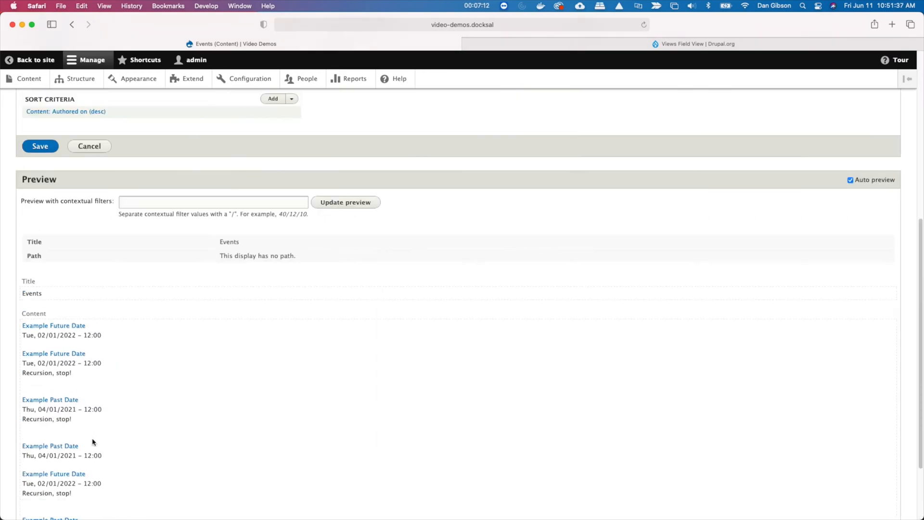
Step: Save the view and override the pager for the 'Determine past or future' display only
left_click(40, 146)
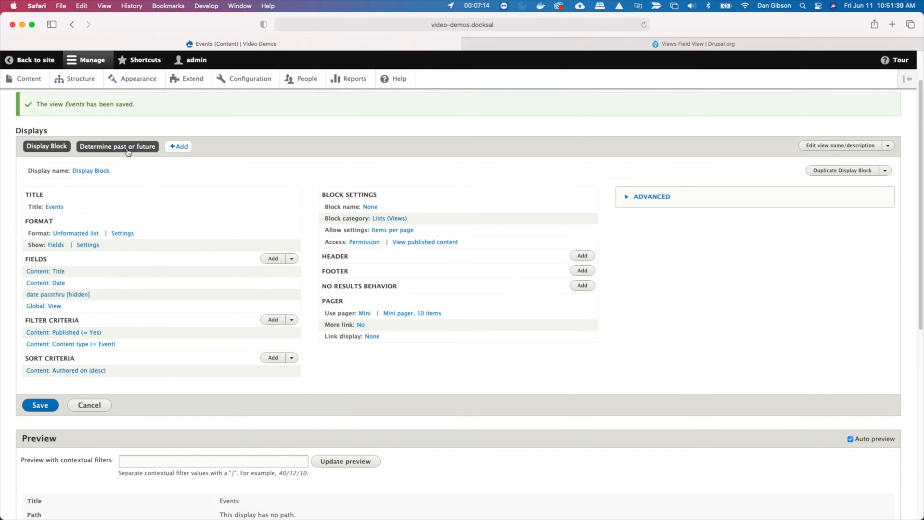
left_click(118, 146)
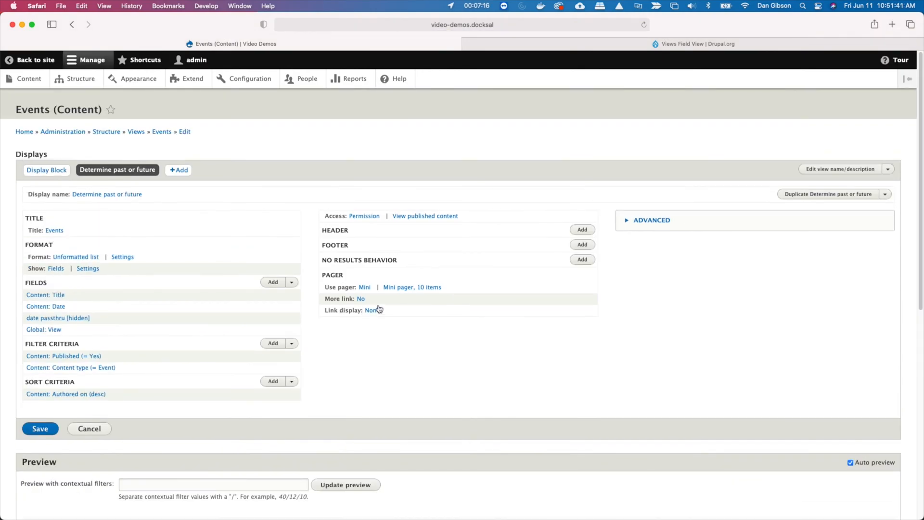
left_click(364, 286)
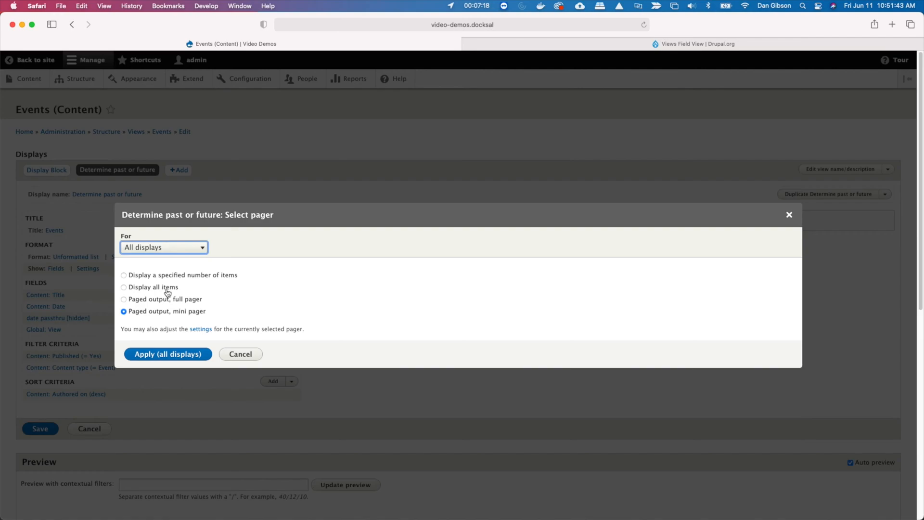
left_click(124, 287)
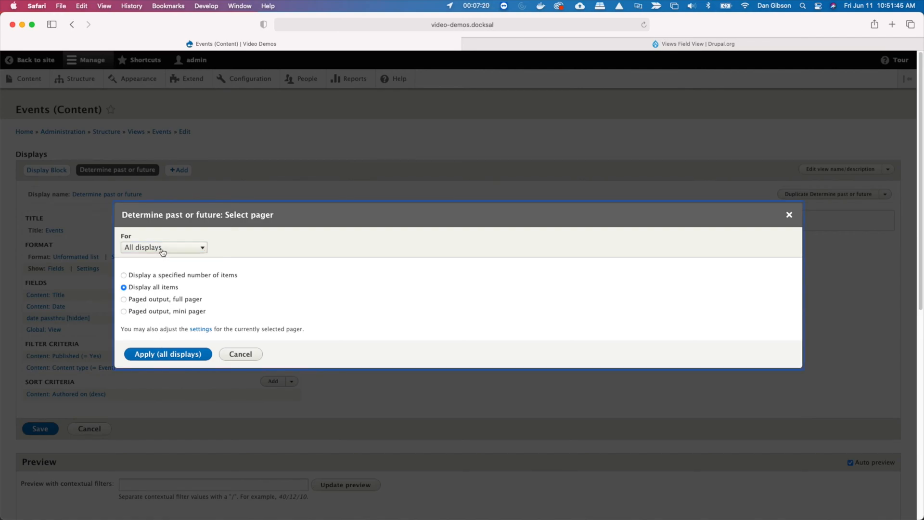
left_click(163, 247)
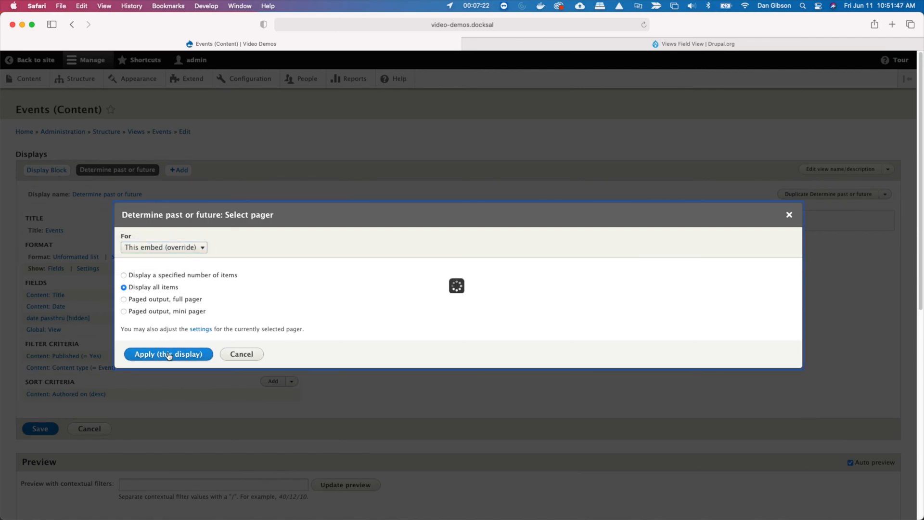
left_click(169, 354)
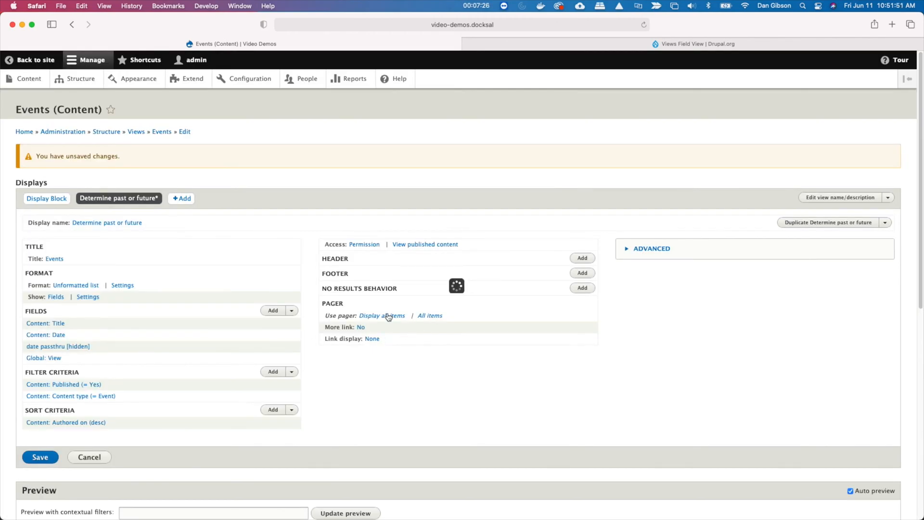
Step: Set that display's pager to show a specified number of items: 1
left_click(382, 315)
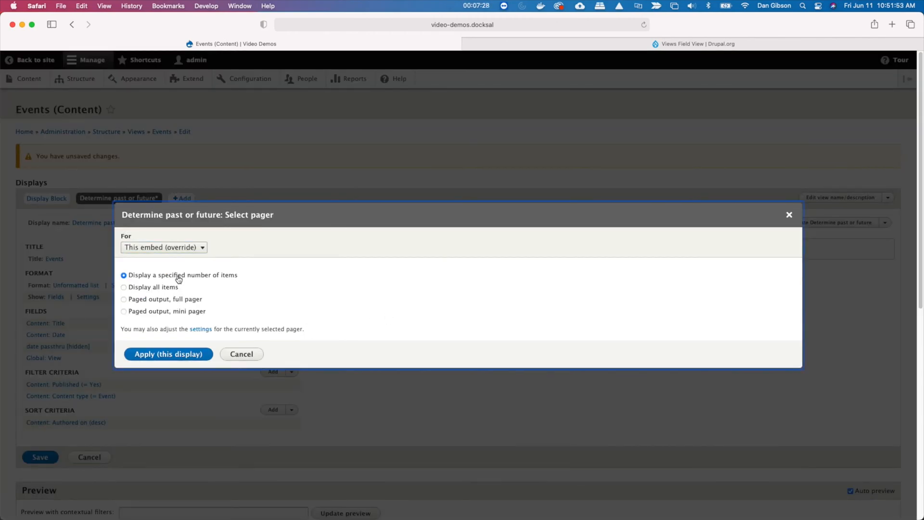
left_click(168, 354)
type("1")
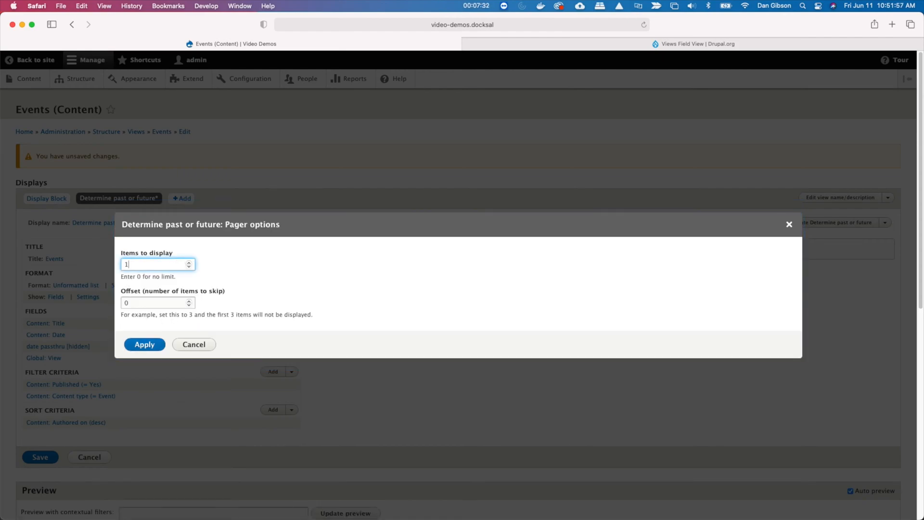
left_click(145, 344)
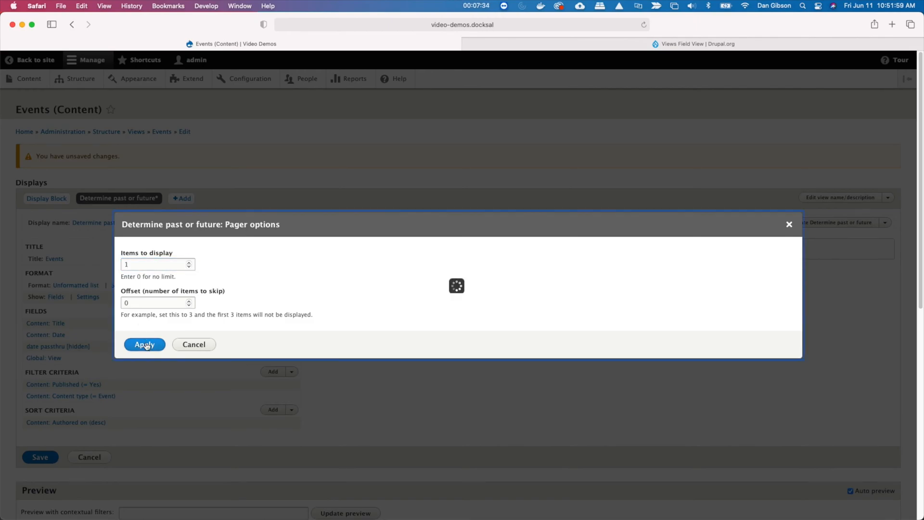
left_click(144, 344)
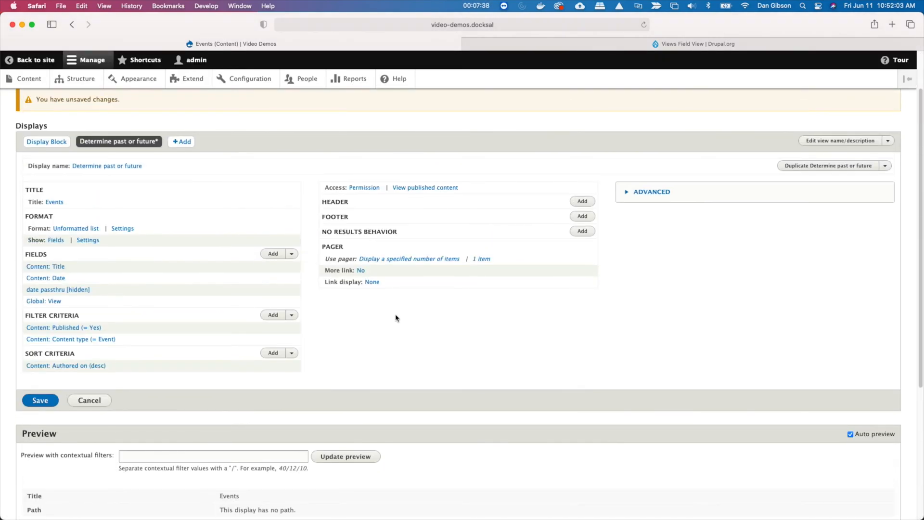
mouse_move(385, 285)
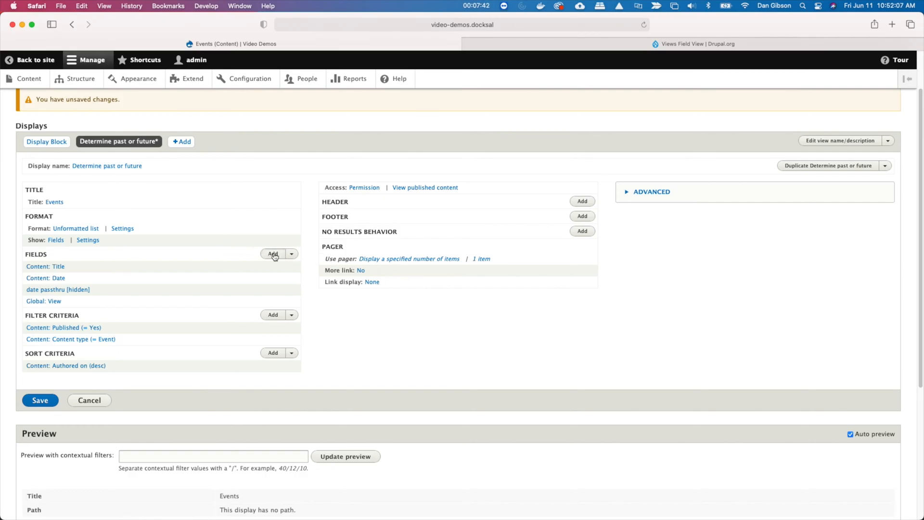
Step: Add a Custom text field reading 'Future Event', overridden for this embed display only
left_click(272, 254)
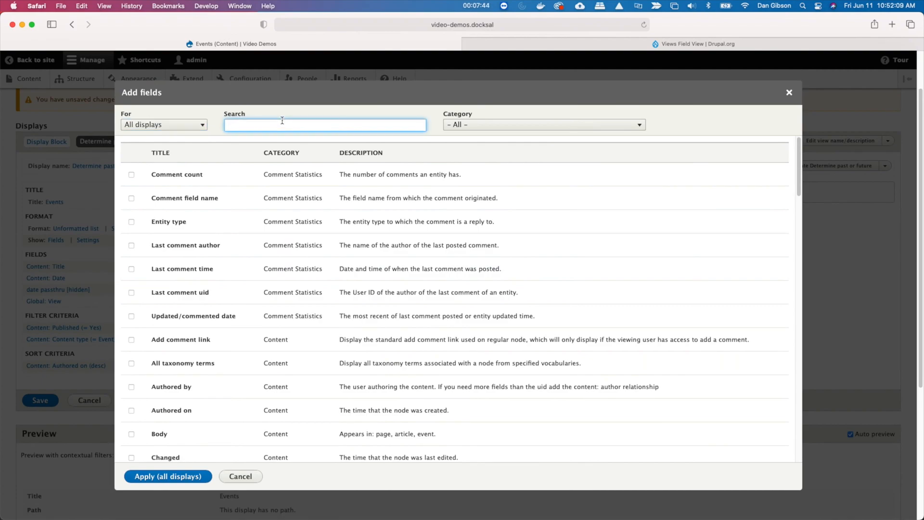
type("custom")
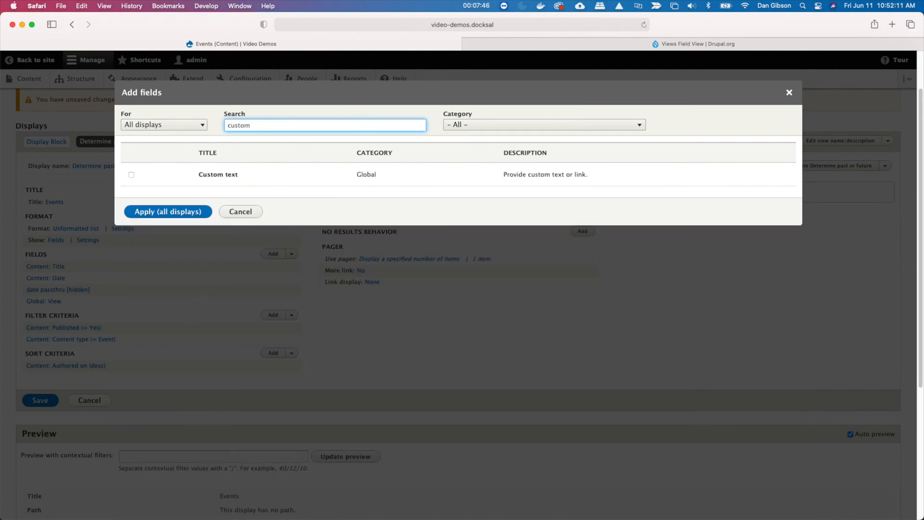
left_click(131, 175)
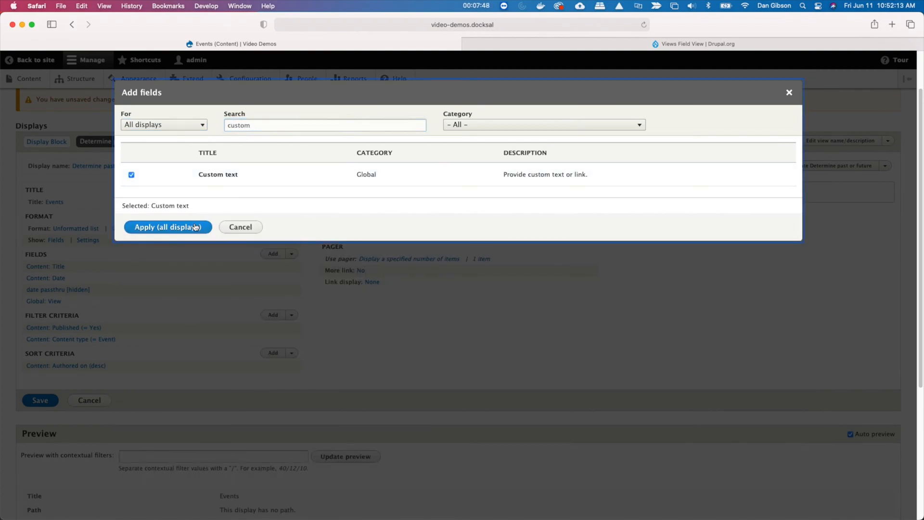
left_click(168, 226)
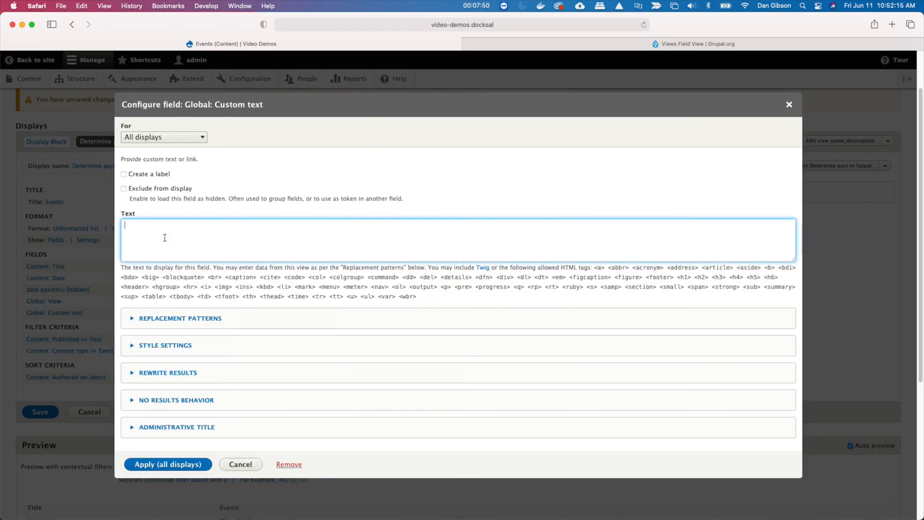
type("Futr")
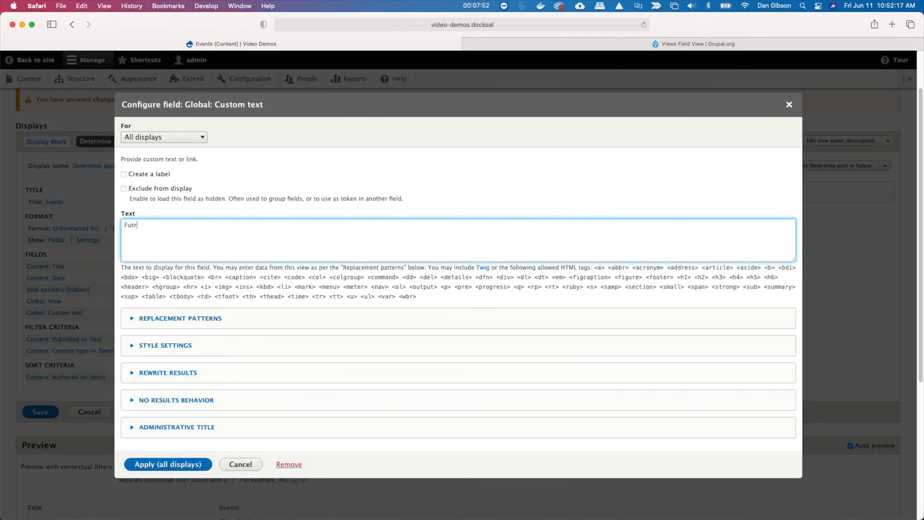
type("Future Event")
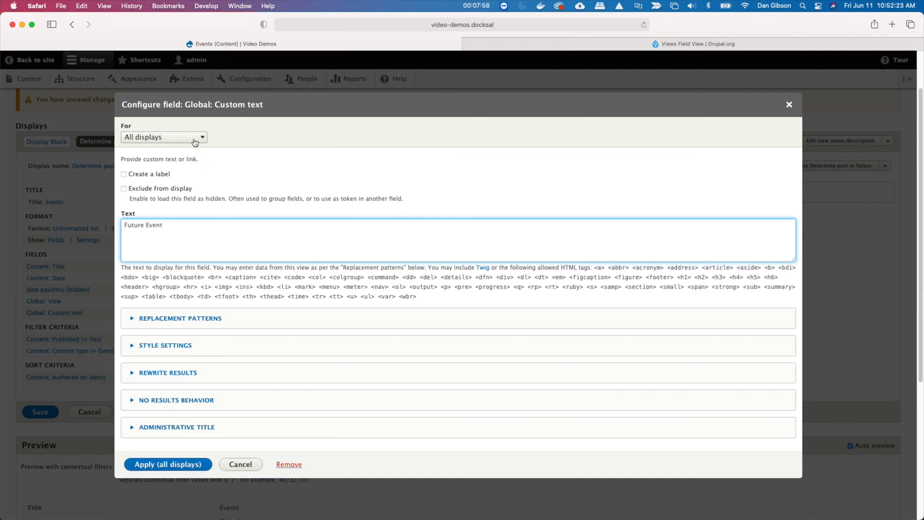
left_click(164, 137)
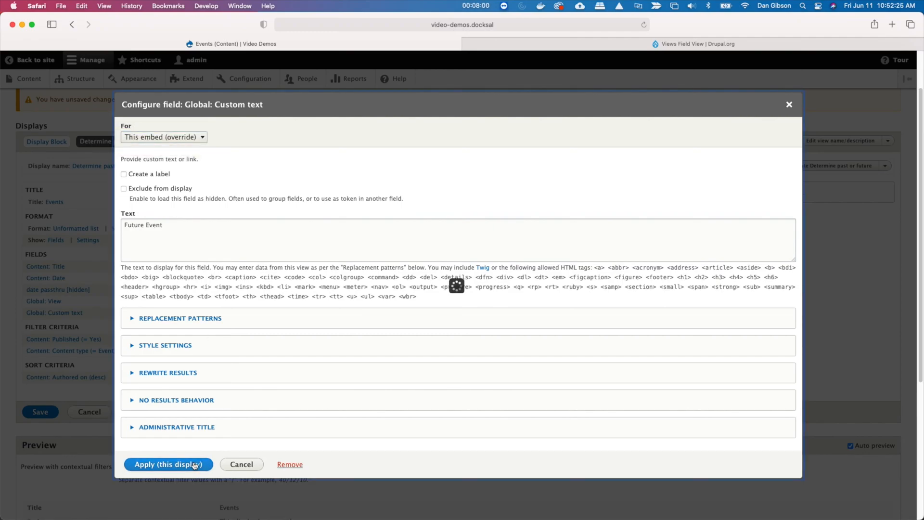
left_click(169, 465)
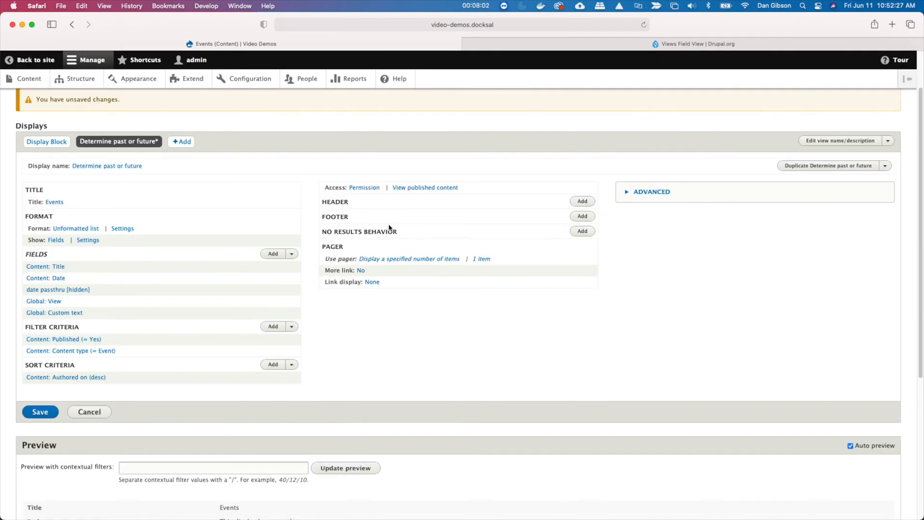
Step: Add a Text area with content 'Past Event' as the no-results behavior
left_click(581, 231)
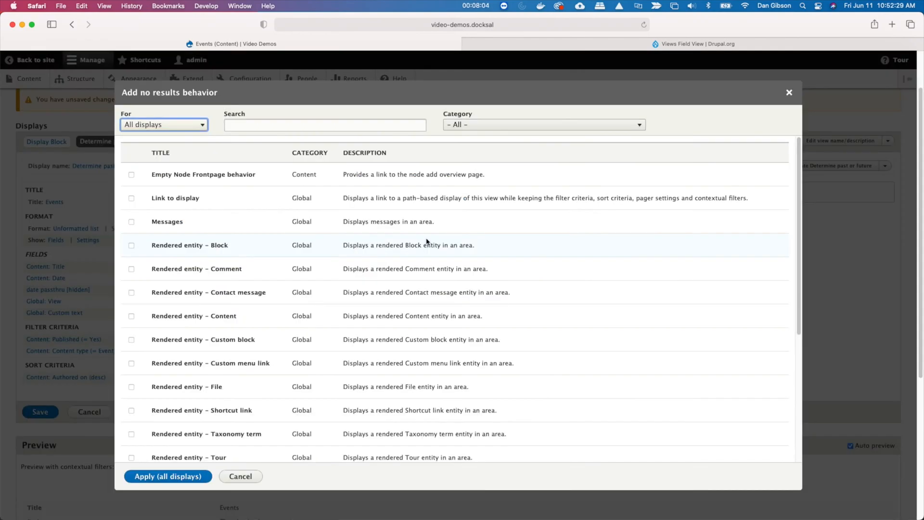
type("cu")
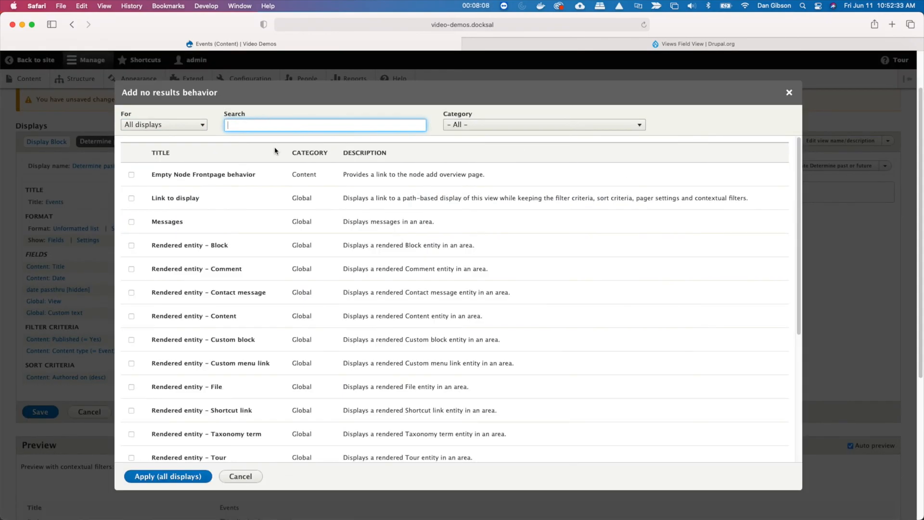
left_click(131, 368)
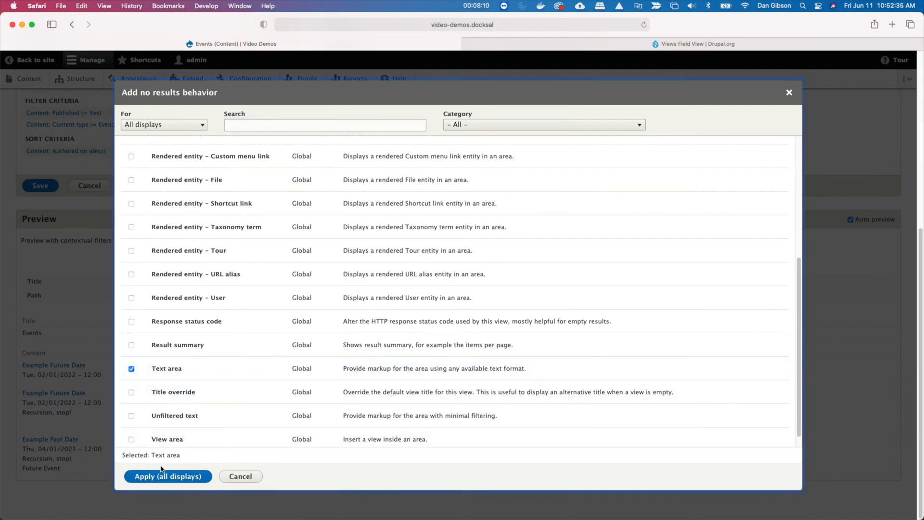
left_click(167, 476)
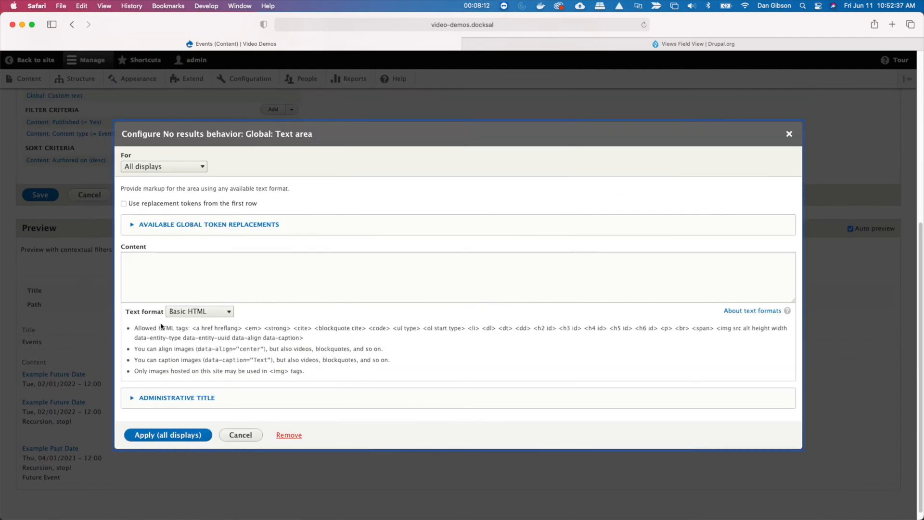
type("Past")
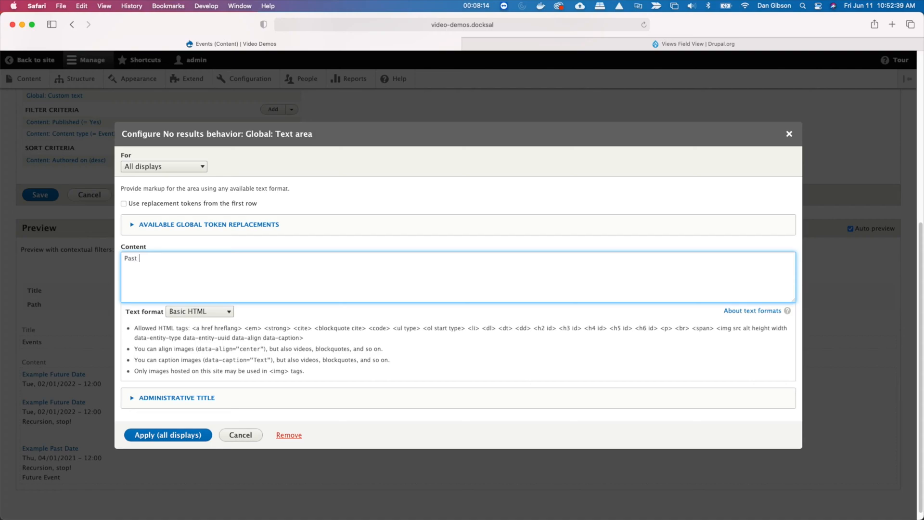
type("Event")
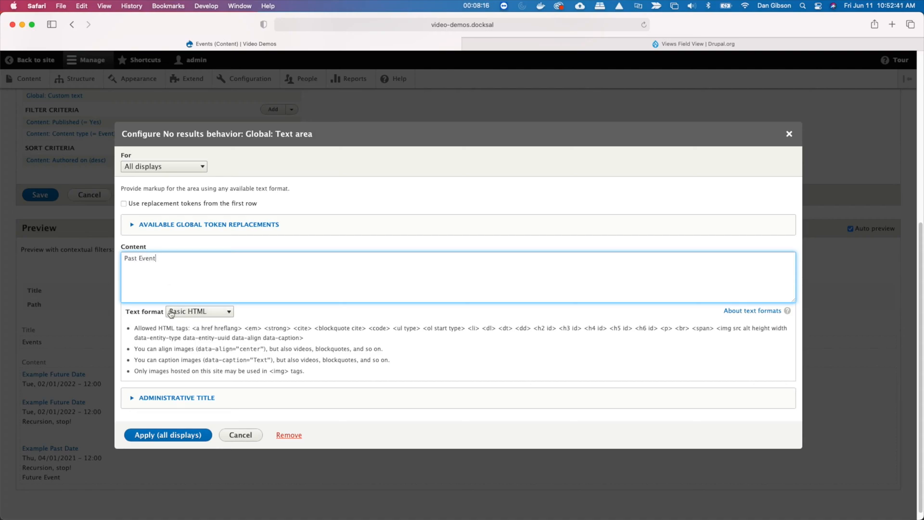
left_click(163, 166)
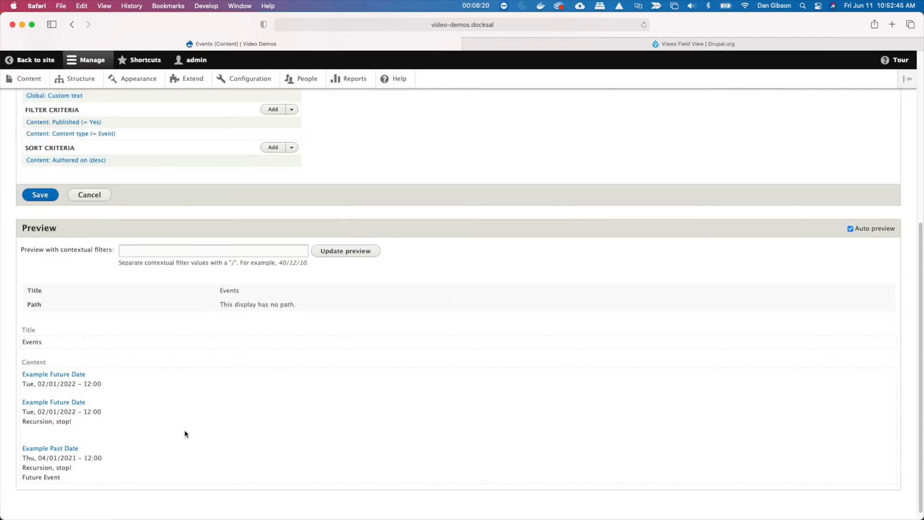
mouse_move(193, 415)
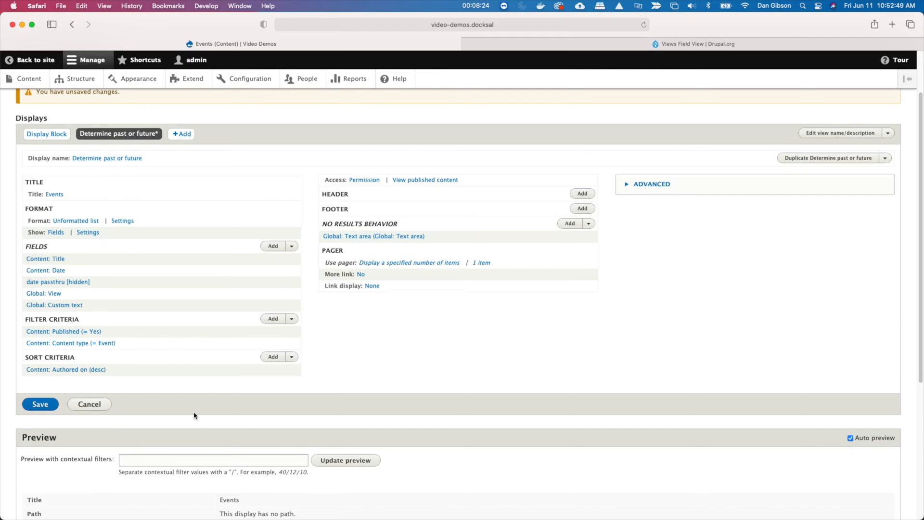
Step: Save the Events view and remove the Authored on sort
left_click(40, 404)
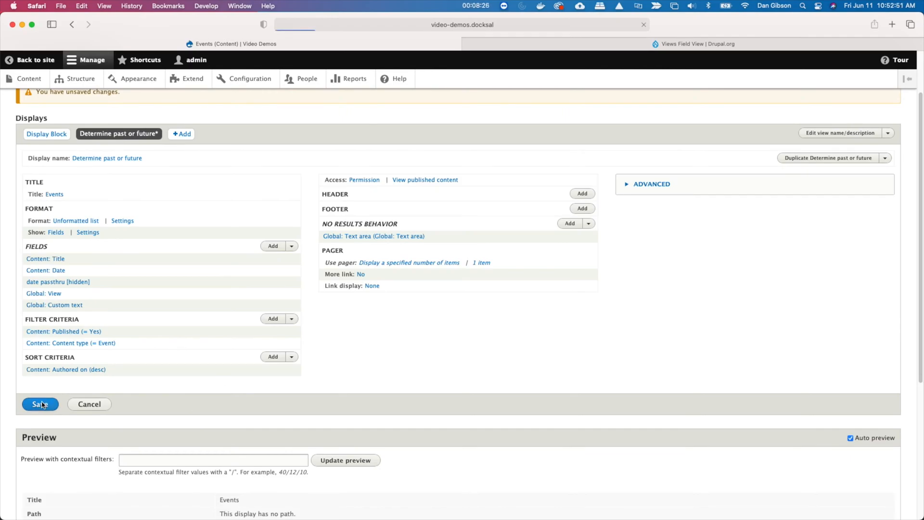
left_click(65, 369)
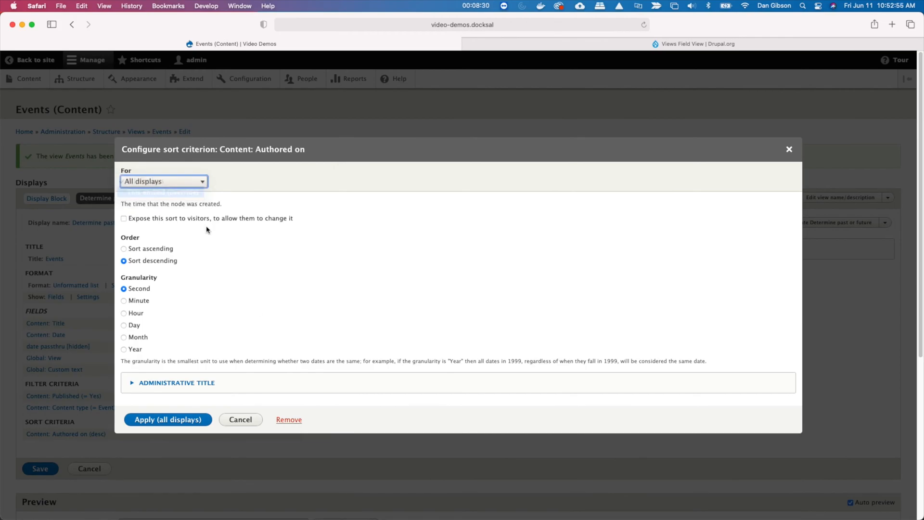
left_click(288, 419)
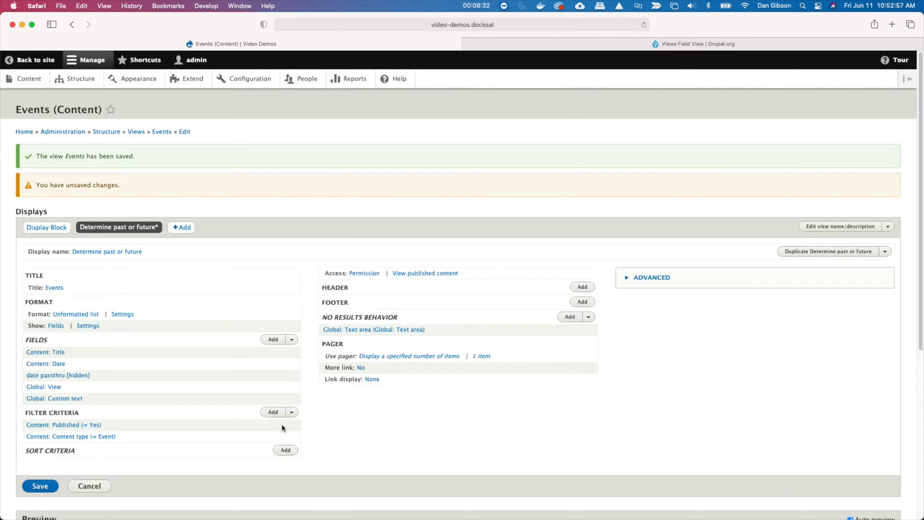
mouse_move(143, 434)
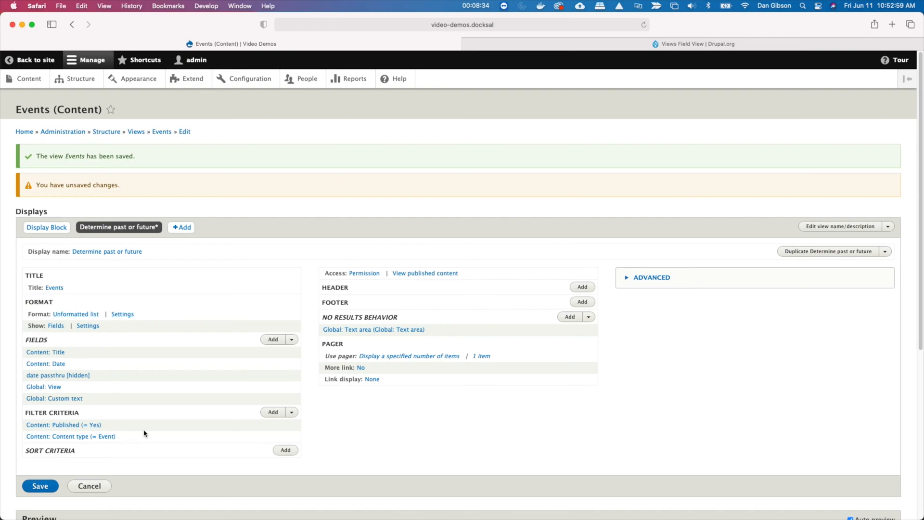
Step: Remove every field except Global: Custom text, including date passthru, from the display
left_click(291, 339)
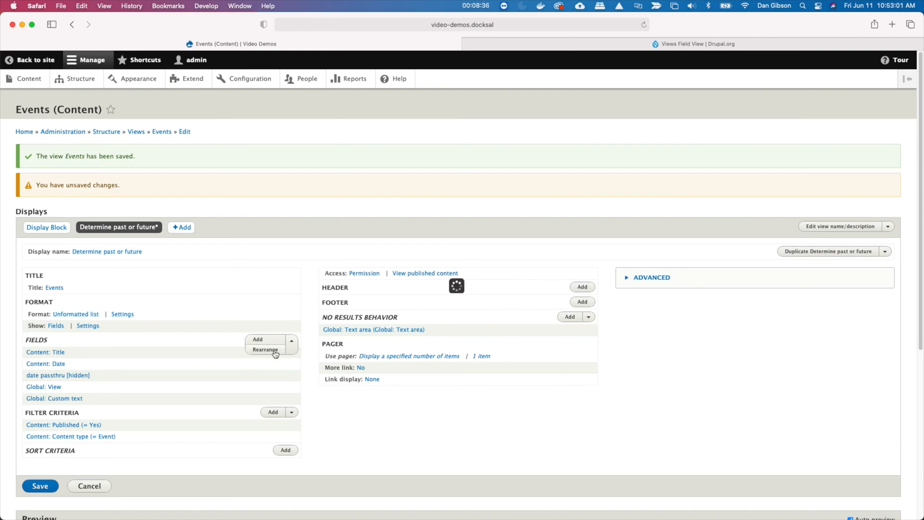
left_click(264, 350)
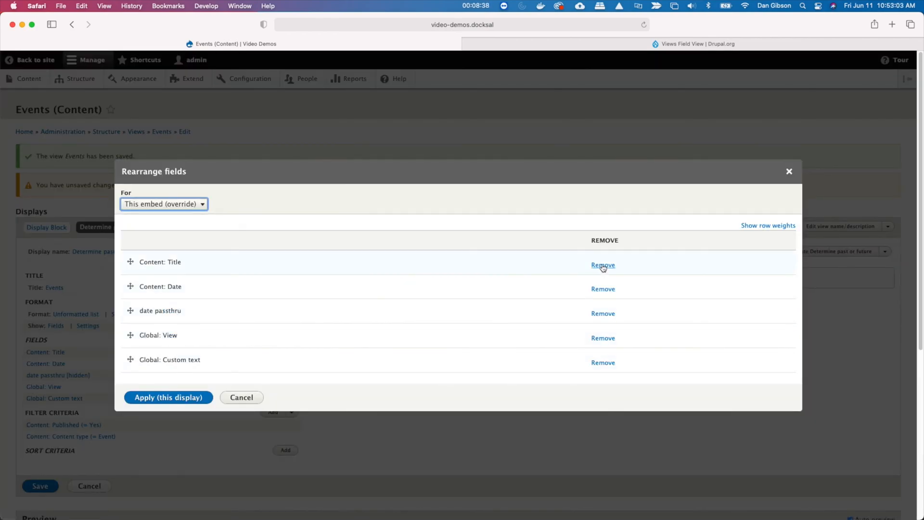
left_click(602, 265)
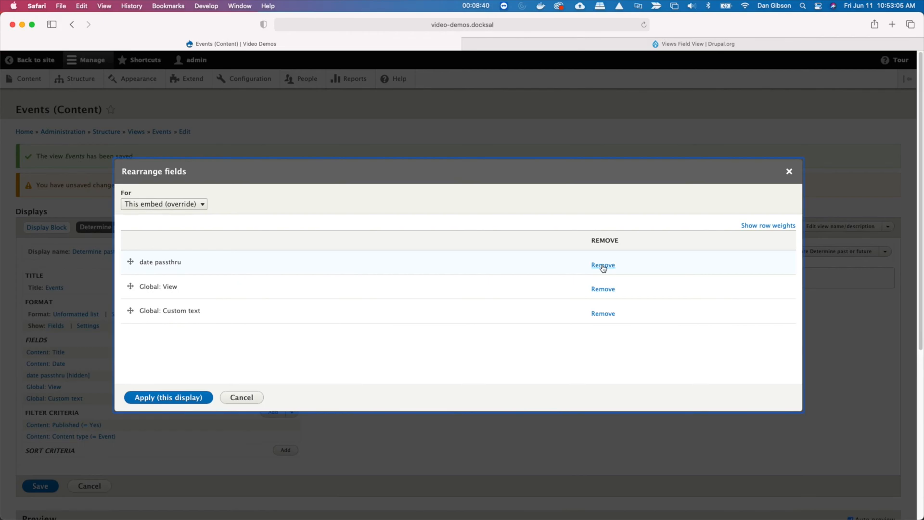
left_click(602, 265)
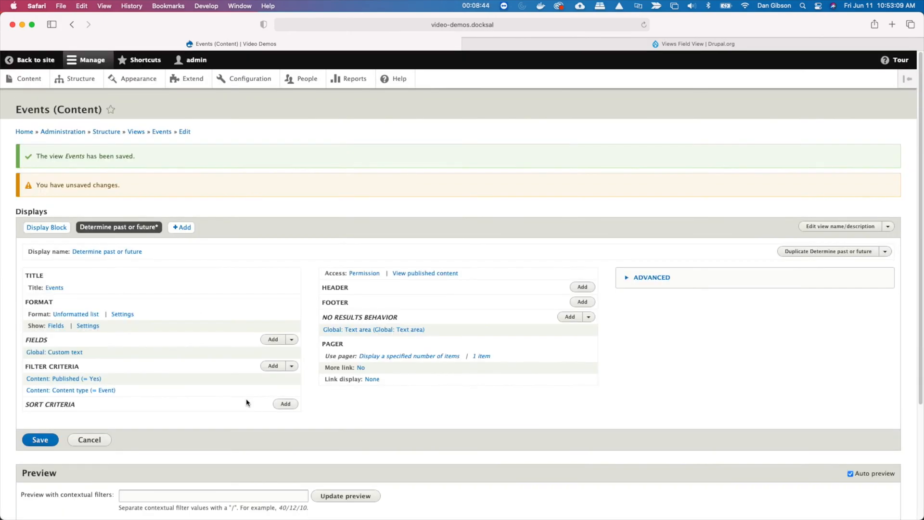
scroll("down", 3)
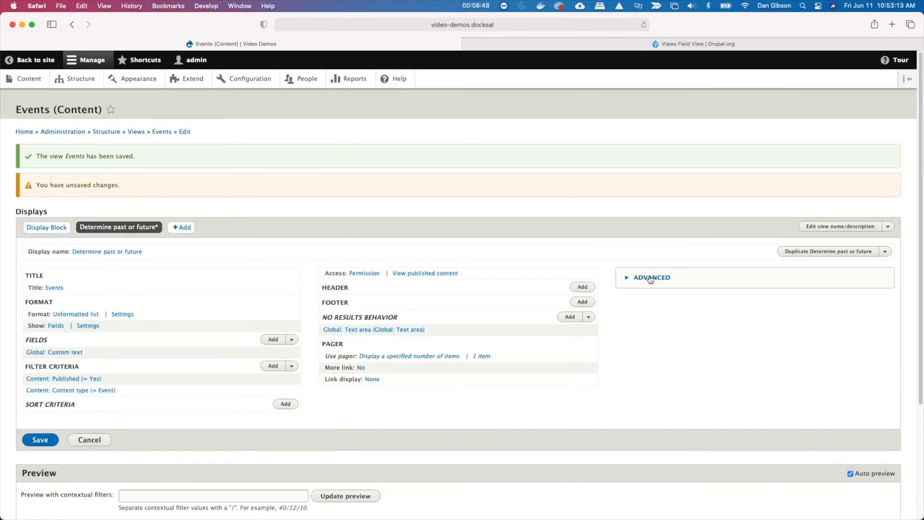
left_click(40, 440)
type("d")
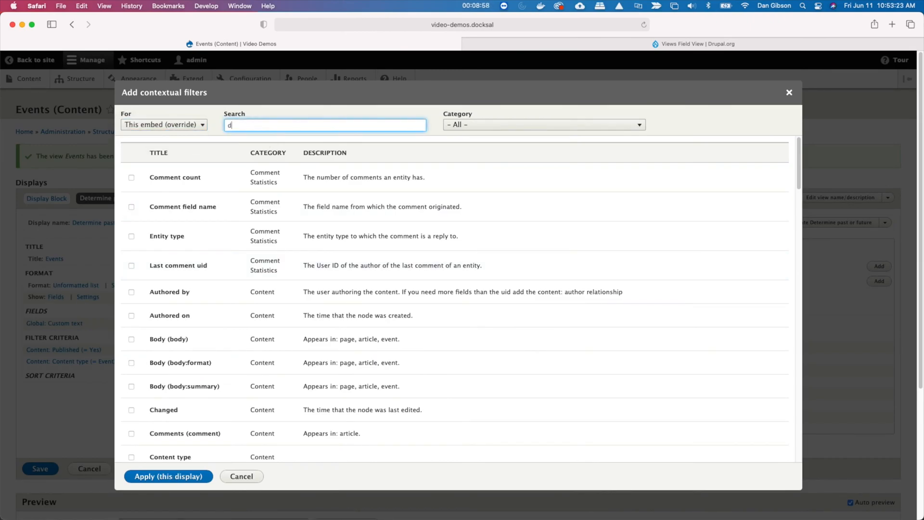
Step: Add a Date contextual filter defaulting to Content ID from URL, then save the view
type("ate")
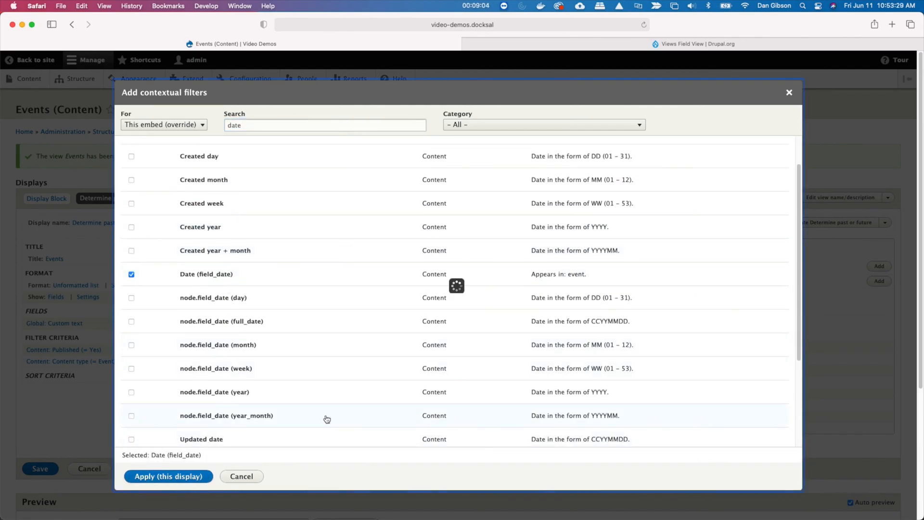
left_click(168, 476)
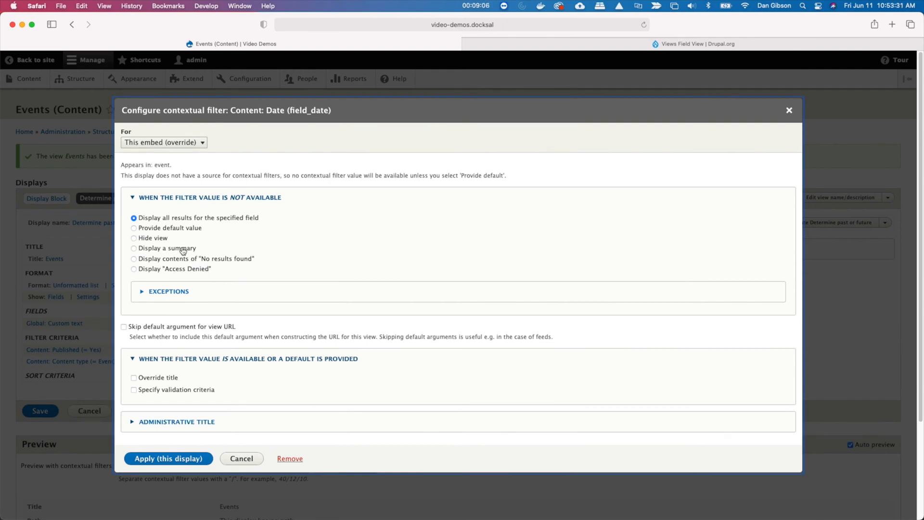
left_click(134, 228)
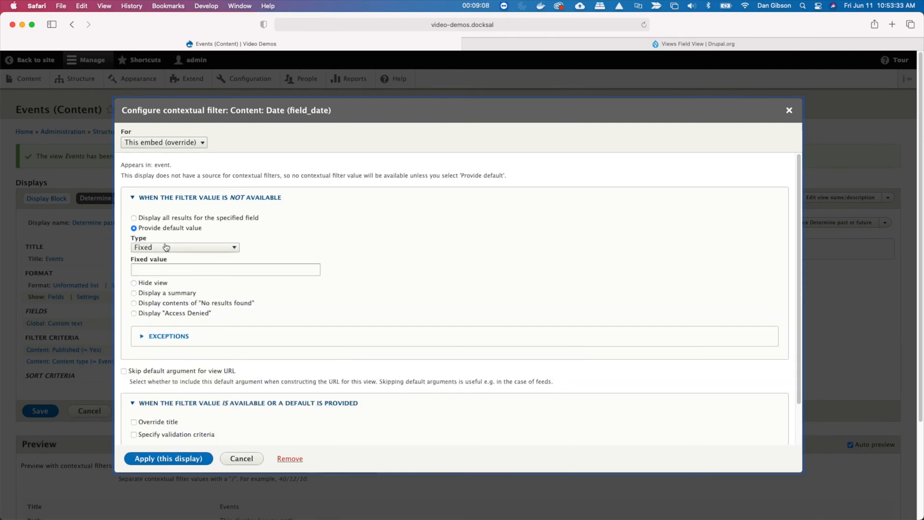
left_click(184, 247)
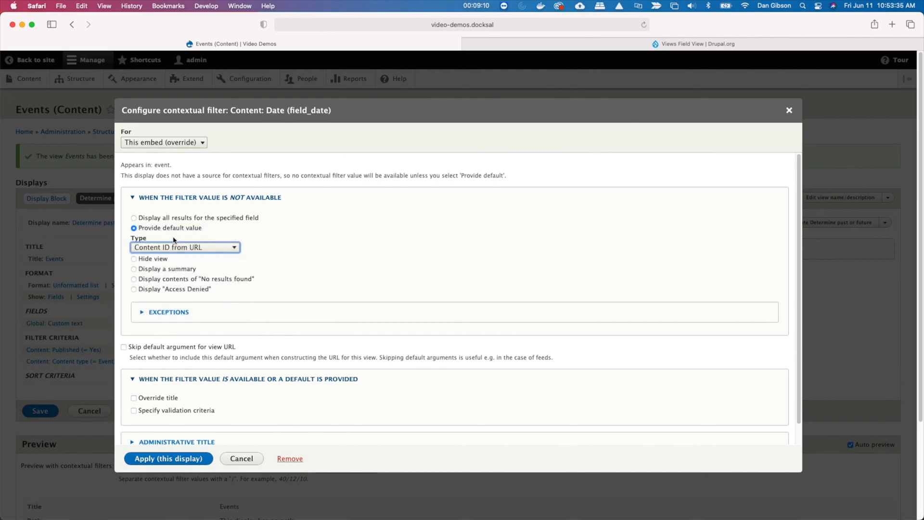
left_click(168, 458)
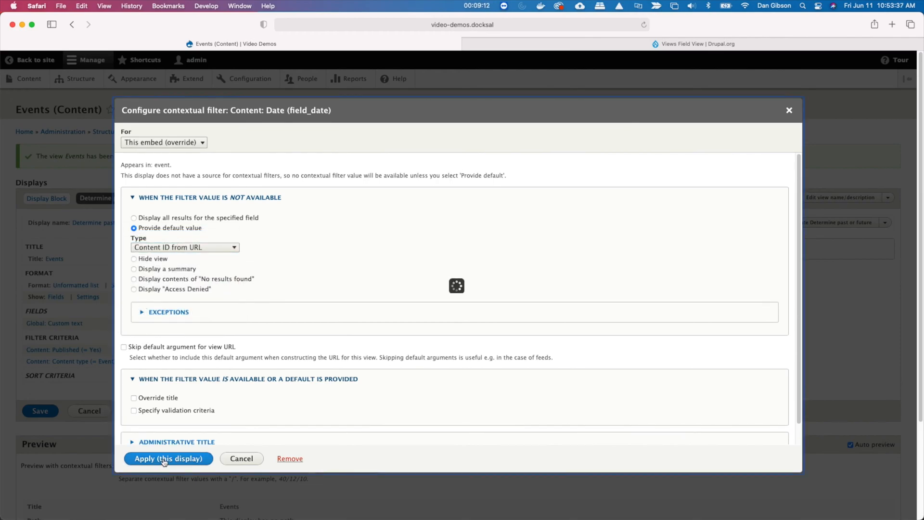
left_click(168, 459)
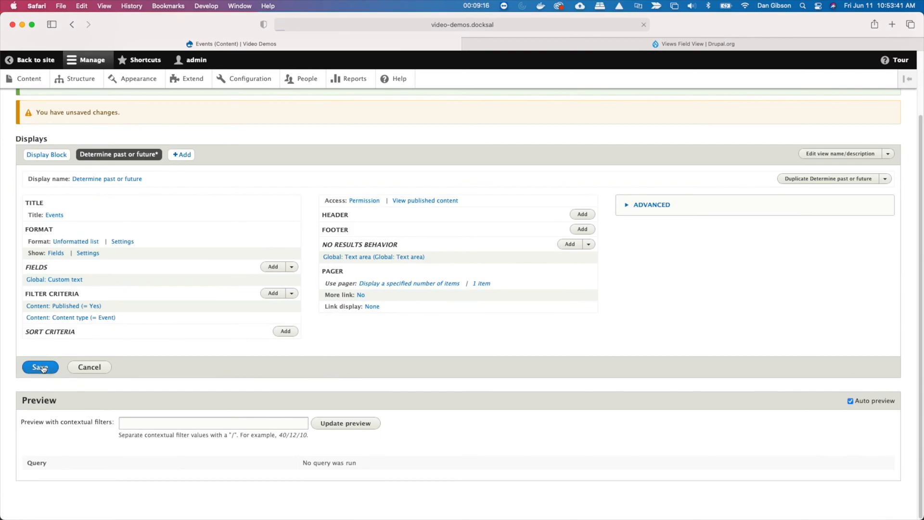
left_click(40, 367)
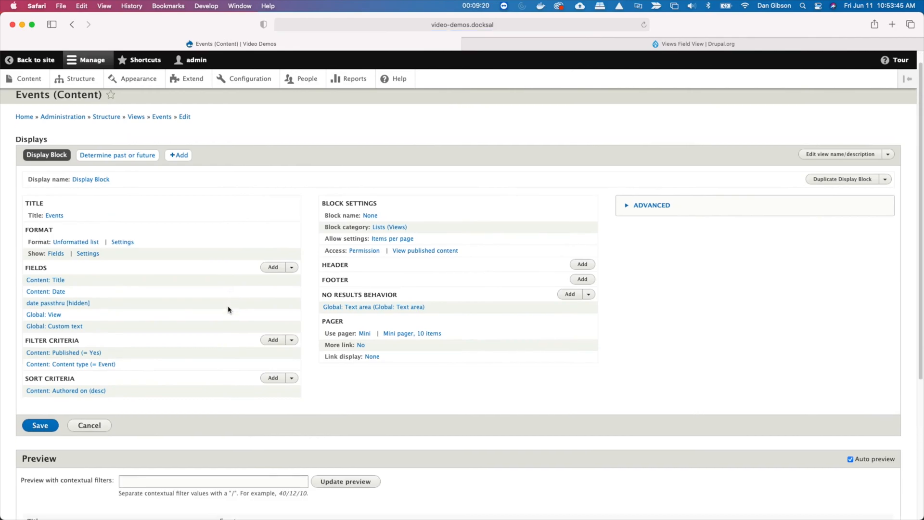
Step: Set the Global: View field's contextual filter to {{ fields.field_date_1 }}, overridden for this block only
scroll("down", 3)
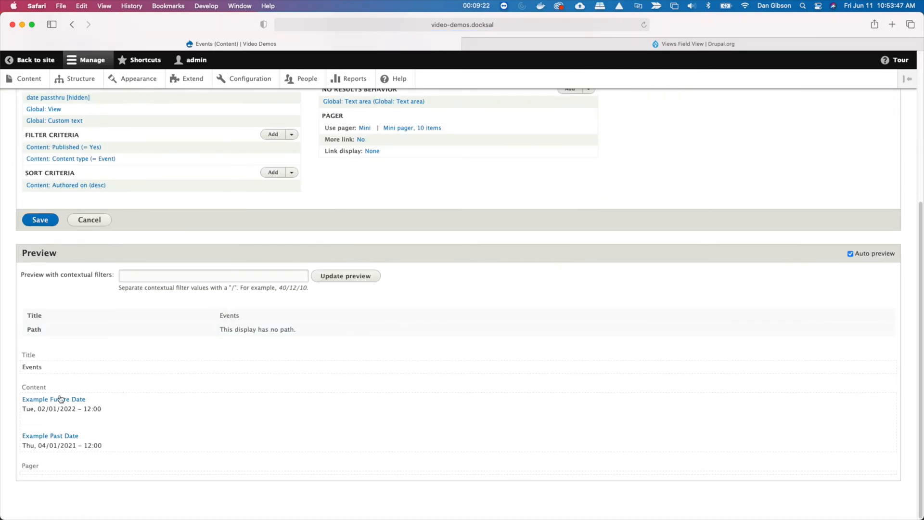
scroll("up", 3)
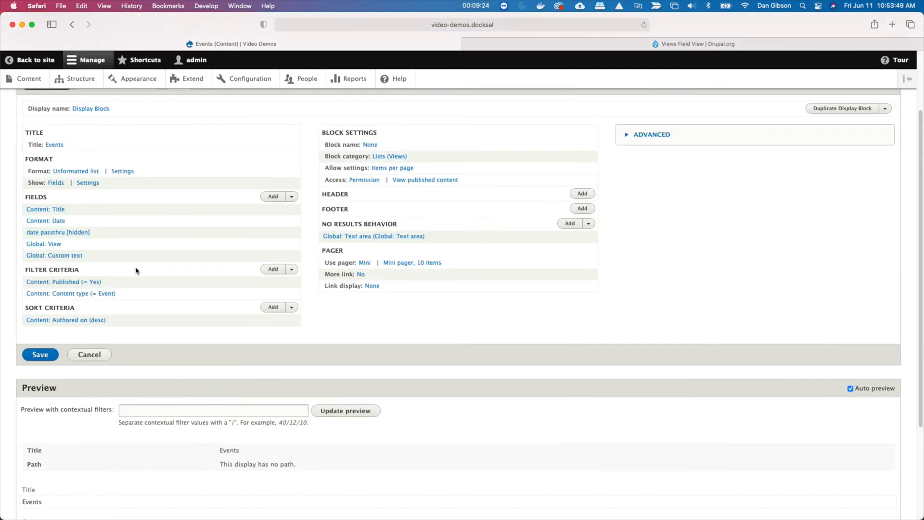
mouse_move(278, 210)
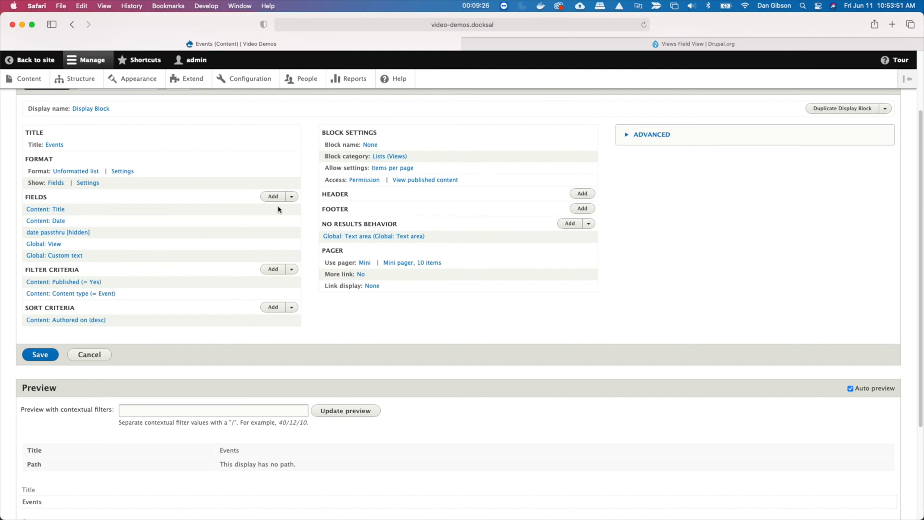
mouse_move(168, 249)
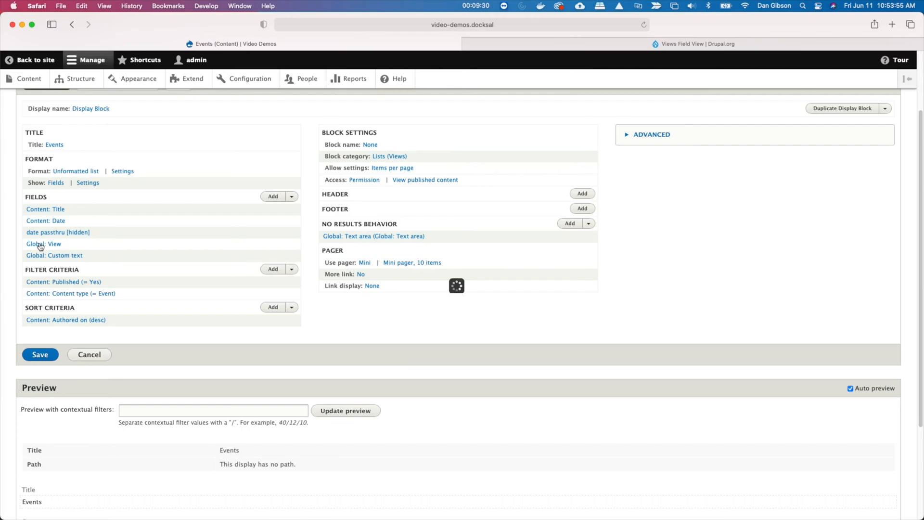
left_click(43, 243)
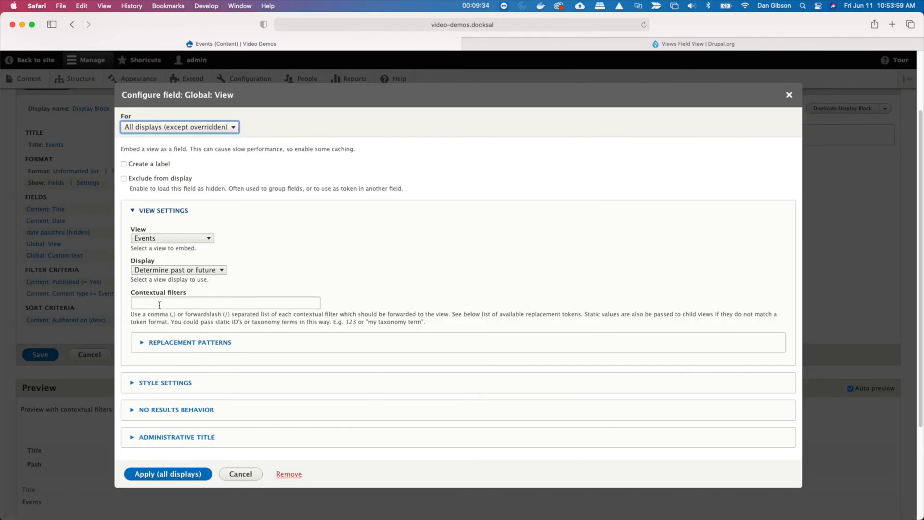
left_click(189, 342)
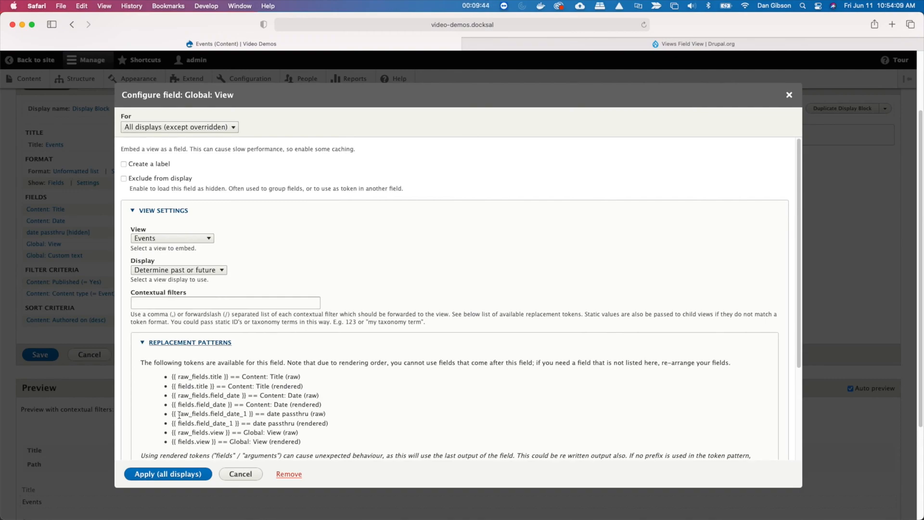
double_click(196, 423)
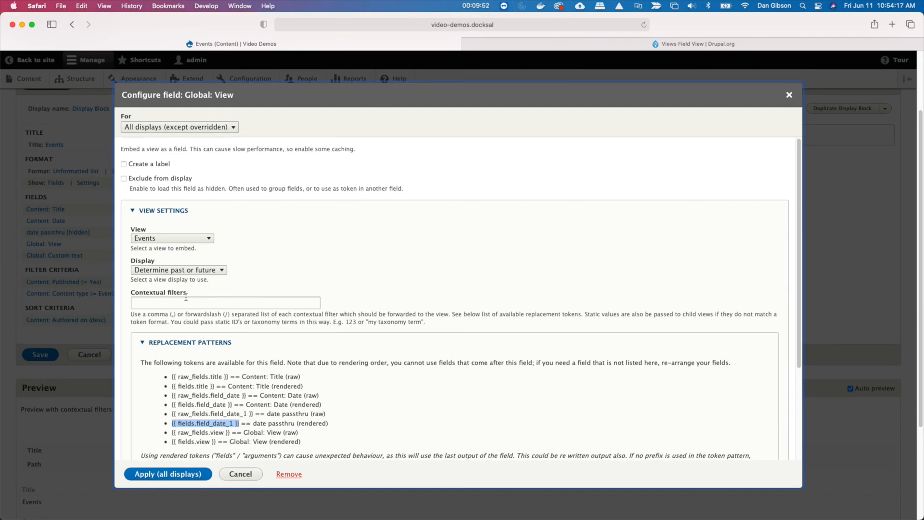
type("{{ fields.field_date_1 }}")
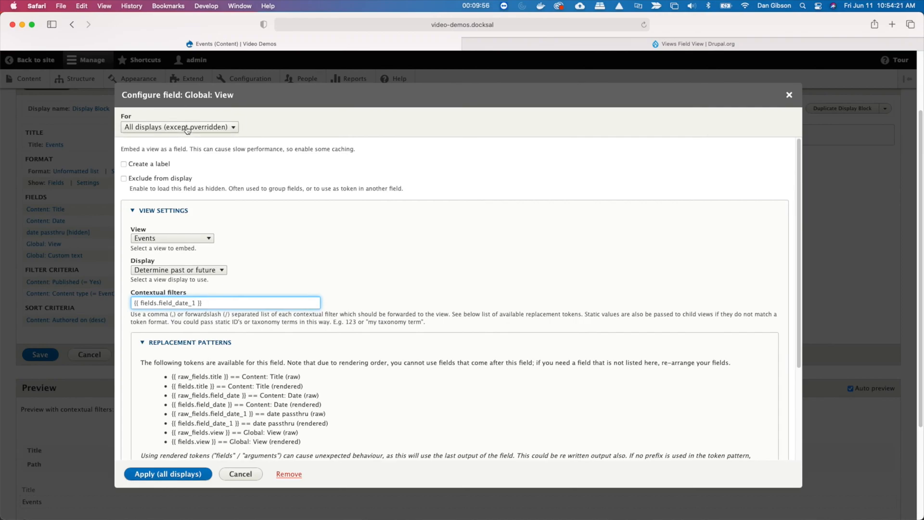
left_click(179, 127)
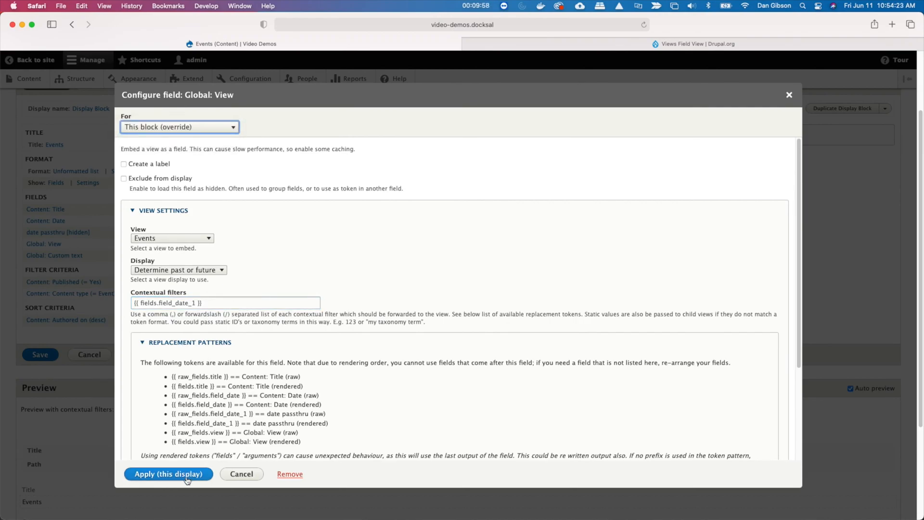
left_click(168, 474)
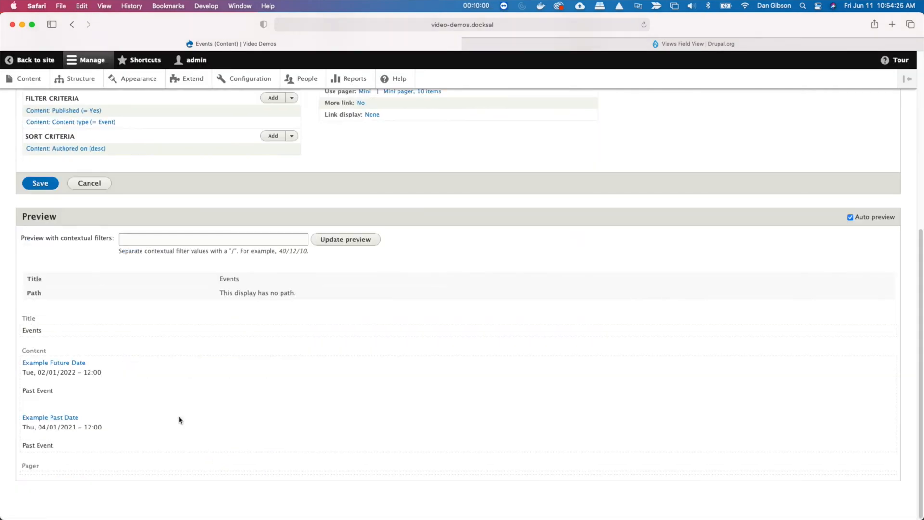
scroll("up", 3)
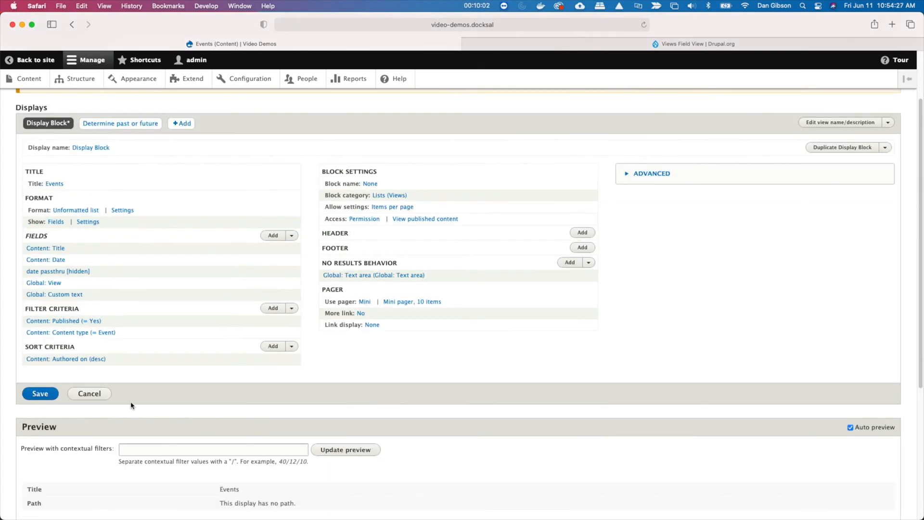
Step: Save the view, then hide date passthru and give it a custom Y-m-d format
left_click(39, 393)
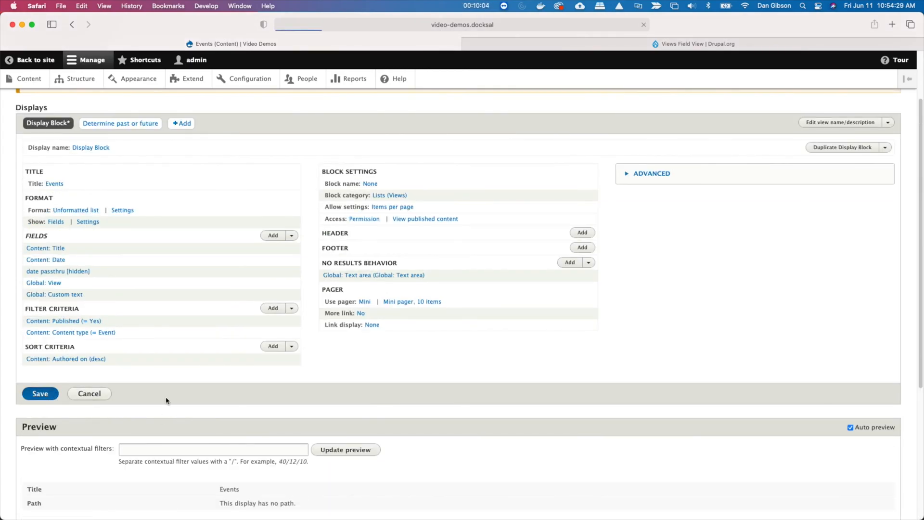
left_click(39, 393)
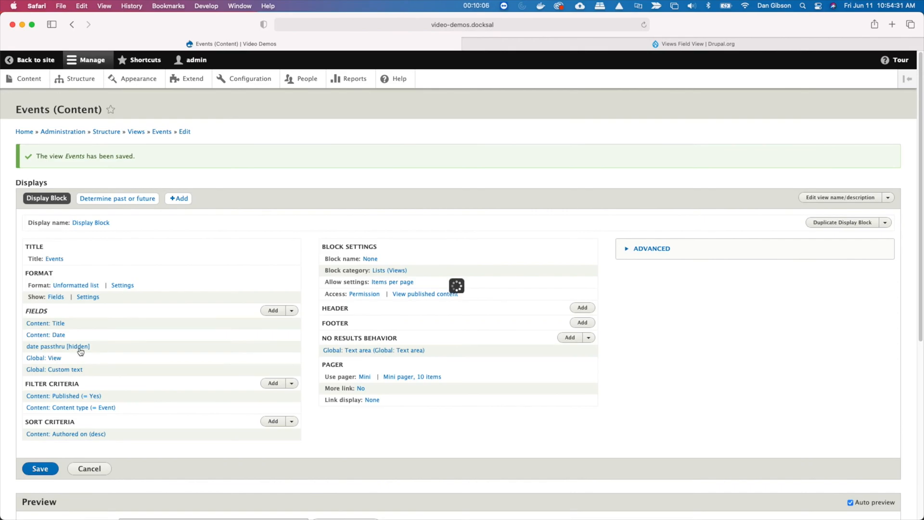
left_click(57, 346)
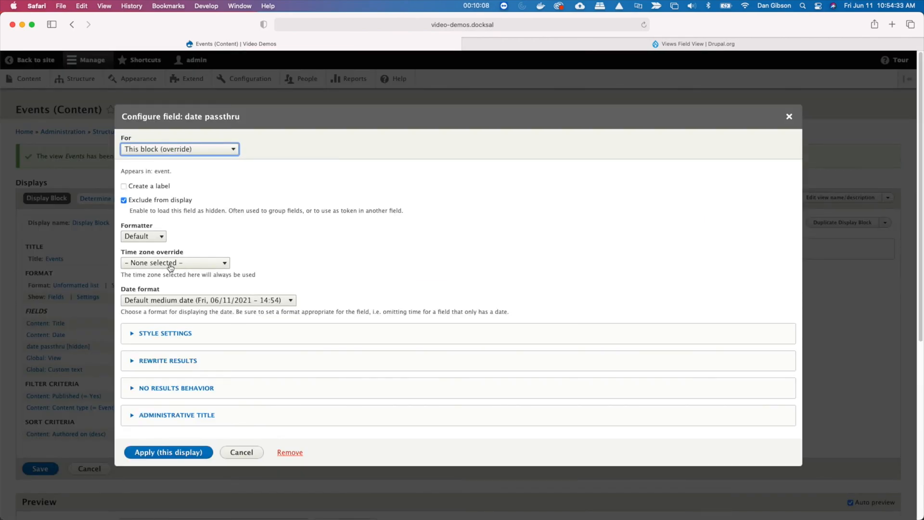
left_click(207, 299)
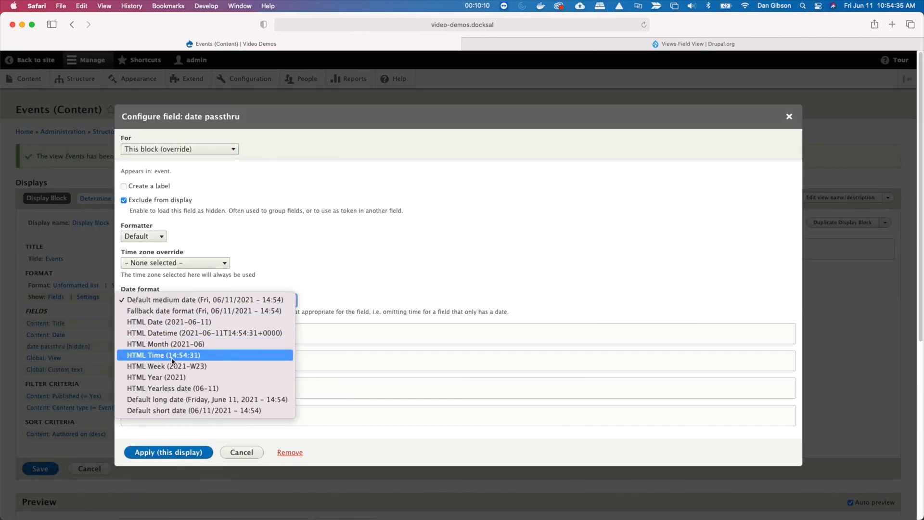
left_click(203, 300)
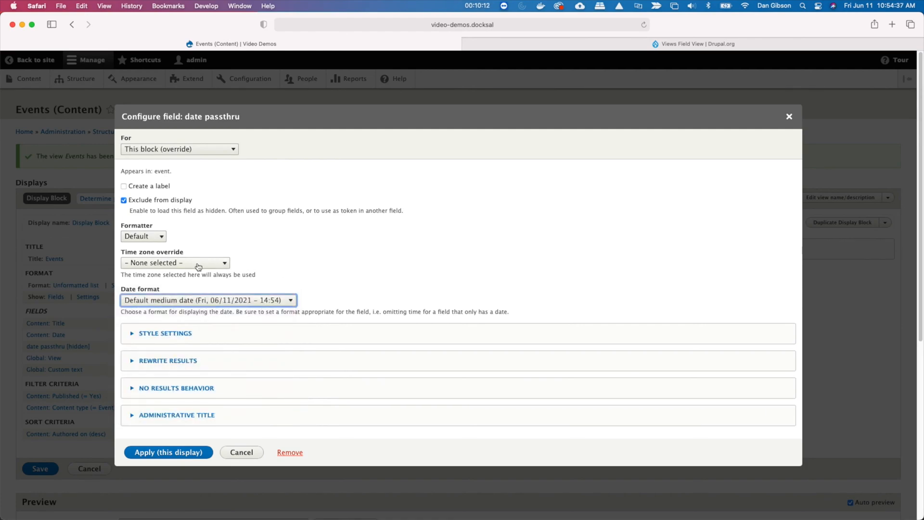
left_click(143, 236)
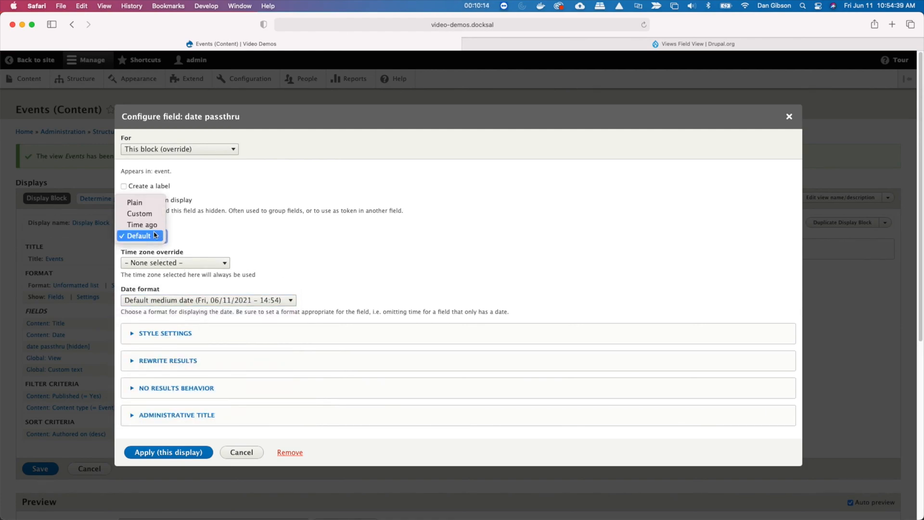
left_click(139, 213)
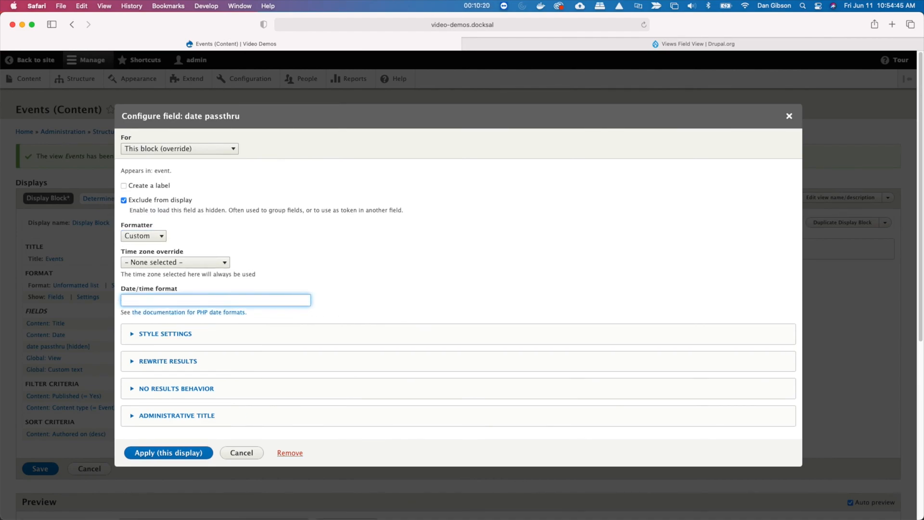
mouse_move(271, 298)
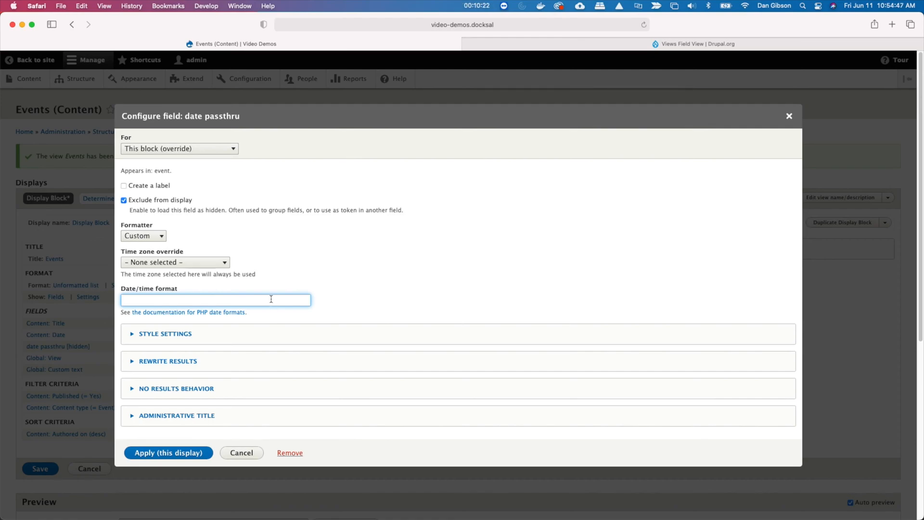
type("Y-m-d")
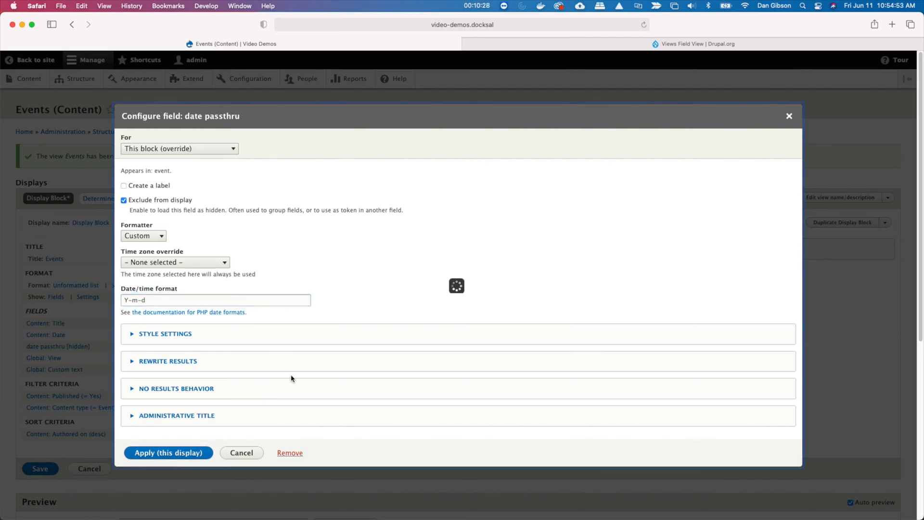
left_click(168, 452)
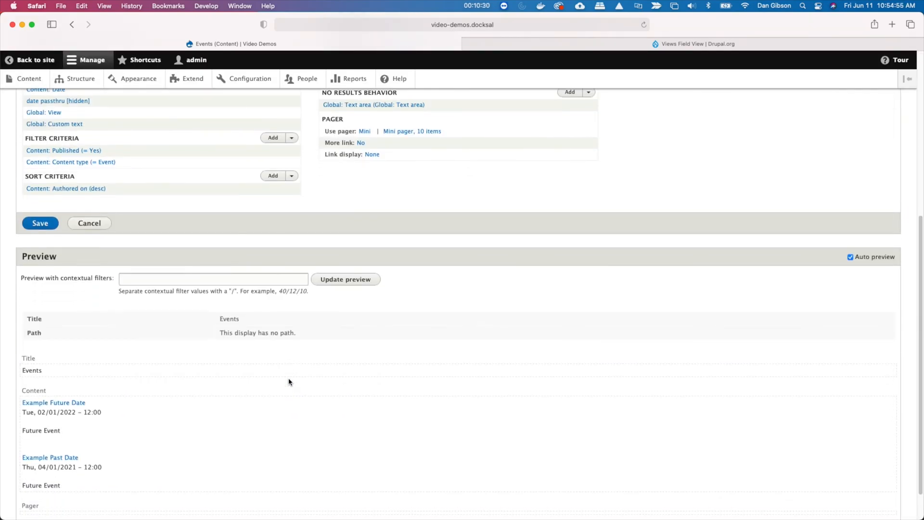
scroll("up", 3)
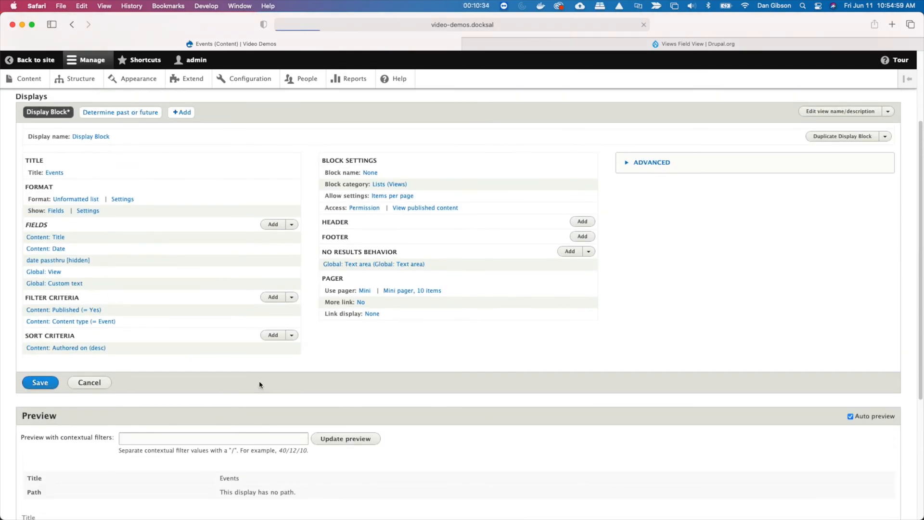
scroll("down", 3)
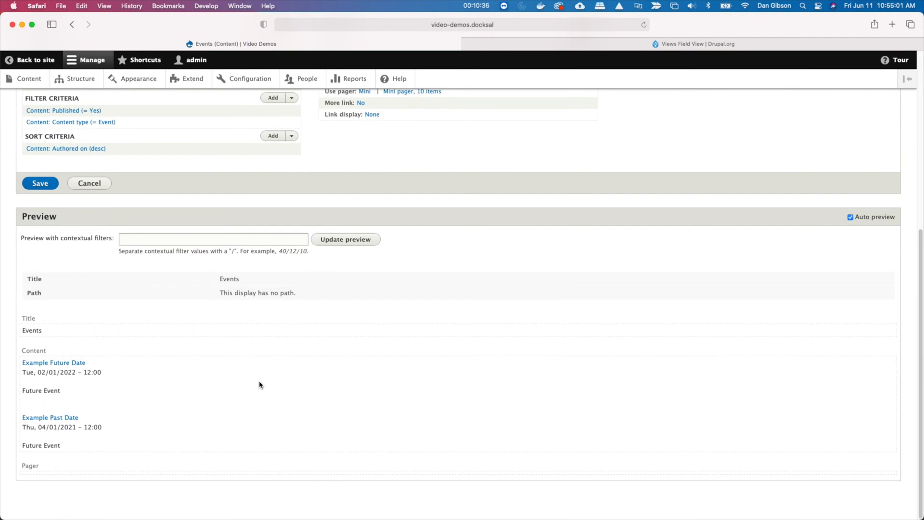
mouse_move(41, 425)
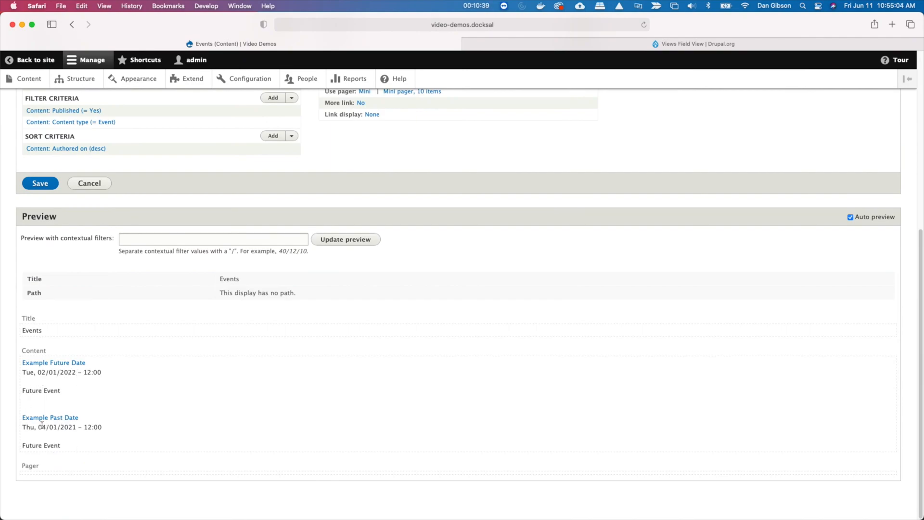
Step: Rearrange the Events block fields so date passthru sits at the top
scroll("up", 3)
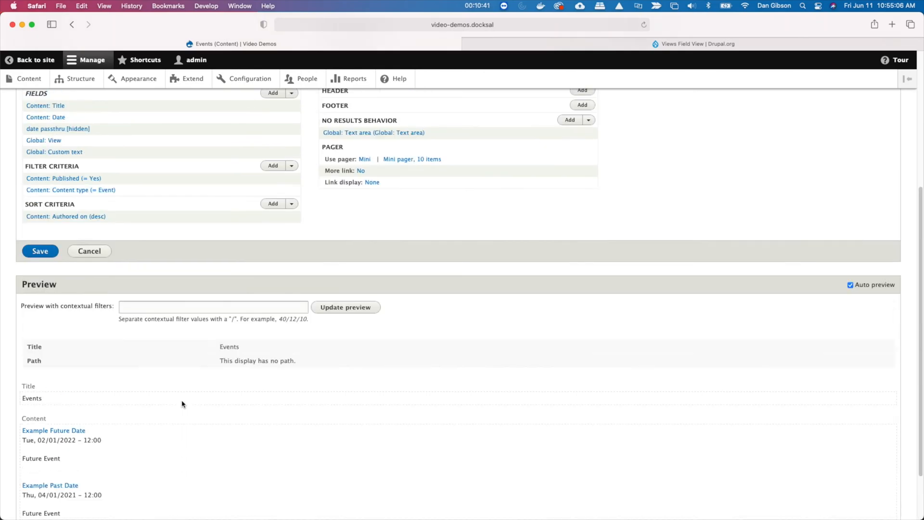
scroll("up", 3)
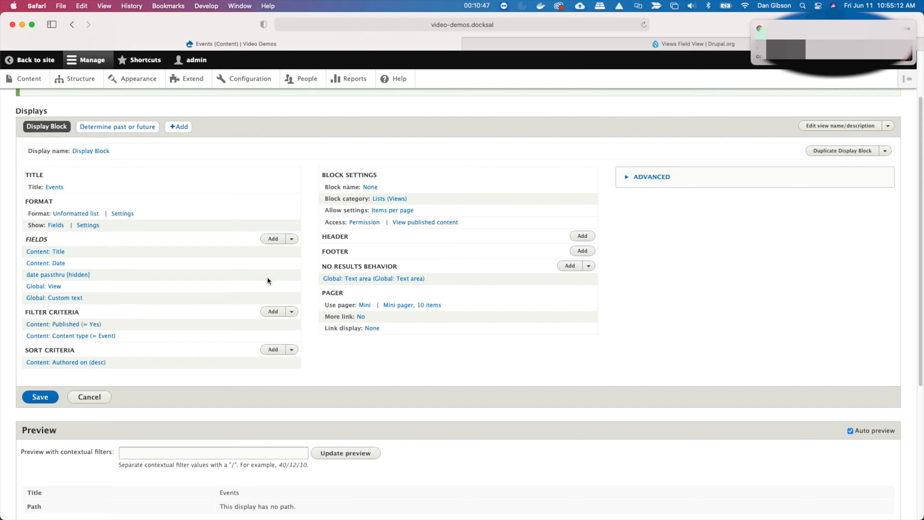
left_click(291, 238)
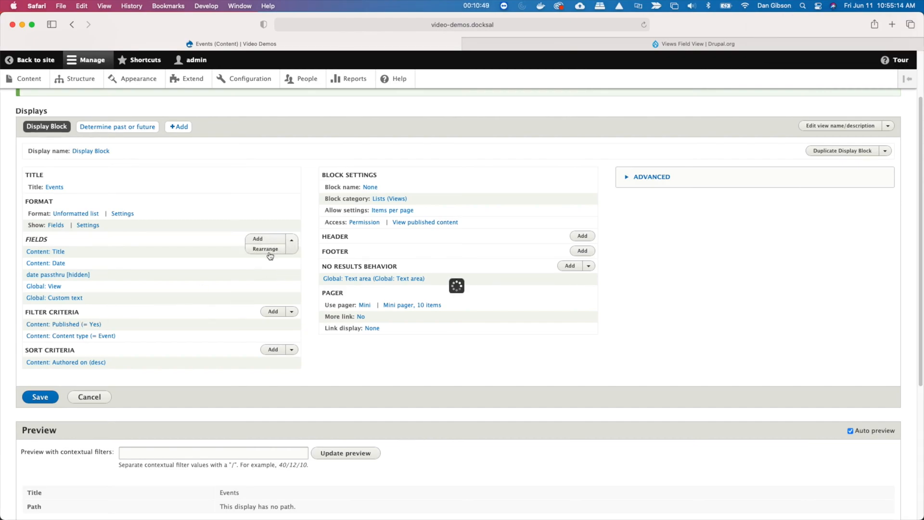
left_click(265, 249)
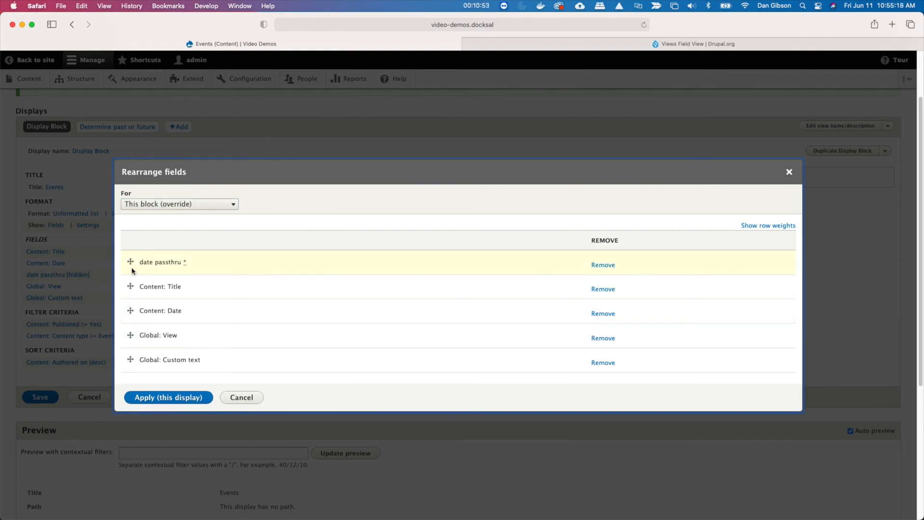
mouse_move(150, 307)
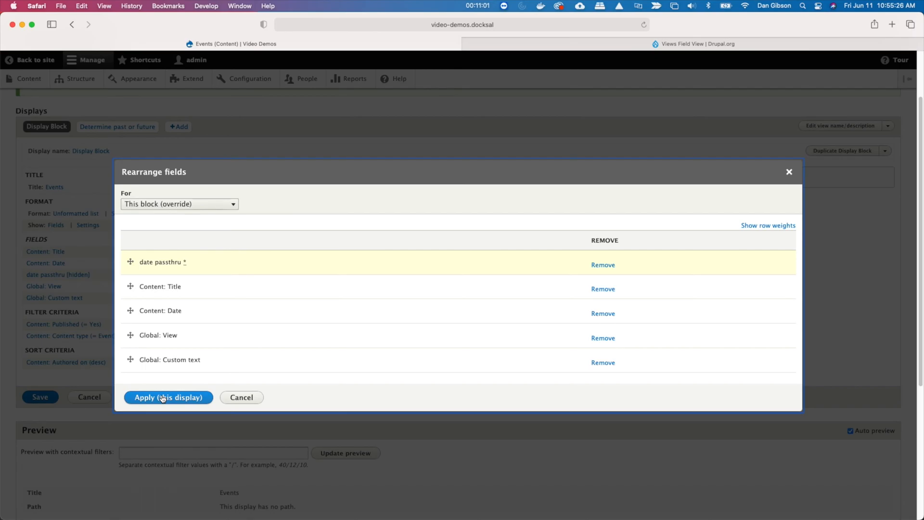
left_click(168, 397)
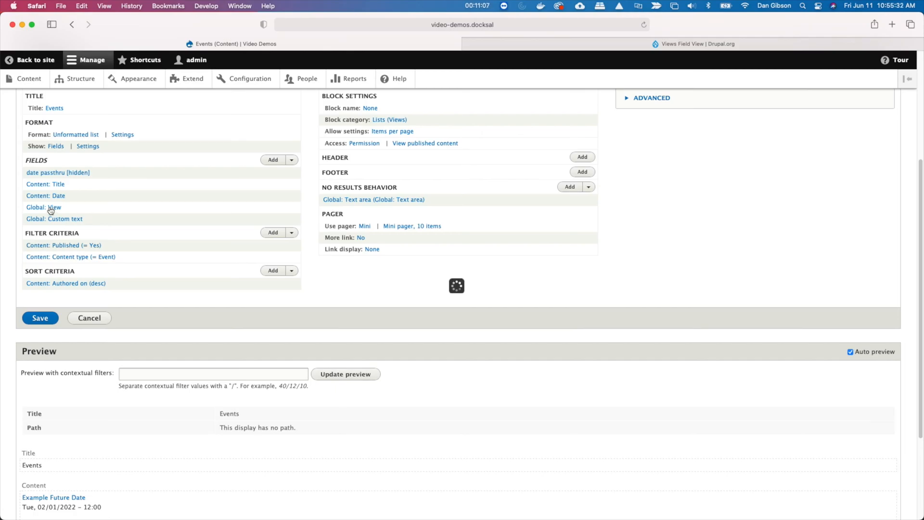
Step: Unhide date passthru so dates like 2021-04-01 appear, and save the view
left_click(44, 207)
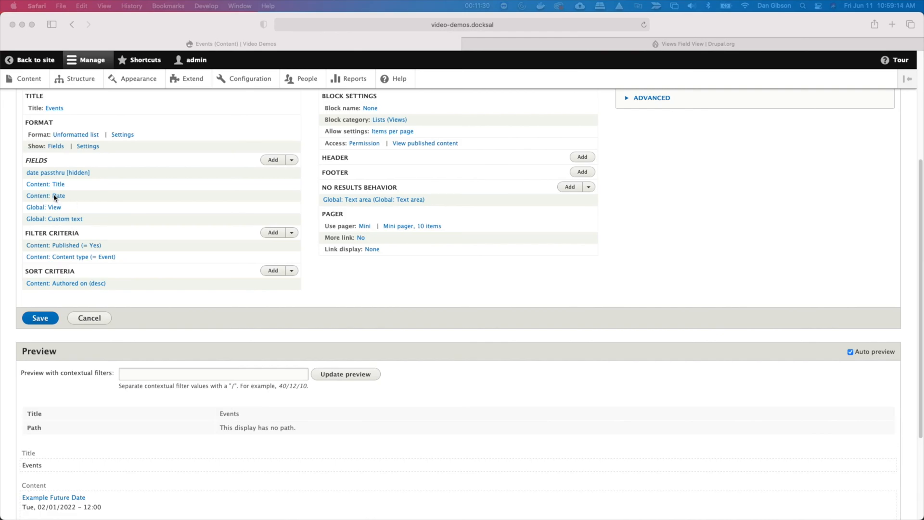
left_click(43, 207)
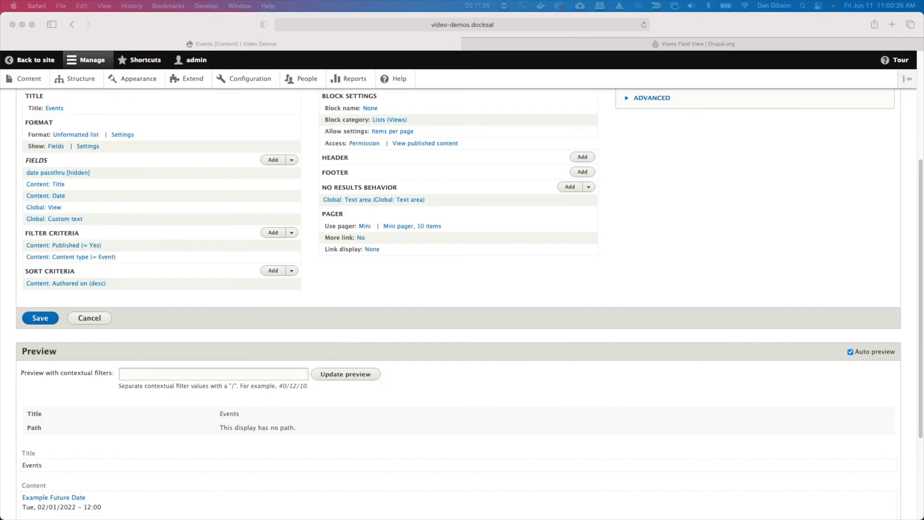
scroll("down", 3)
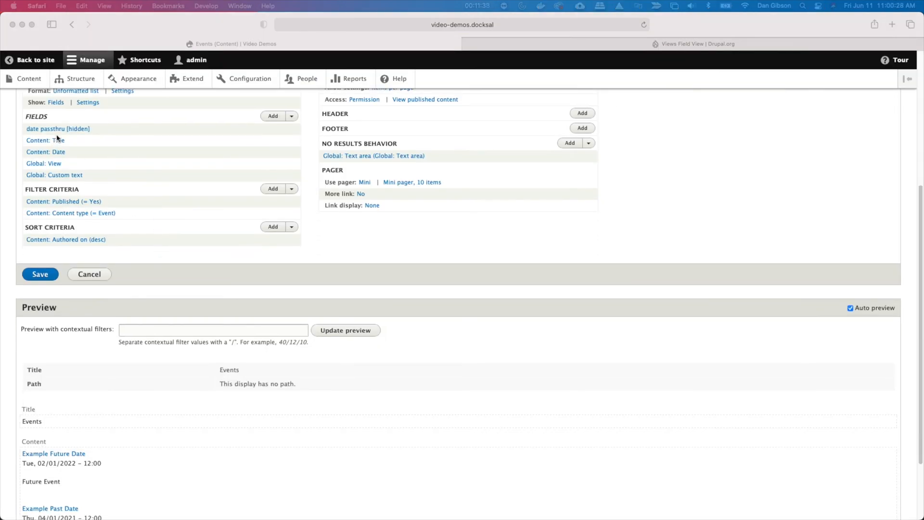
left_click(57, 128)
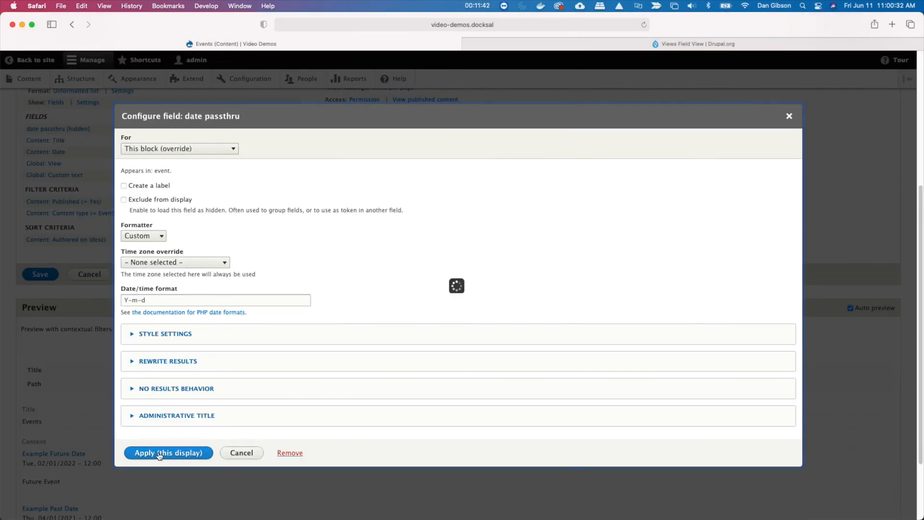
left_click(168, 453)
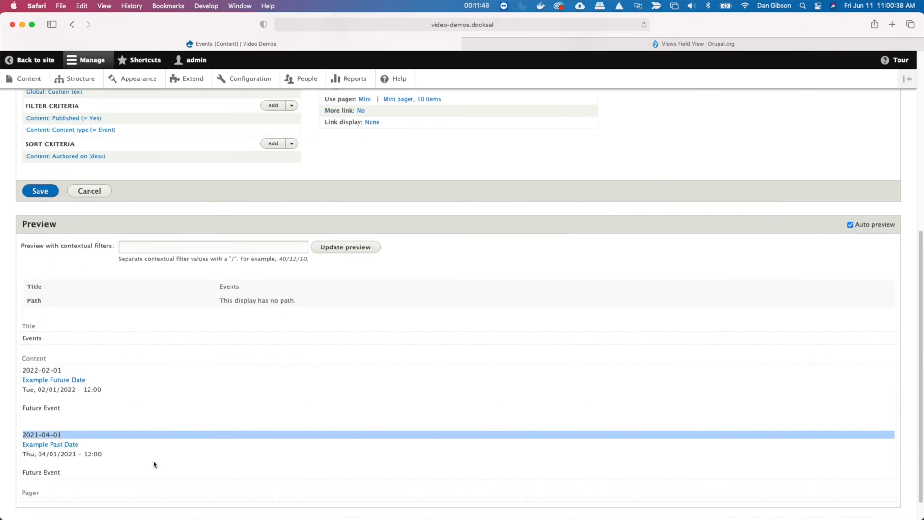
scroll("up", 3)
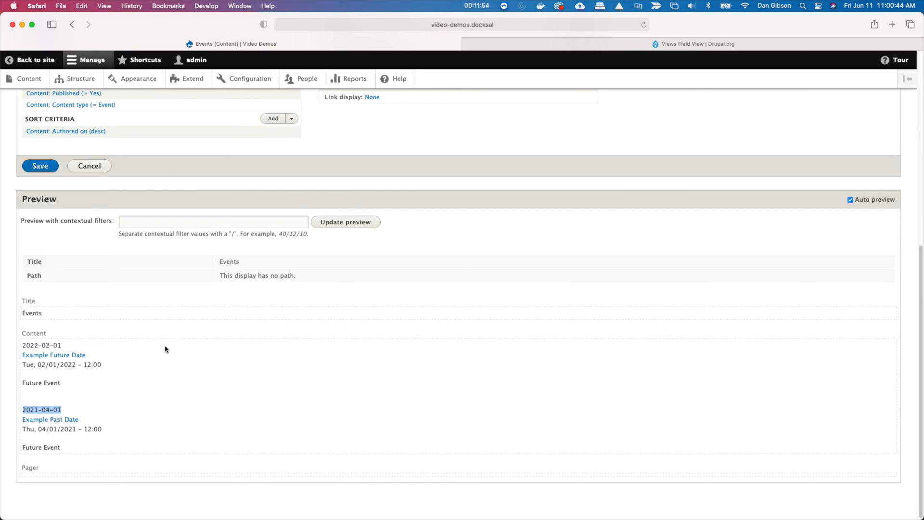
left_click(40, 166)
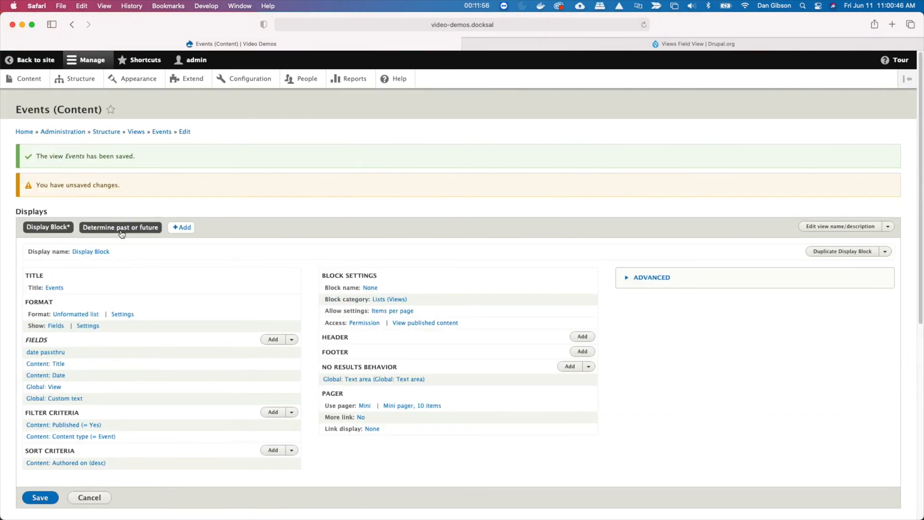
Step: Preview the Determine past or future display with contextual filter 2021-04-01, returning Future Event
left_click(120, 226)
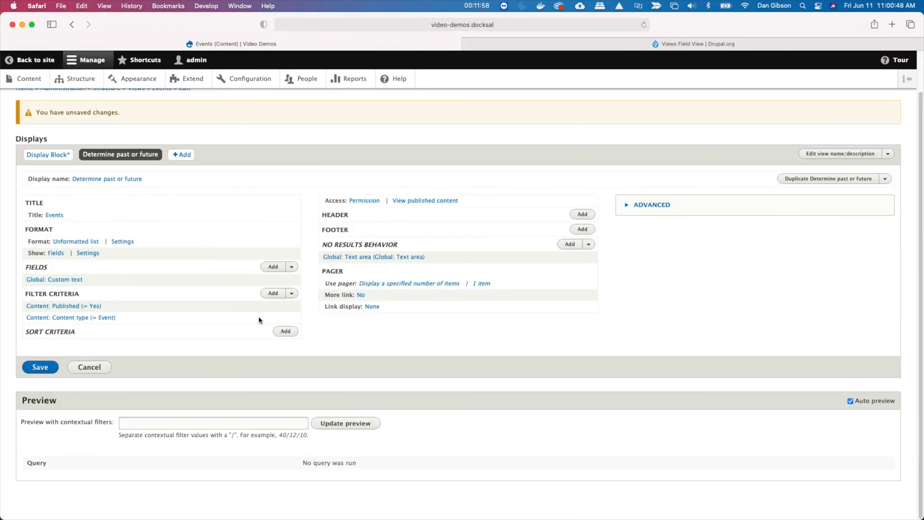
type("2021-04-01")
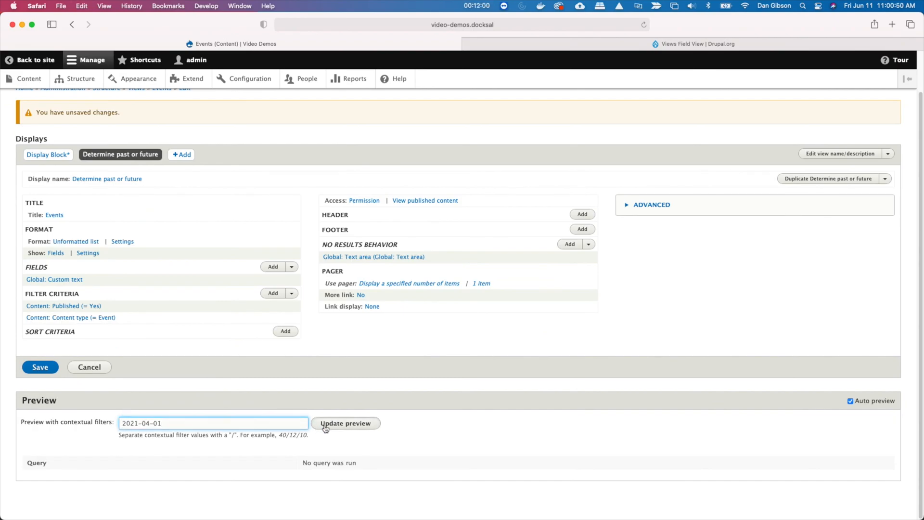
left_click(345, 423)
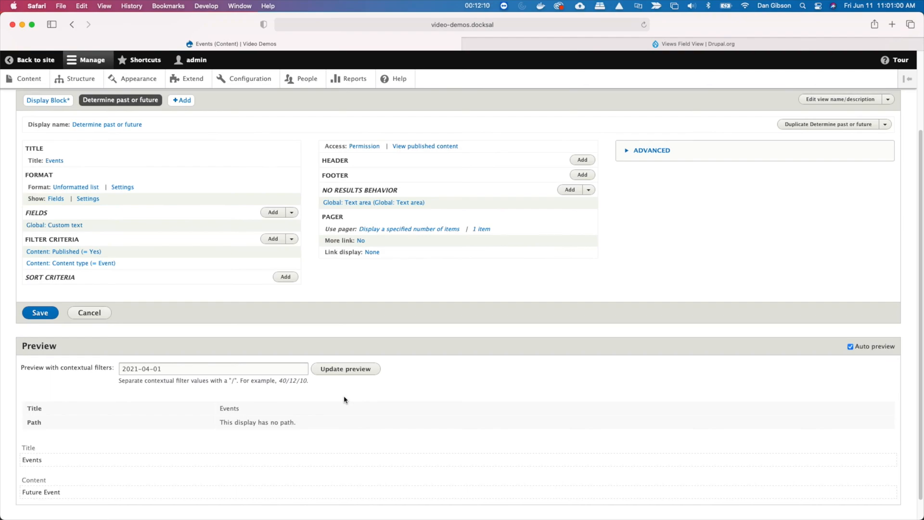
mouse_move(307, 379)
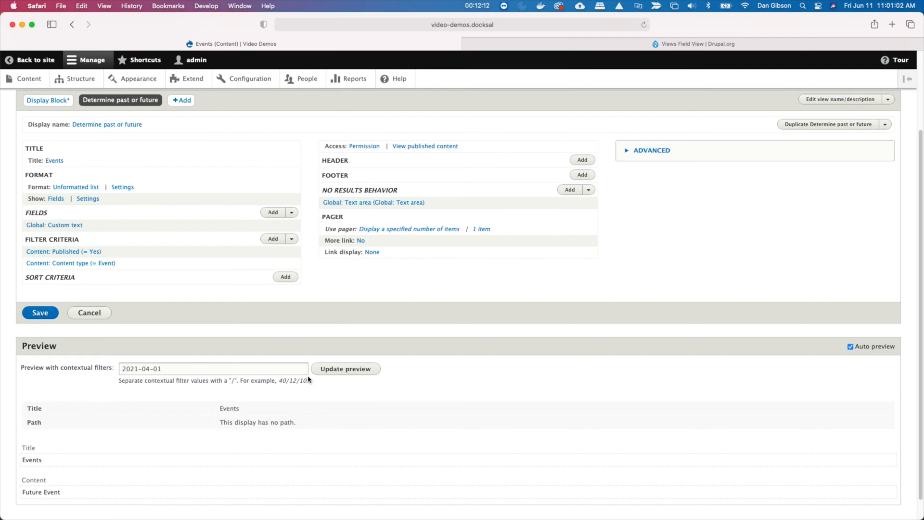
left_click(272, 241)
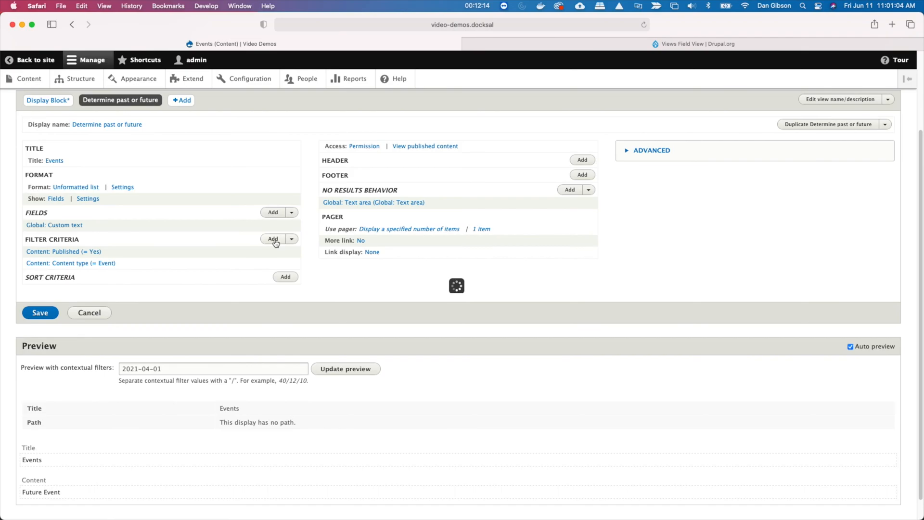
Step: Add a display-only Date filter matching dates greater than or equal to now
left_click(273, 239)
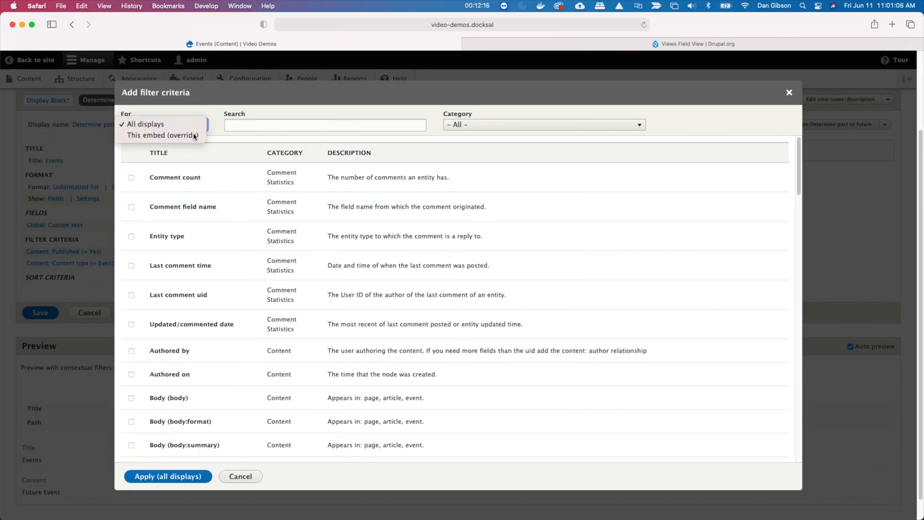
type("date")
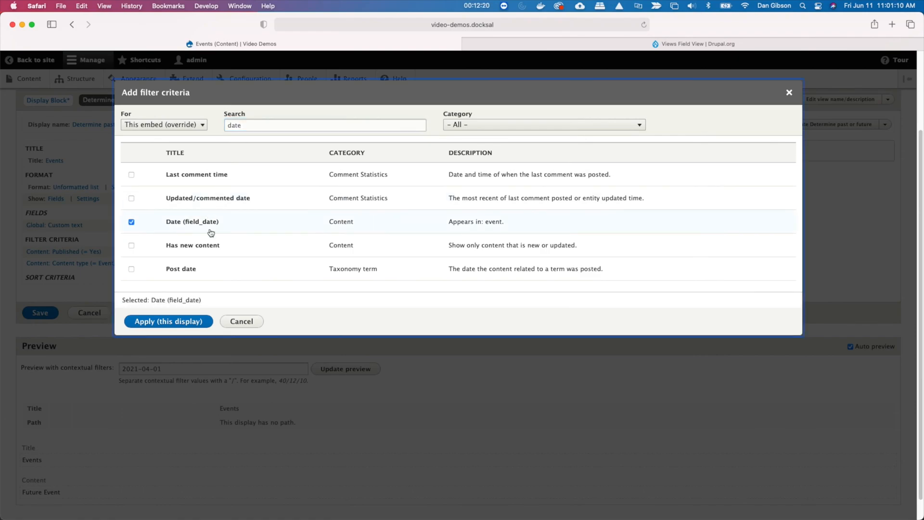
left_click(168, 321)
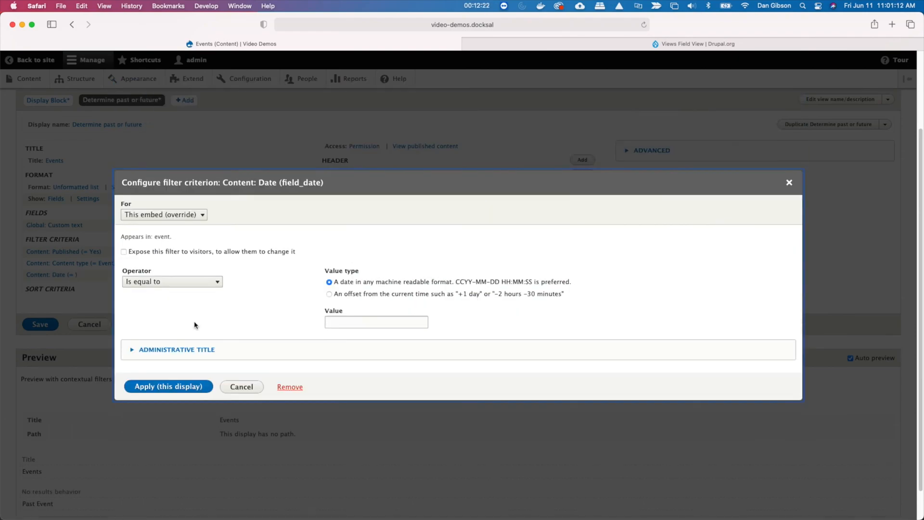
left_click(172, 281)
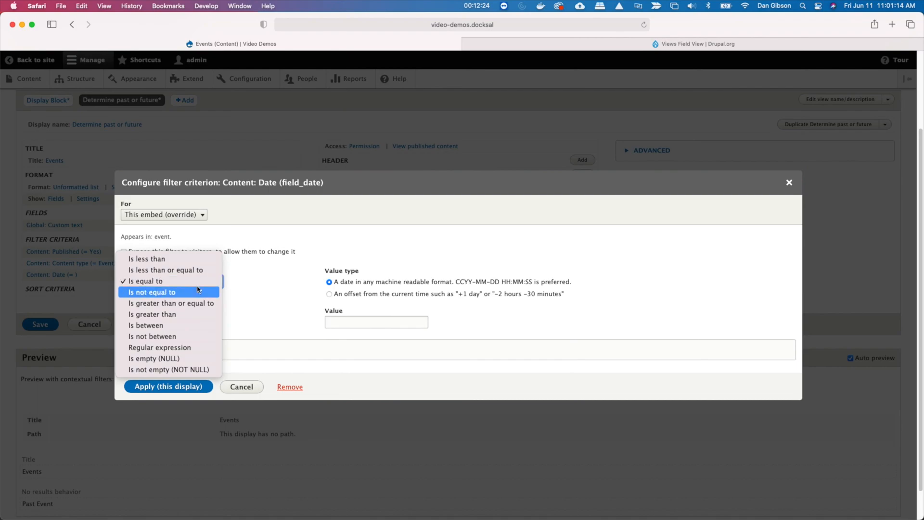
left_click(171, 303)
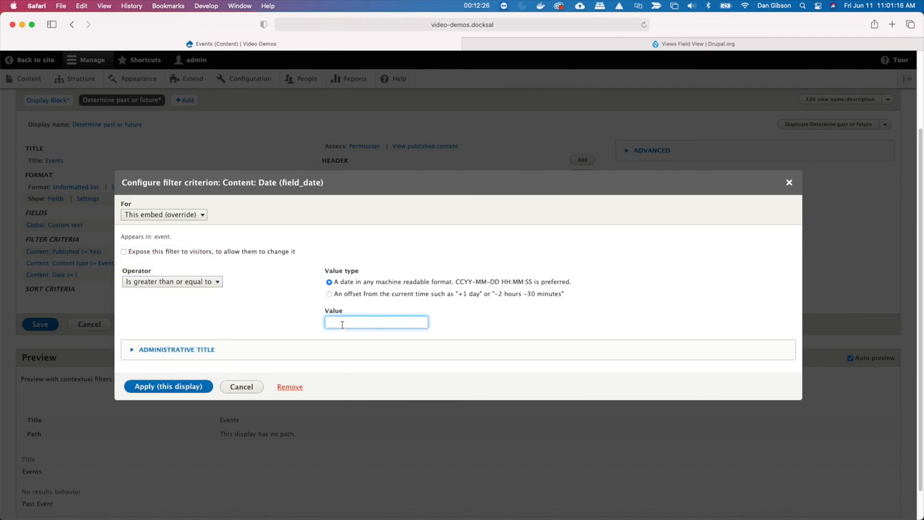
type("now")
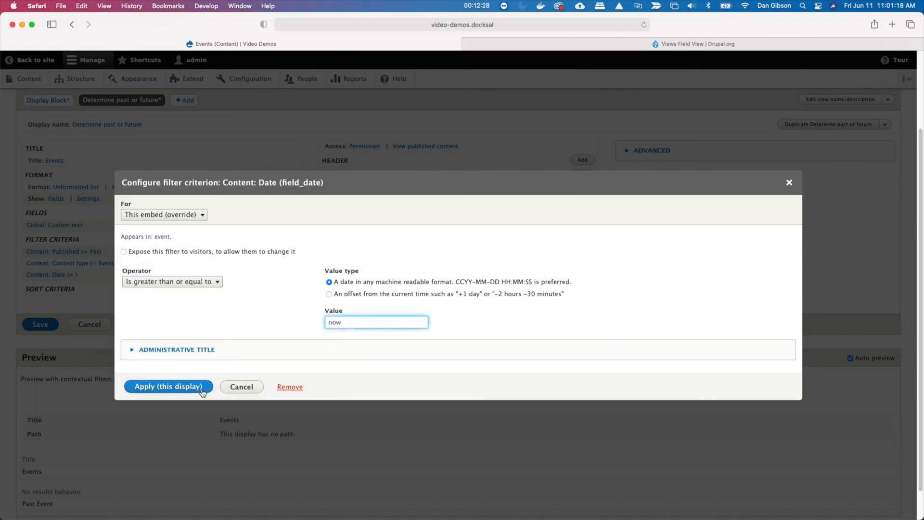
left_click(168, 386)
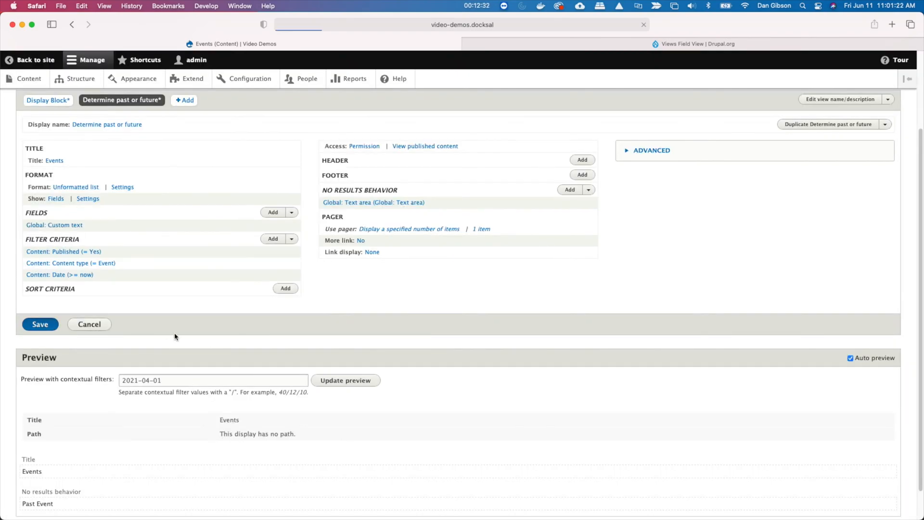
Step: Apply the field settings and check the preview labels Future Event and Past Event
left_click(47, 100)
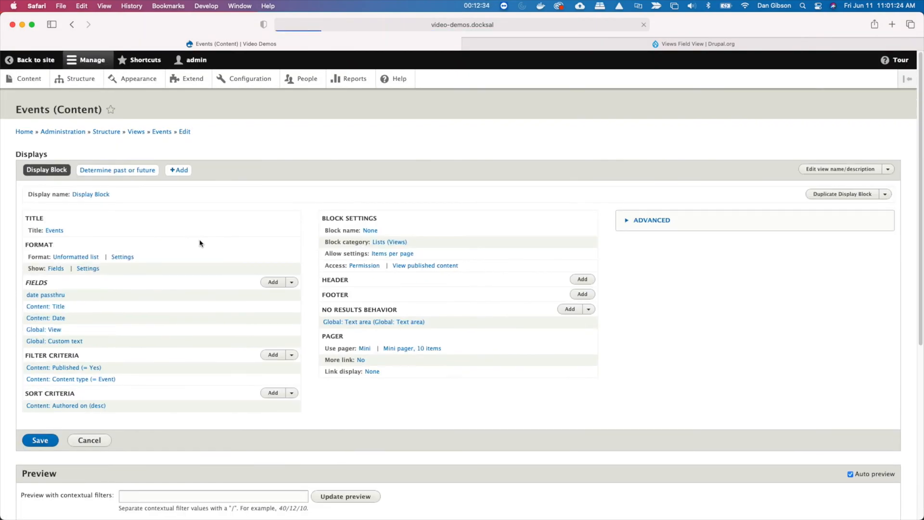
scroll("down", 3)
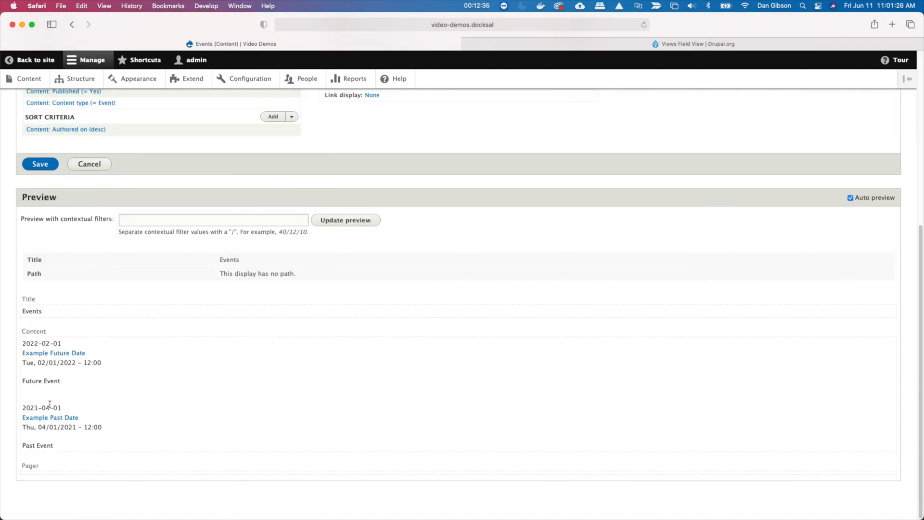
scroll("up", 3)
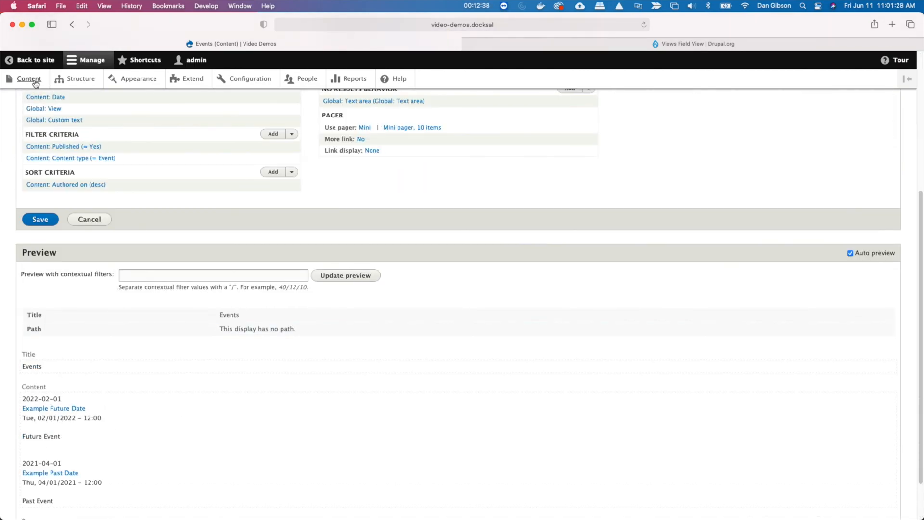
Step: Create and save a Basic page titled 'List of events'
left_click(30, 60)
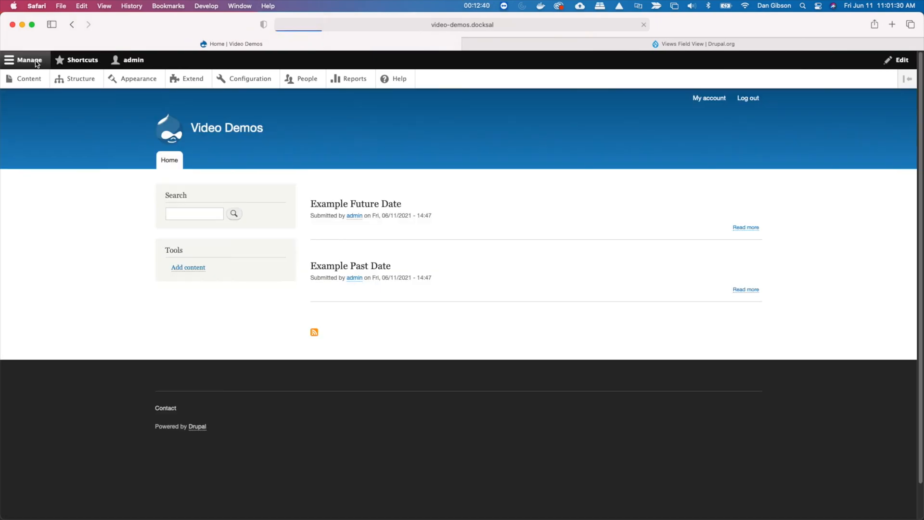
mouse_move(102, 130)
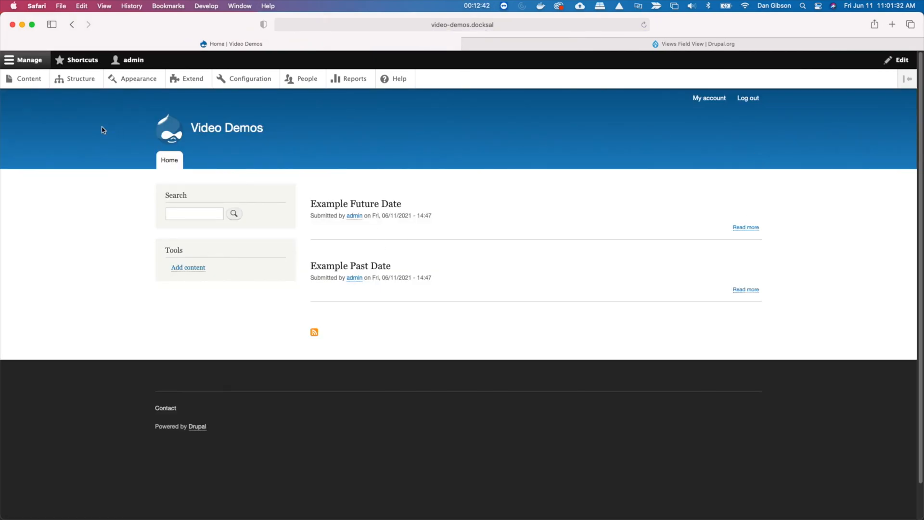
left_click(28, 79)
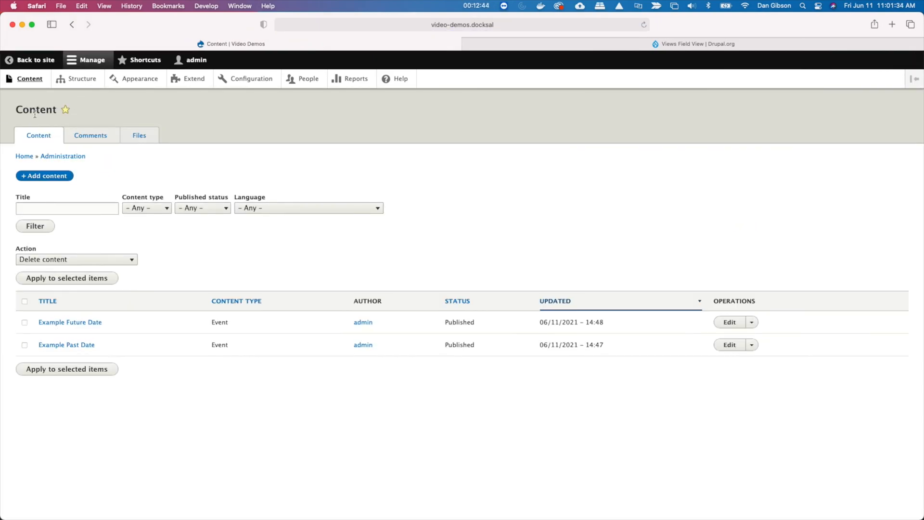
left_click(44, 175)
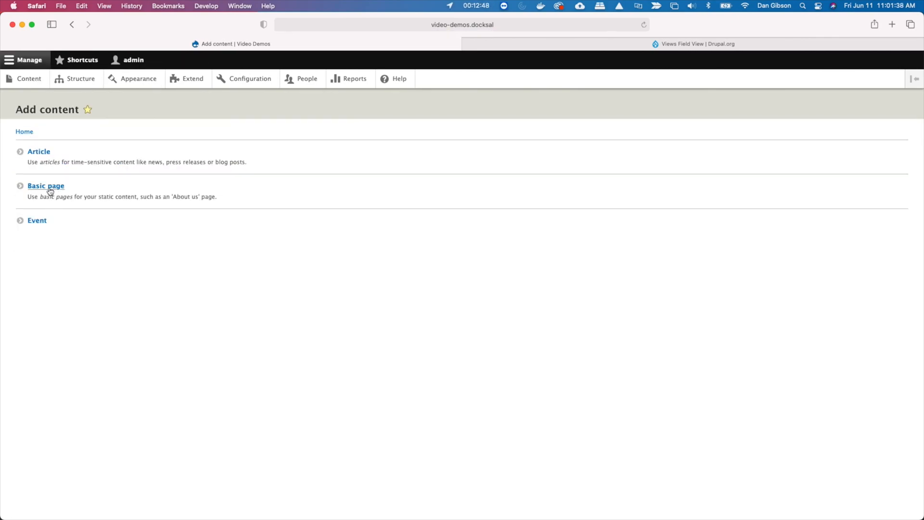
left_click(45, 186)
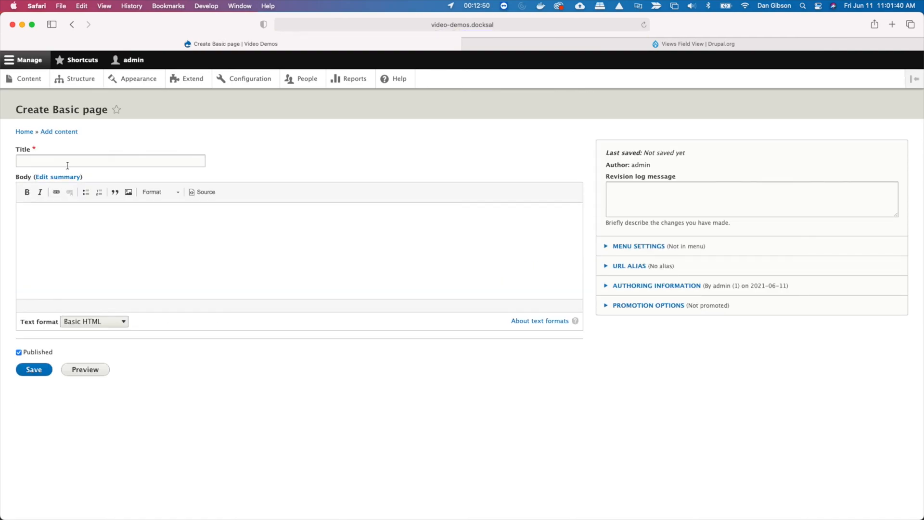
type("List of events")
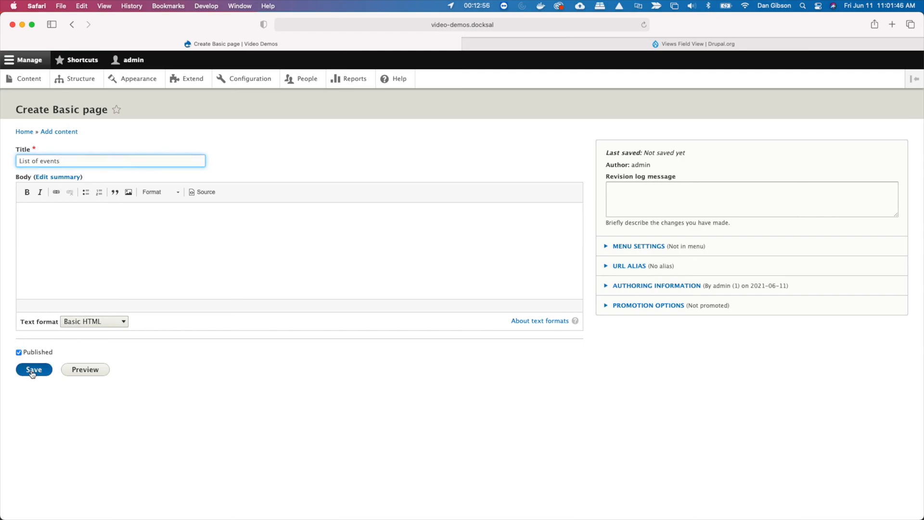
left_click(33, 370)
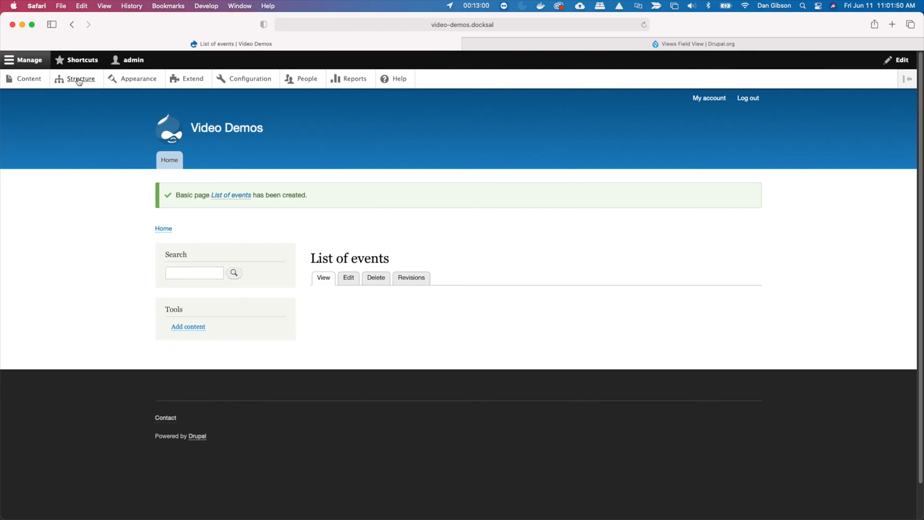
Step: Place Events: Display Block into the Content region via Block layout and save the block
left_click(81, 79)
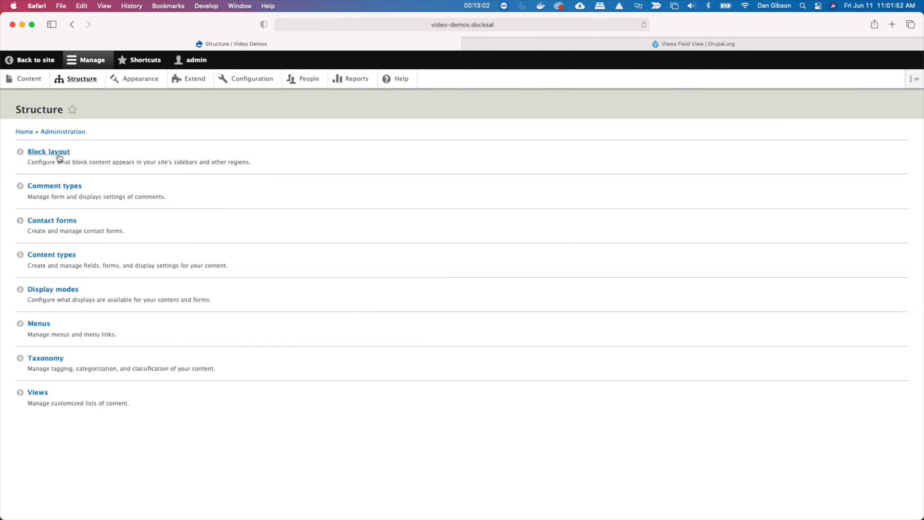
left_click(48, 152)
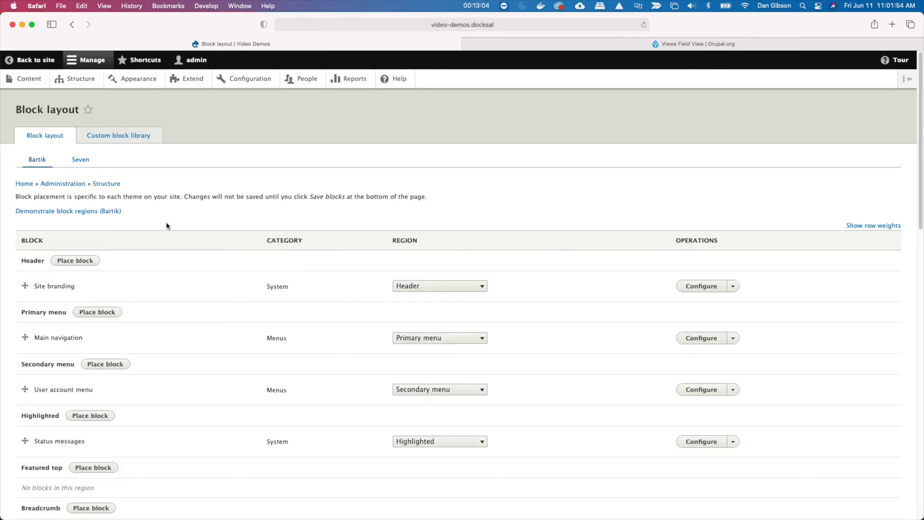
scroll("down", 3)
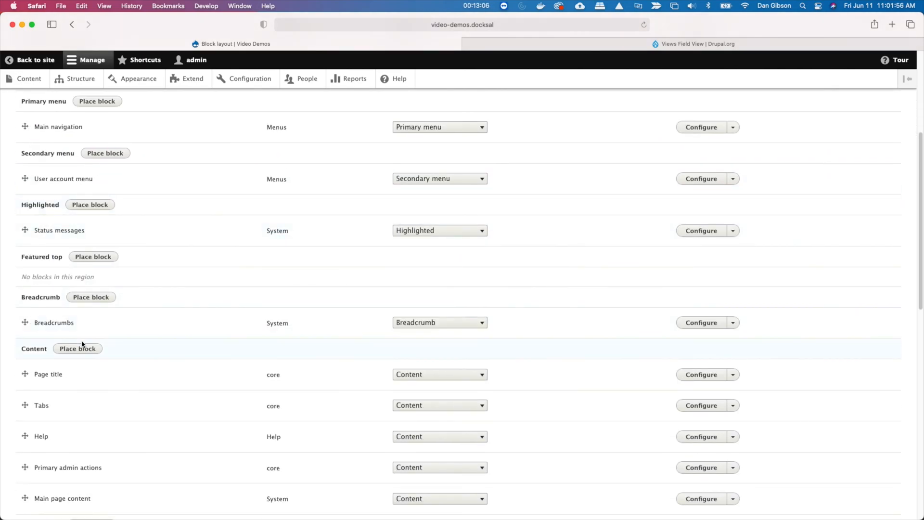
left_click(77, 349)
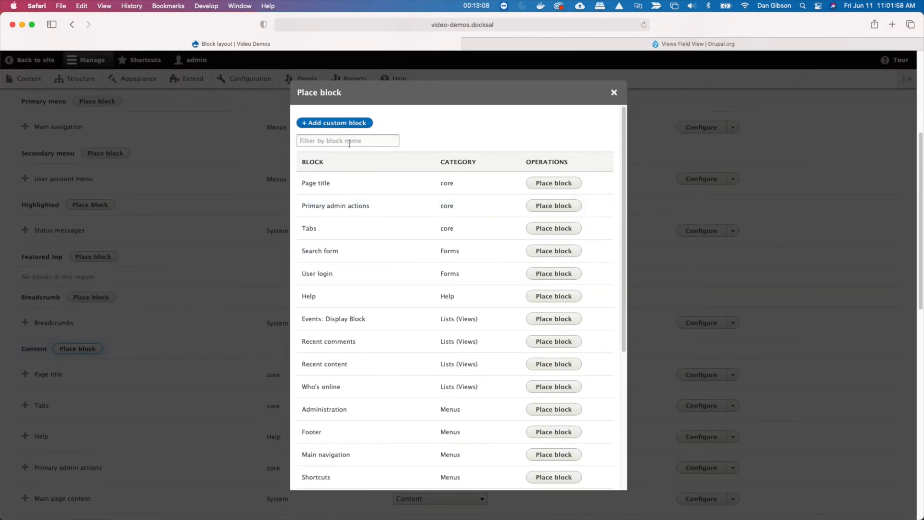
type("events")
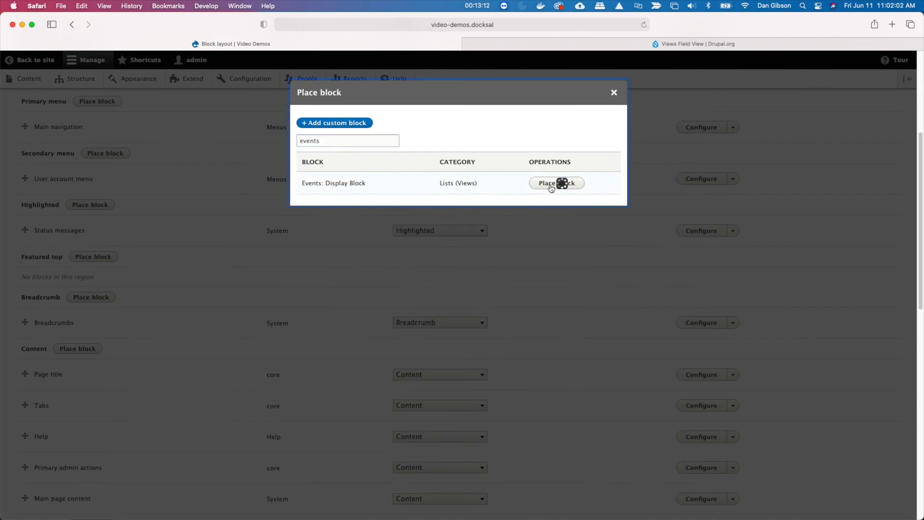
left_click(556, 183)
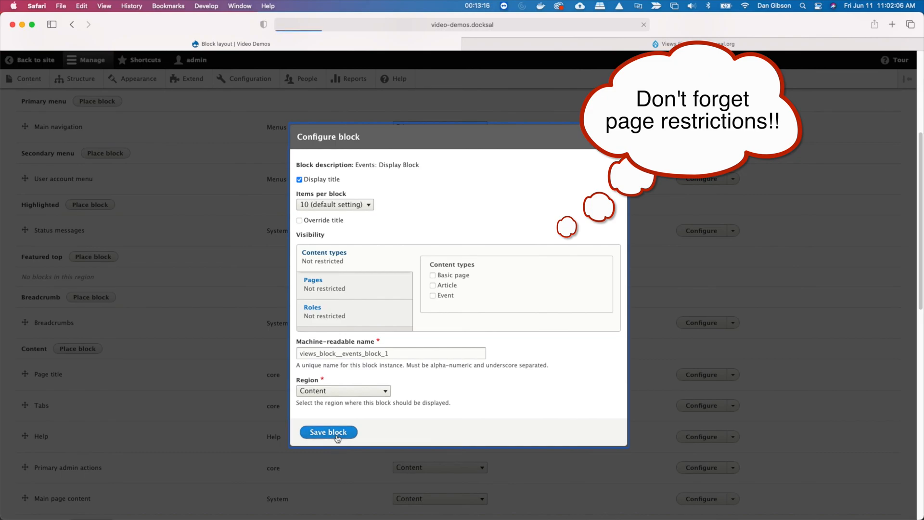
left_click(328, 431)
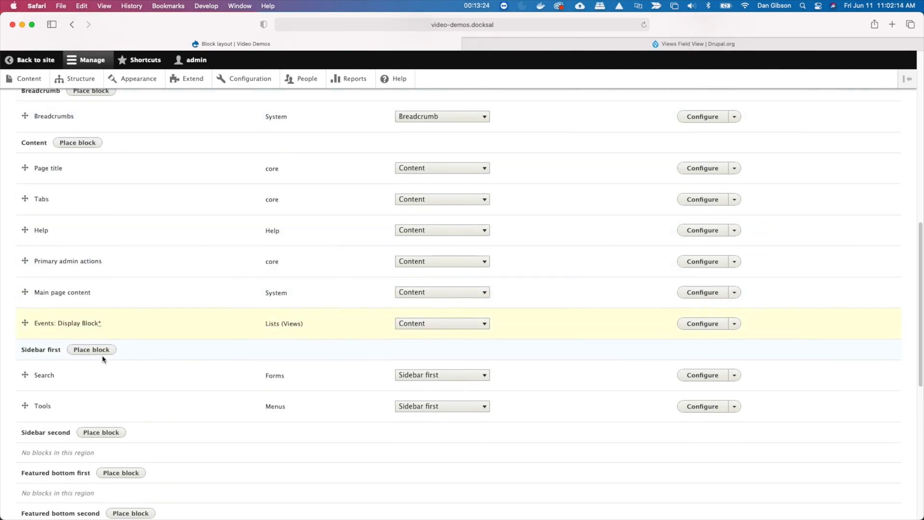
scroll("down", 3)
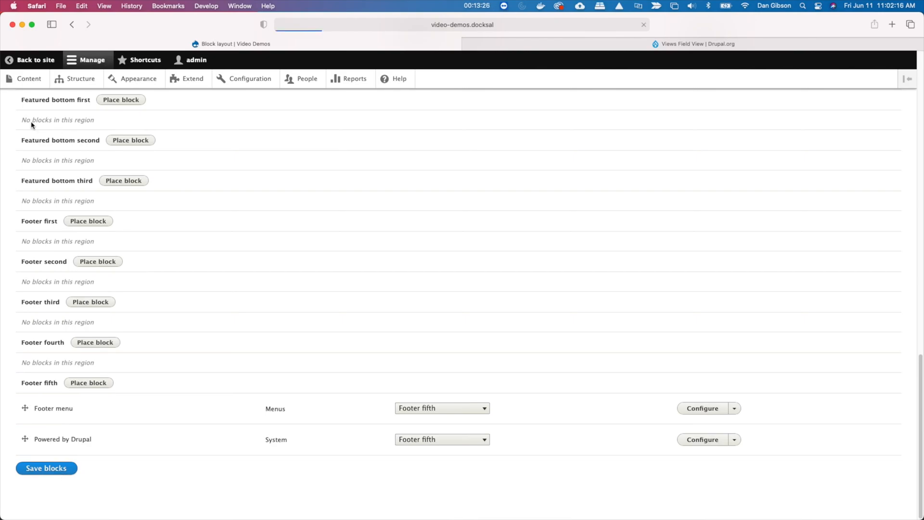
Step: Save the block layout, then create the Event 'Another Future Event' dated 02/26/2022
left_click(46, 468)
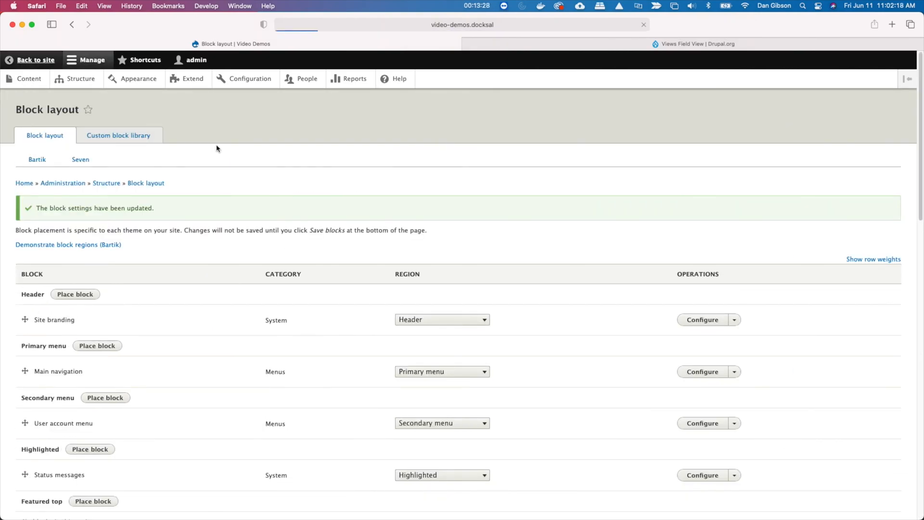
left_click(32, 60)
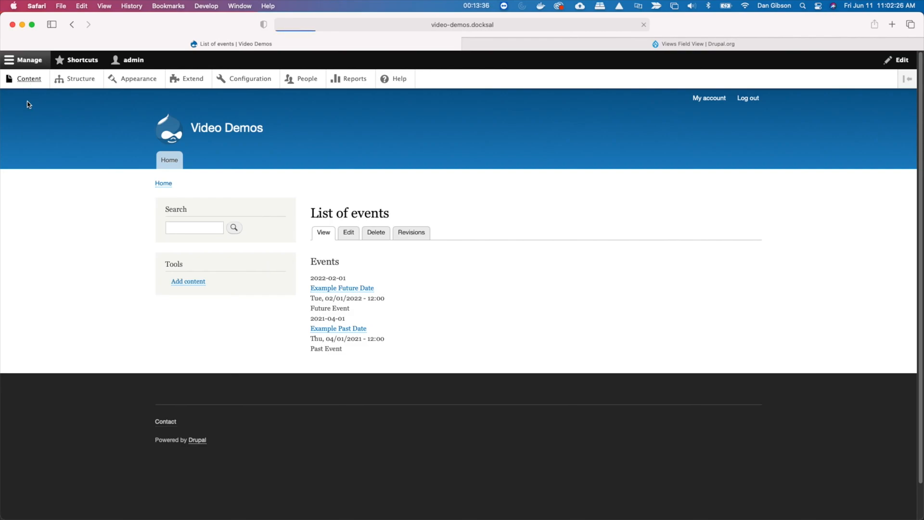
left_click(188, 281)
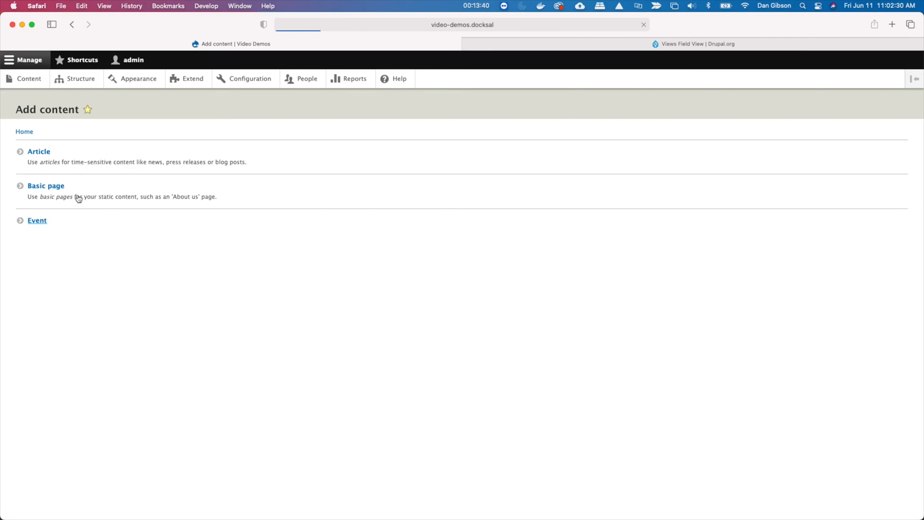
left_click(37, 221)
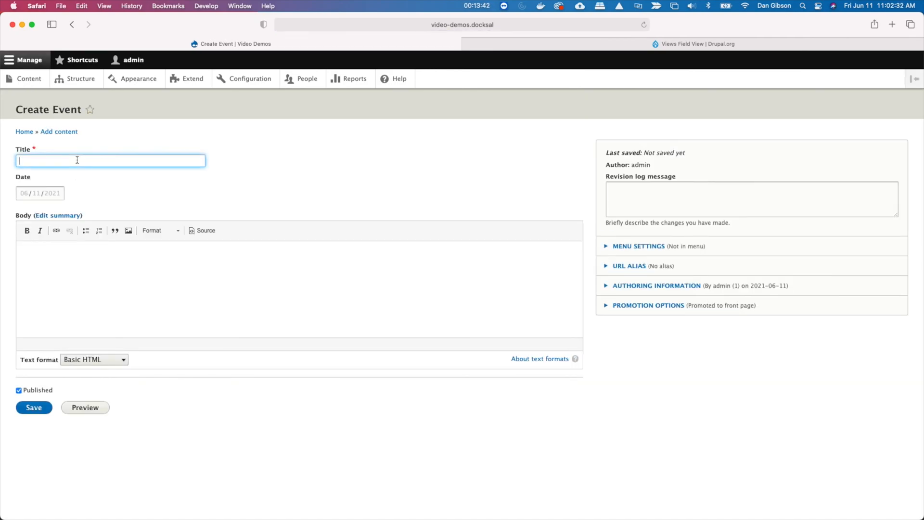
type("Another Fut")
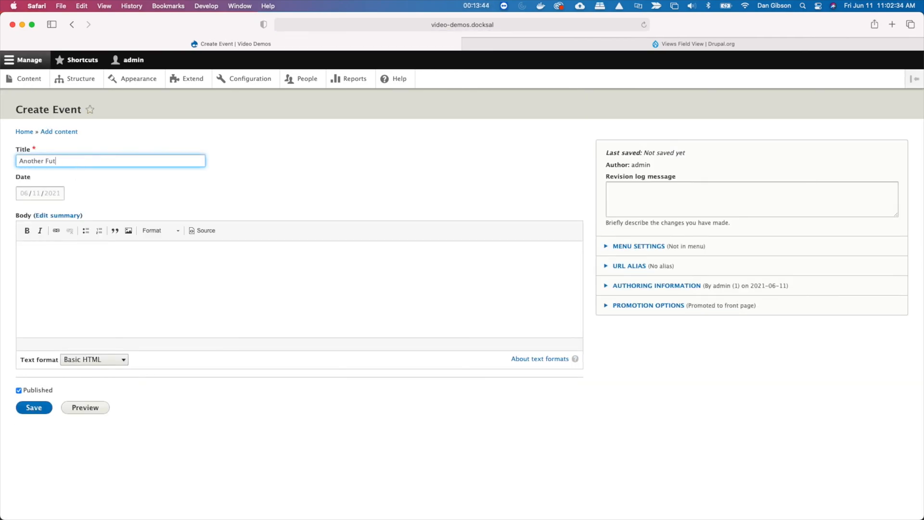
type("ure E")
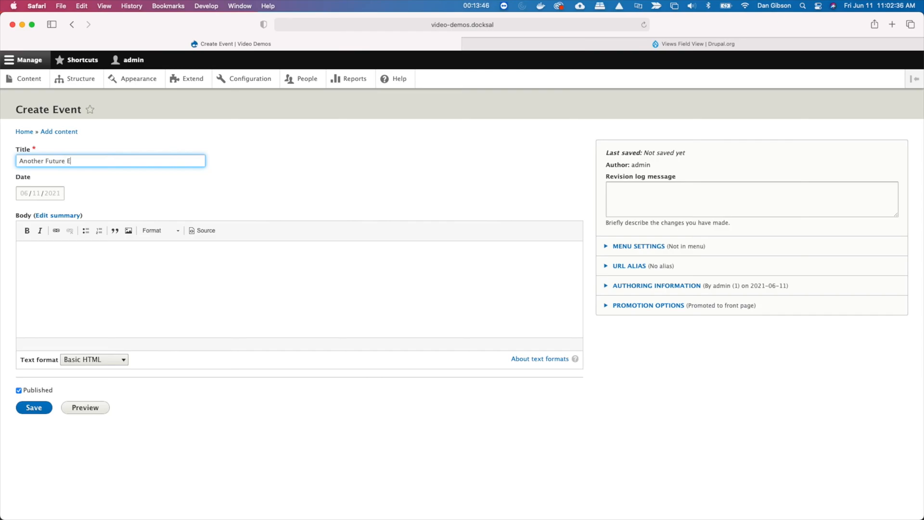
type("vent")
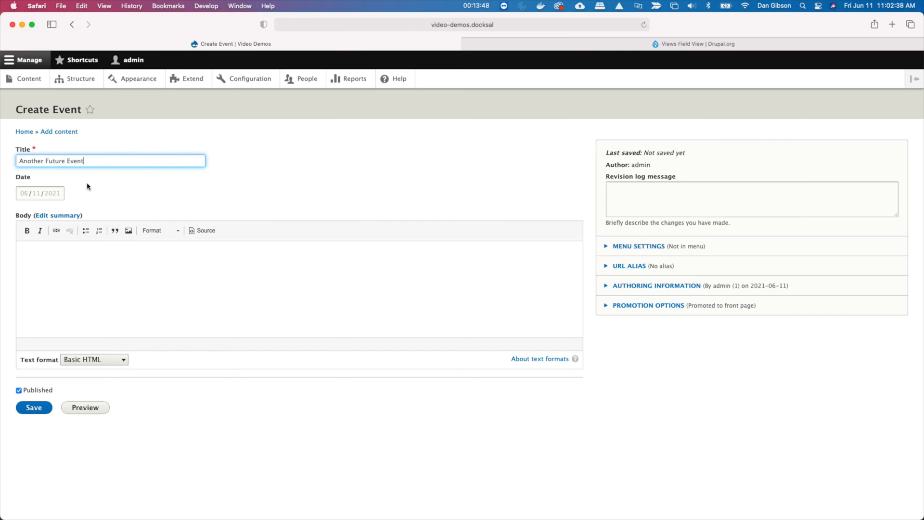
left_click(40, 192)
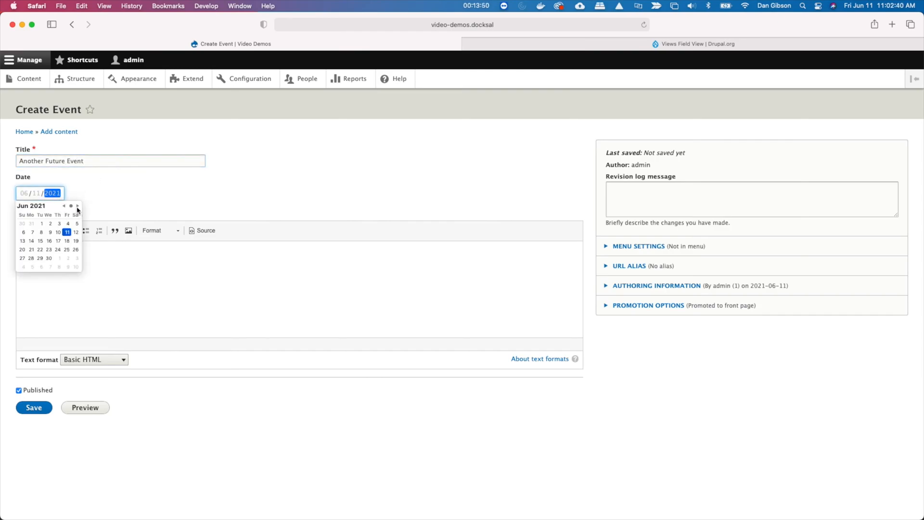
left_click(77, 206)
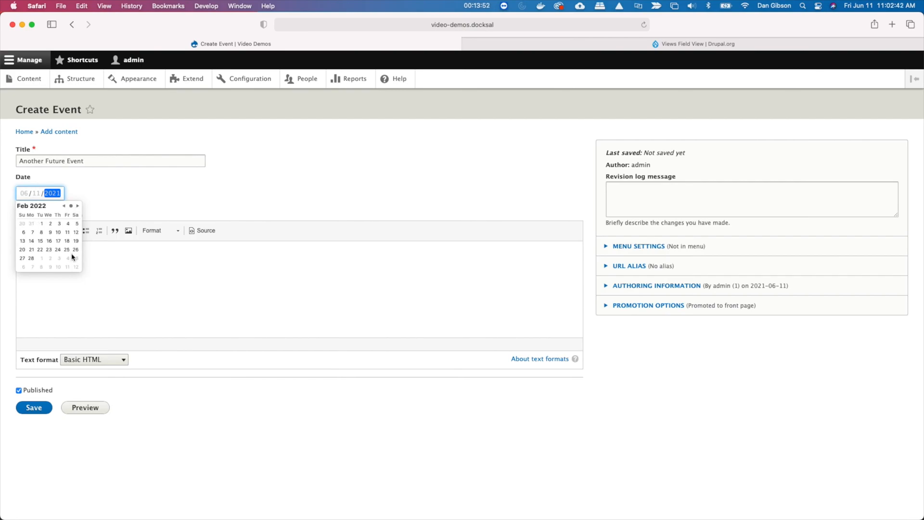
left_click(76, 249)
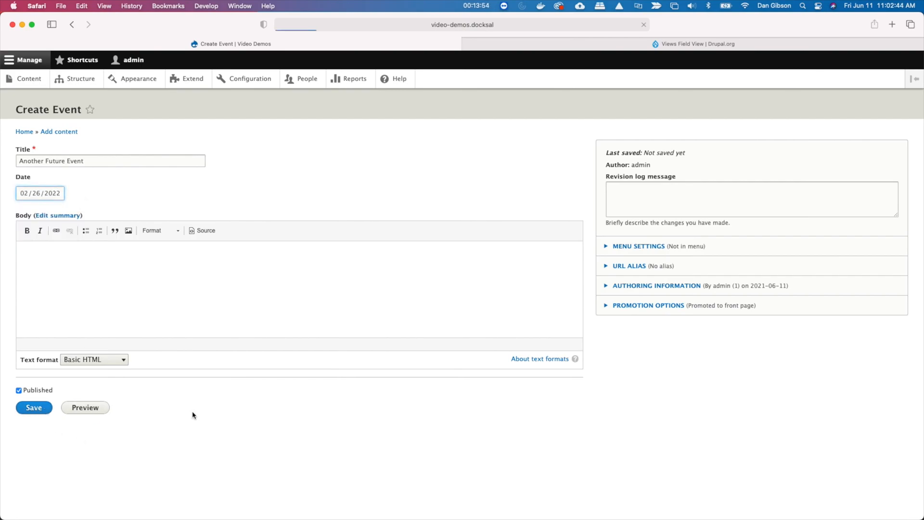
left_click(34, 407)
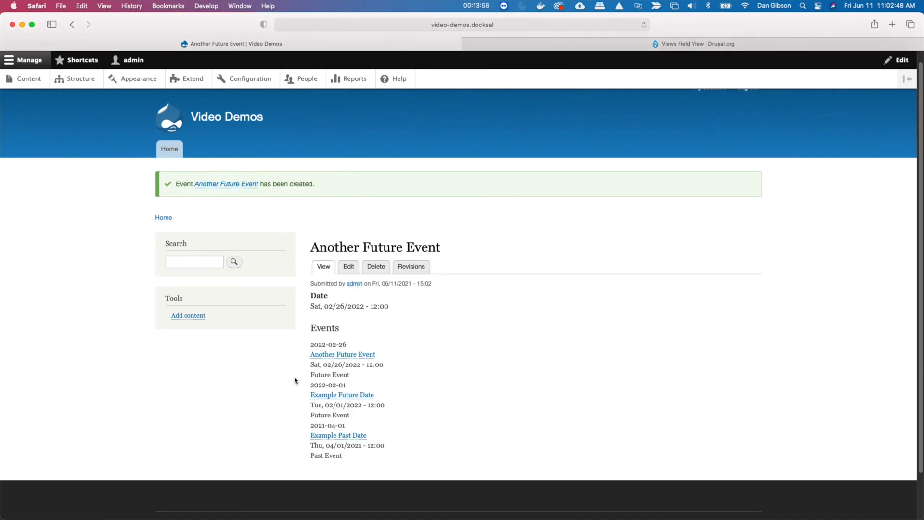
mouse_move(343, 399)
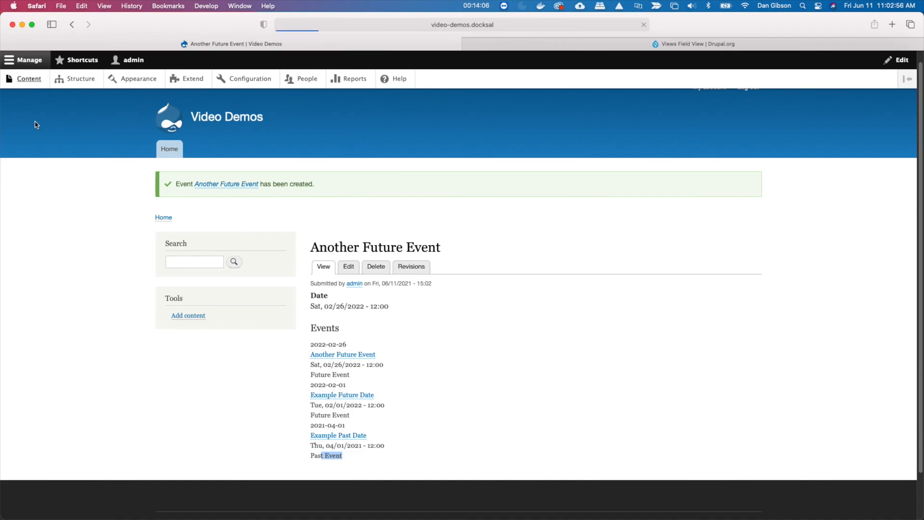
Step: Add an Event titled 'Another Past Event' with date 11/20/2019 and save it
left_click(187, 314)
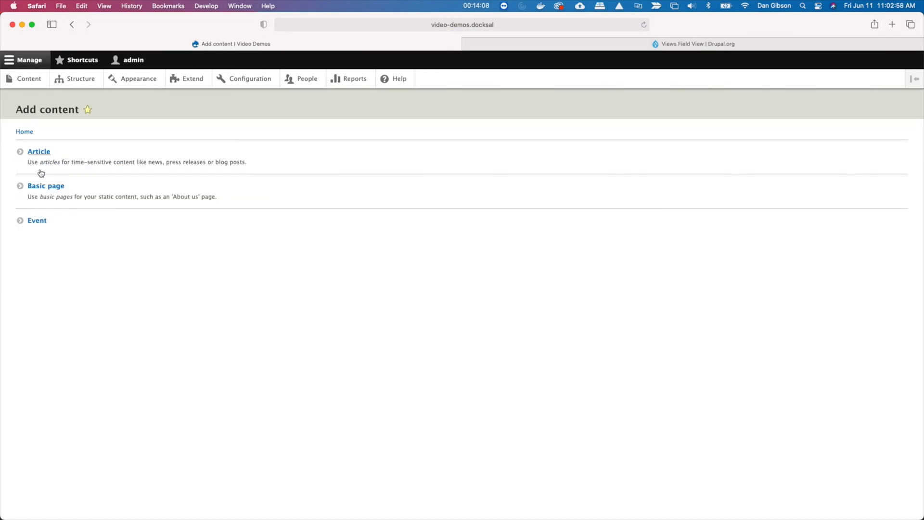
left_click(37, 220)
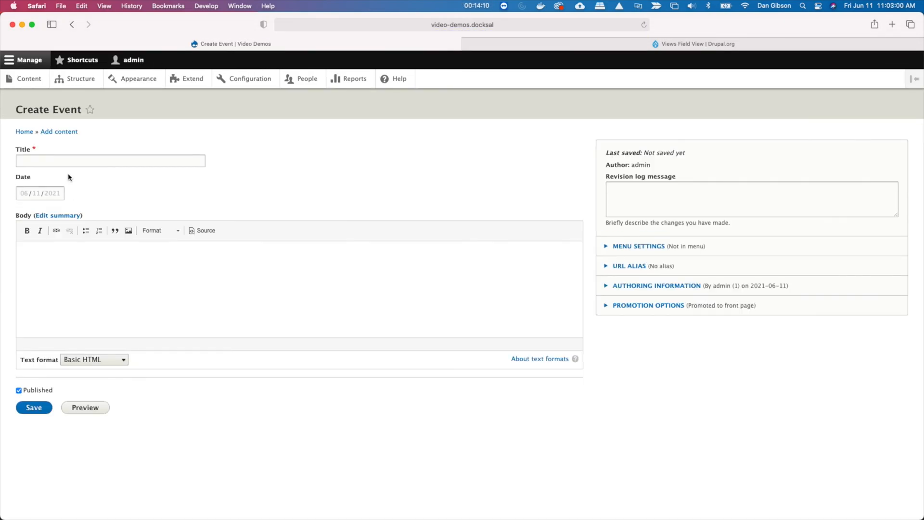
type("Another Past Event")
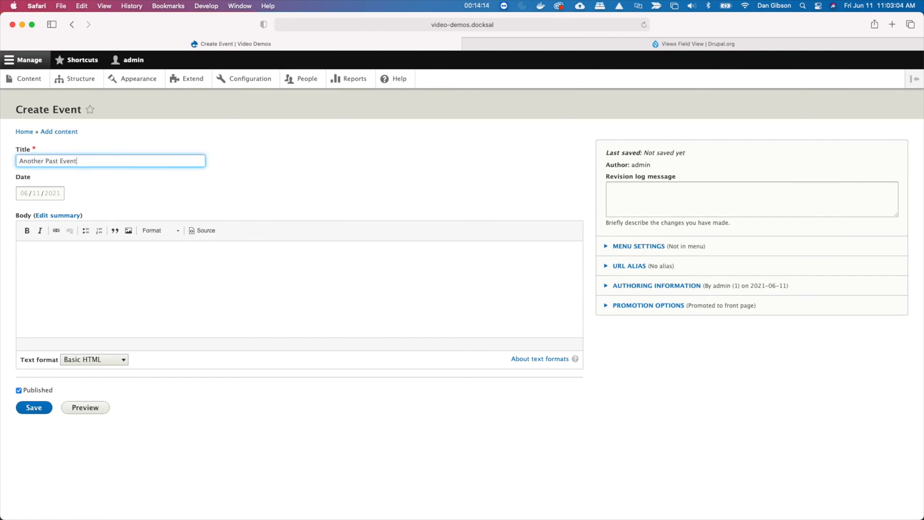
left_click(39, 193)
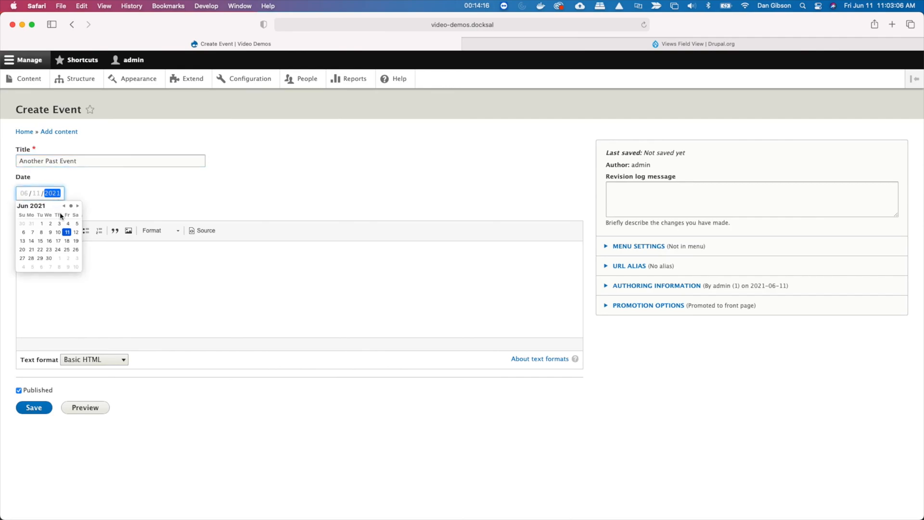
left_click(64, 205)
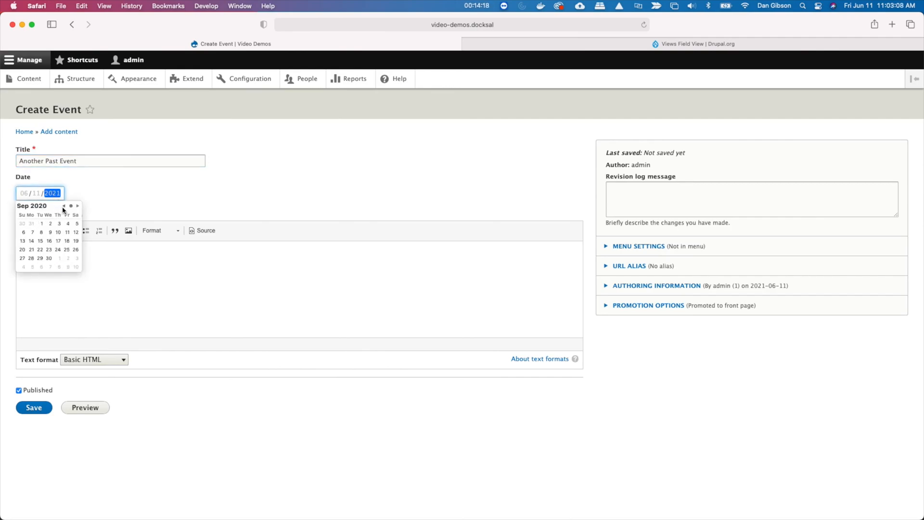
left_click(63, 205)
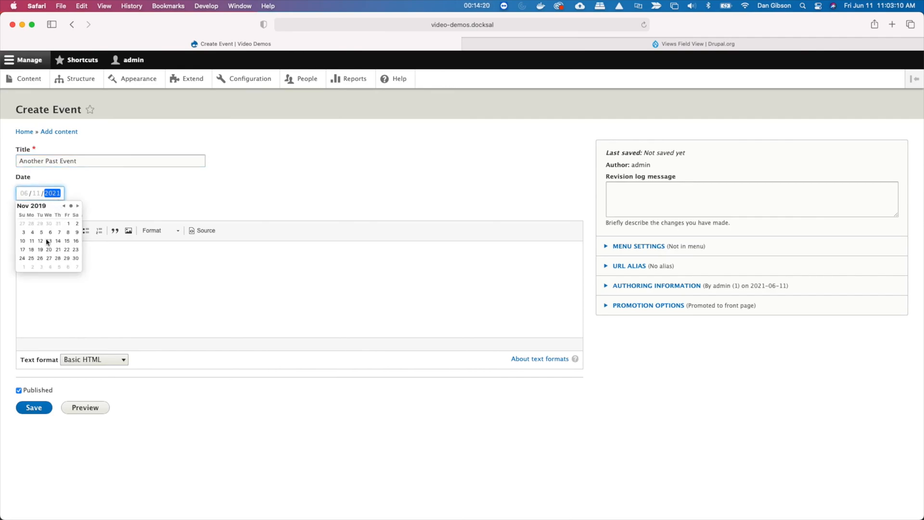
left_click(49, 249)
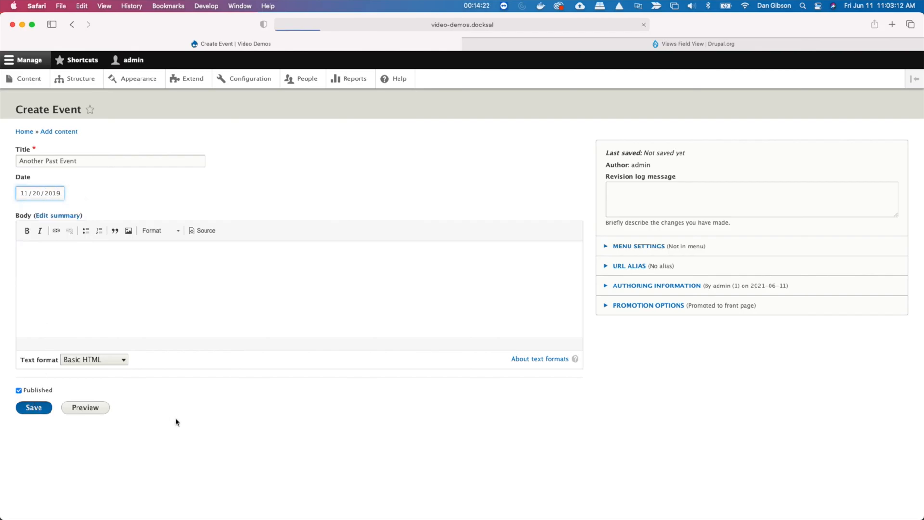
left_click(34, 407)
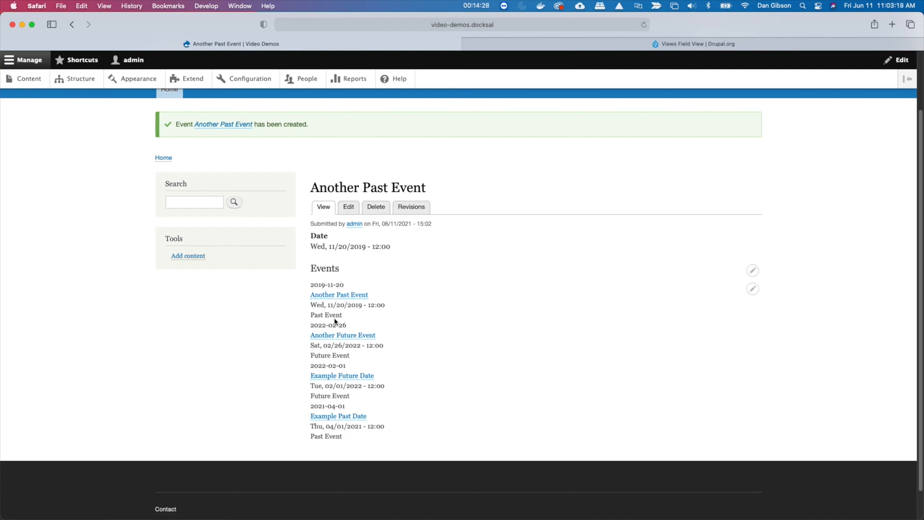
mouse_move(141, 145)
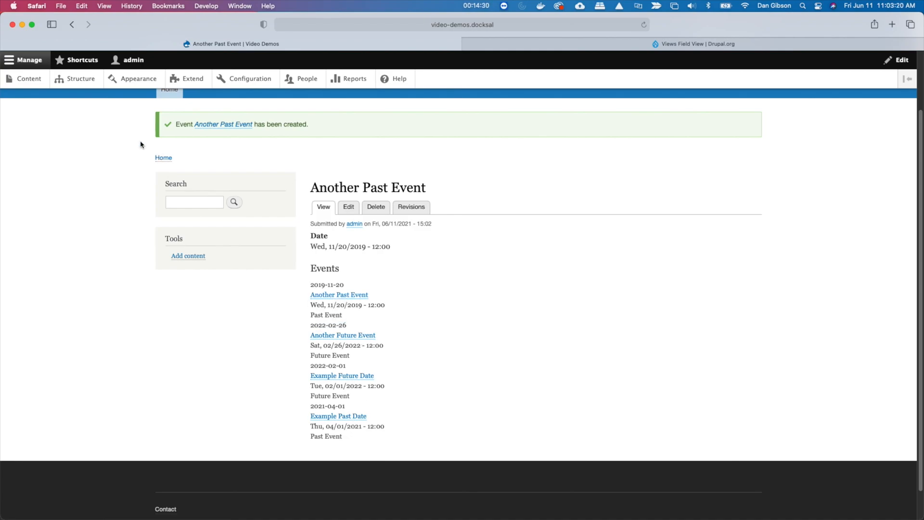
Step: Edit the Events view and hide the date passthru field from display
left_click(82, 79)
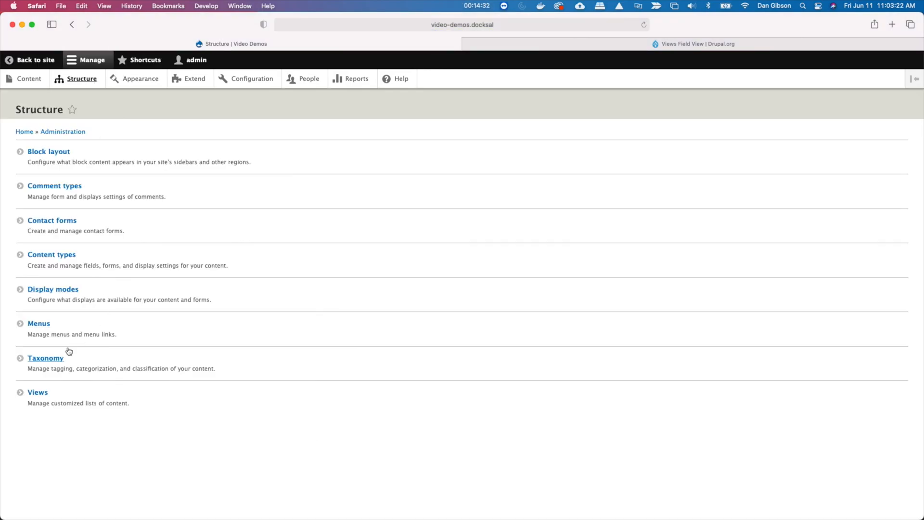
left_click(37, 392)
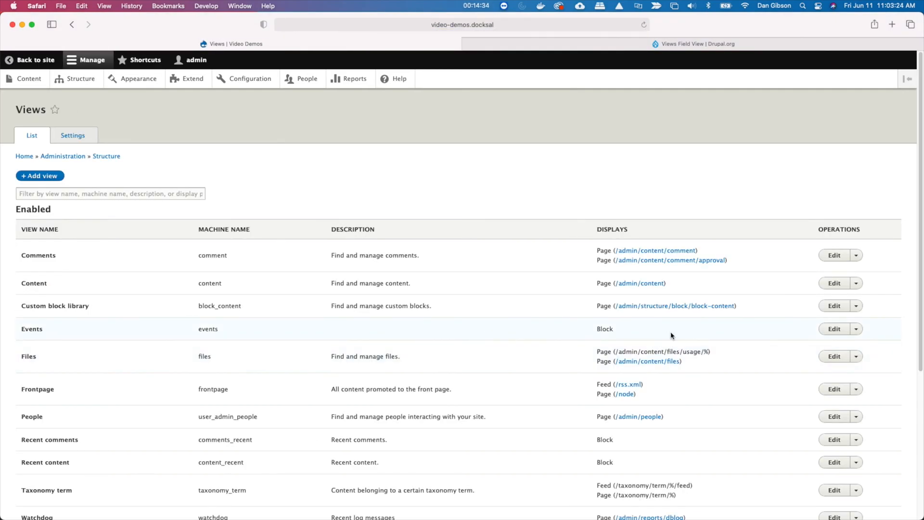
left_click(834, 328)
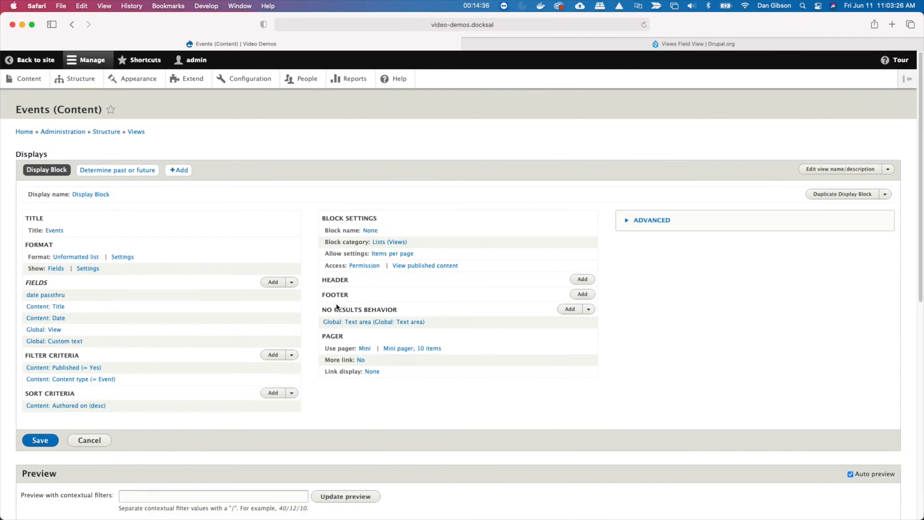
scroll("down", 3)
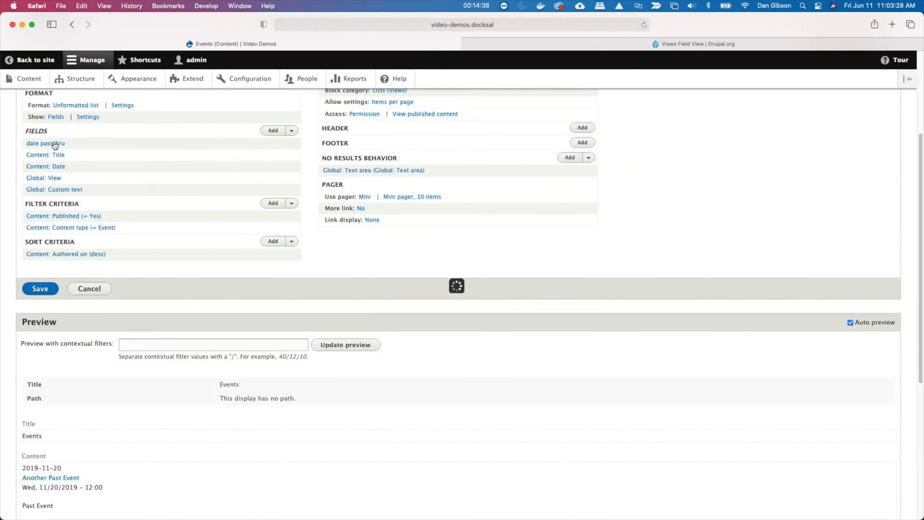
left_click(45, 144)
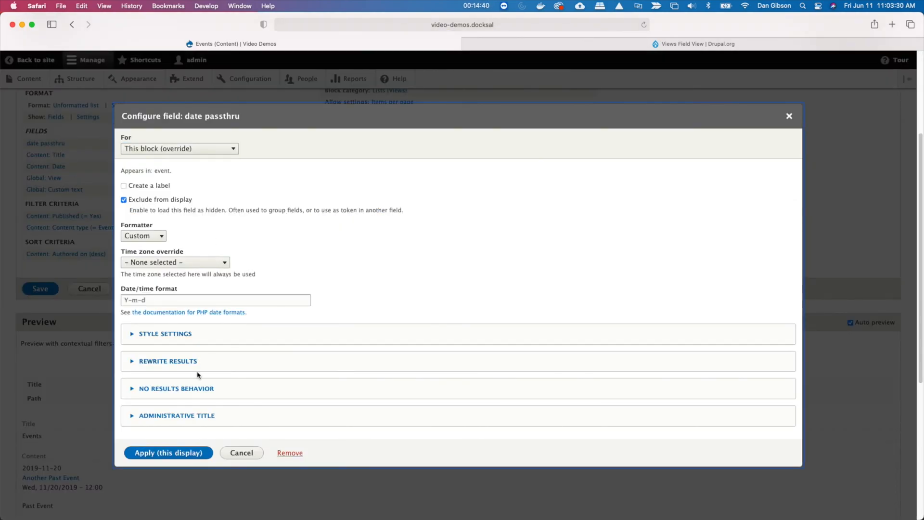
left_click(168, 452)
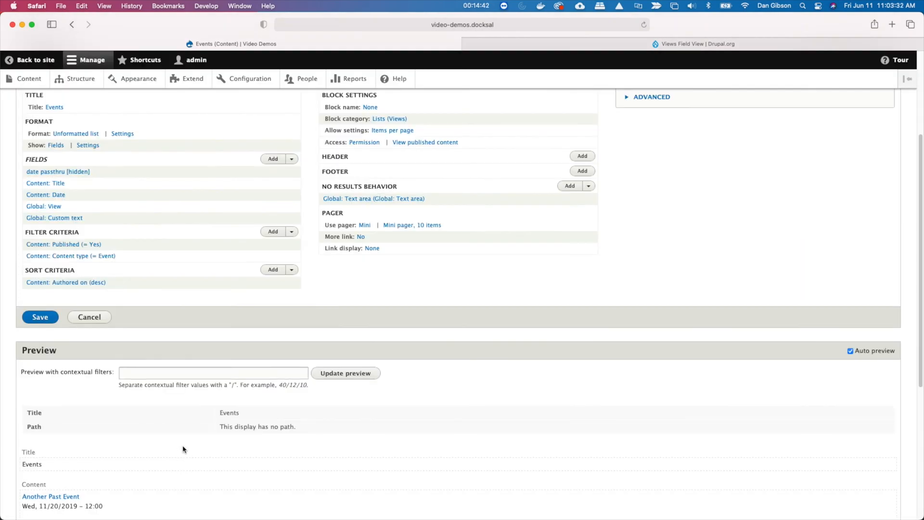
Step: Replace the Authored on sort with a descending Date (field_date) sort for this block
left_click(66, 281)
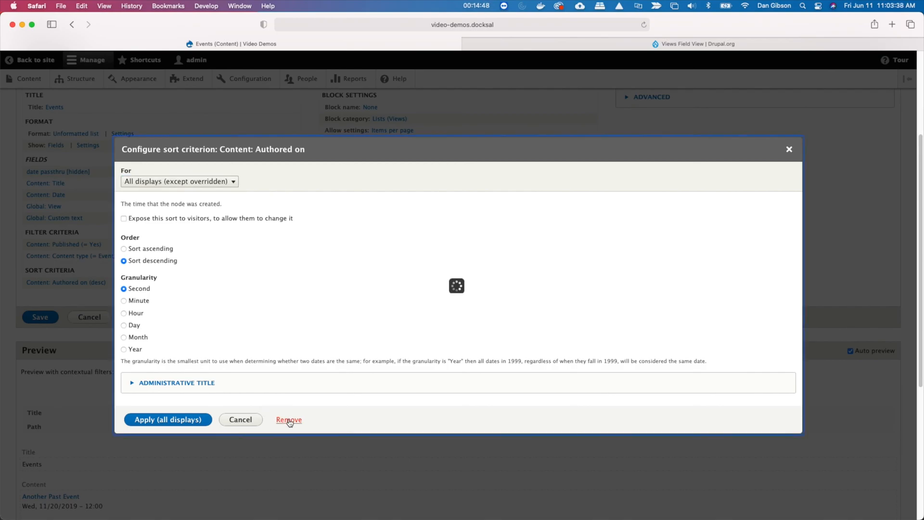
left_click(289, 419)
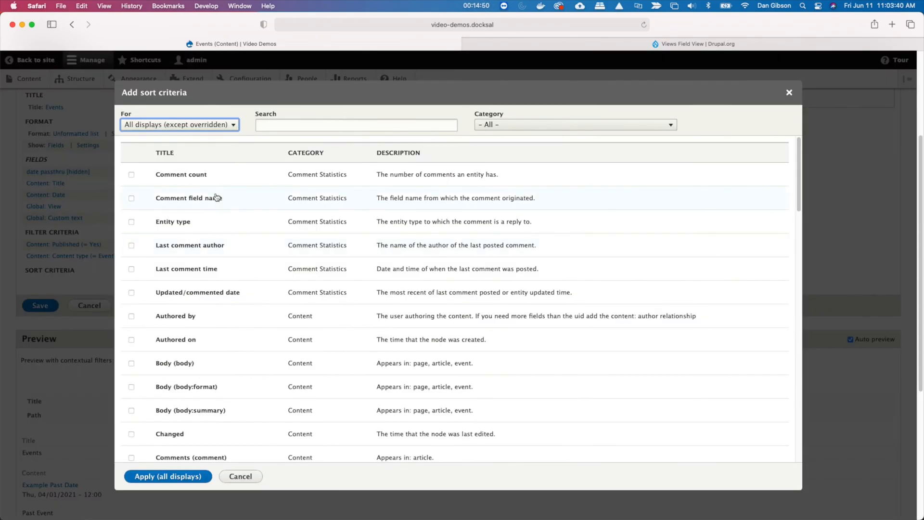
left_click(179, 124)
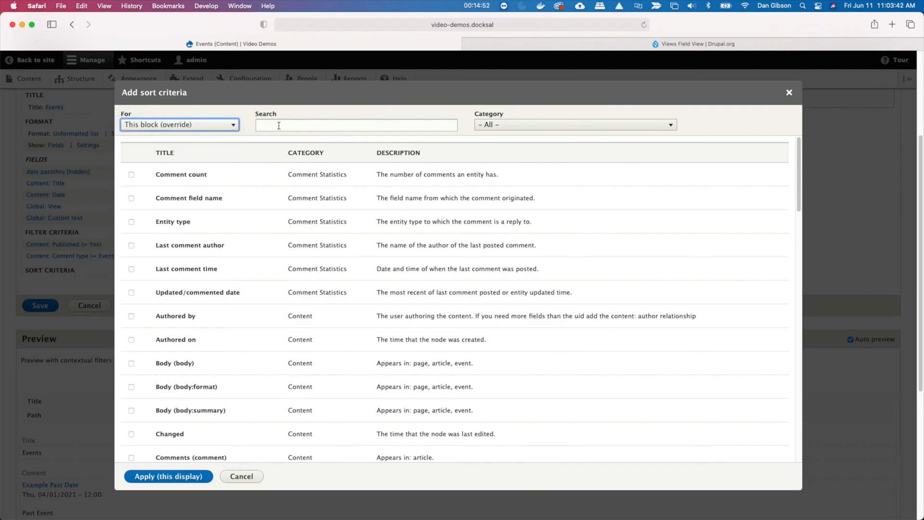
type("date")
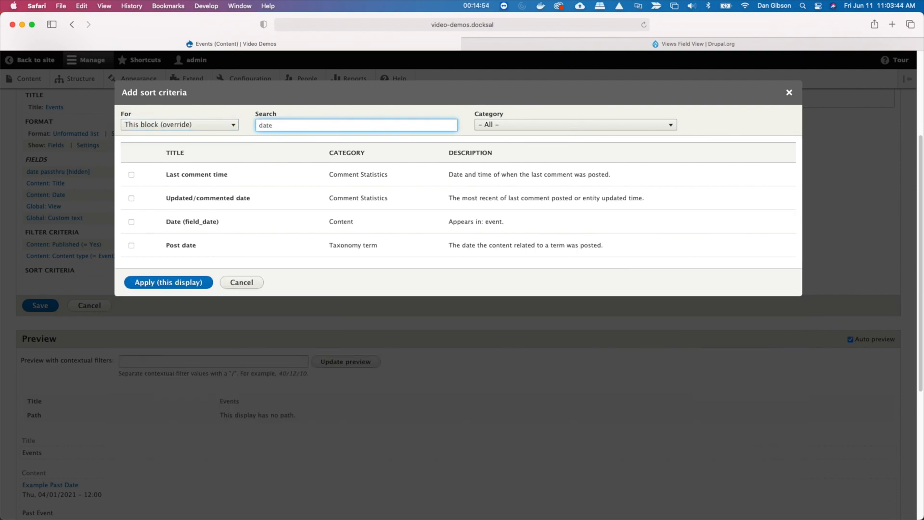
left_click(131, 221)
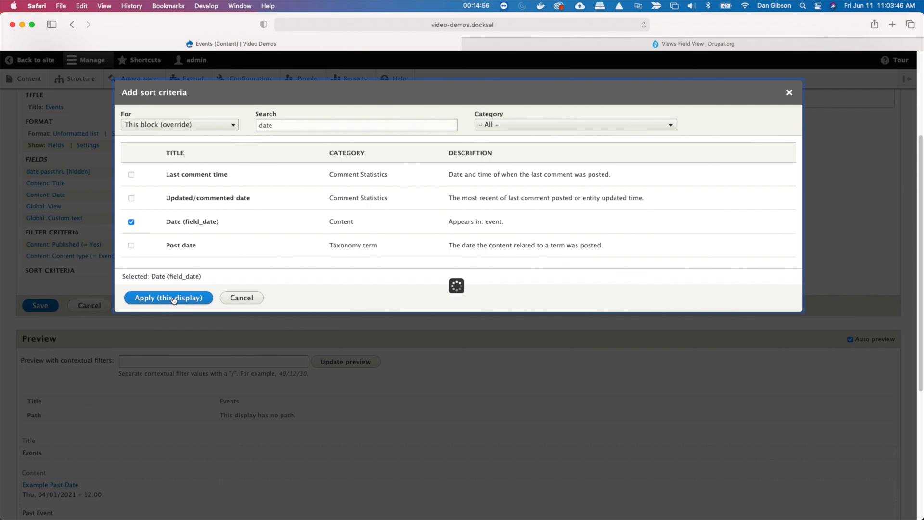
left_click(168, 298)
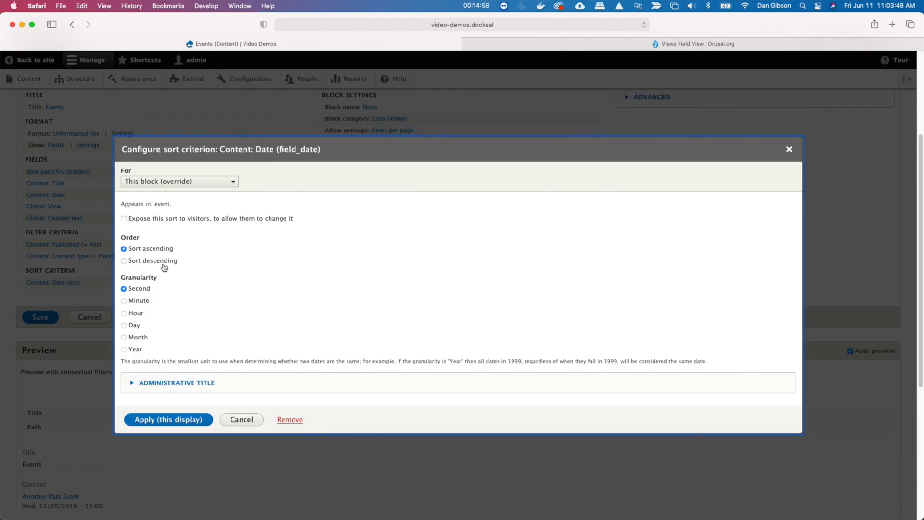
left_click(123, 260)
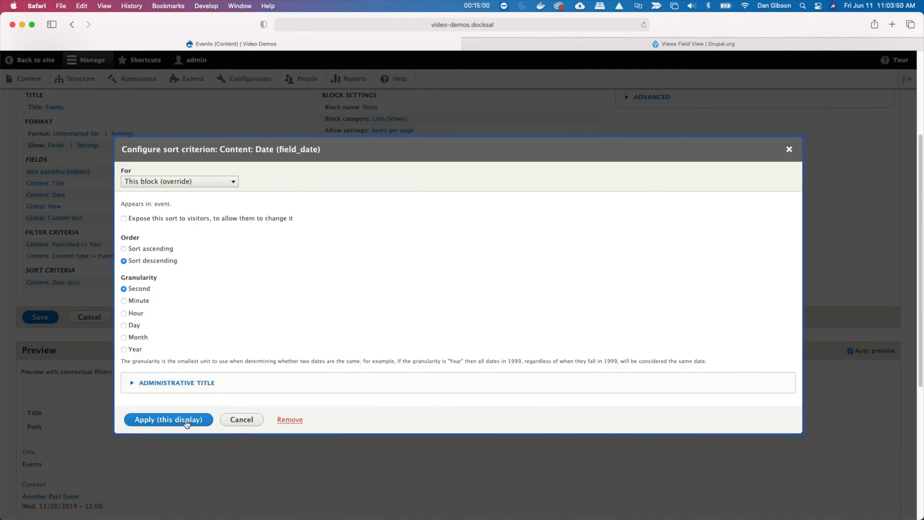
left_click(168, 419)
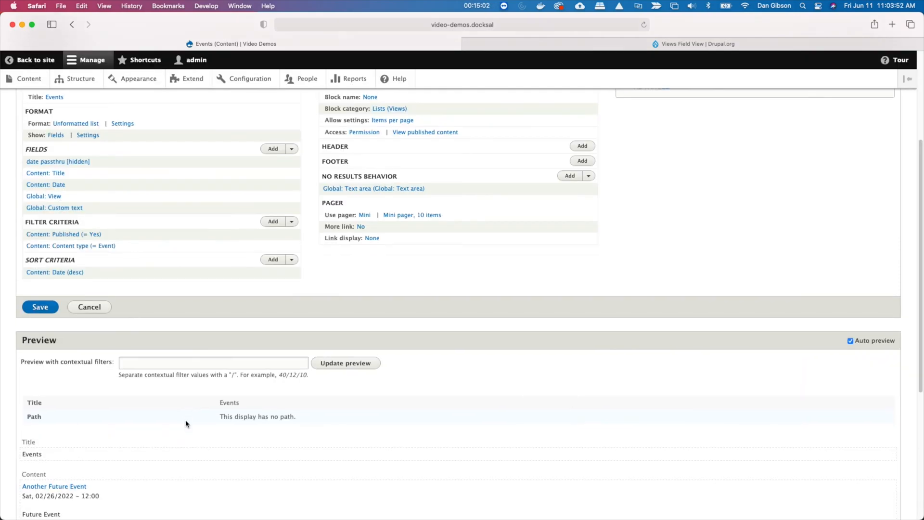
scroll("down", 3)
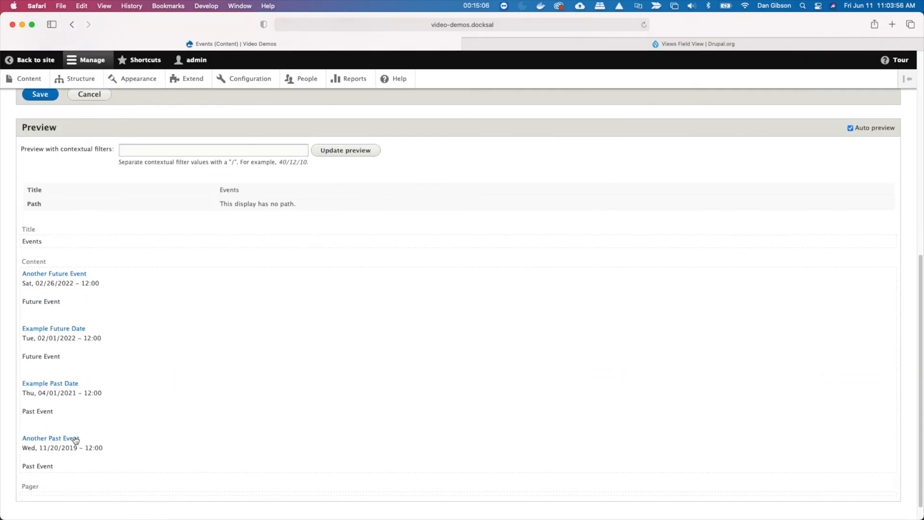
scroll("up", 3)
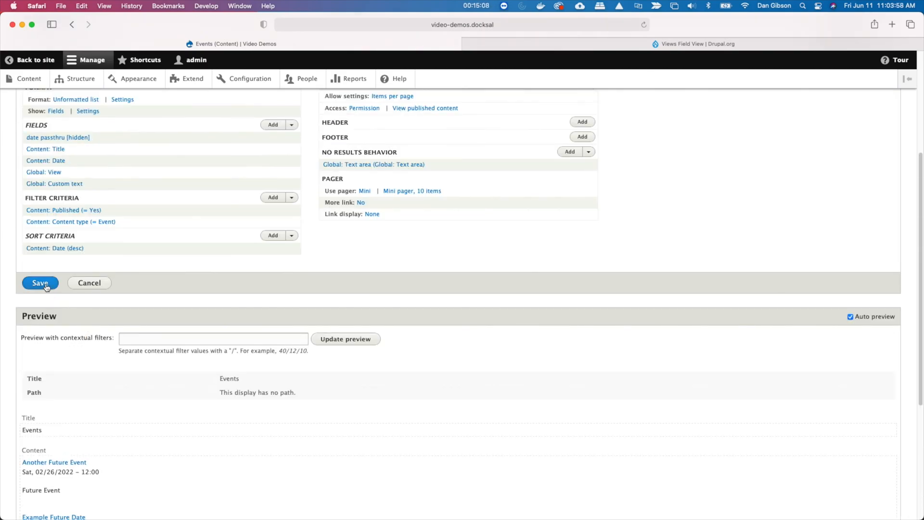
Step: Save the Events view and return to the event page listing events newest first
left_click(40, 283)
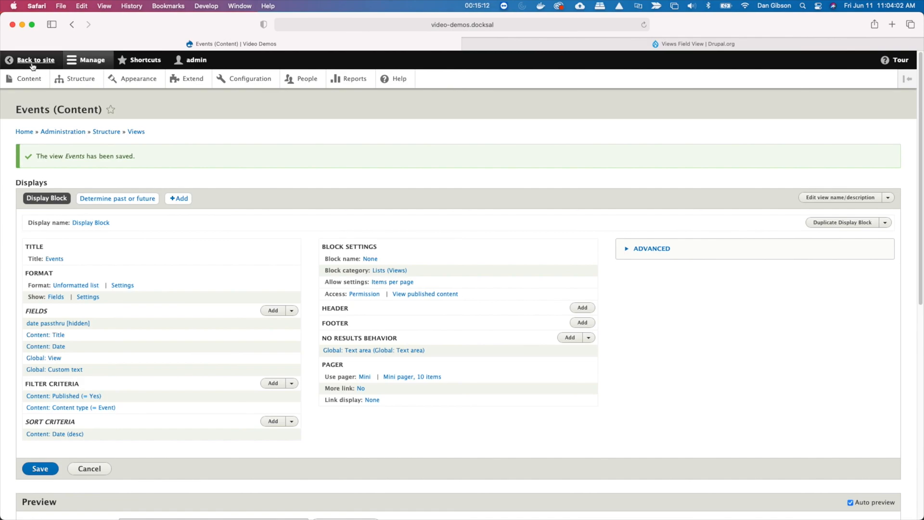
left_click(33, 59)
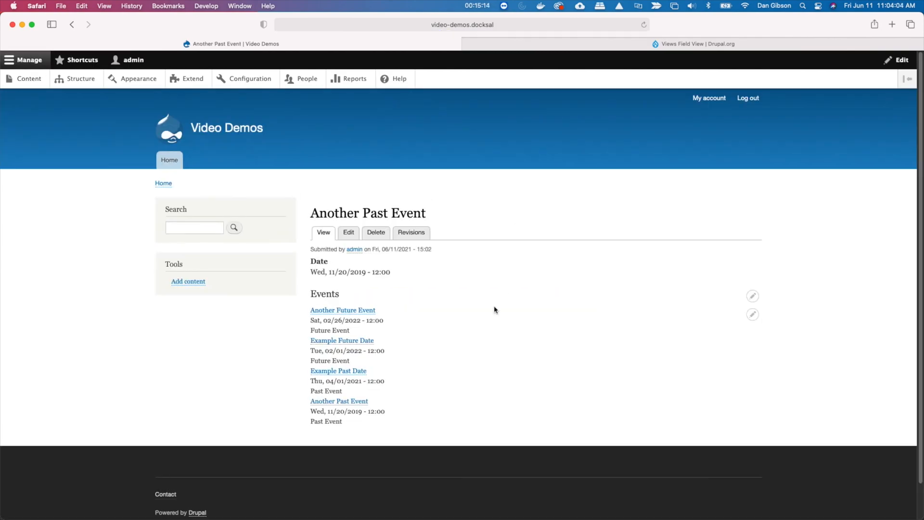
mouse_move(339, 401)
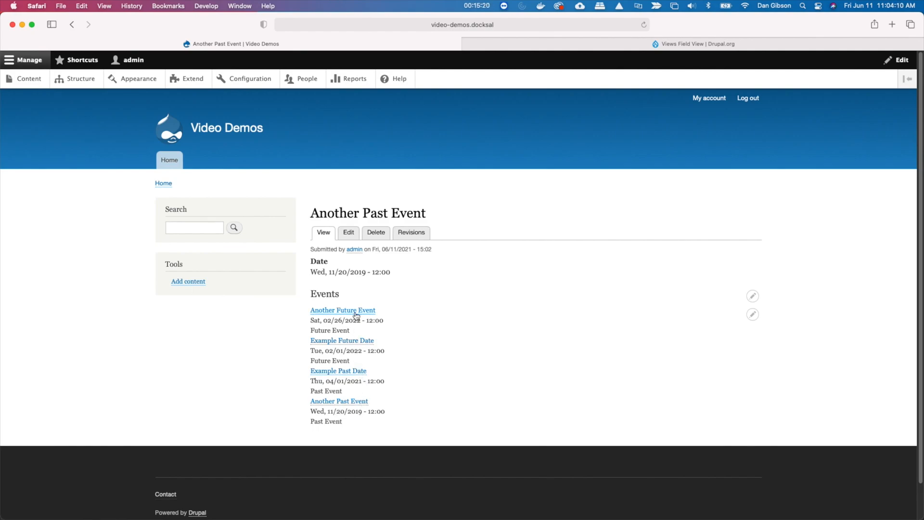
mouse_move(429, 407)
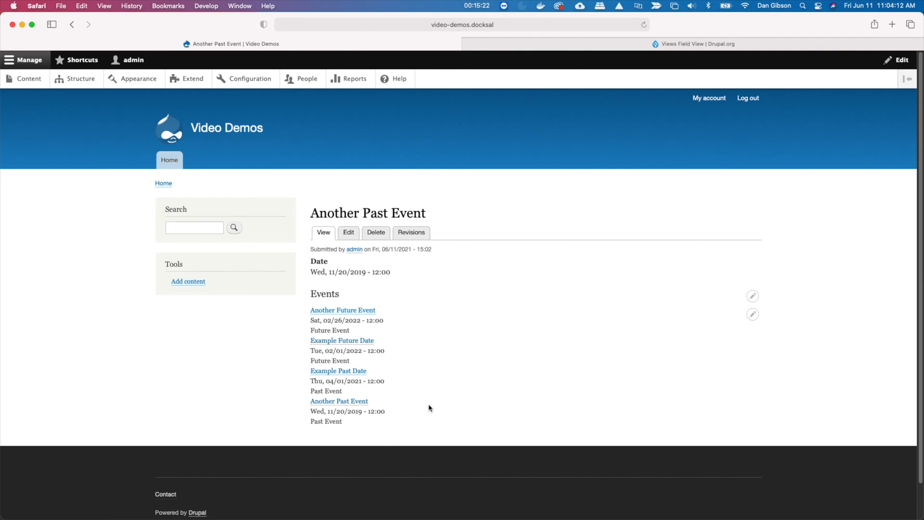
mouse_move(514, 422)
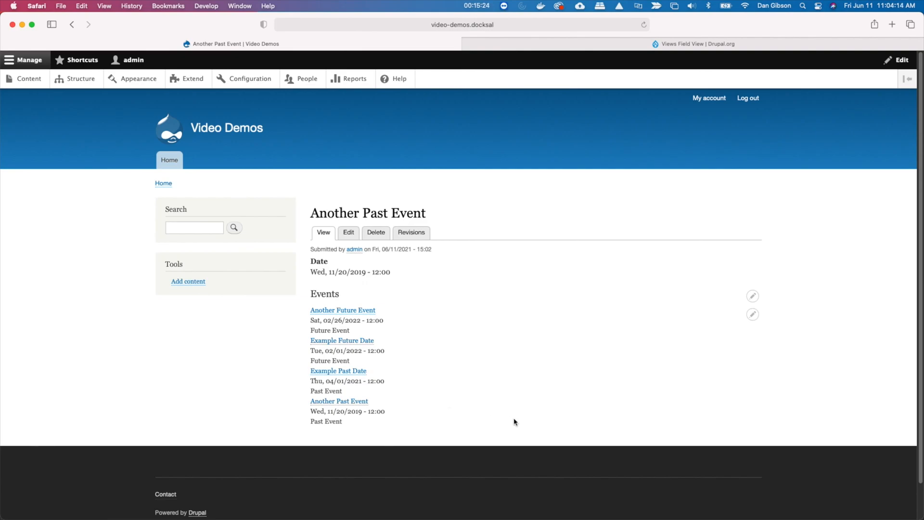